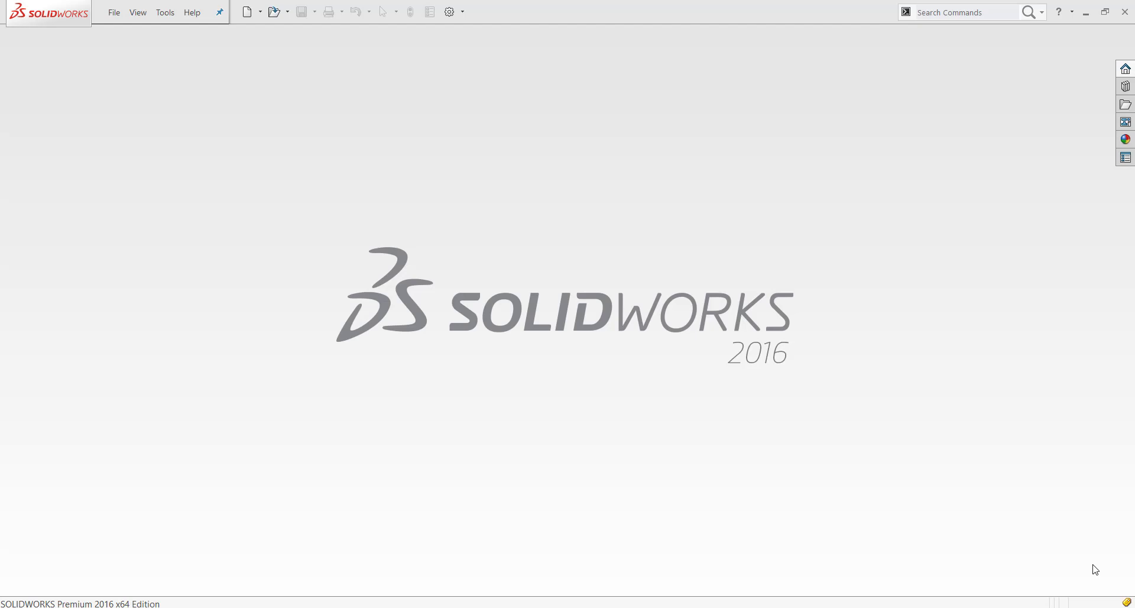
mouse_move(624, 471)
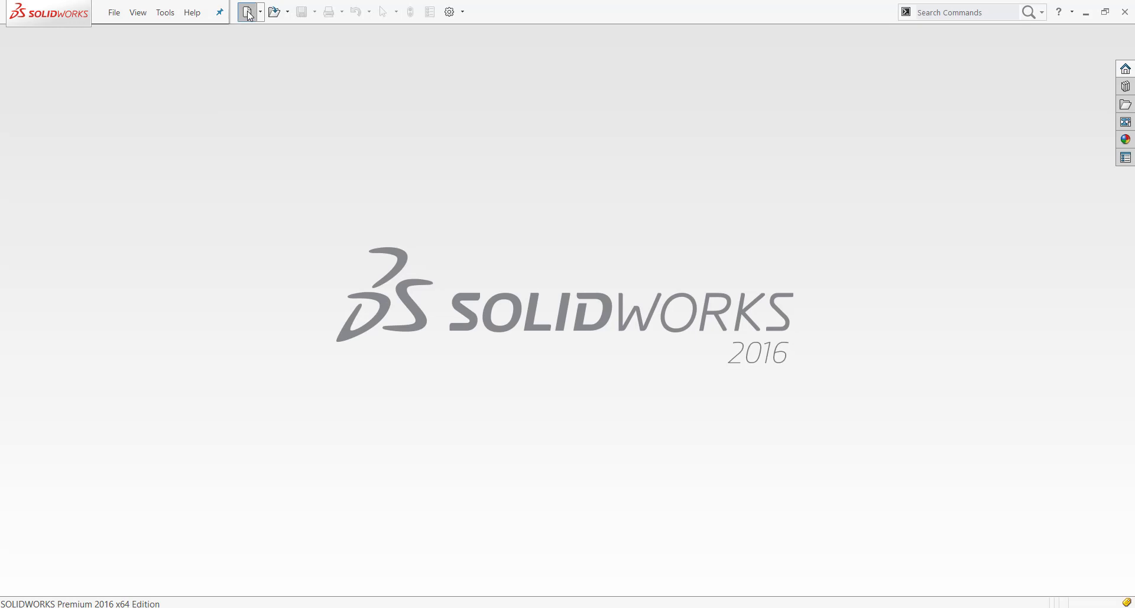
Start a new part document and begin a sketch on the Top Plane
left_click(246, 12)
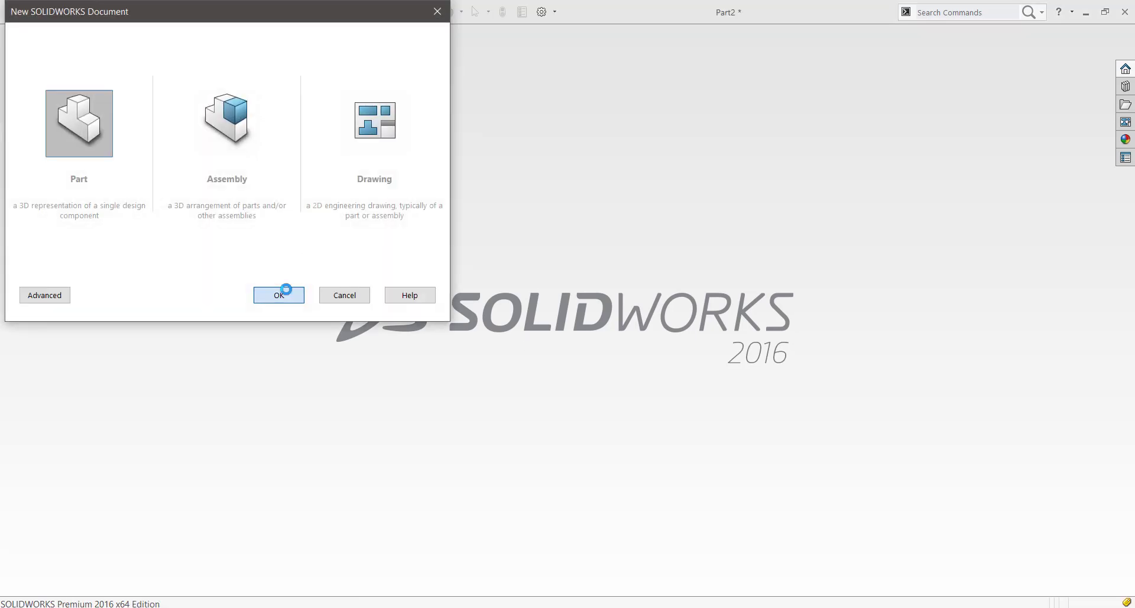
left_click(279, 294)
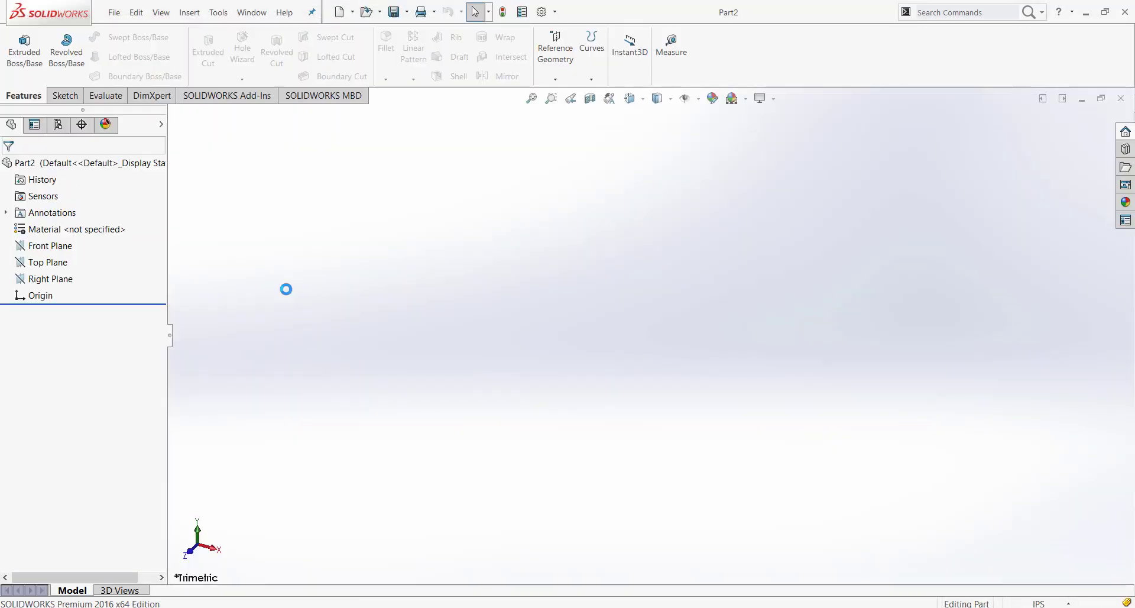
left_click(50, 279)
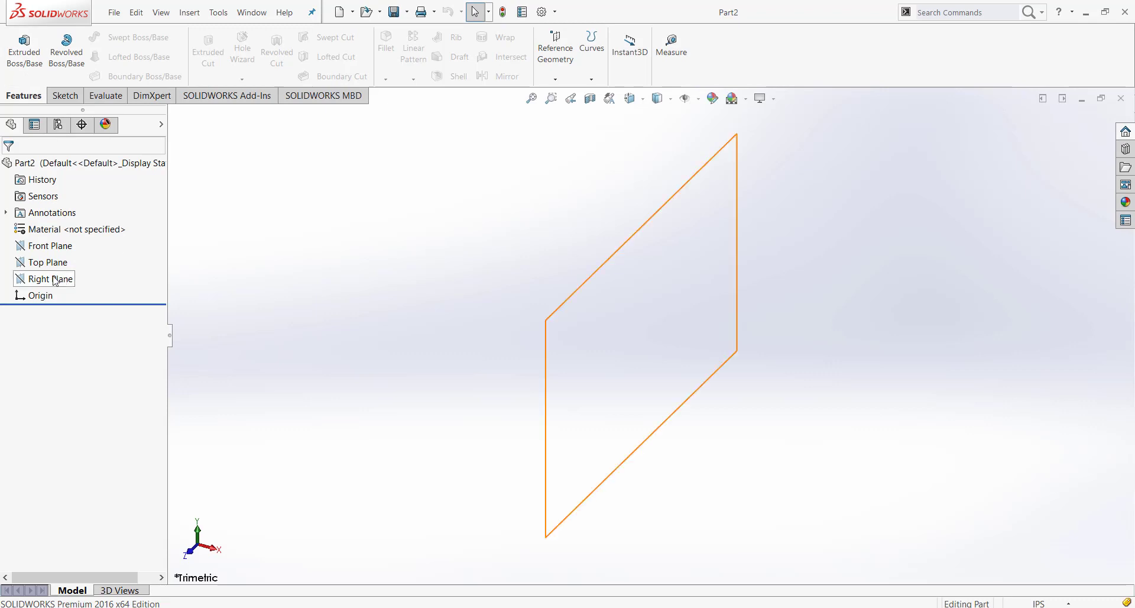
left_click(45, 263)
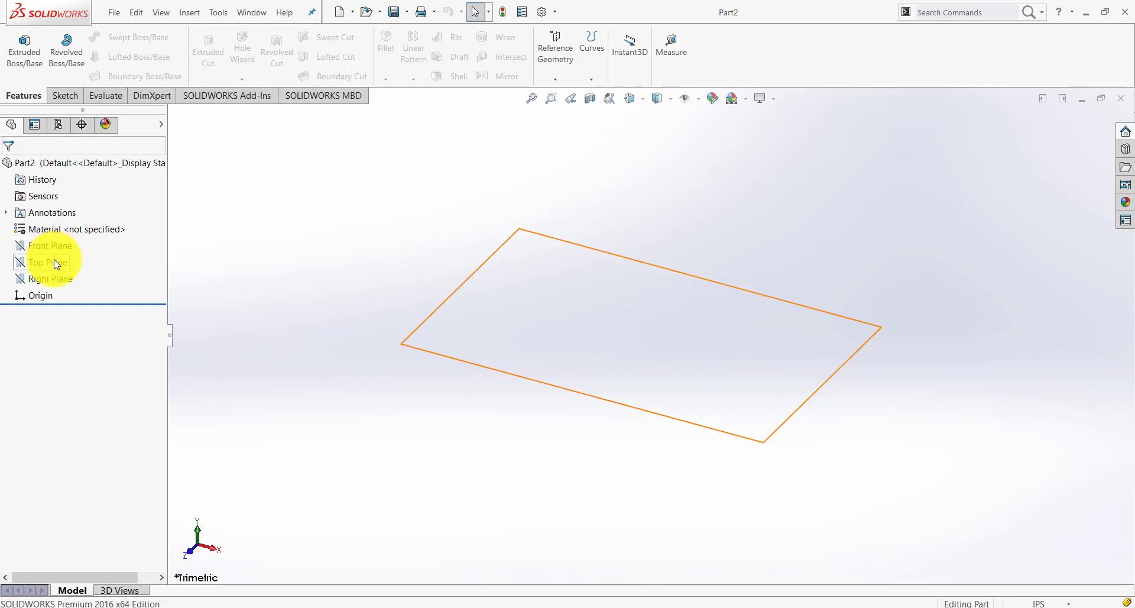
right_click(43, 263)
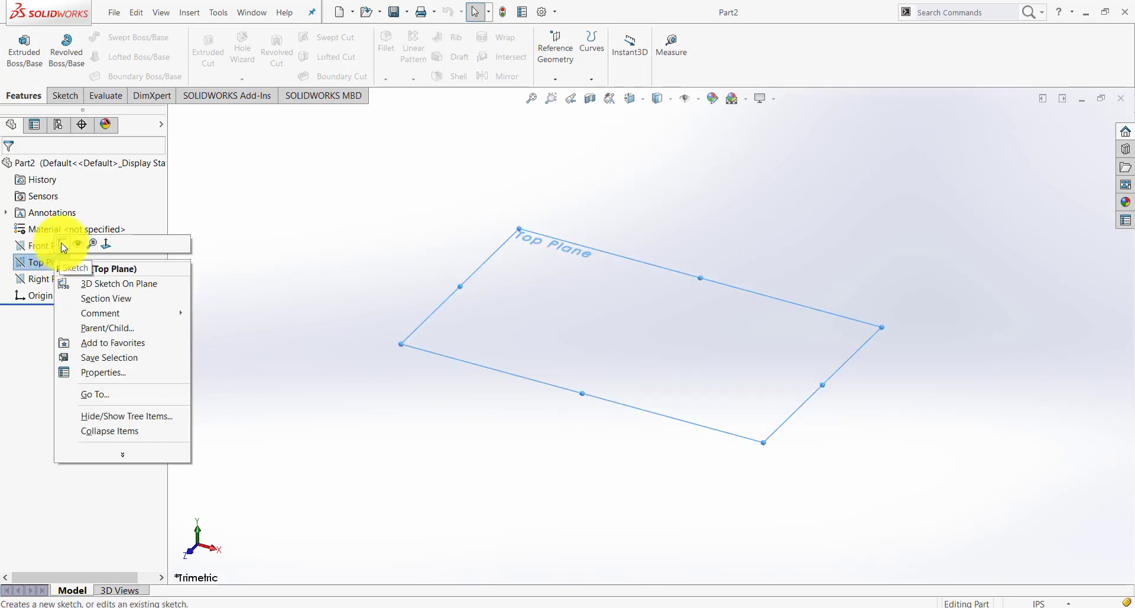
left_click(75, 268)
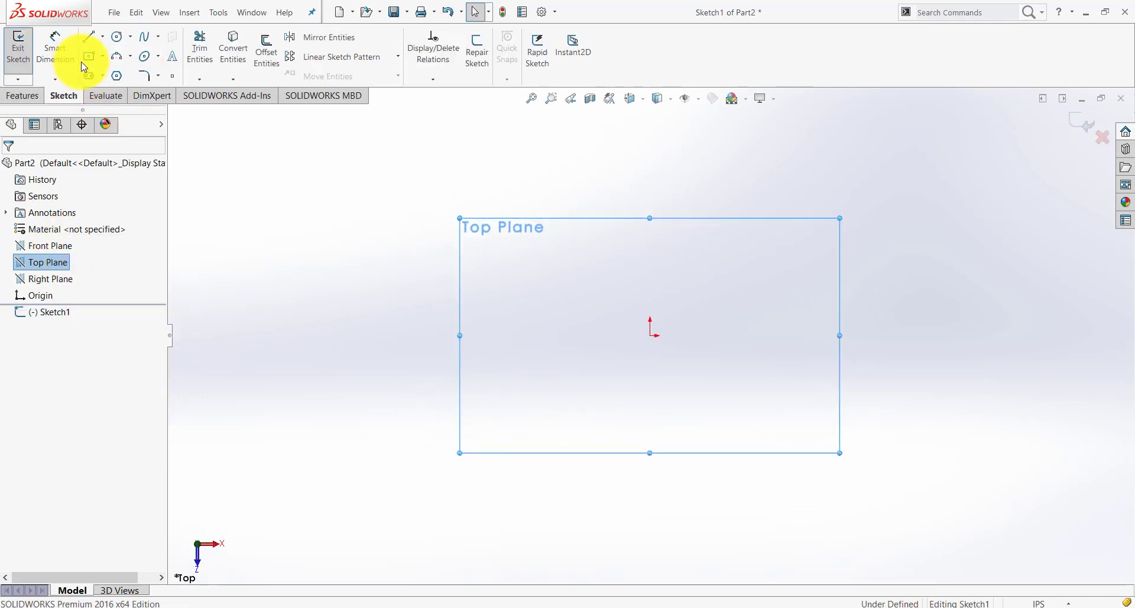
mouse_move(89, 56)
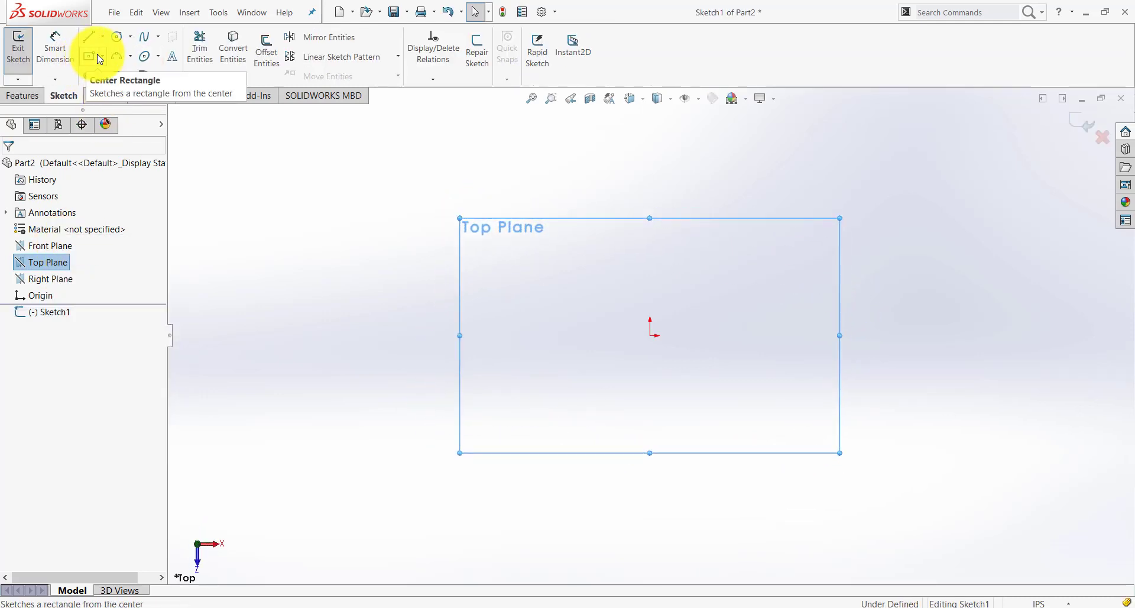
Draw a center rectangle from the origin and dimension its top edge to 8
left_click(100, 56)
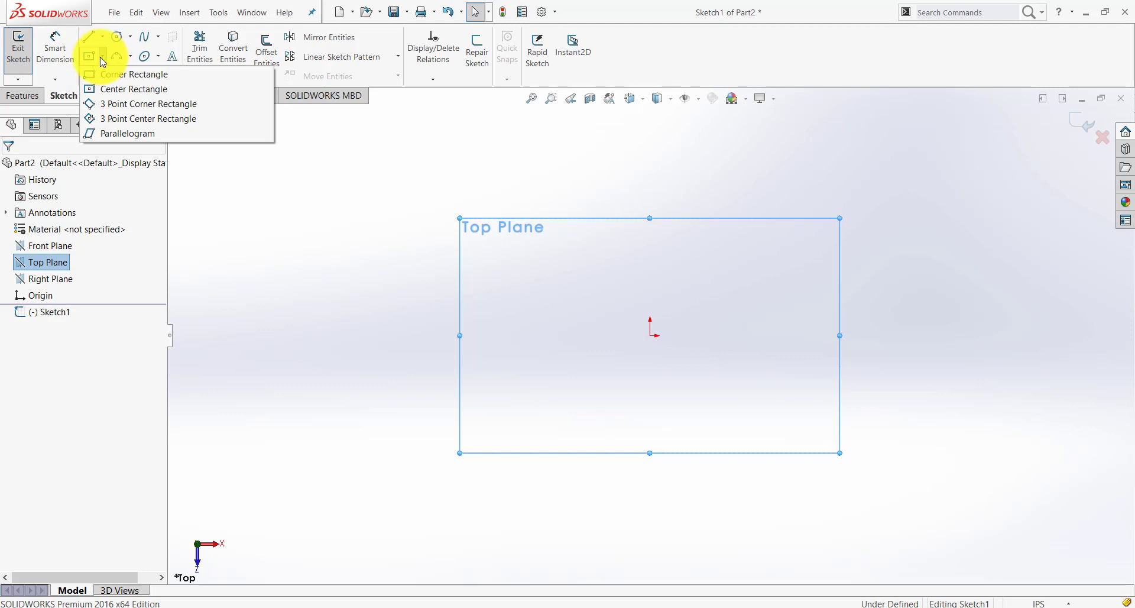
mouse_move(130, 74)
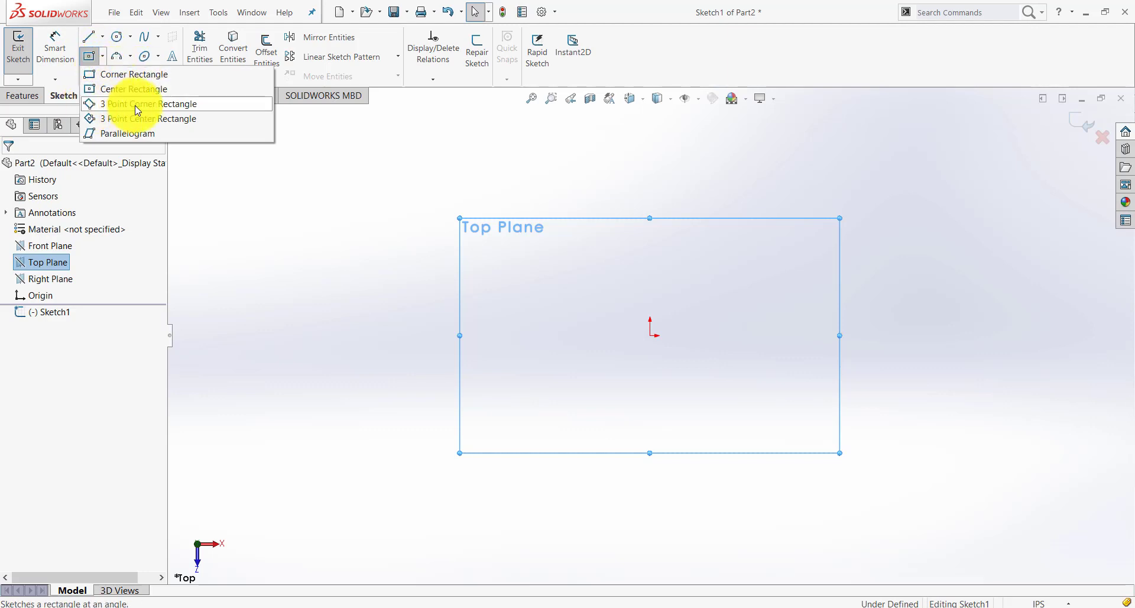
mouse_move(141, 134)
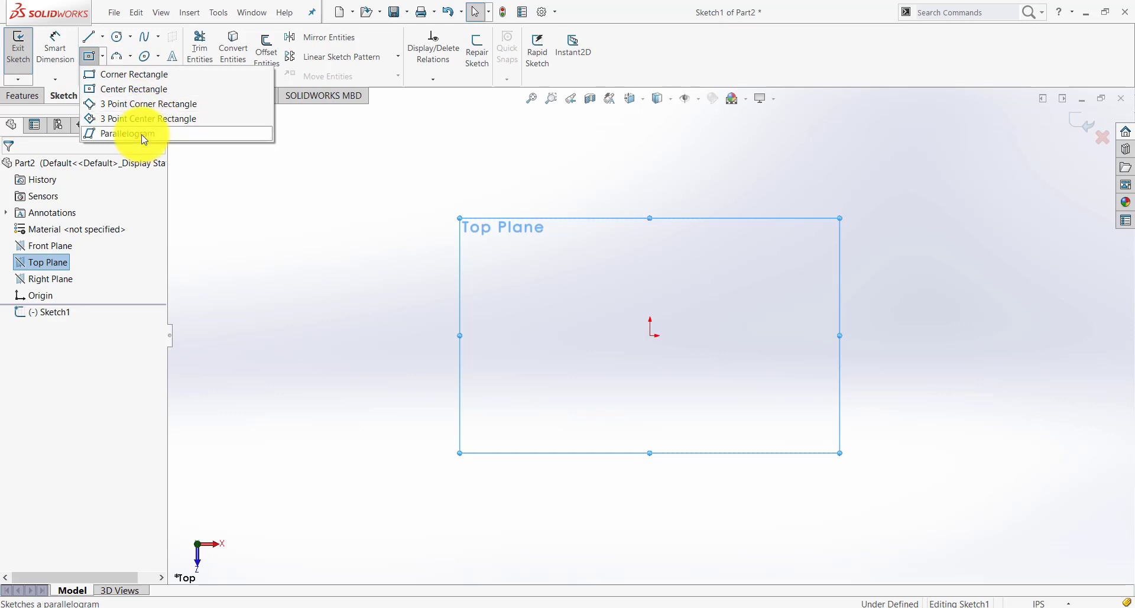
mouse_move(127, 89)
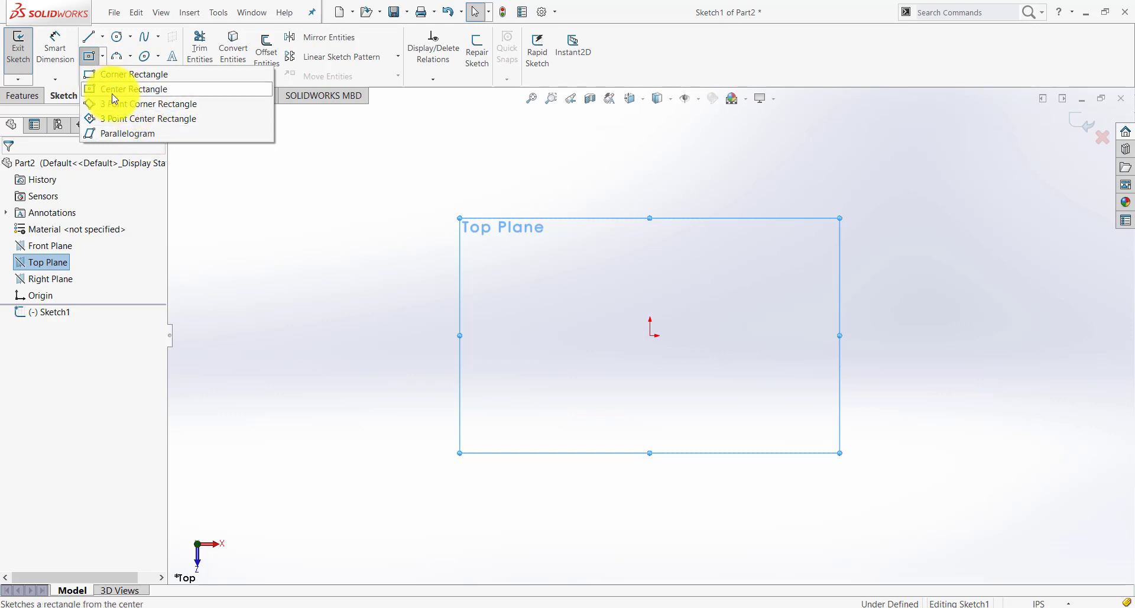
left_click(126, 89)
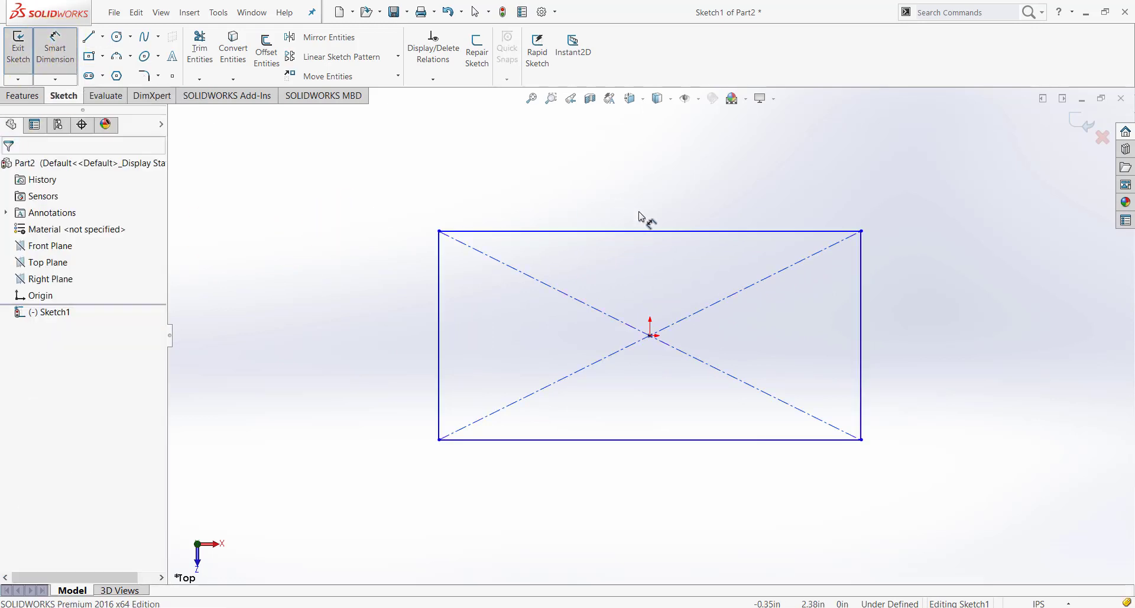
left_click(648, 231)
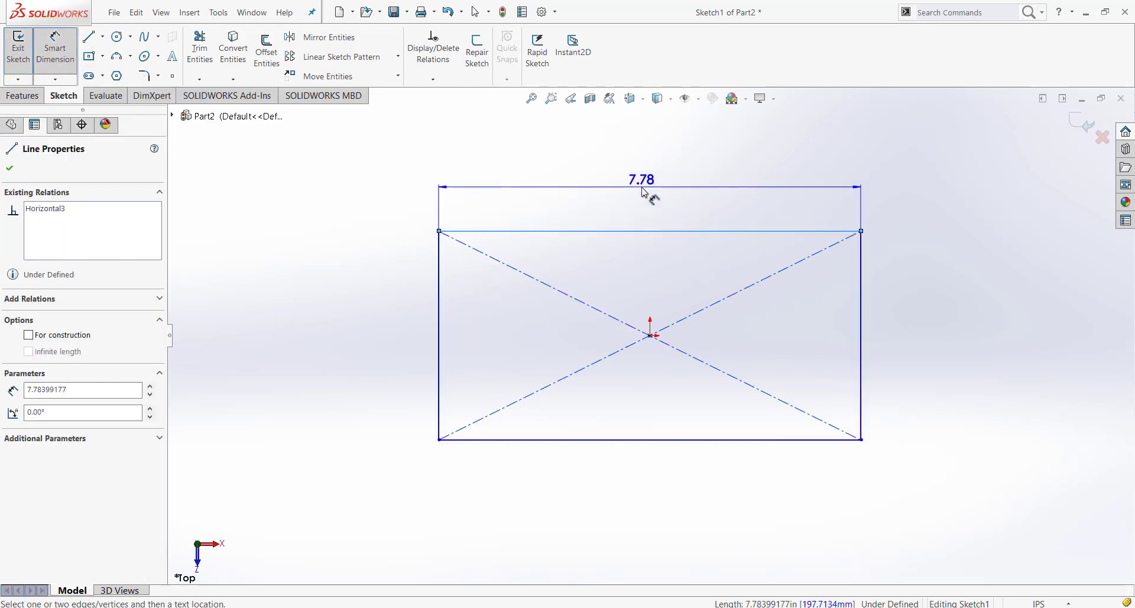
left_click(641, 179)
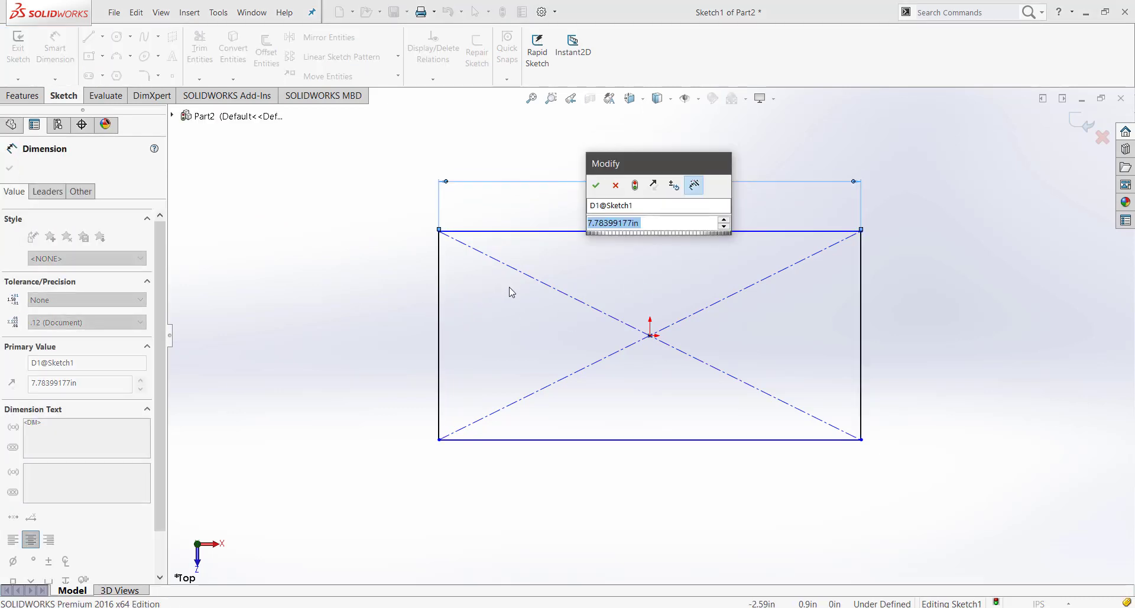
type("8")
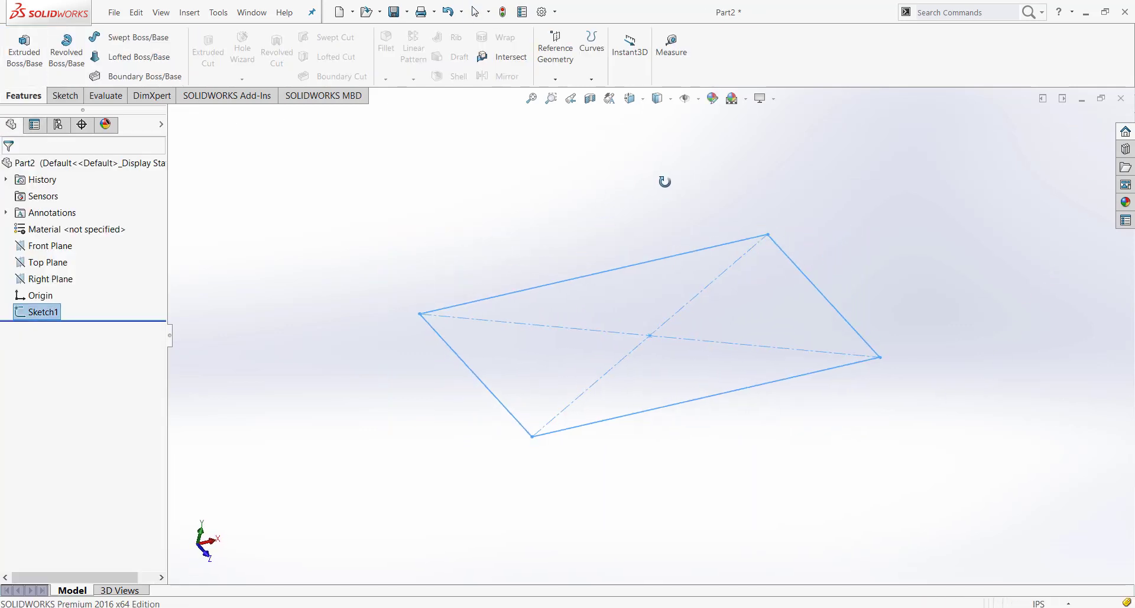
Extrude Sketch1 into a 1.50 in blind rectangular block
left_click(24, 55)
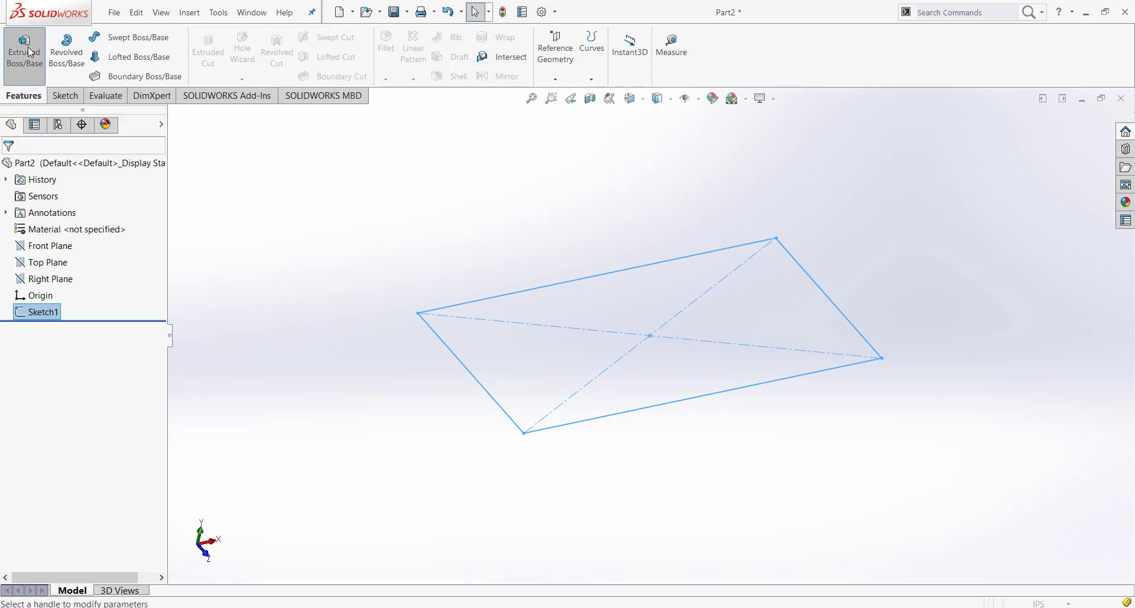
left_click(24, 51)
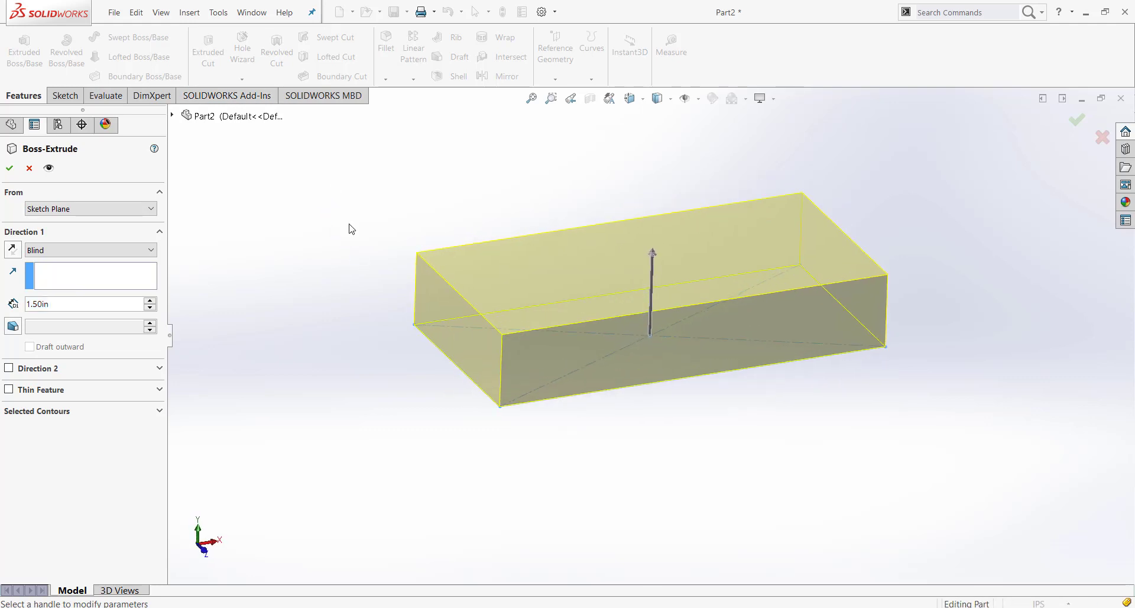
mouse_move(724, 437)
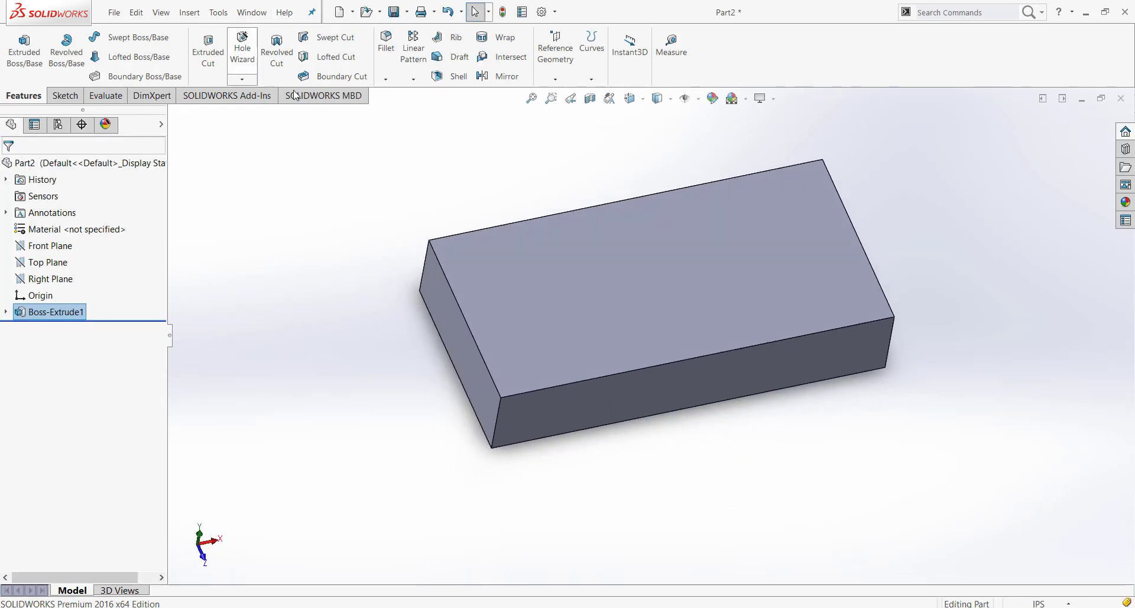
mouse_move(243, 51)
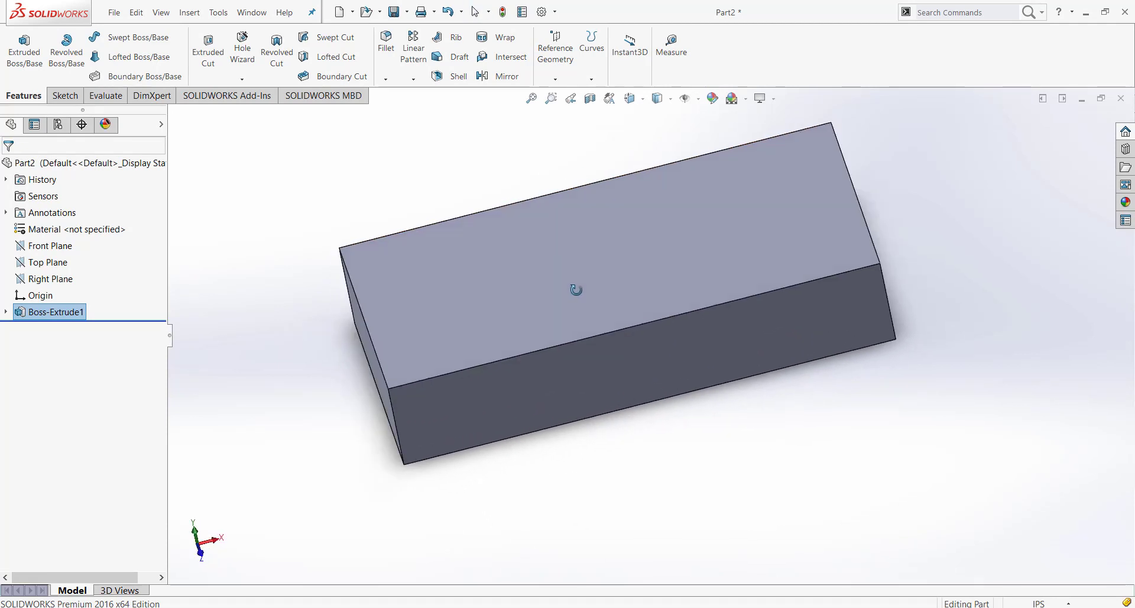
Start a sketch on the block's top face and place eight sketch points as hole locations
right_click(576, 290)
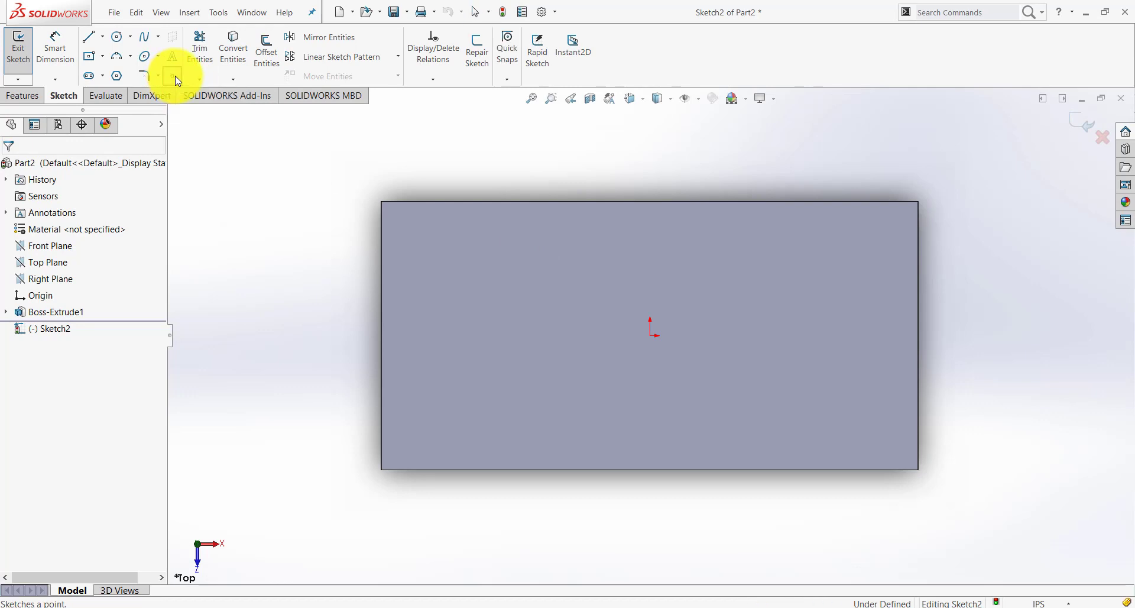
left_click(173, 75)
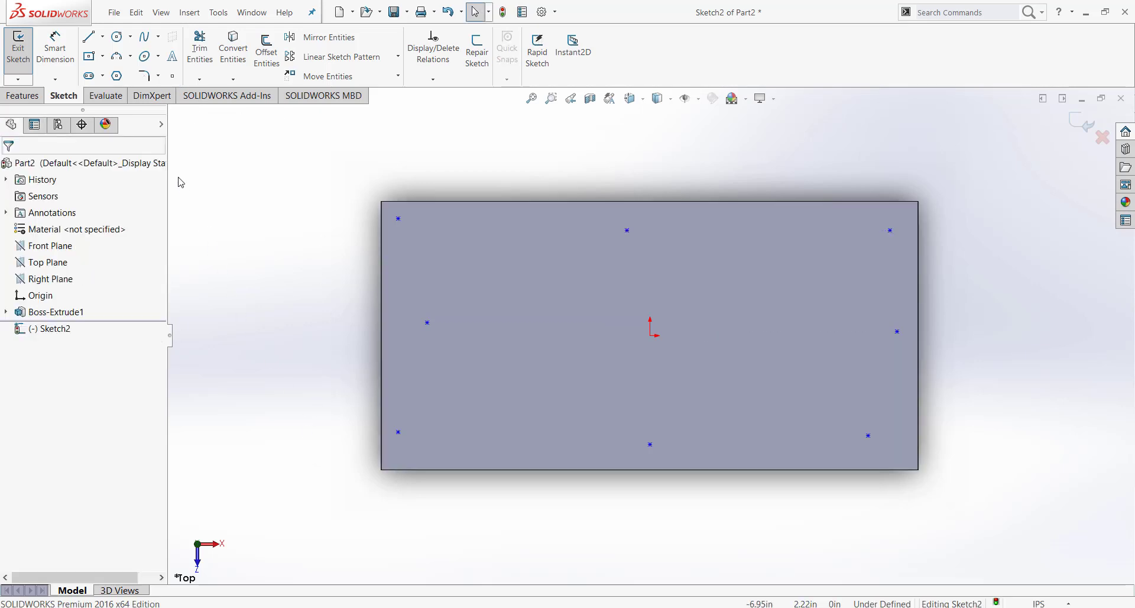
mouse_move(172, 76)
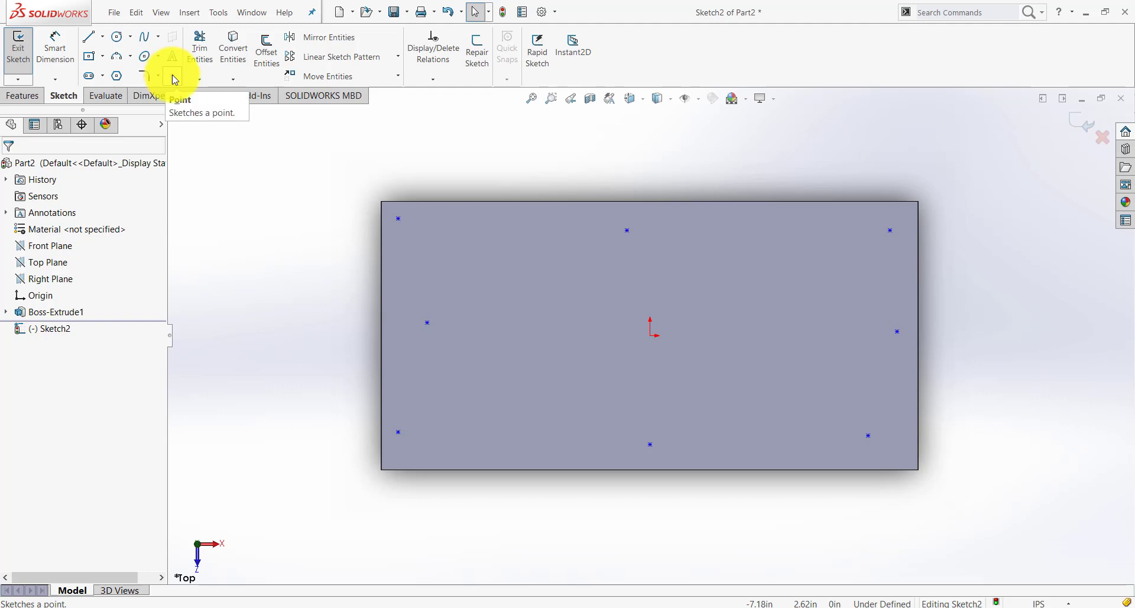
mouse_move(55, 53)
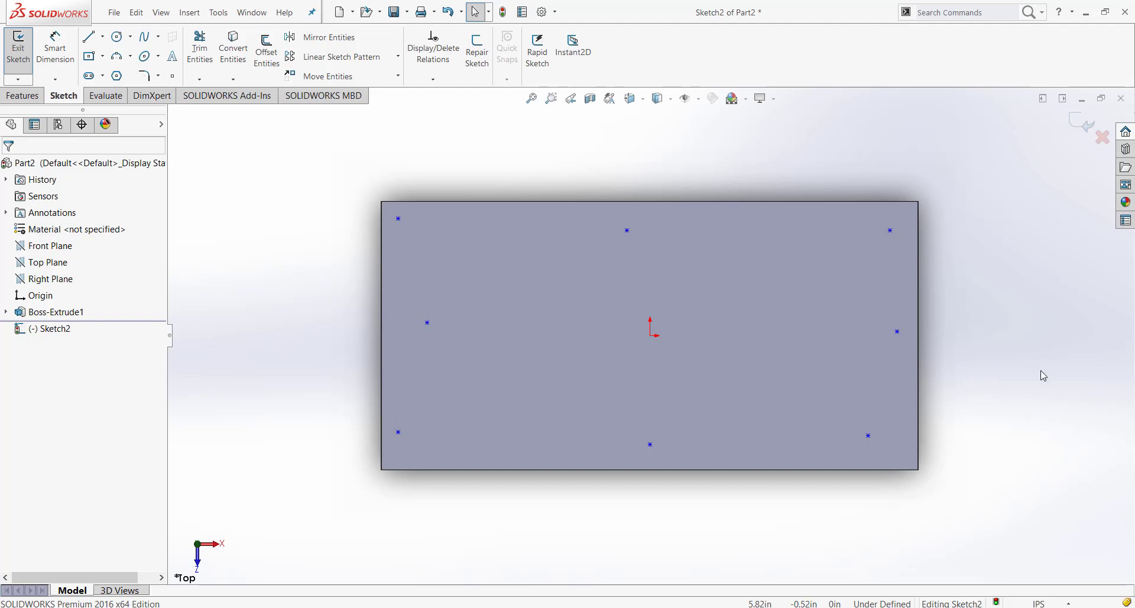
mouse_move(192, 138)
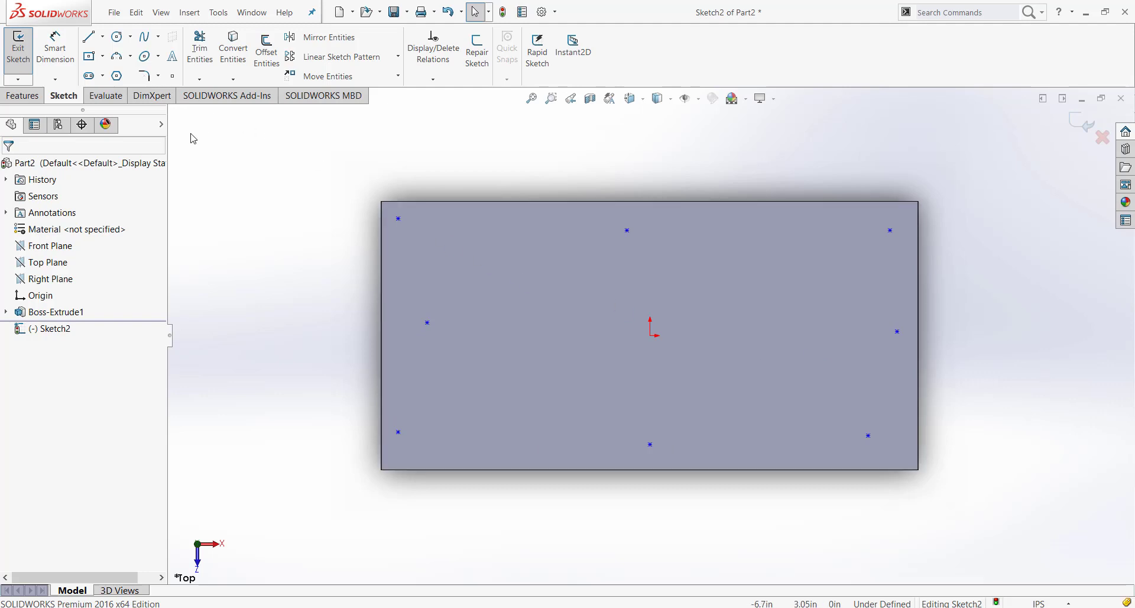
mouse_move(406, 421)
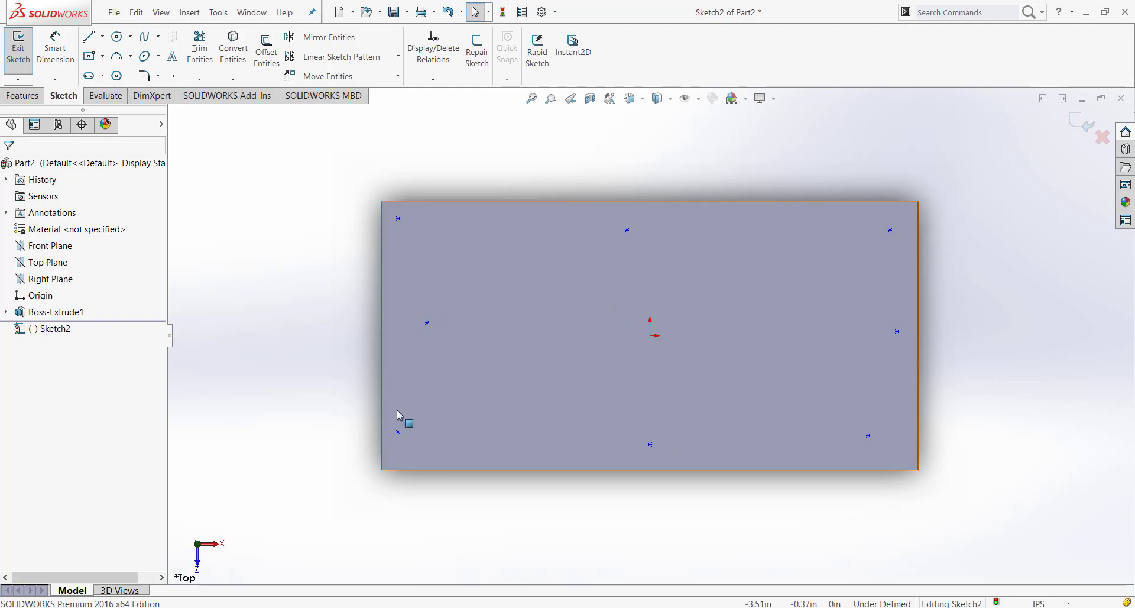
mouse_move(623, 222)
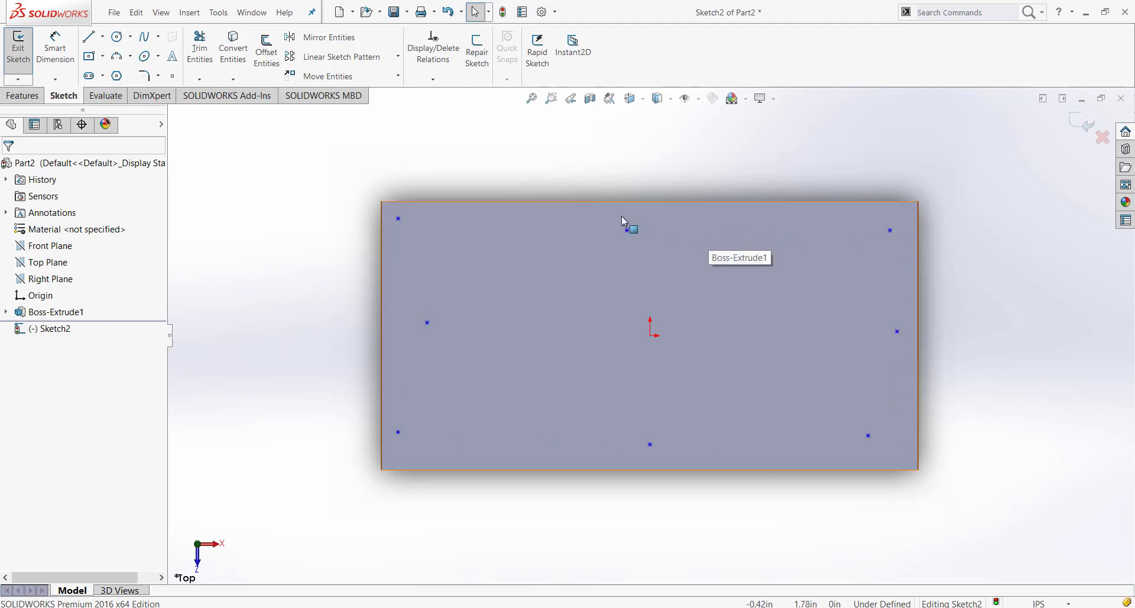
mouse_move(625, 162)
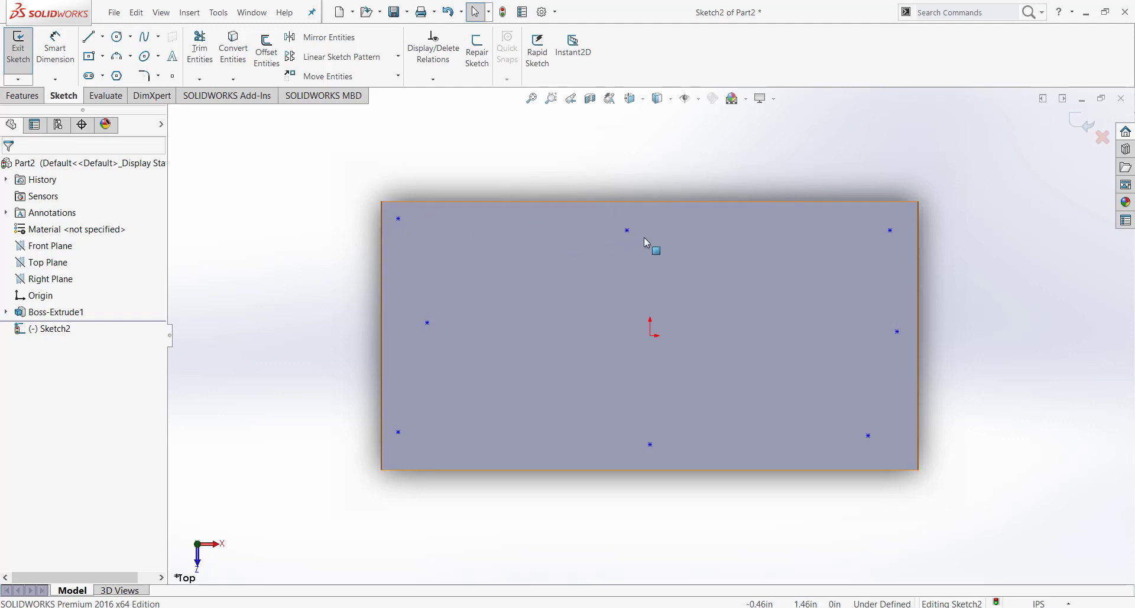
mouse_move(901, 439)
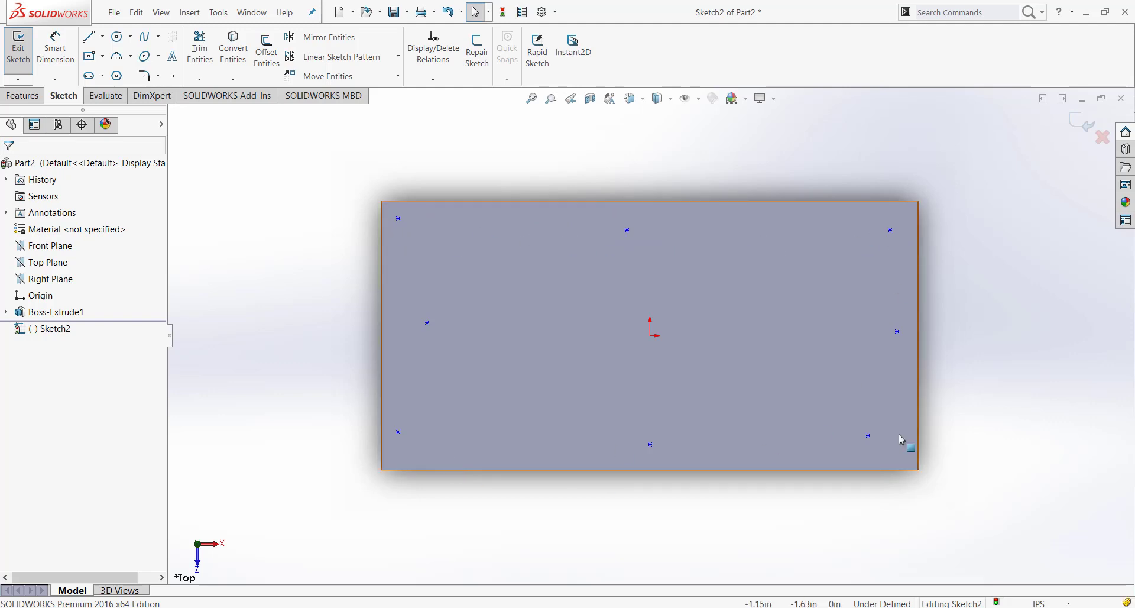
mouse_move(664, 367)
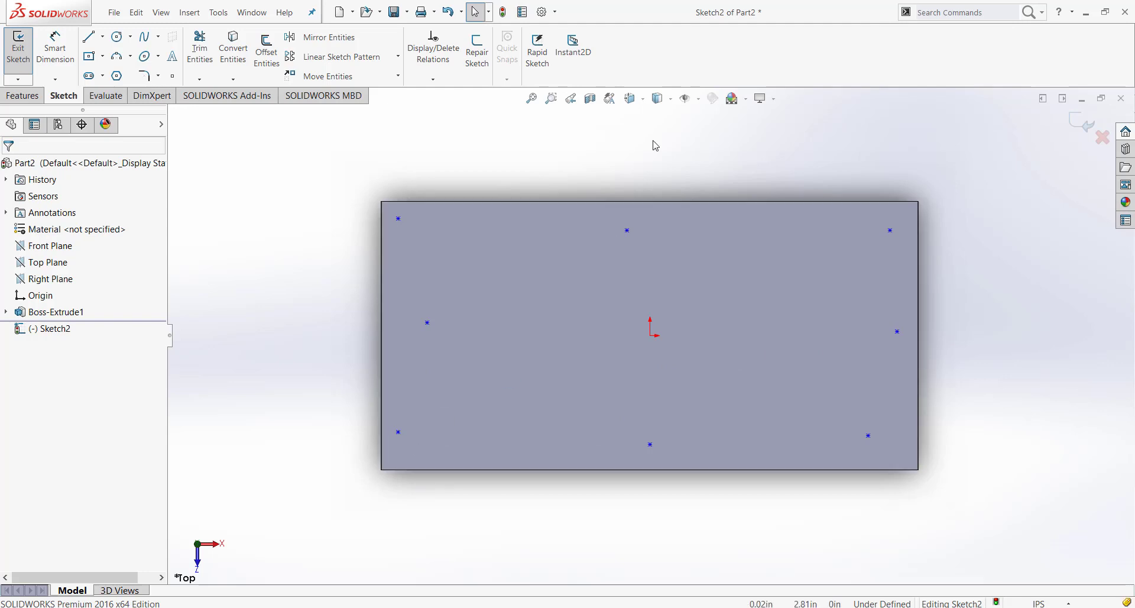
mouse_move(760, 493)
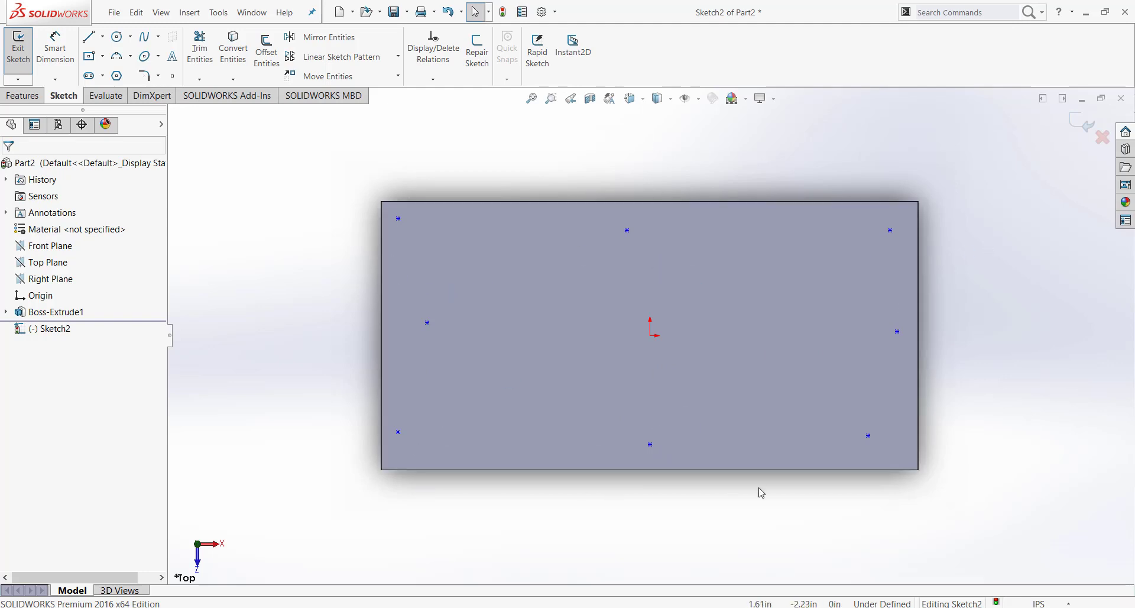
mouse_move(355, 271)
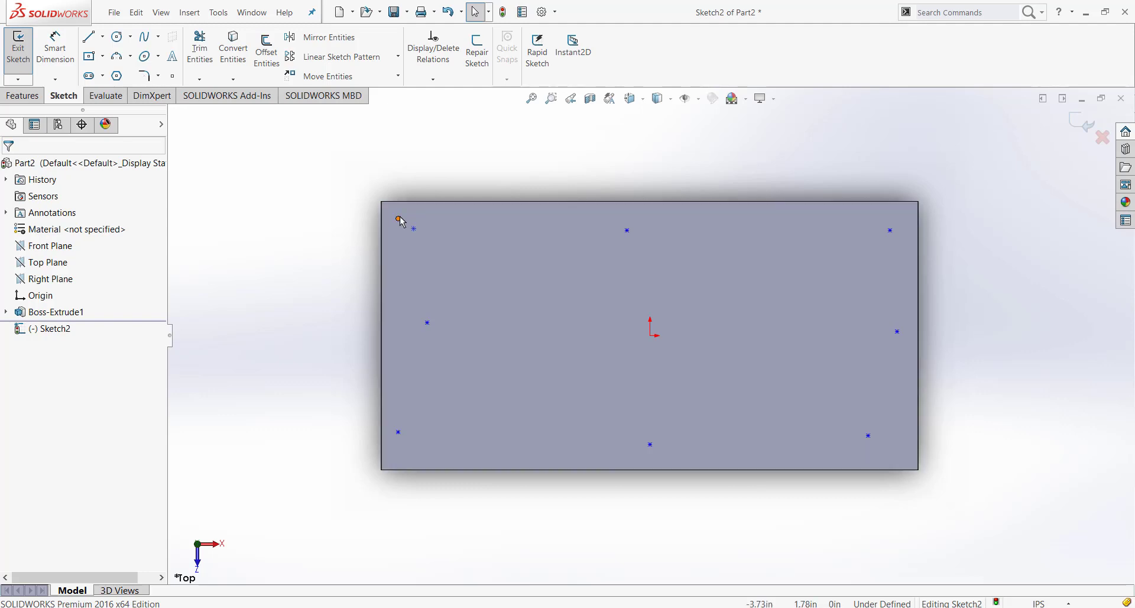
Make the top row of hole points horizontal with each other
left_click(399, 219)
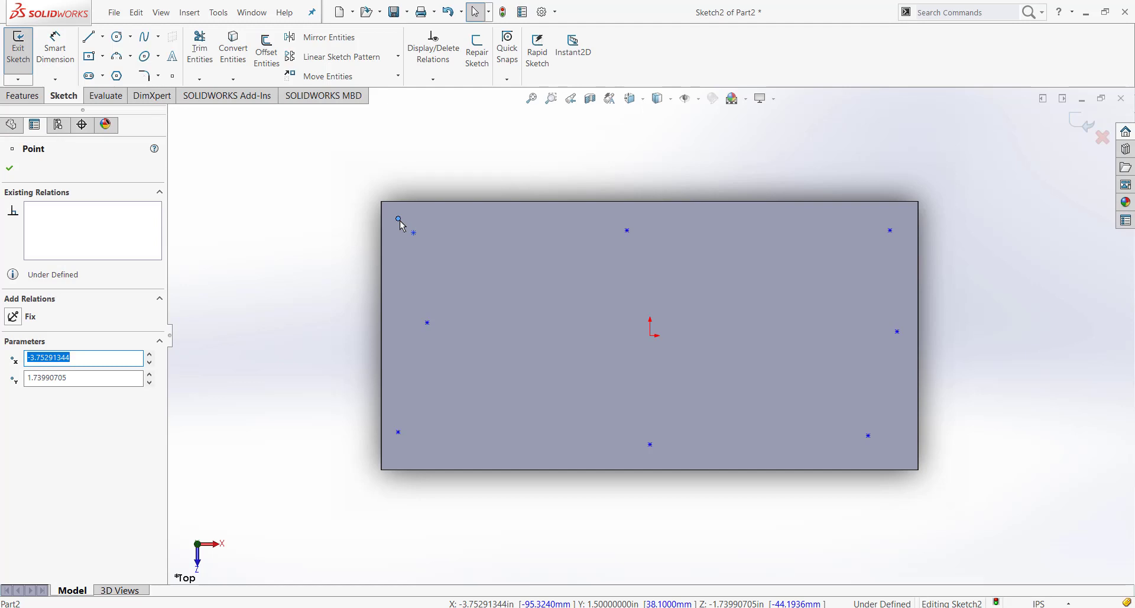
mouse_move(607, 227)
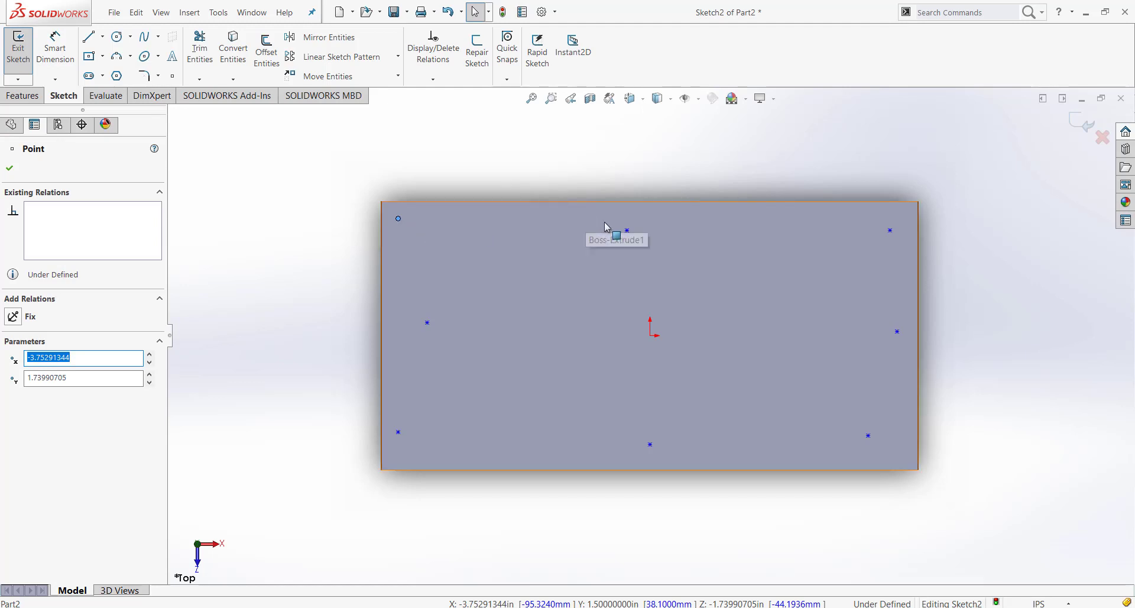
left_click(890, 232)
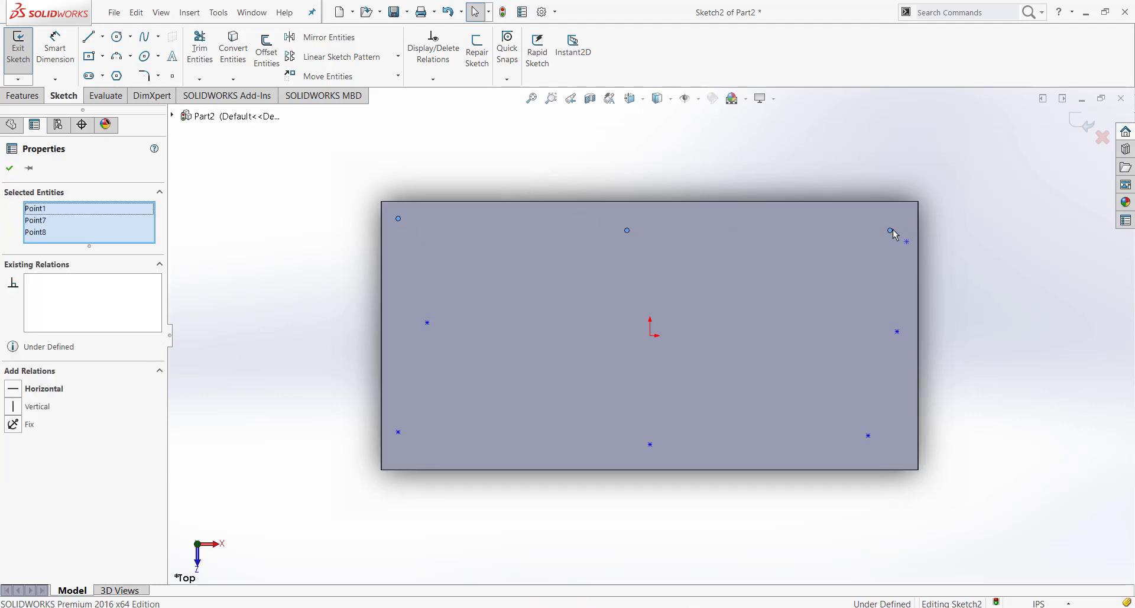
mouse_move(30, 470)
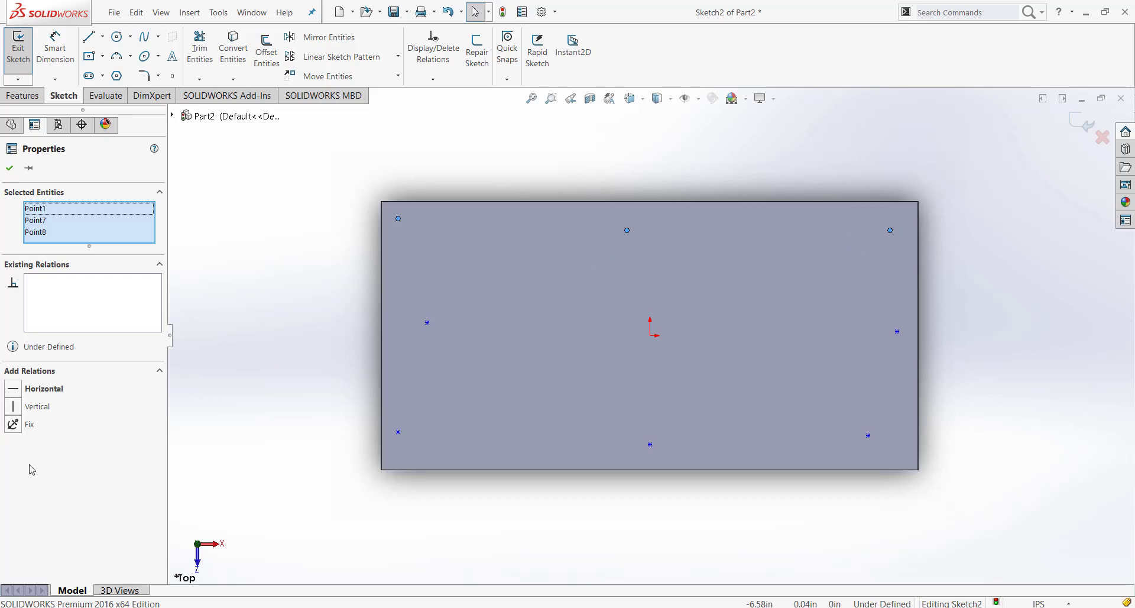
mouse_move(23, 385)
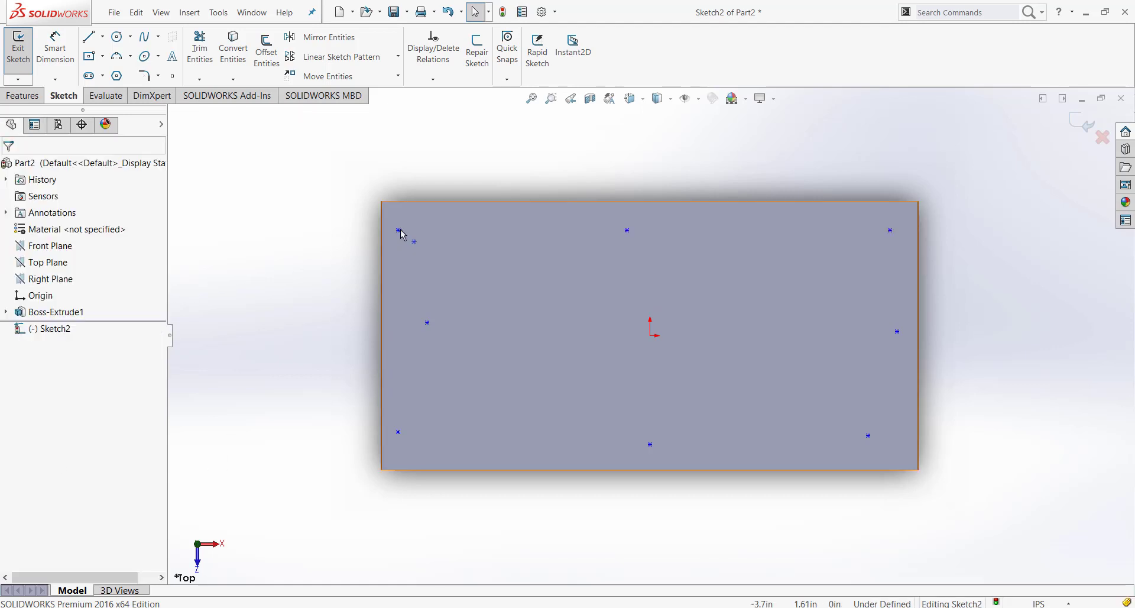
left_click(406, 231)
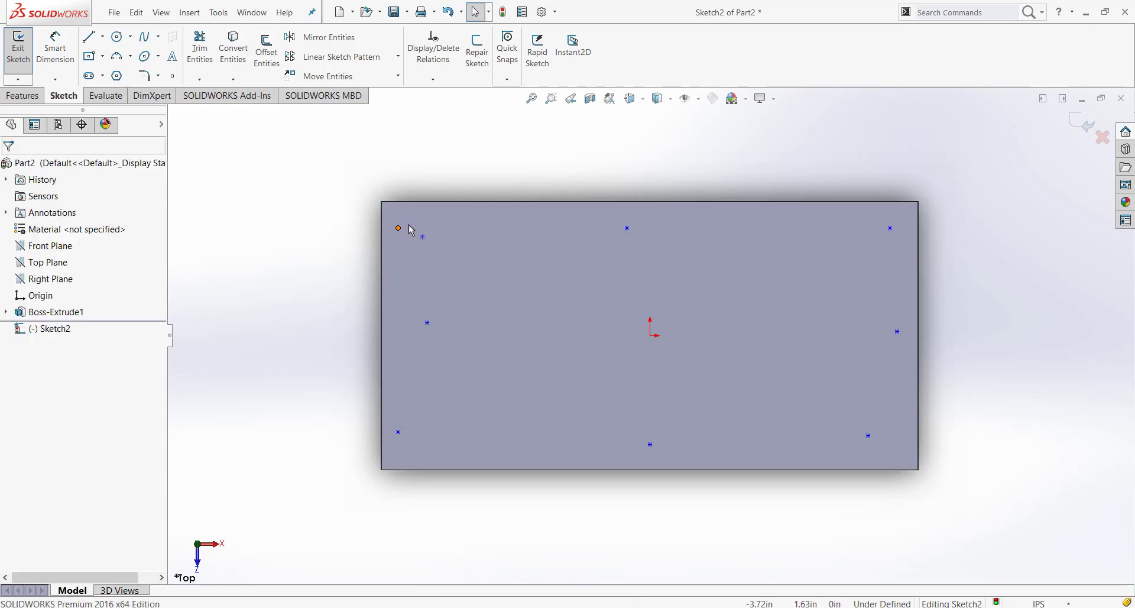
left_click(397, 228)
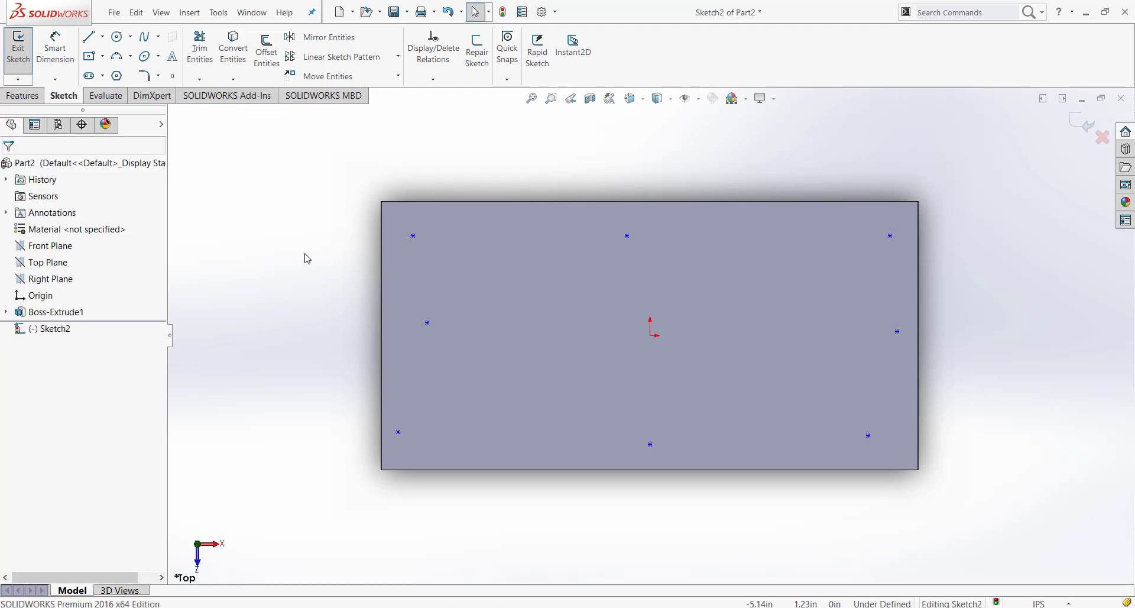
mouse_move(368, 229)
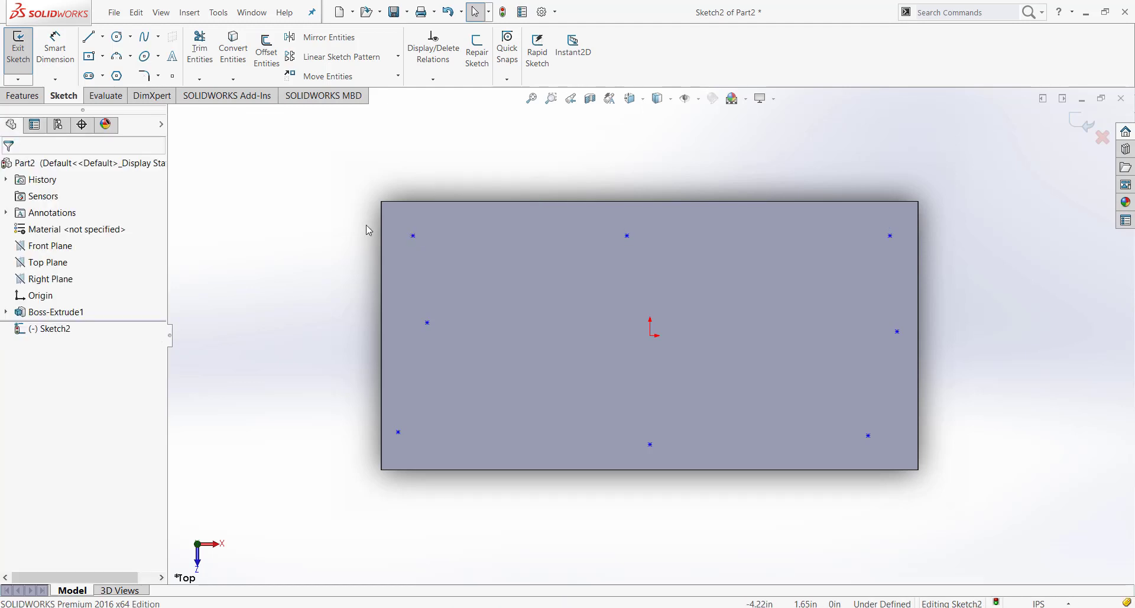
mouse_move(524, 477)
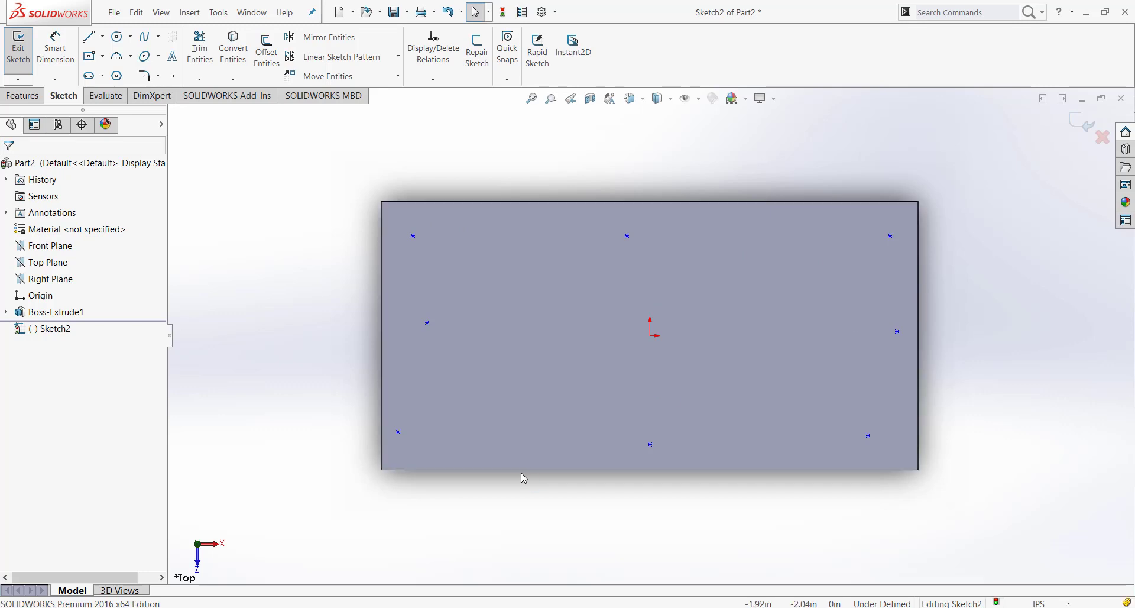
mouse_move(434, 532)
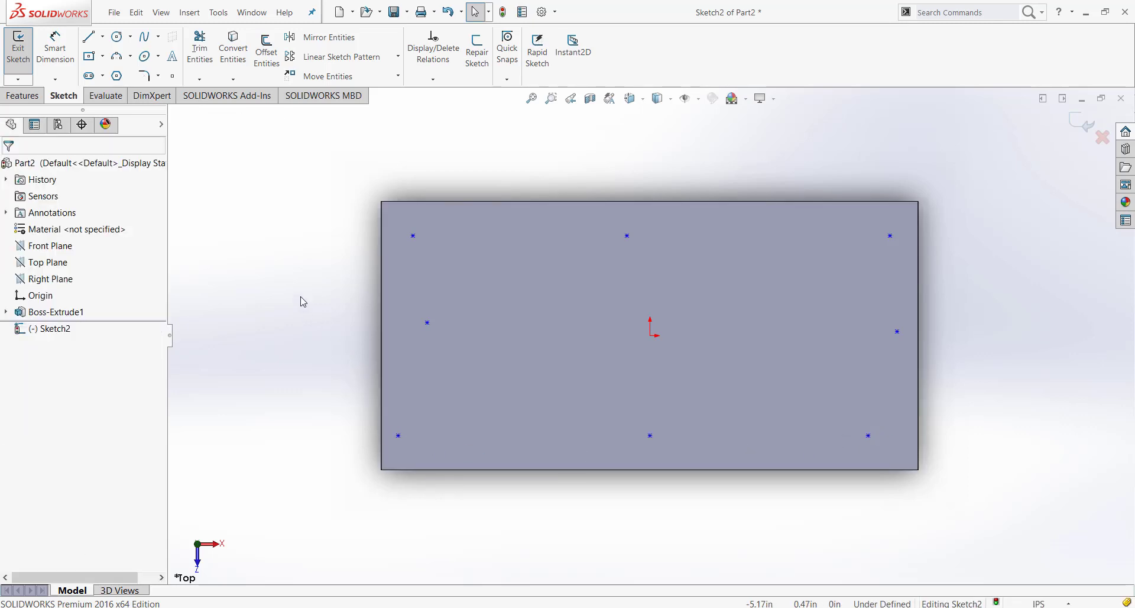
left_click(897, 331)
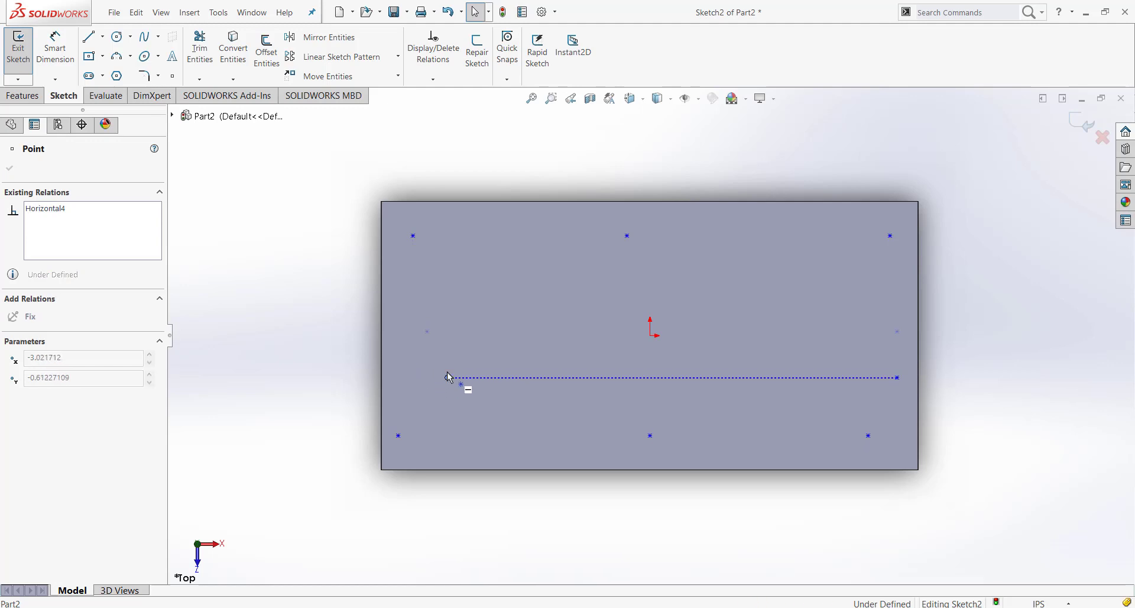
Level the middle pair of points with each other and with the origin
left_click_drag(449, 378, 436, 377)
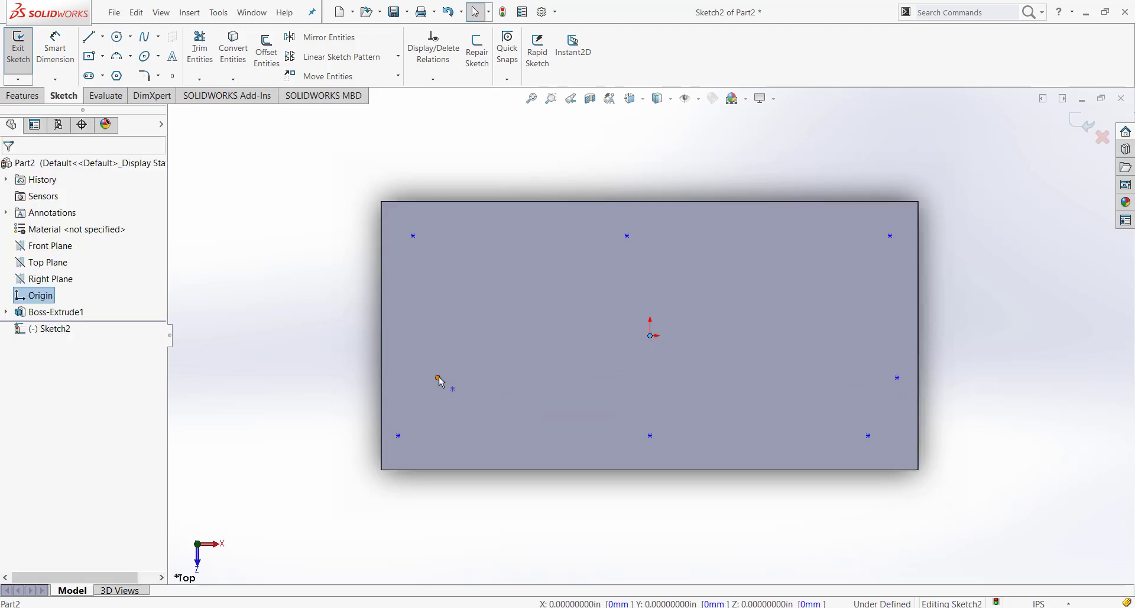
left_click(890, 378)
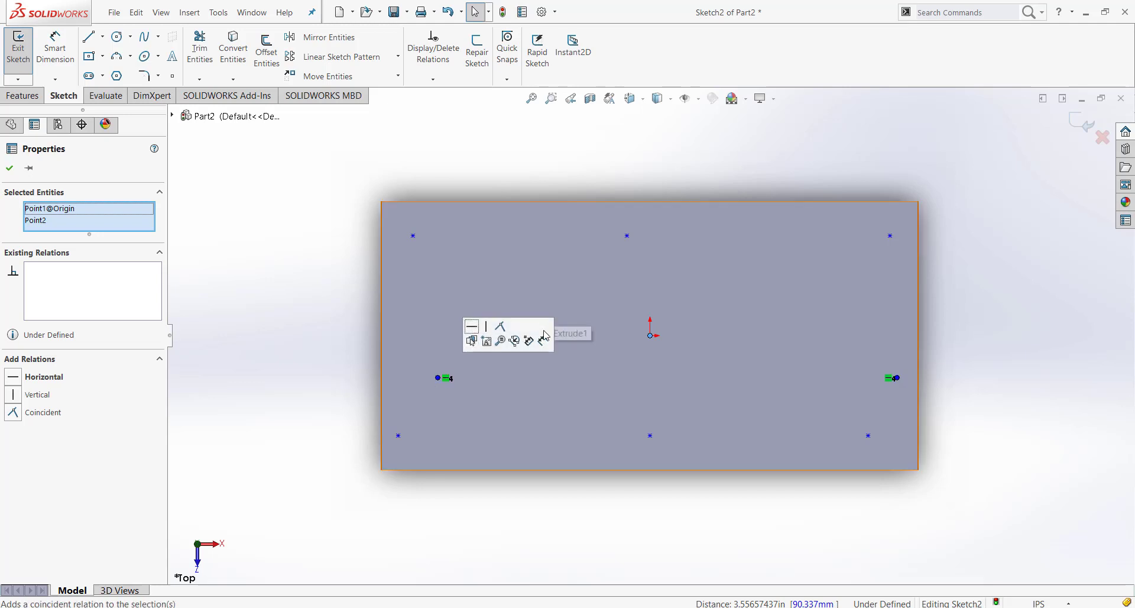
left_click(472, 327)
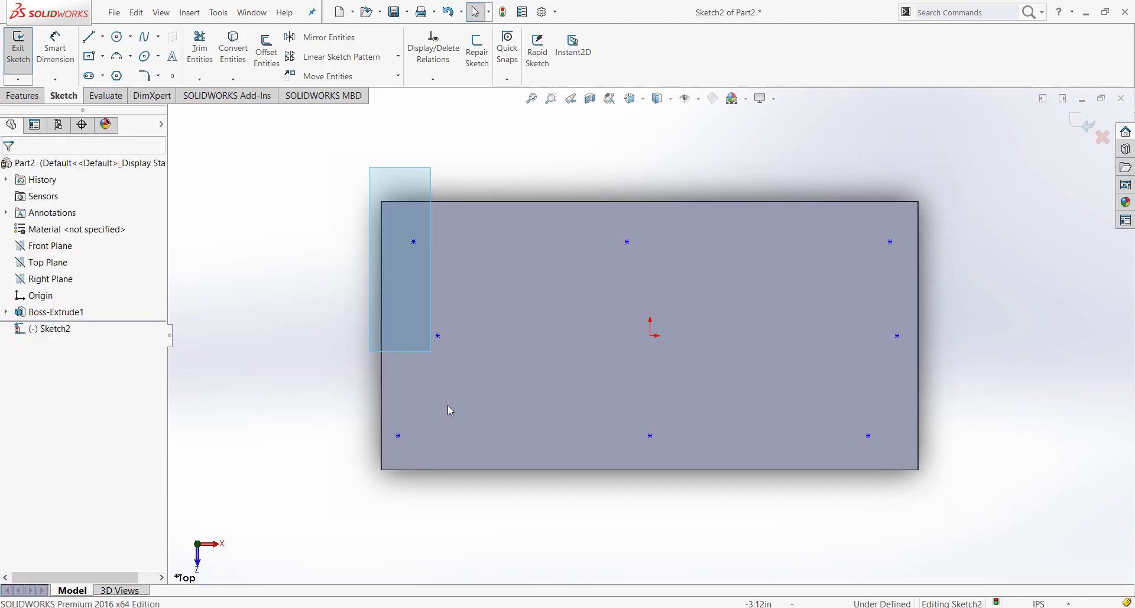
Line up the left and right columns of points vertically into a tidy grid
left_click_drag(370, 166, 431, 351)
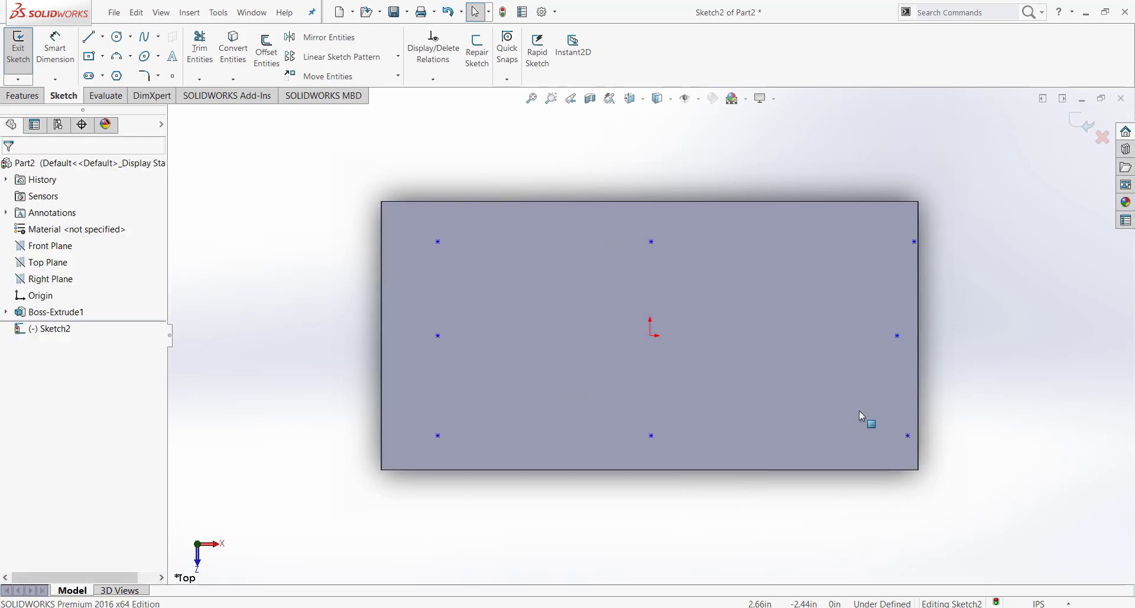
left_click_drag(869, 423, 954, 498)
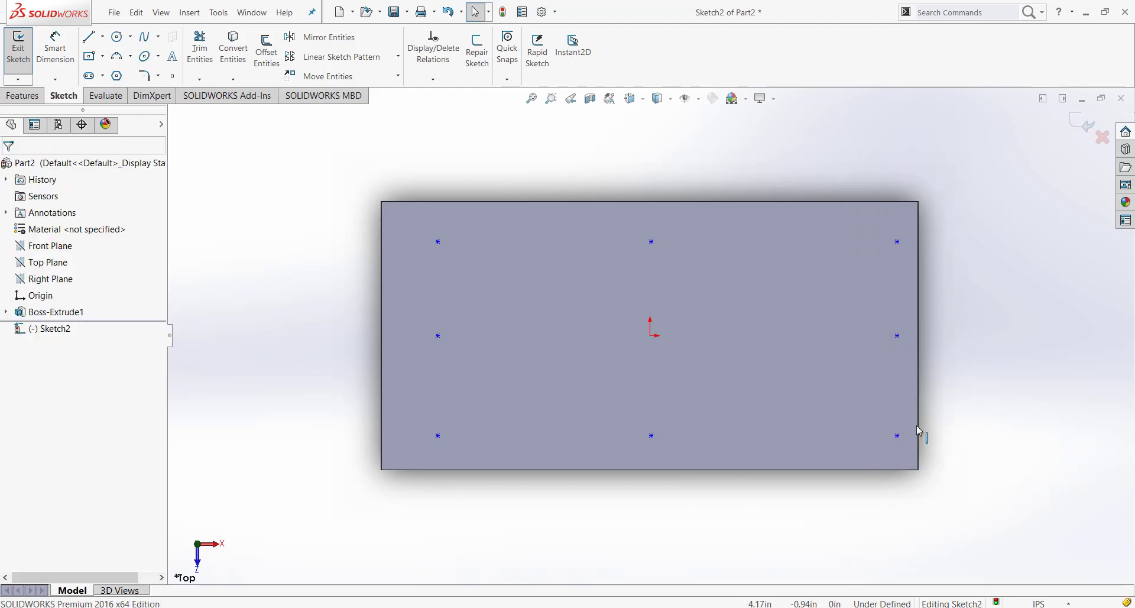
left_click(898, 436)
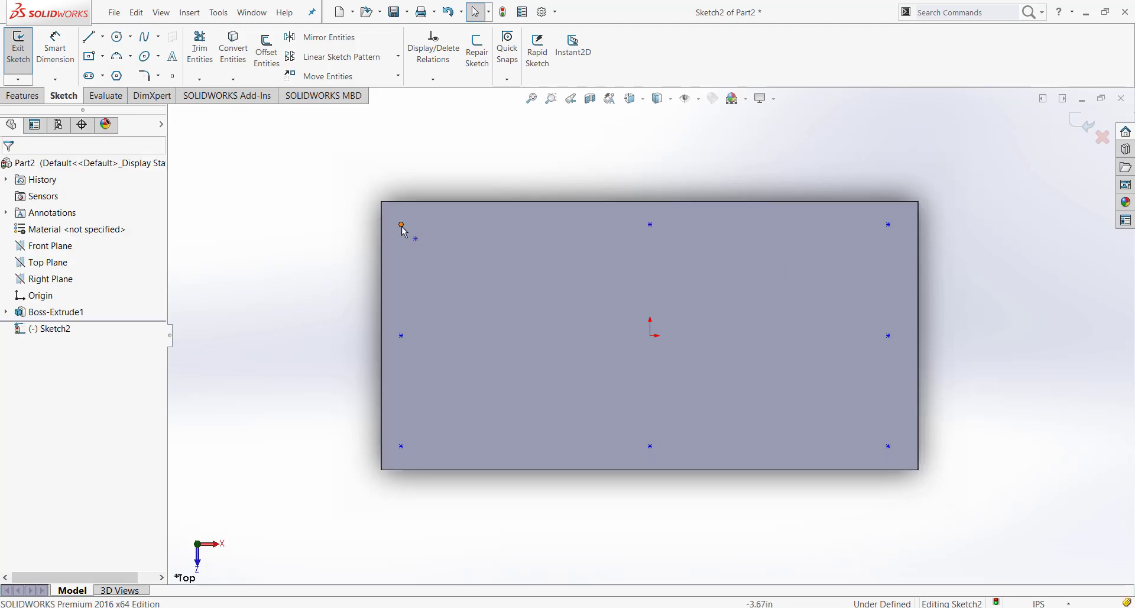
left_click(429, 235)
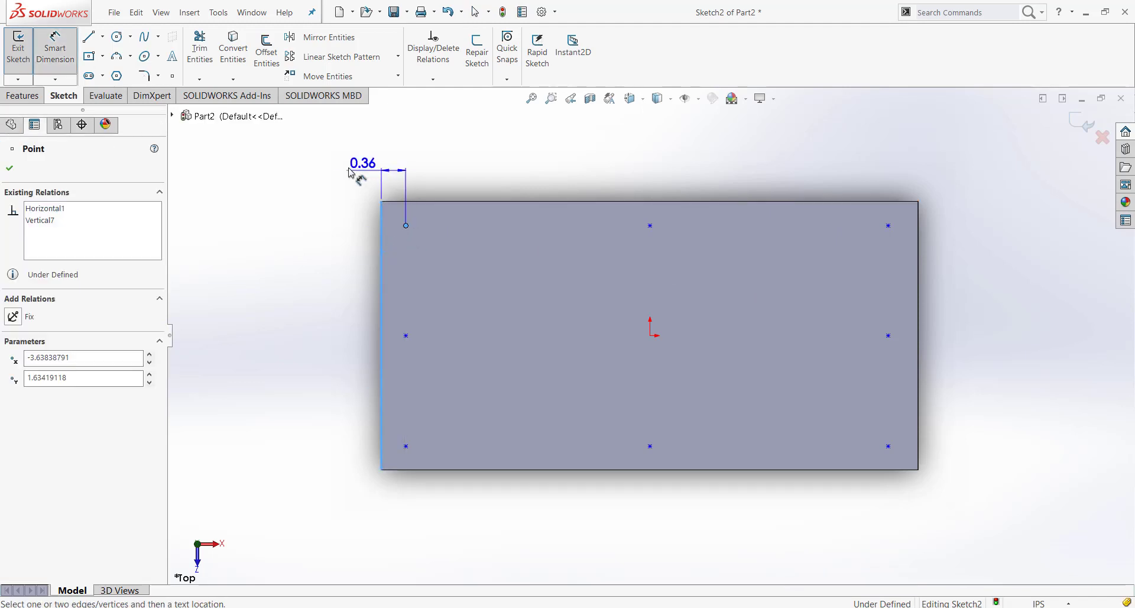
Dimension the top-left point 0.25 in from the left and top edges
double_click(362, 163)
type("0.25")
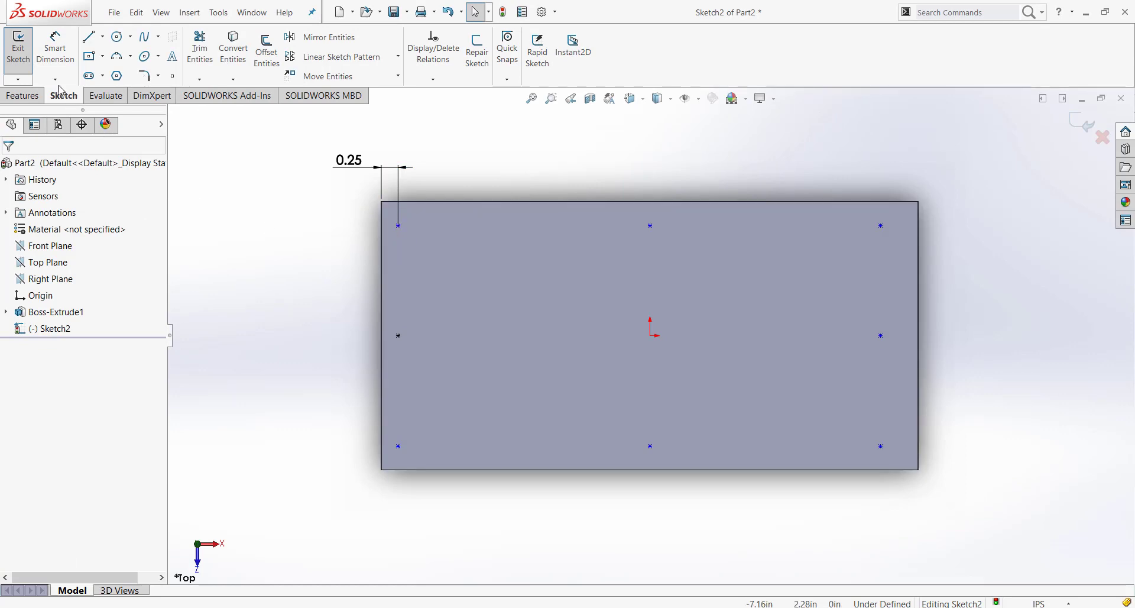
left_click(398, 225)
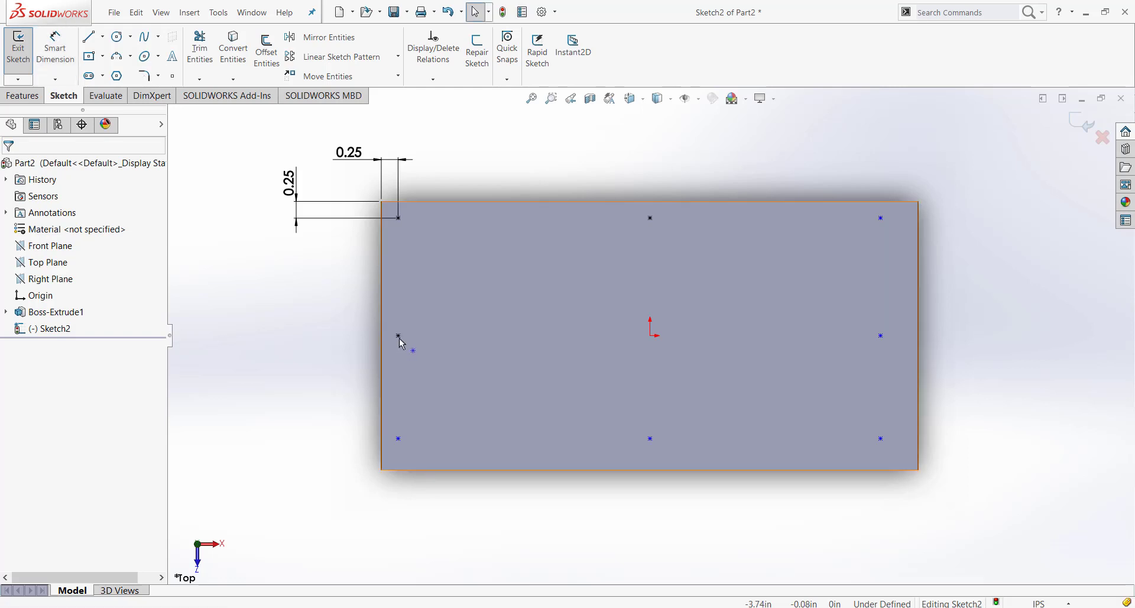
left_click(649, 219)
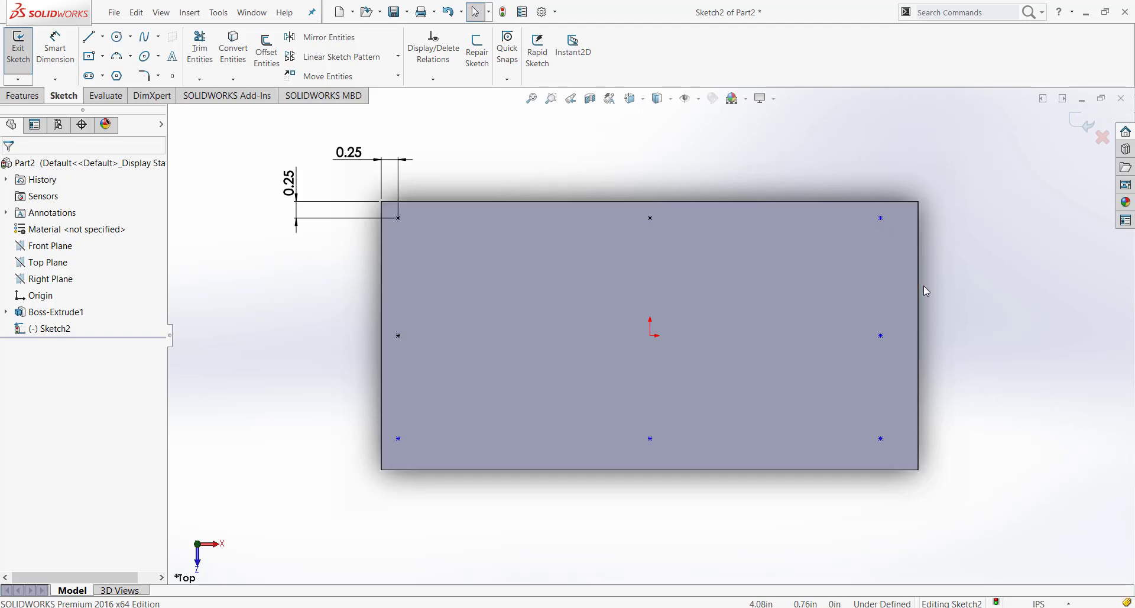
left_click(809, 217)
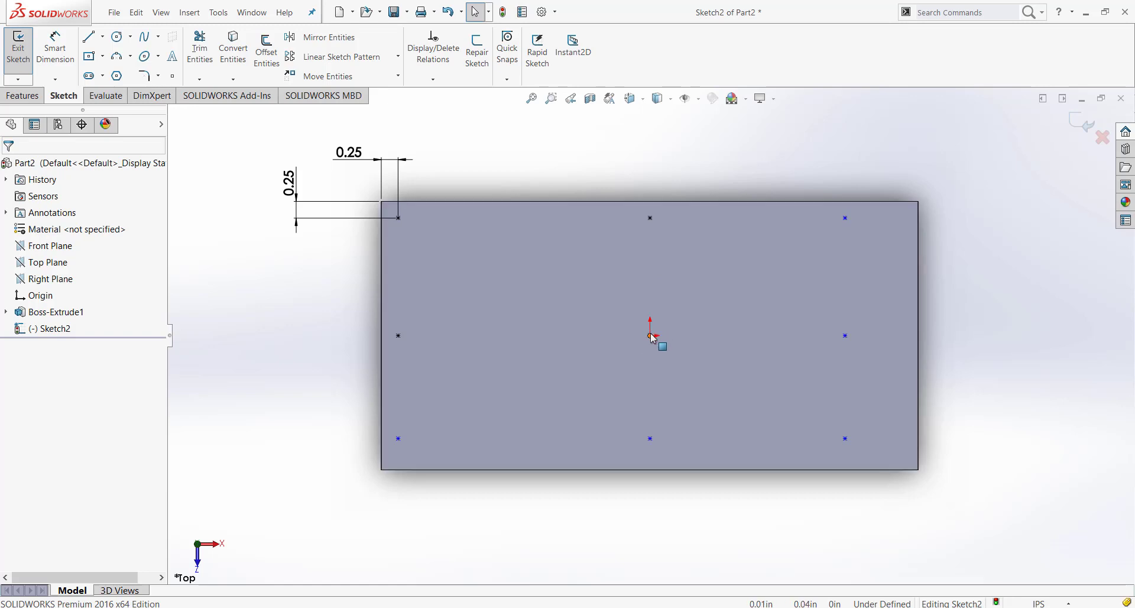
mouse_move(649, 221)
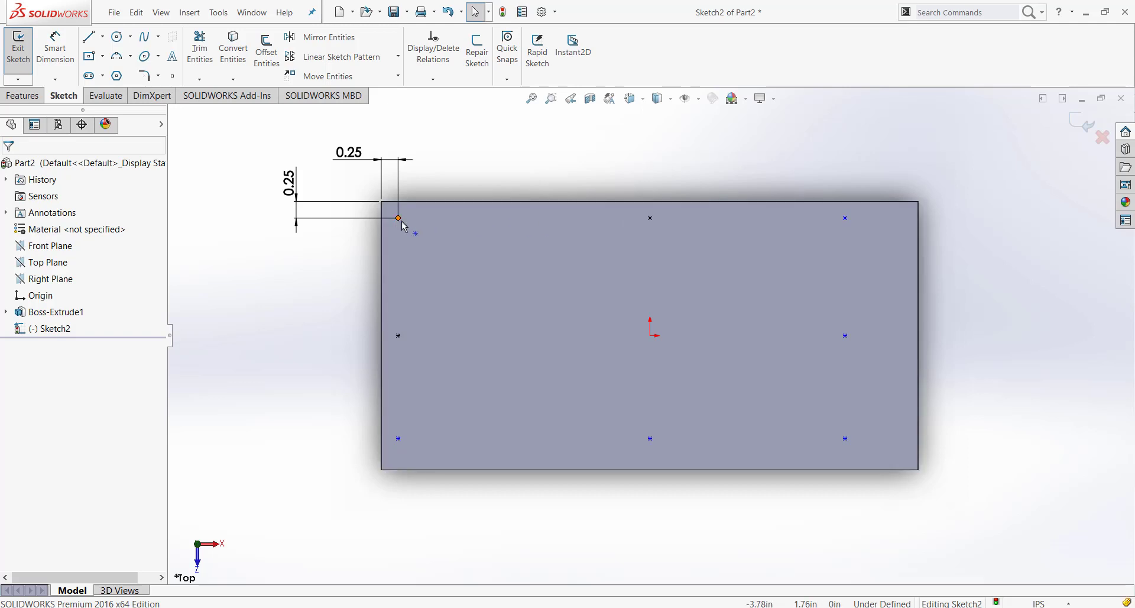
mouse_move(371, 233)
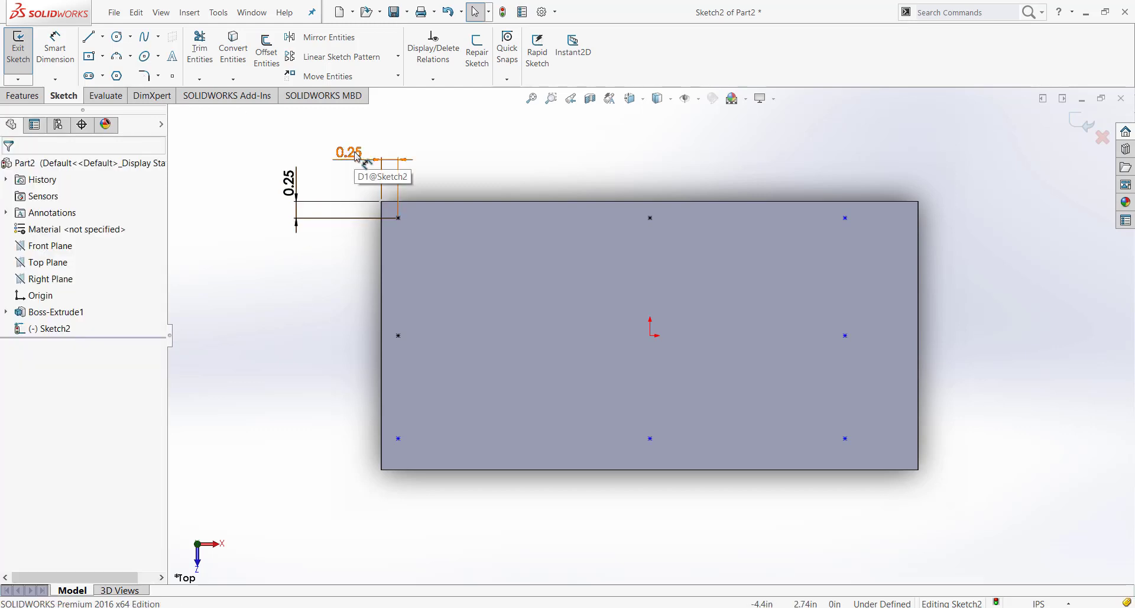
Review the two 0.25 edge-offset dimensions and reopen the horizontal one D1 for editing
left_click(349, 152)
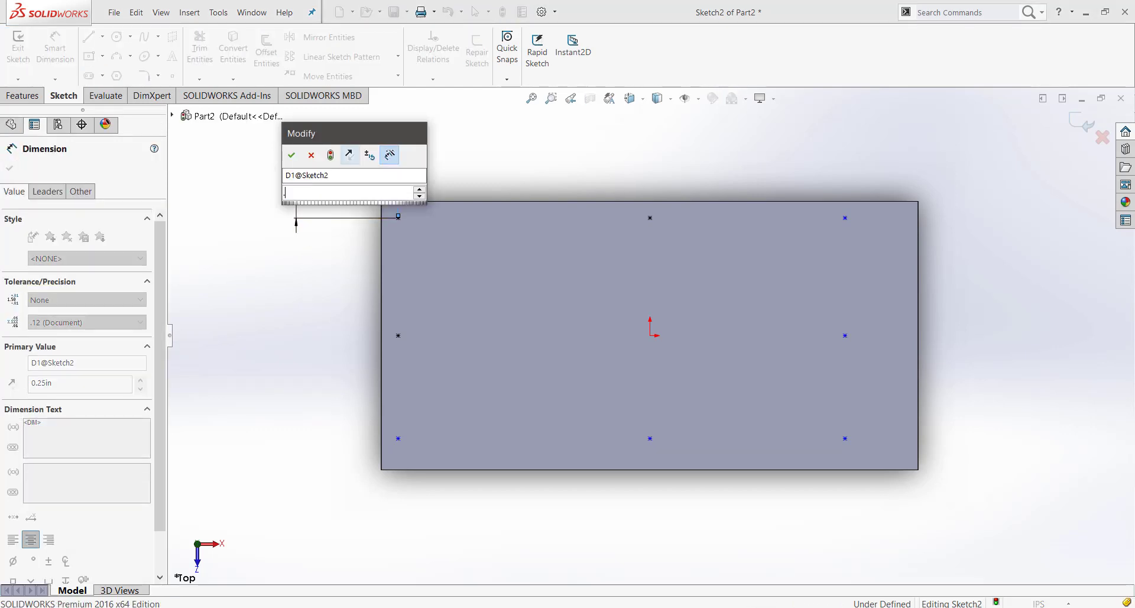
left_click(293, 155)
type(".37")
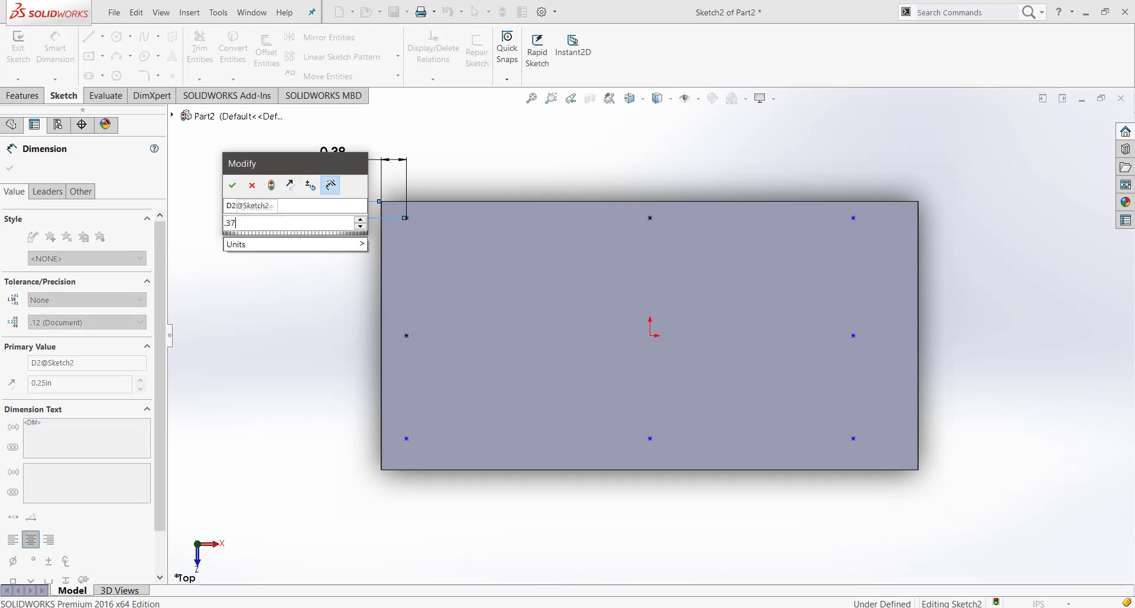
left_click(232, 186)
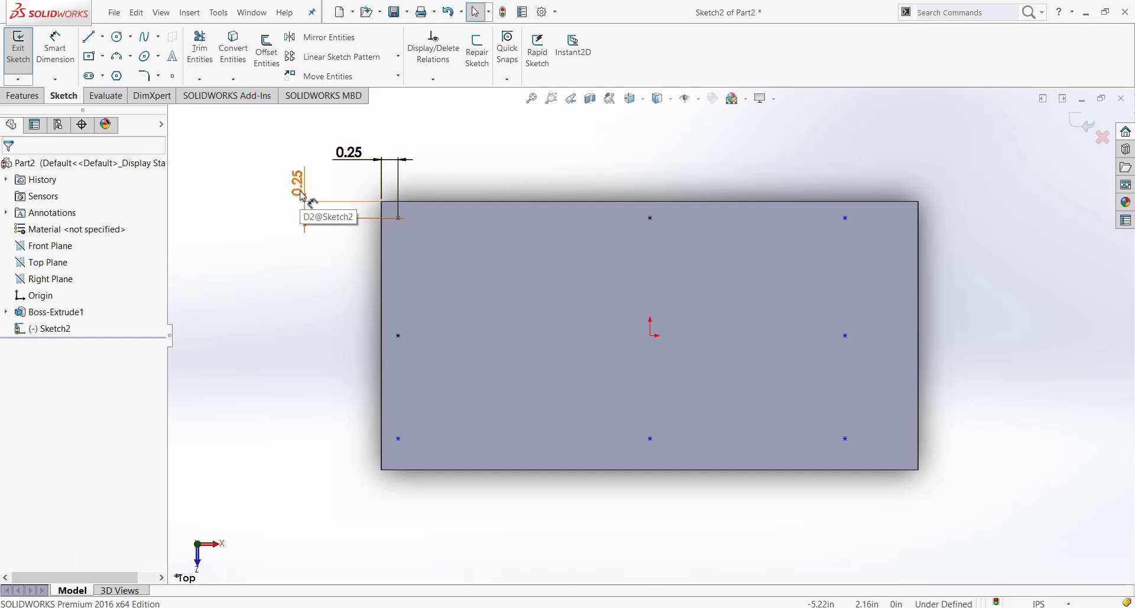
left_click(297, 179)
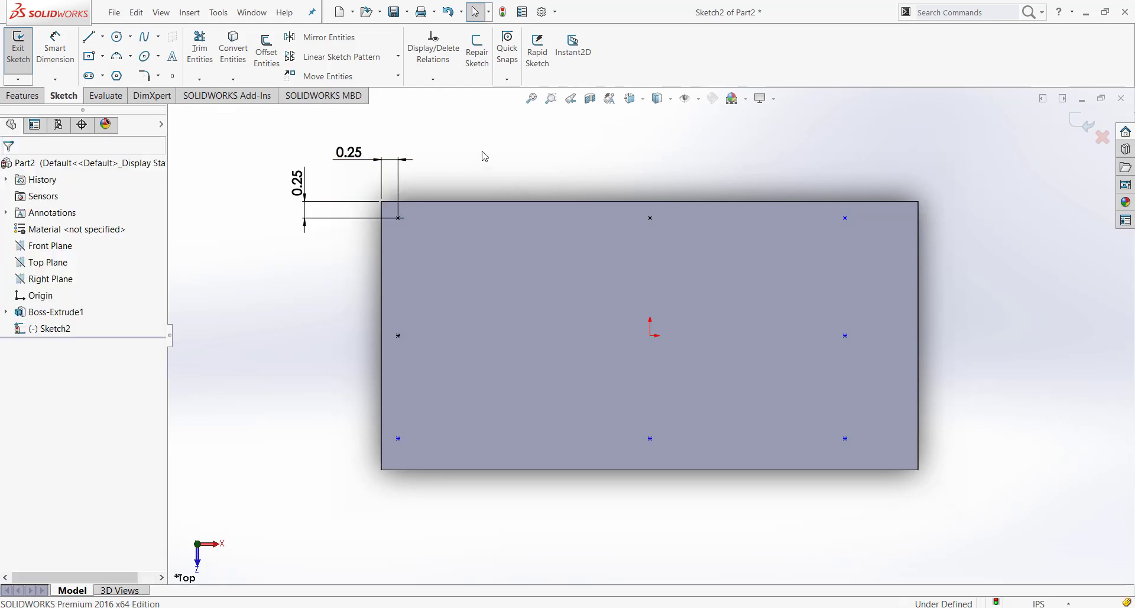
left_click(350, 152)
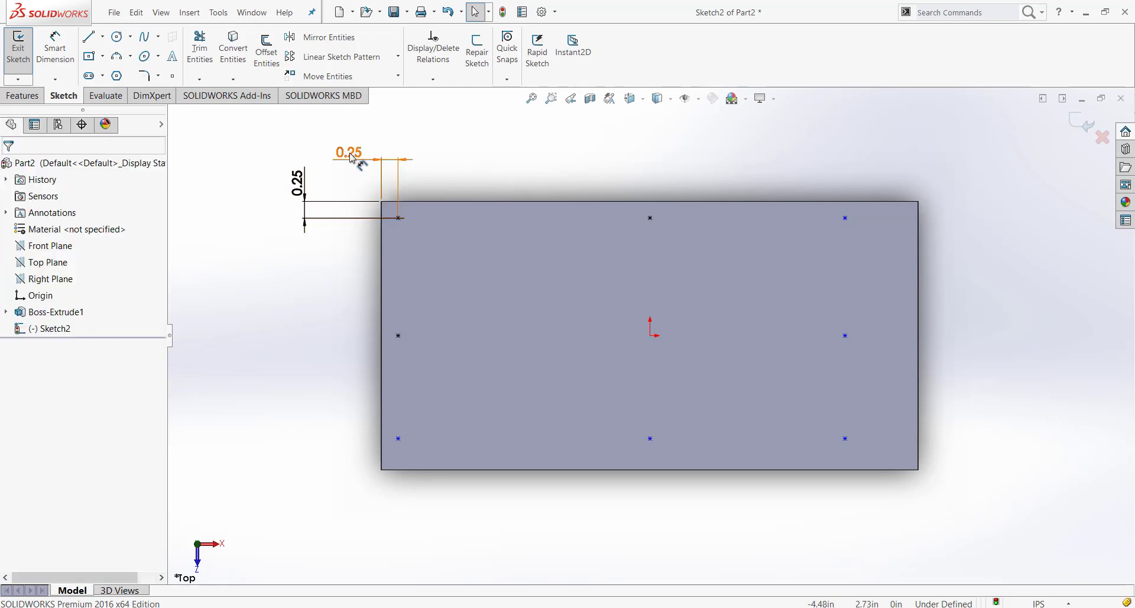
left_click(349, 153)
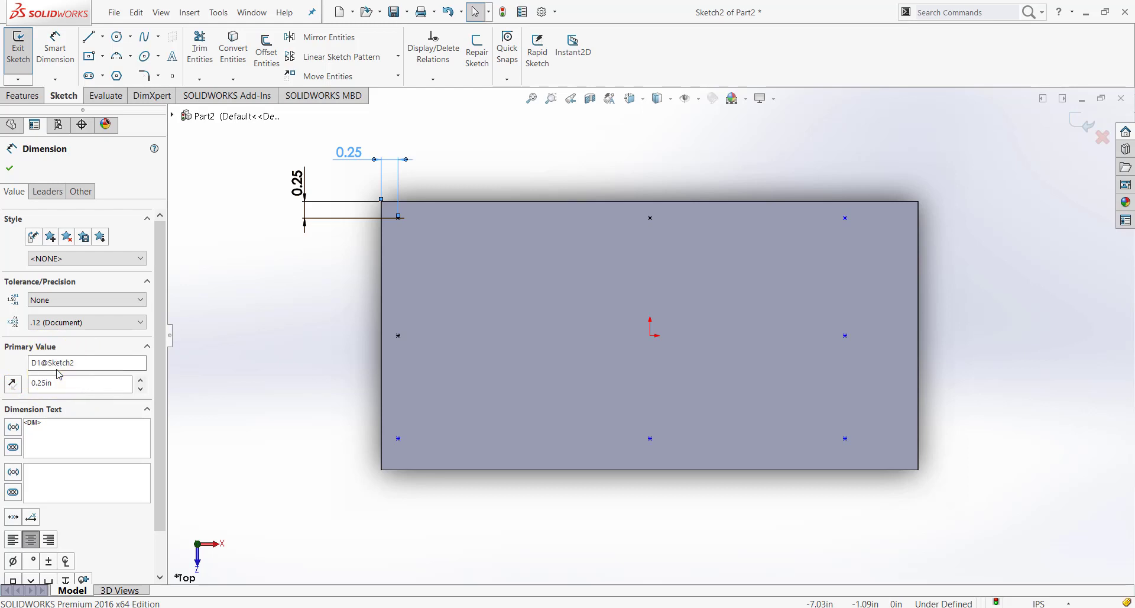
mouse_move(290, 320)
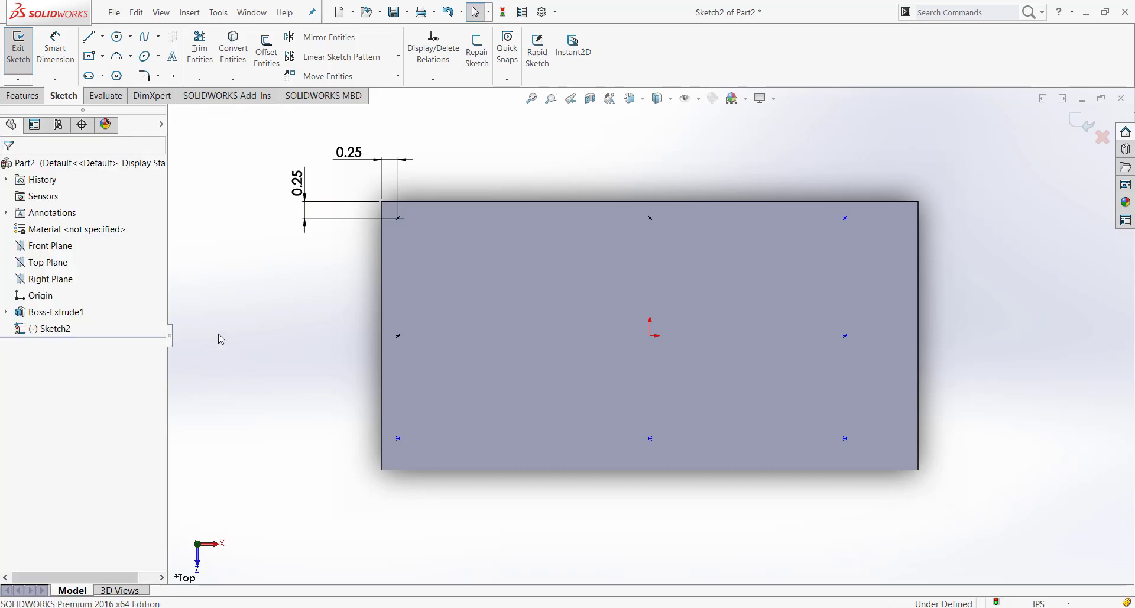
mouse_move(659, 535)
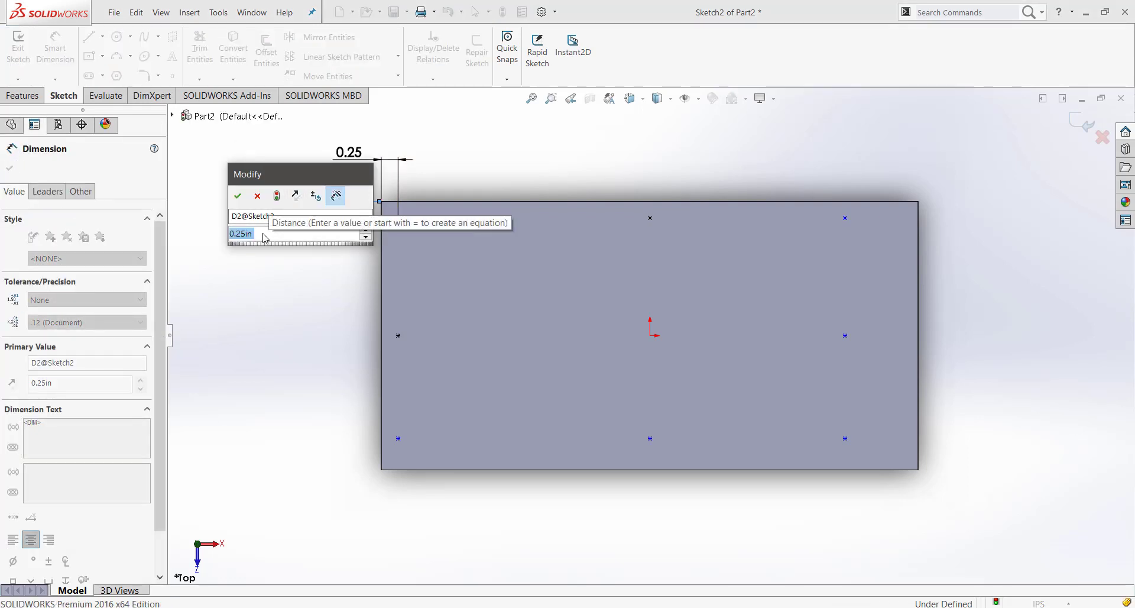
Link the offsets with an =D1@Sketch2 equation and adjust the dimension's decimal precision
type("=")
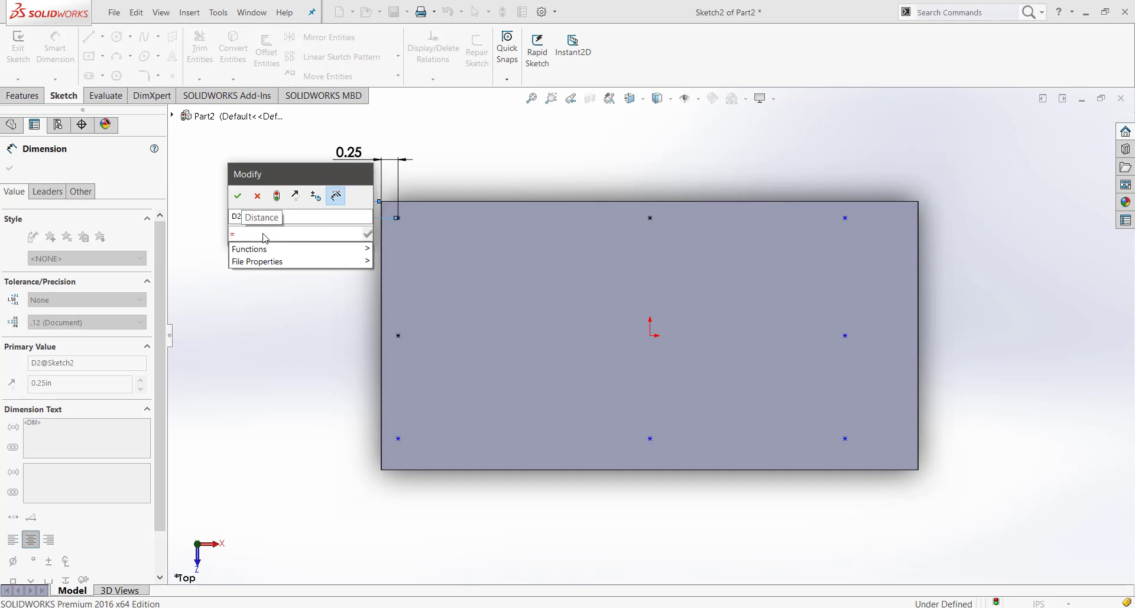
left_click(296, 232)
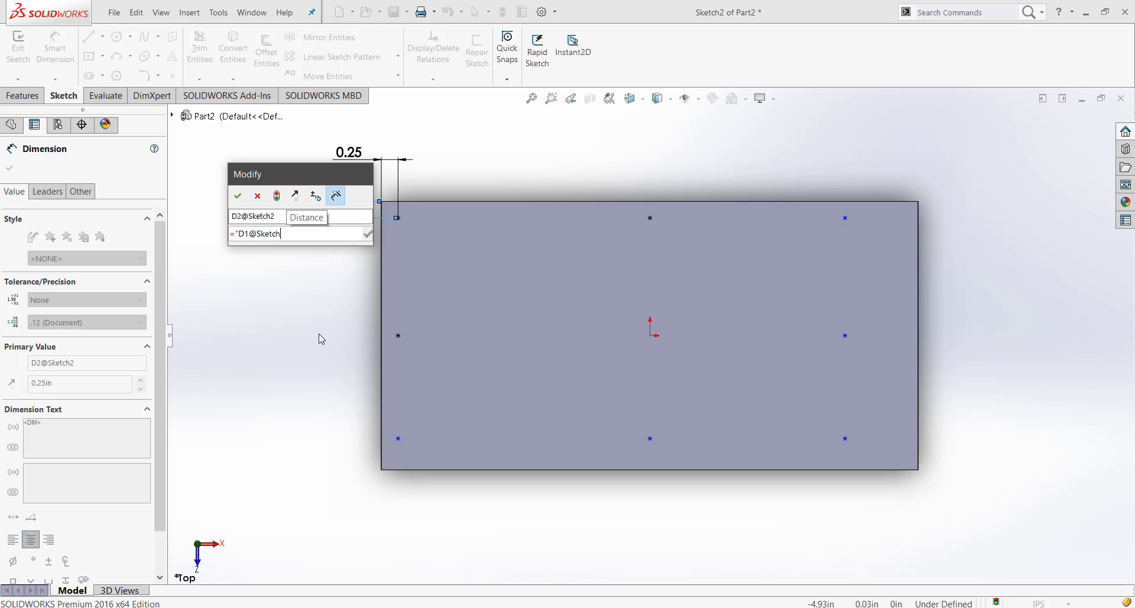
type("2\"")
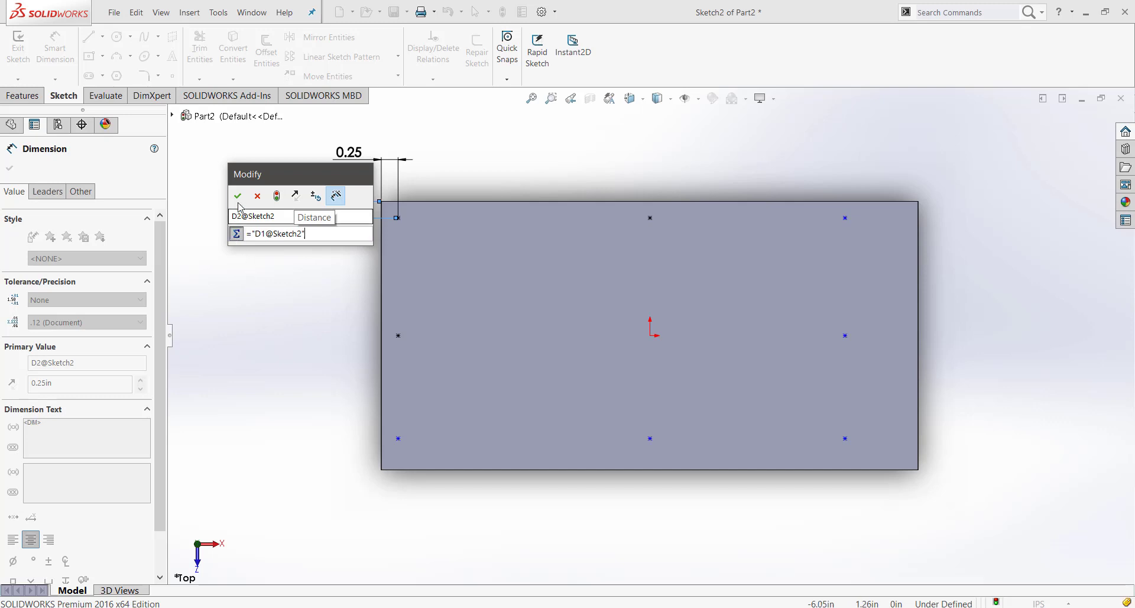
left_click(238, 196)
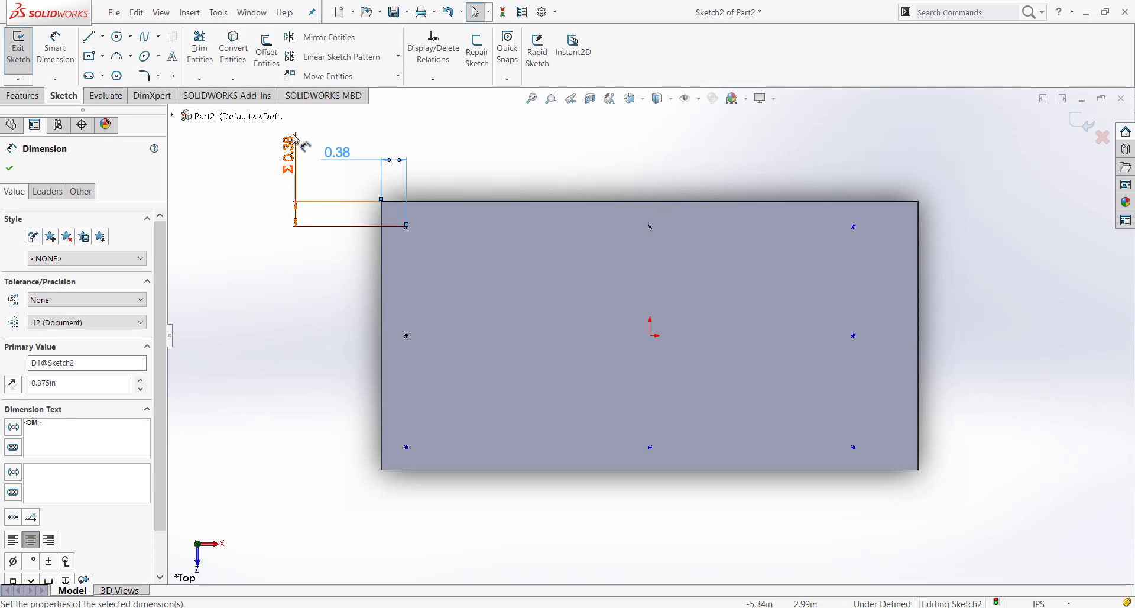
left_click(85, 322)
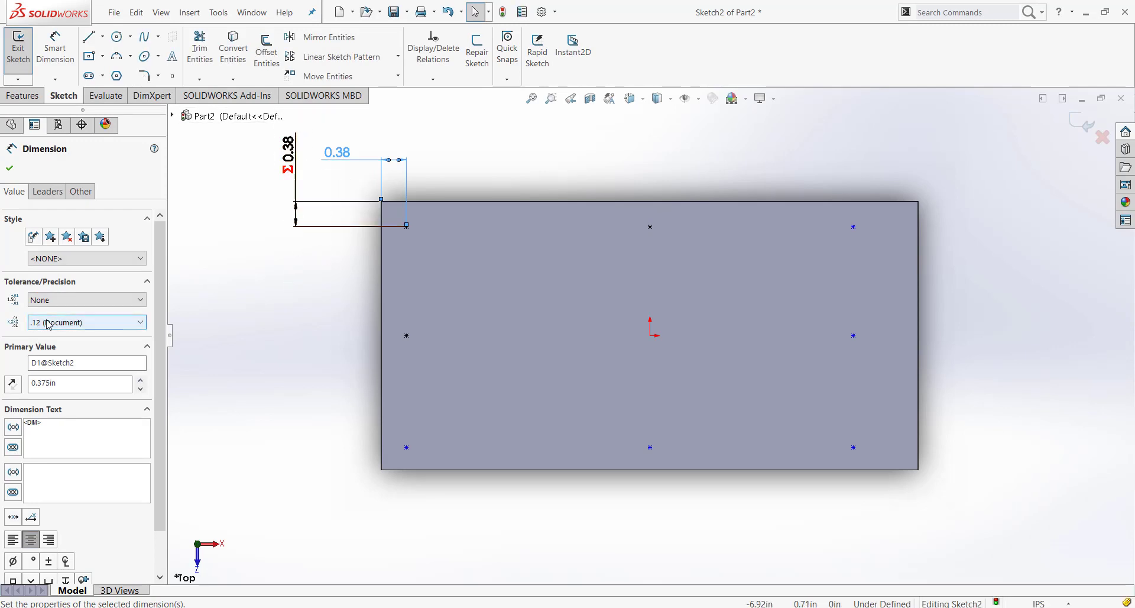
left_click(10, 168)
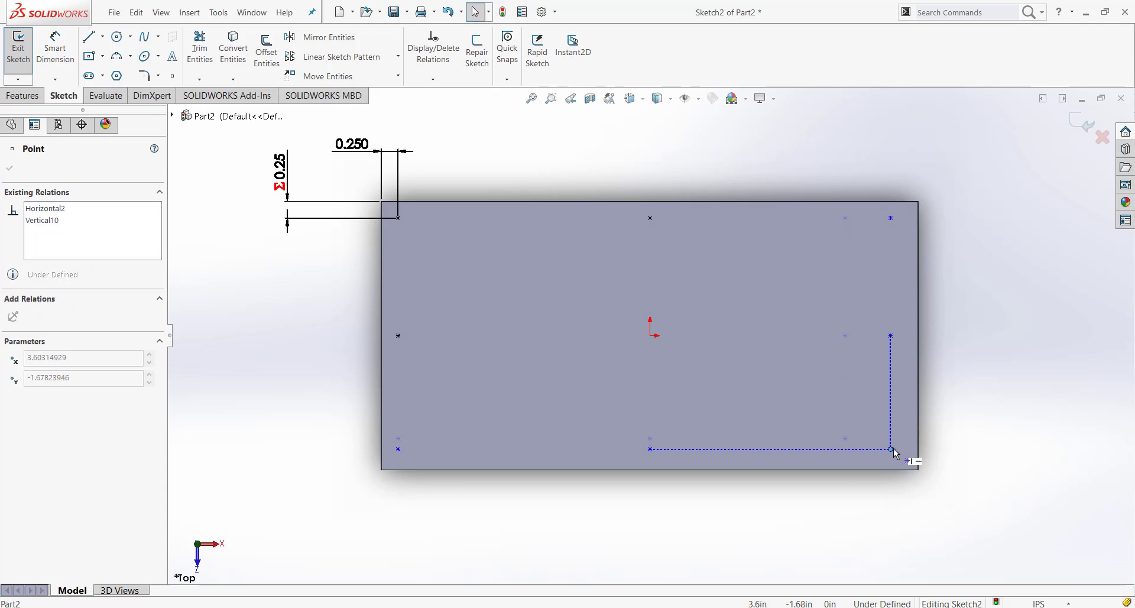
Dimension the bottom-right point 0.25 from the right and bottom edges, equation-linked to D1
left_click(890, 449)
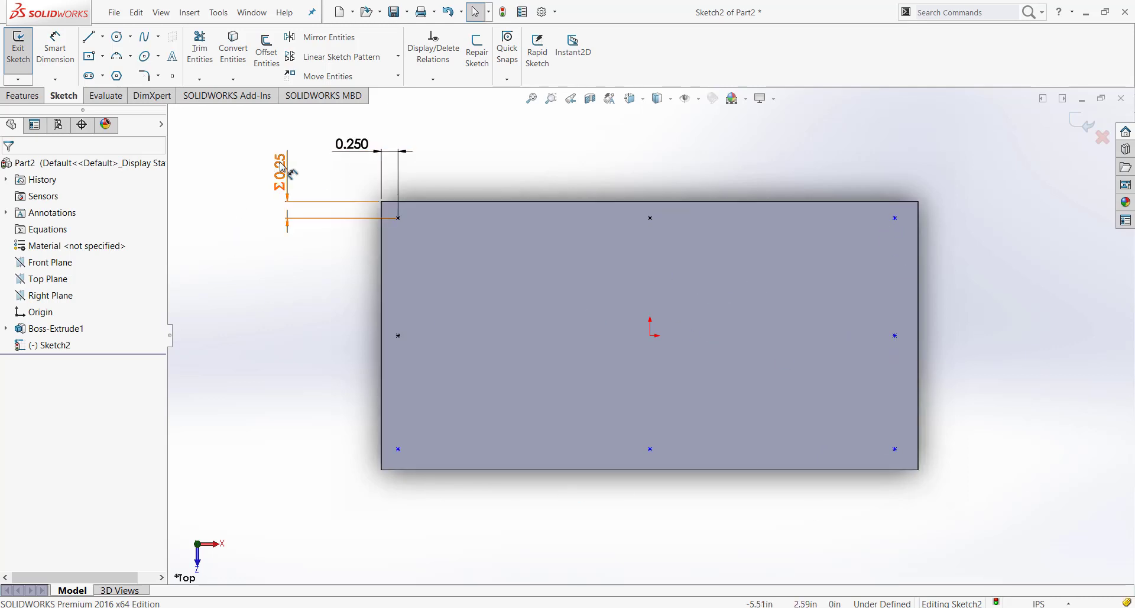
double_click(282, 171)
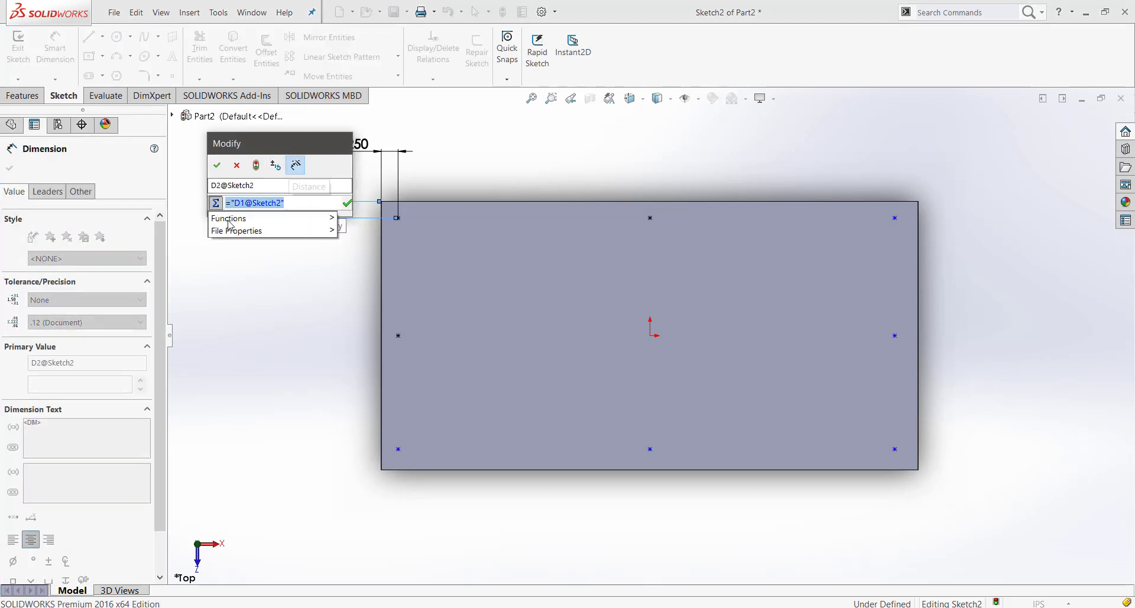
left_click(216, 165)
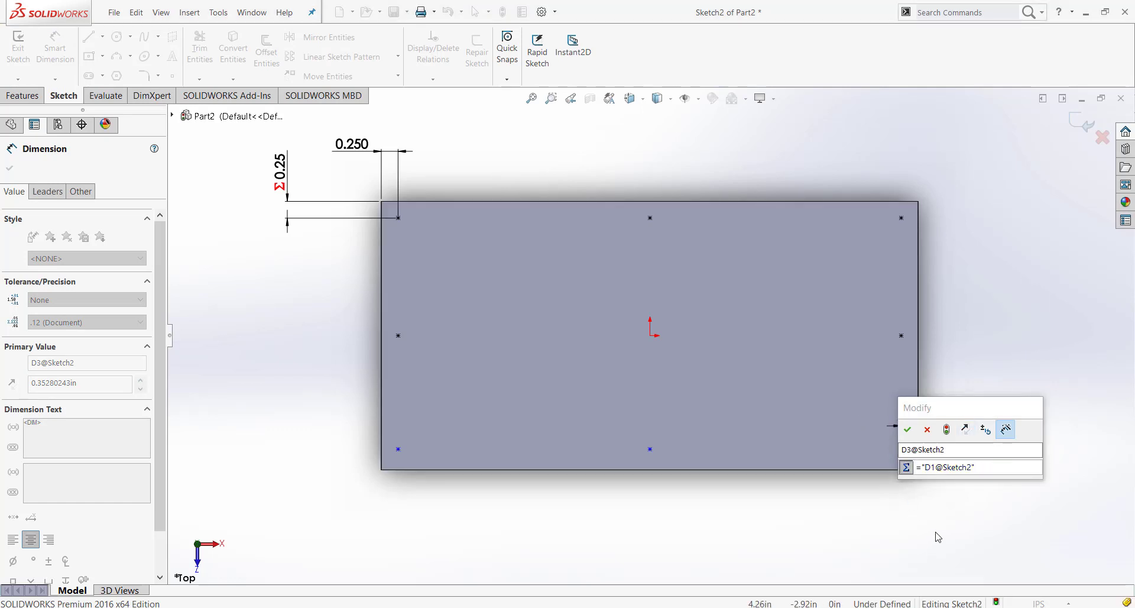
left_click(907, 429)
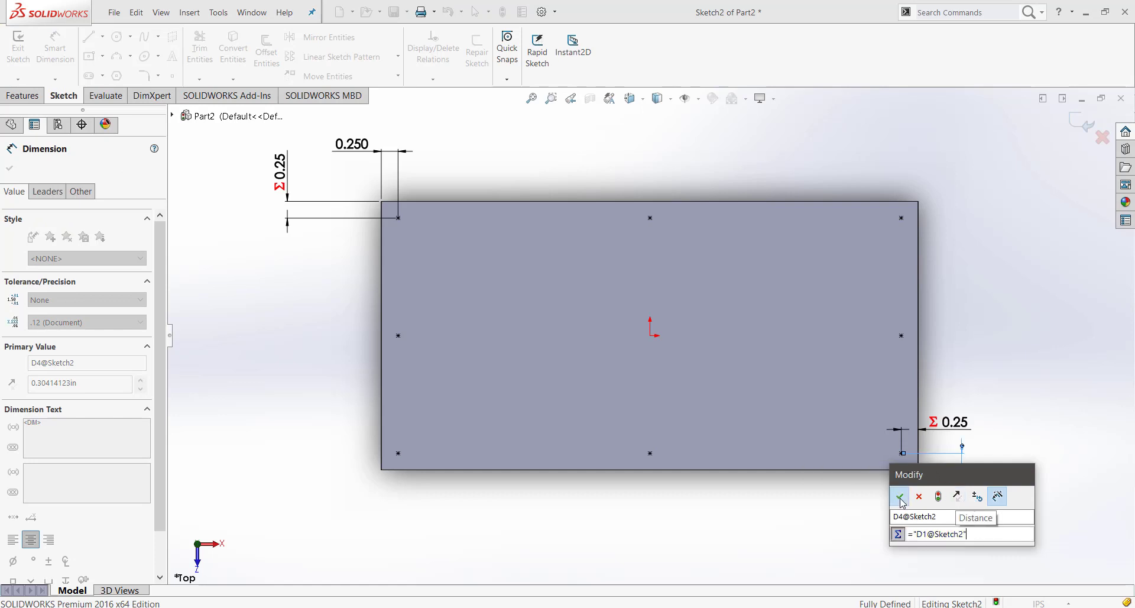
left_click(899, 497)
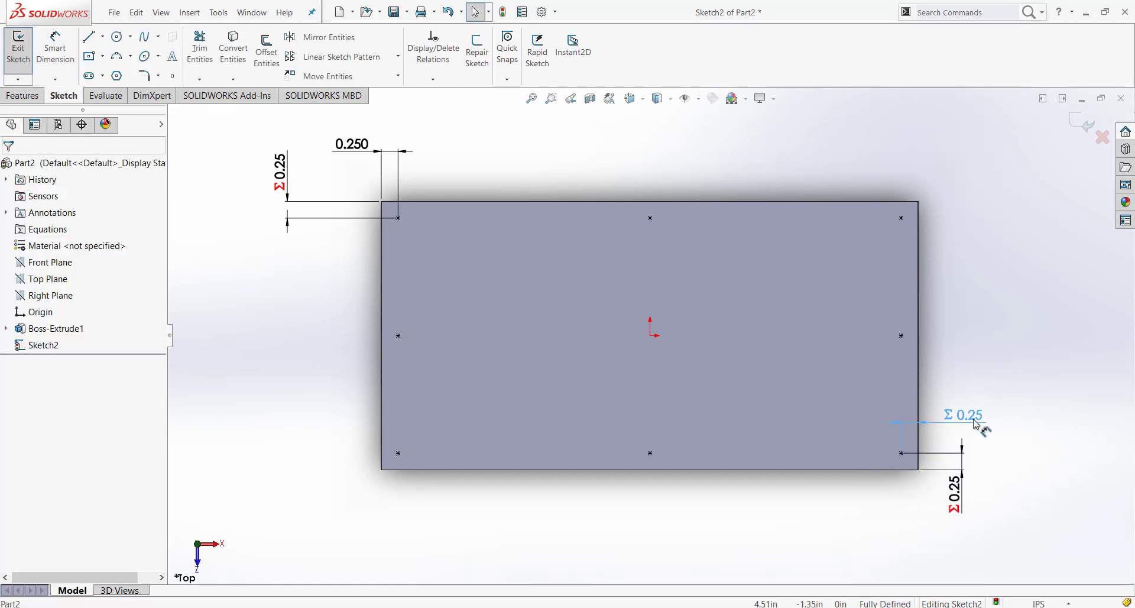
left_click(974, 416)
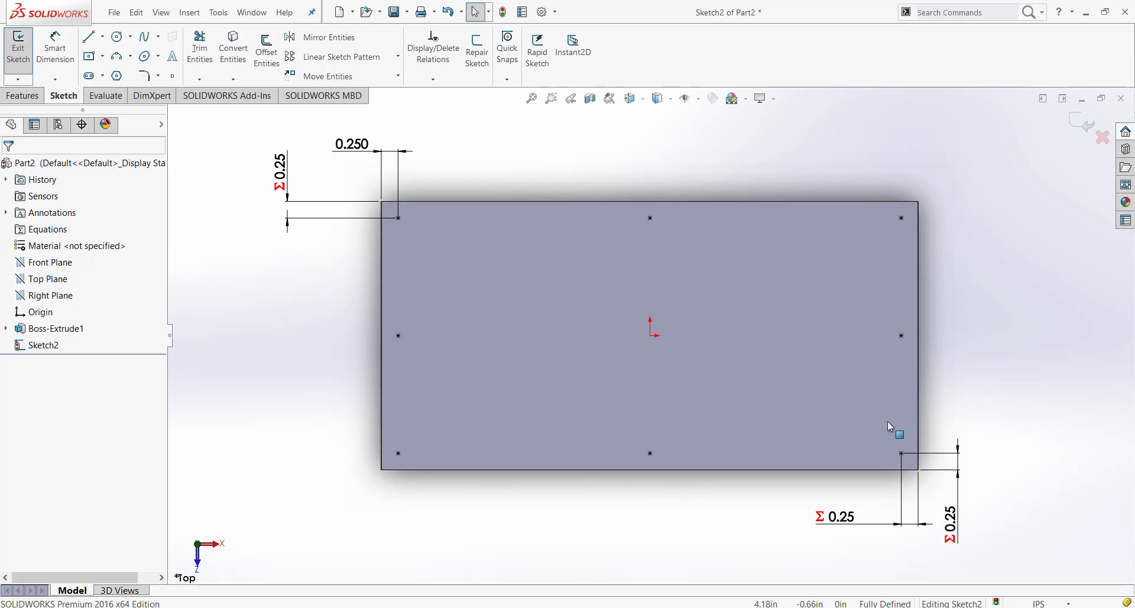
mouse_move(1082, 122)
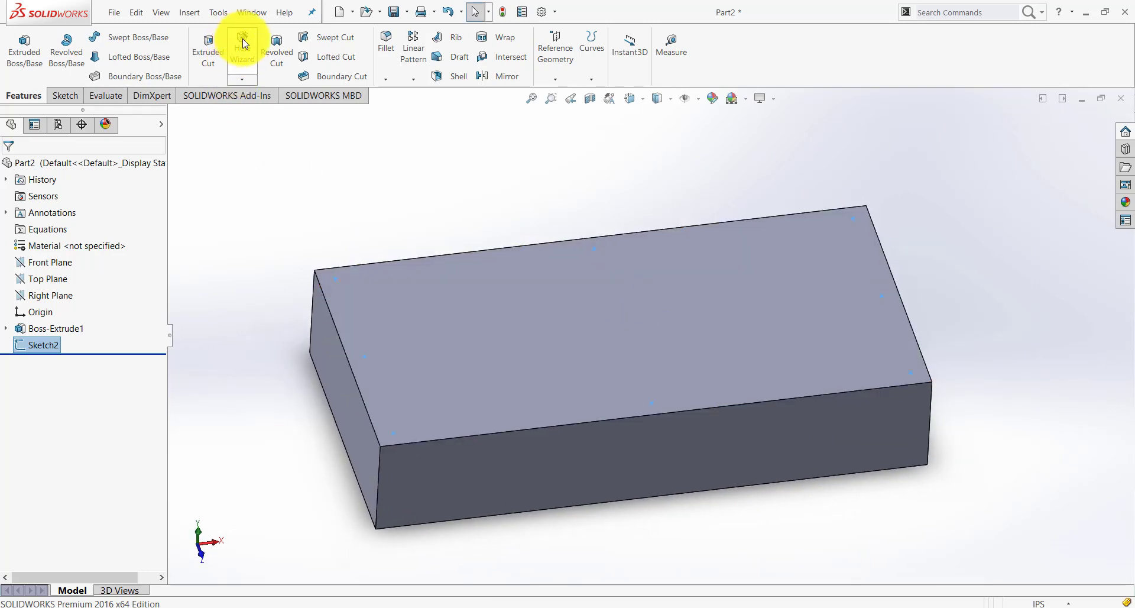
Start Hole Wizard with a straight tapped hole, ANSI Inch standard, plain Tapped type
left_click(242, 45)
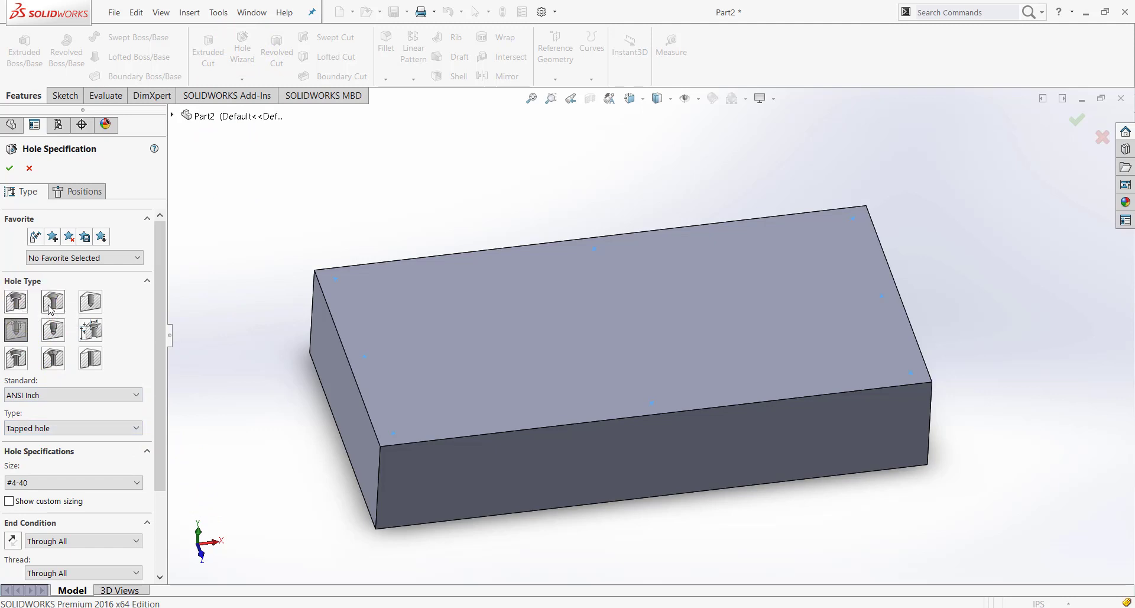
mouse_move(90, 302)
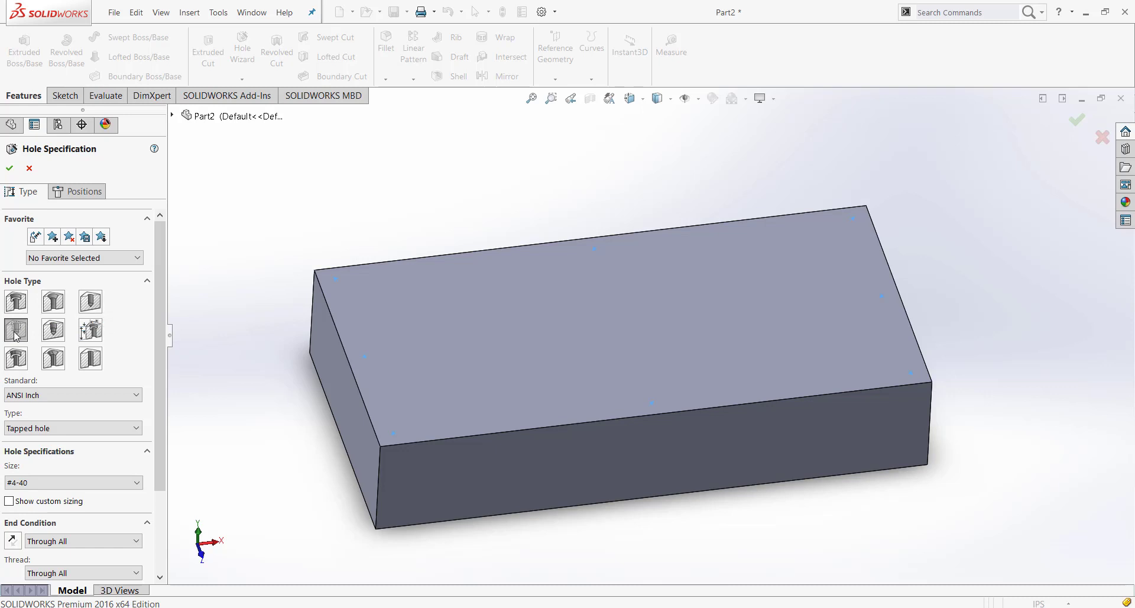
mouse_move(16, 330)
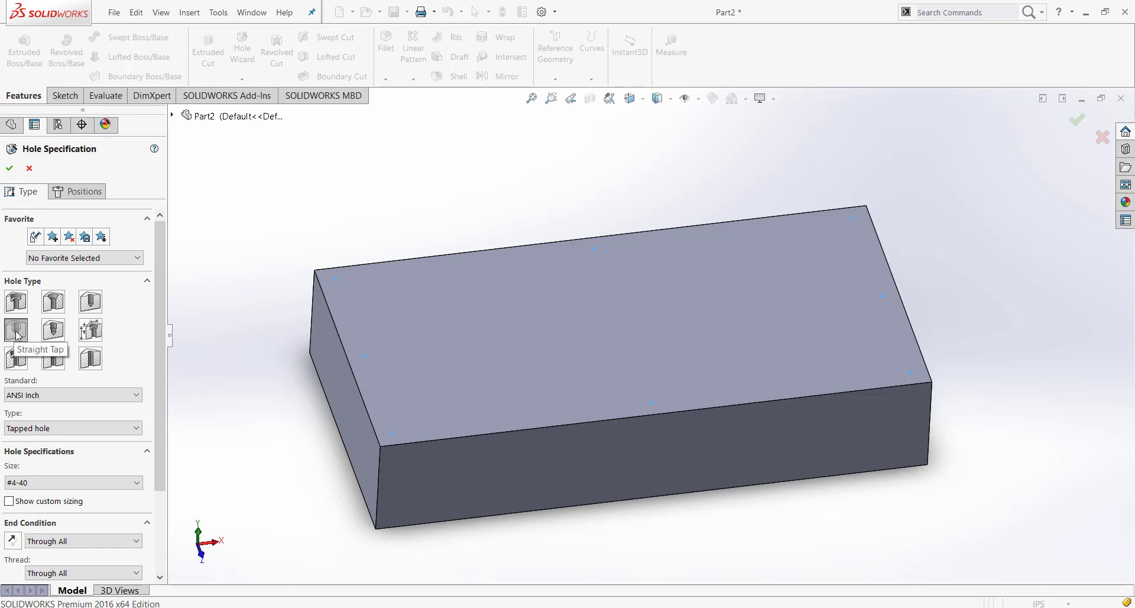
mouse_move(125, 380)
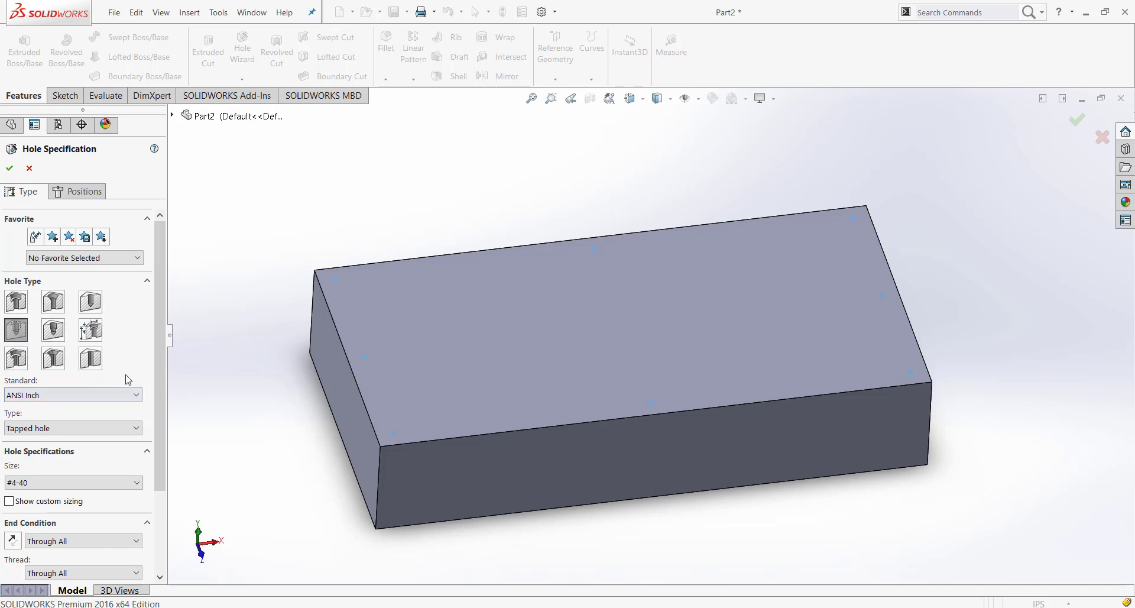
mouse_move(90, 330)
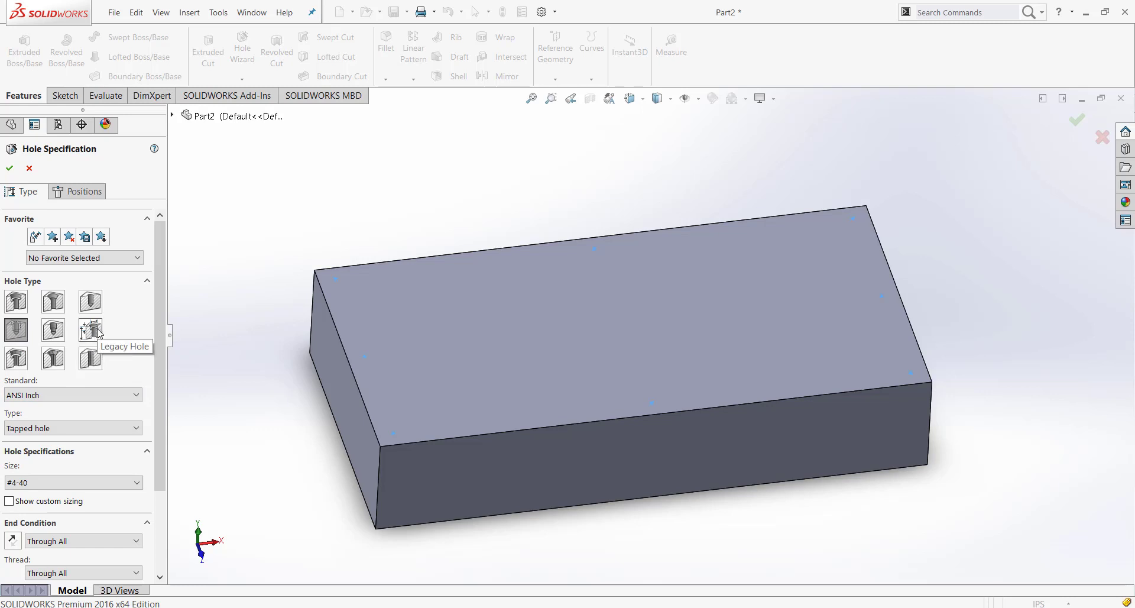
mouse_move(52, 331)
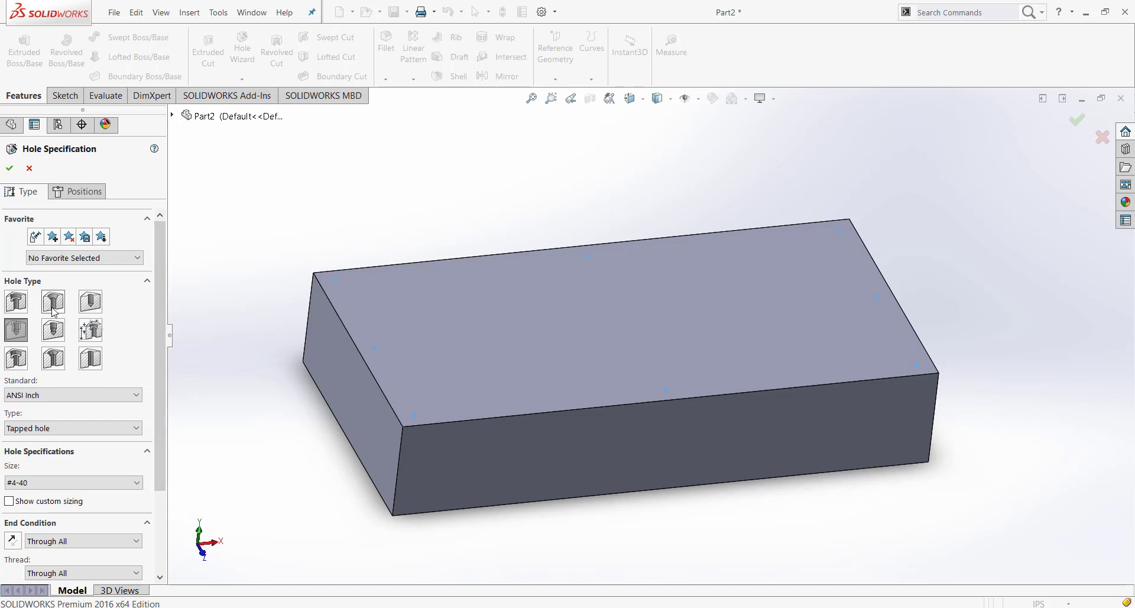
mouse_move(16, 302)
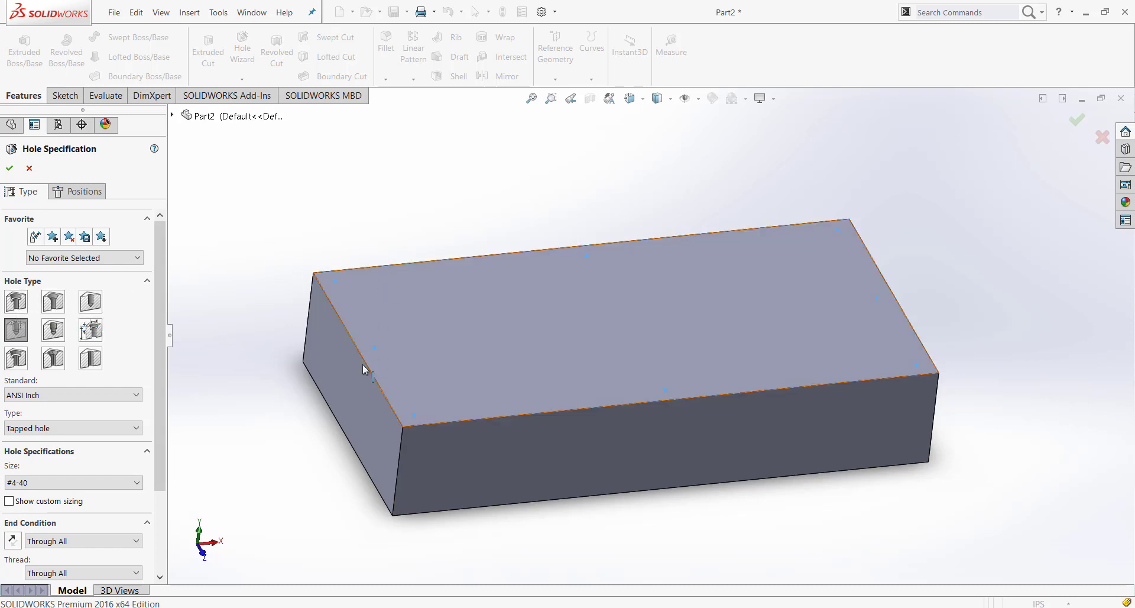
mouse_move(262, 357)
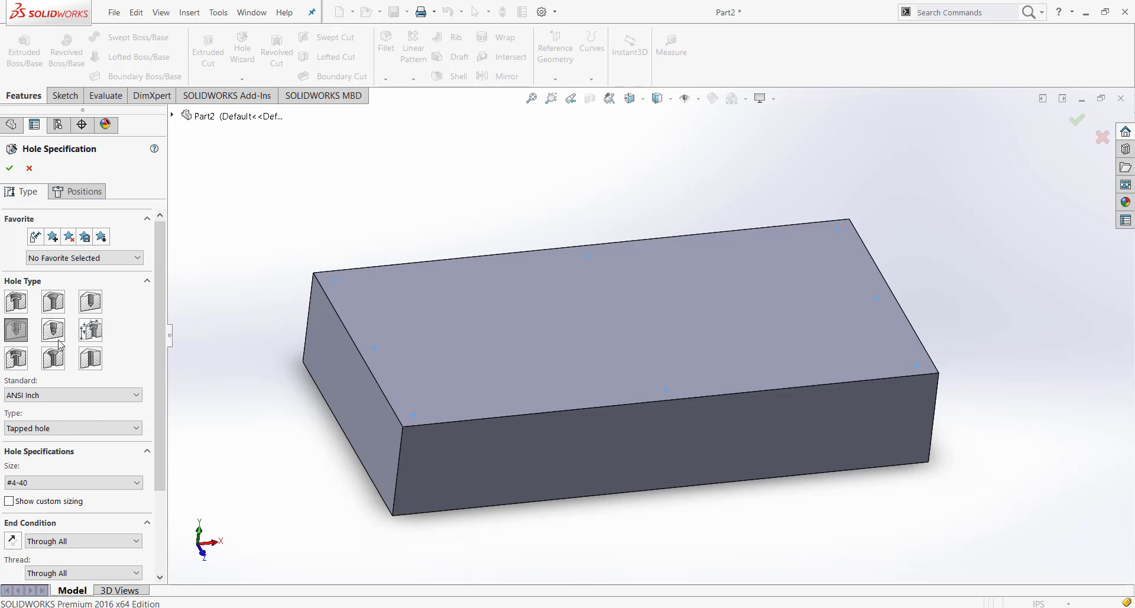
left_click(16, 302)
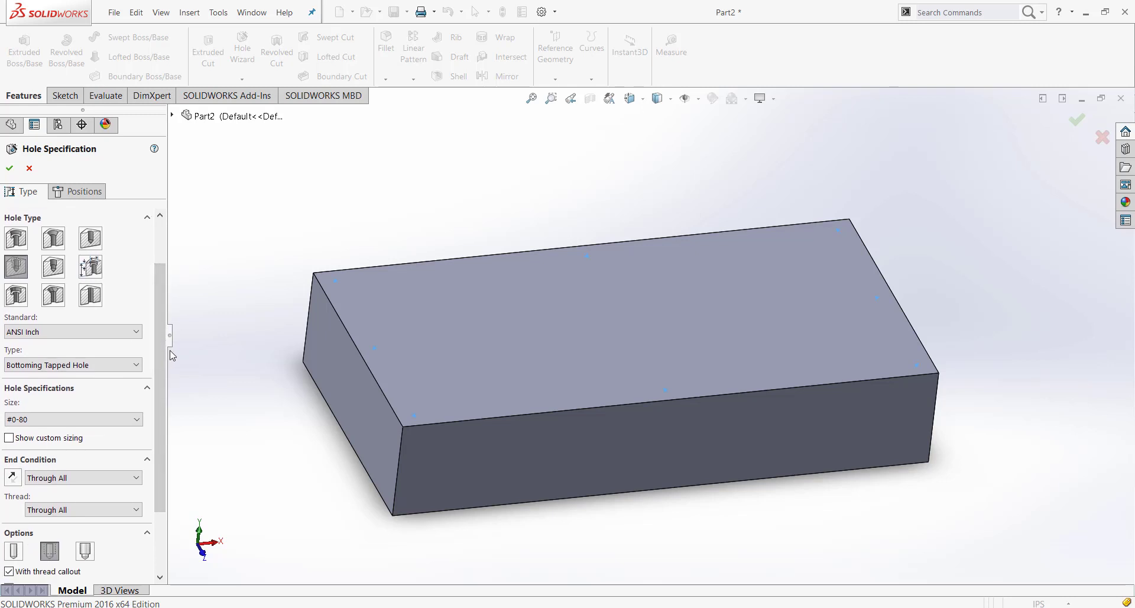
left_click(72, 332)
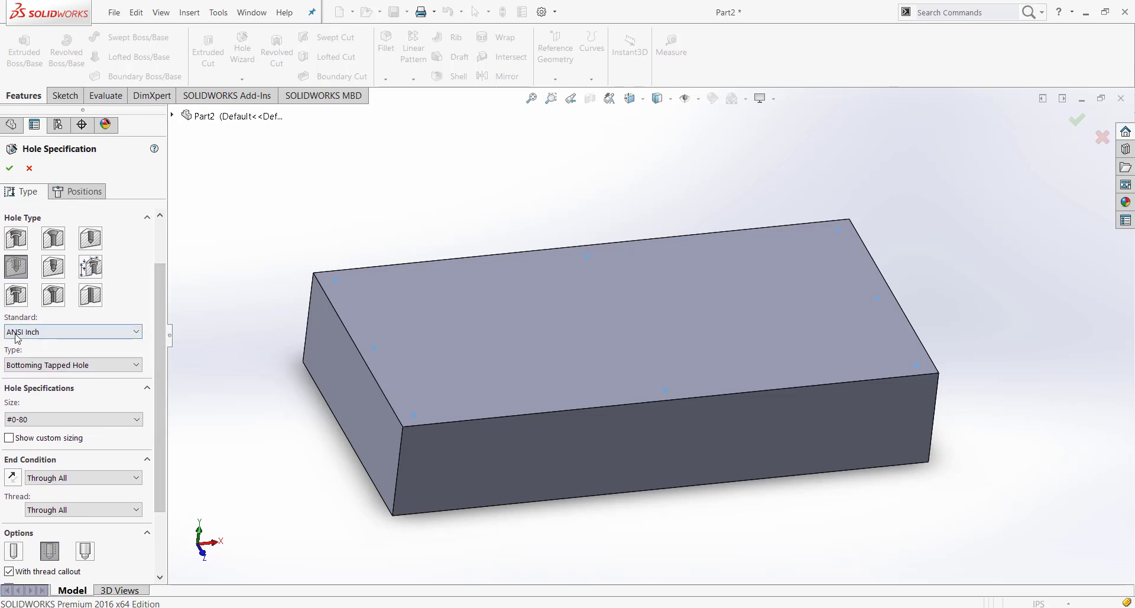
left_click(72, 331)
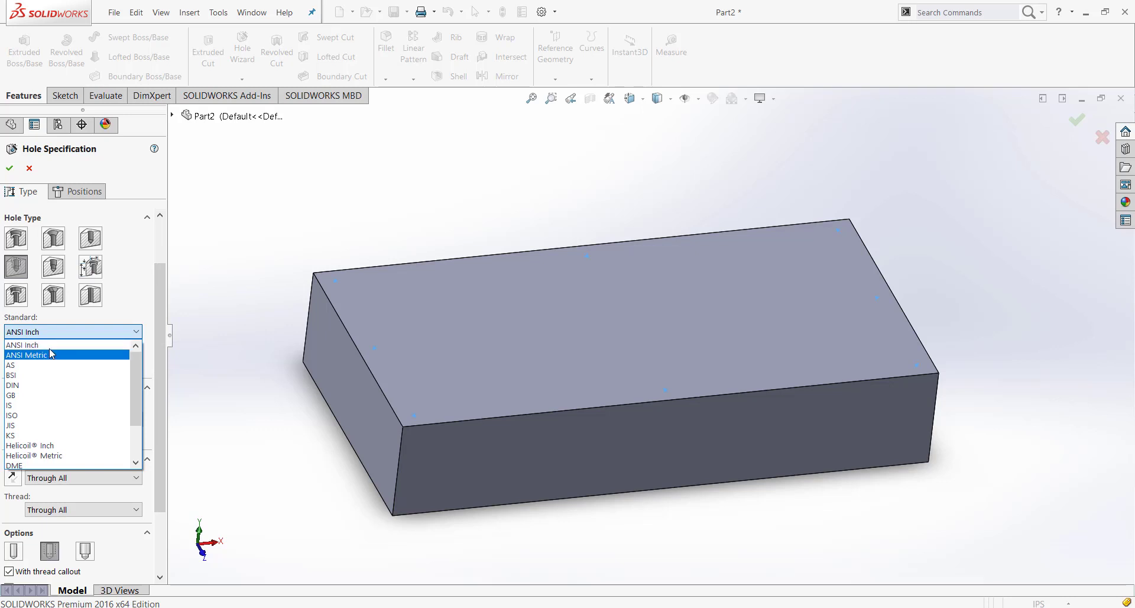
left_click(36, 345)
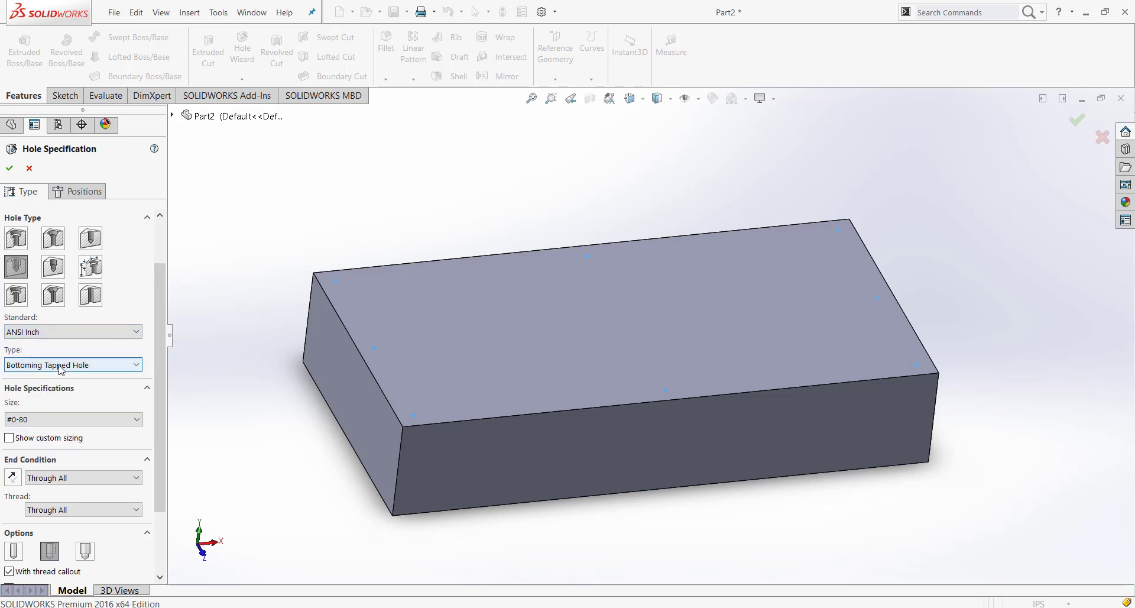
left_click(72, 364)
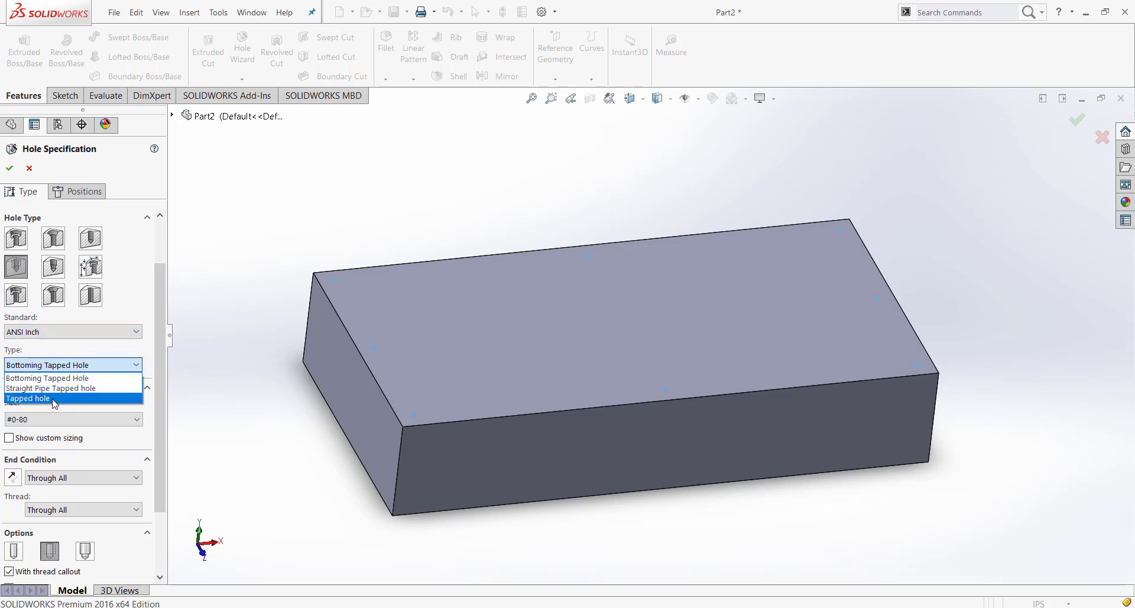
left_click(28, 399)
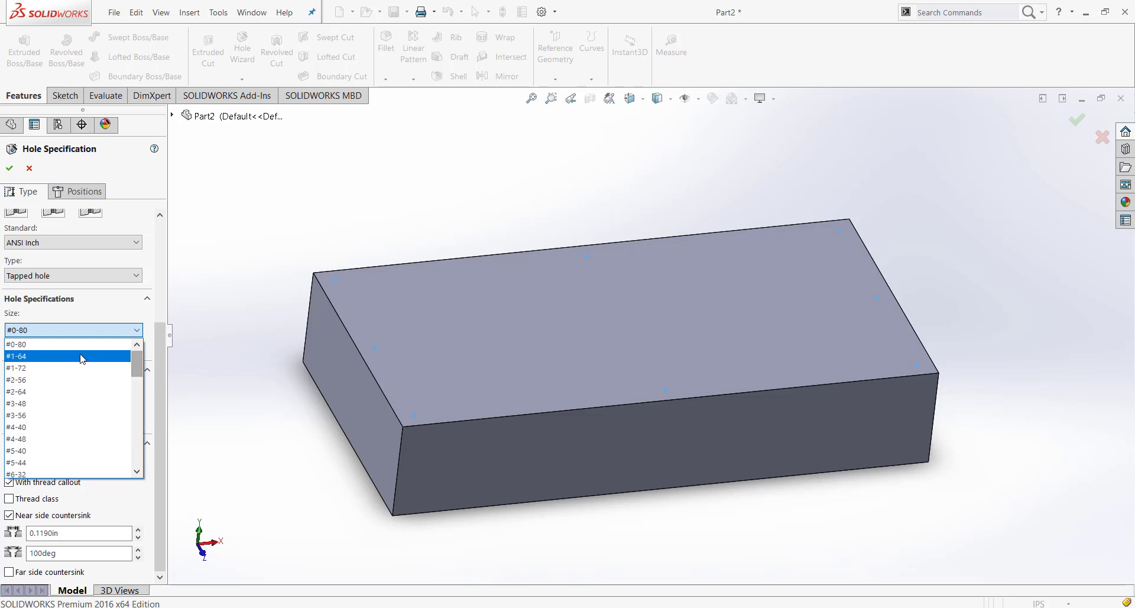
mouse_move(144, 363)
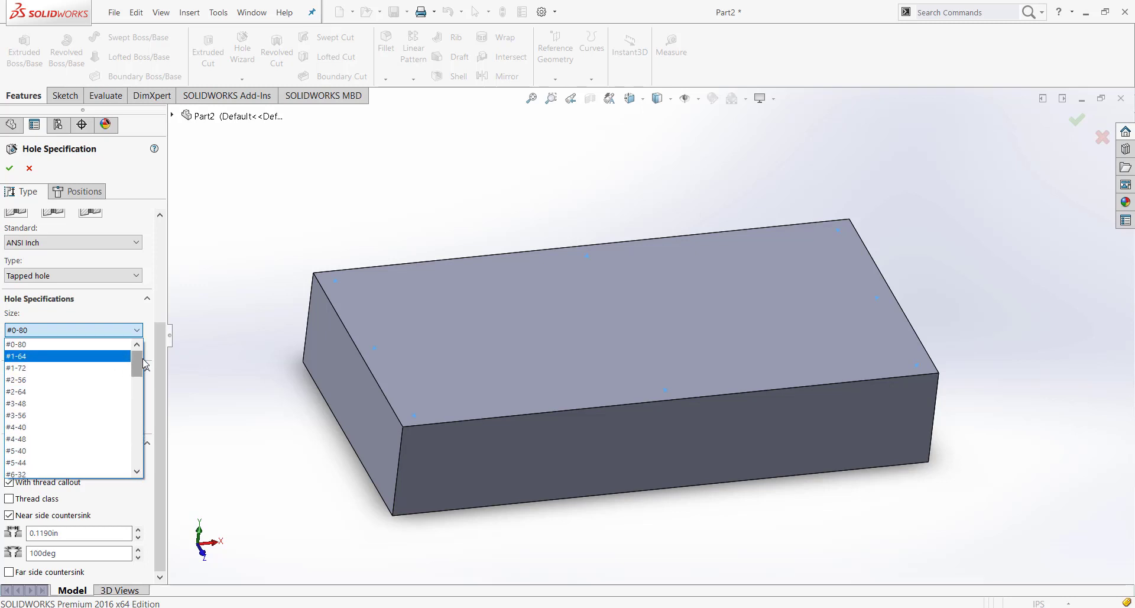
Set the hole size to #4-40 with a Blind end condition at 2.50 in depth
left_click_drag(139, 365, 140, 441)
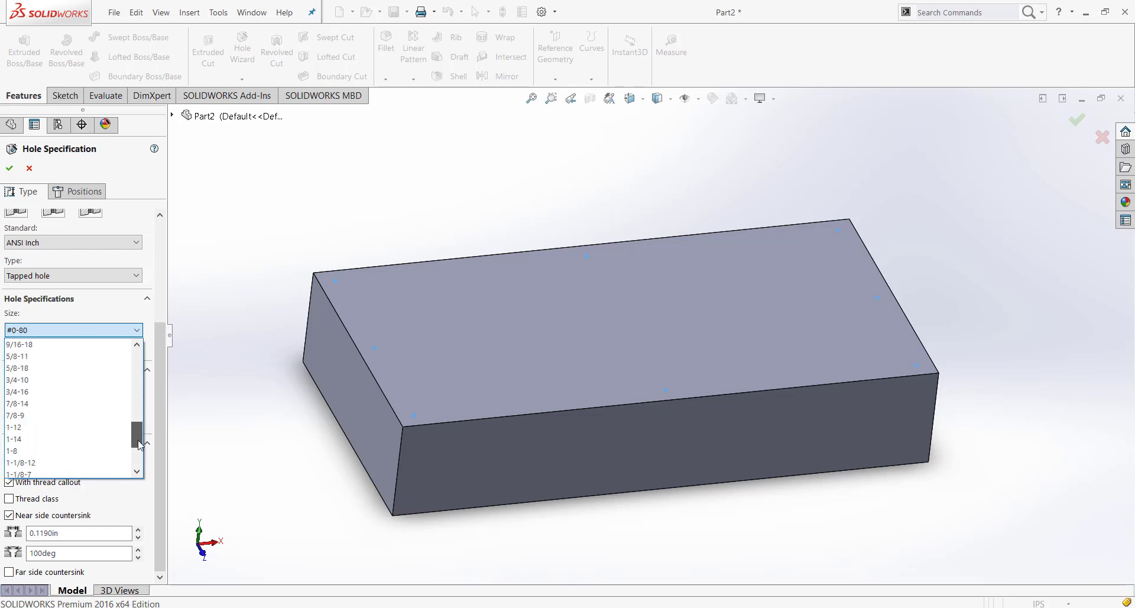
scroll("down", 3)
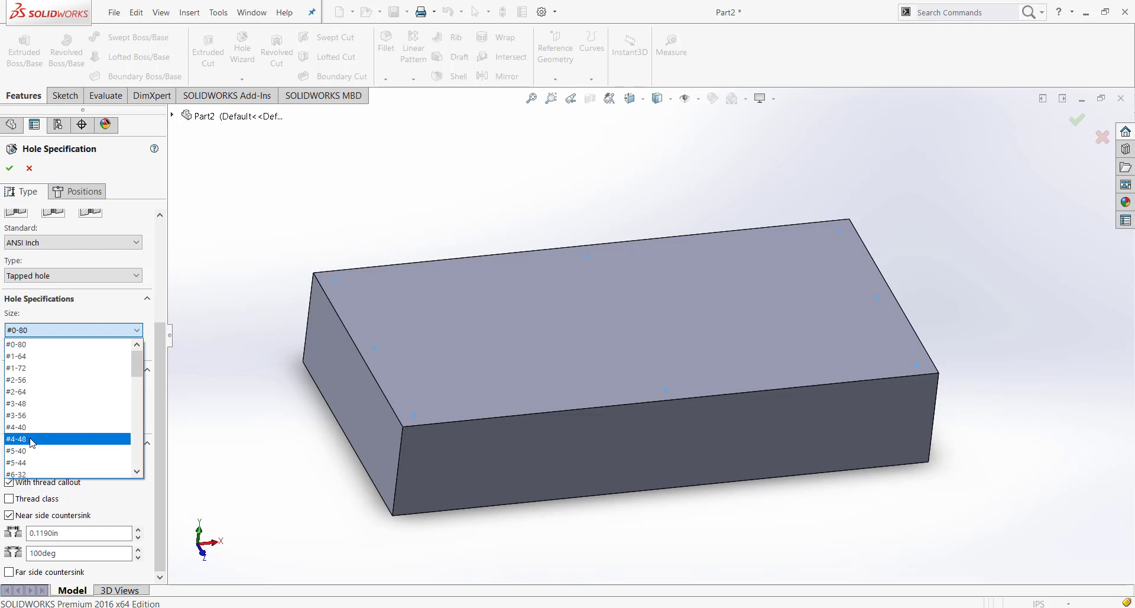
mouse_move(33, 434)
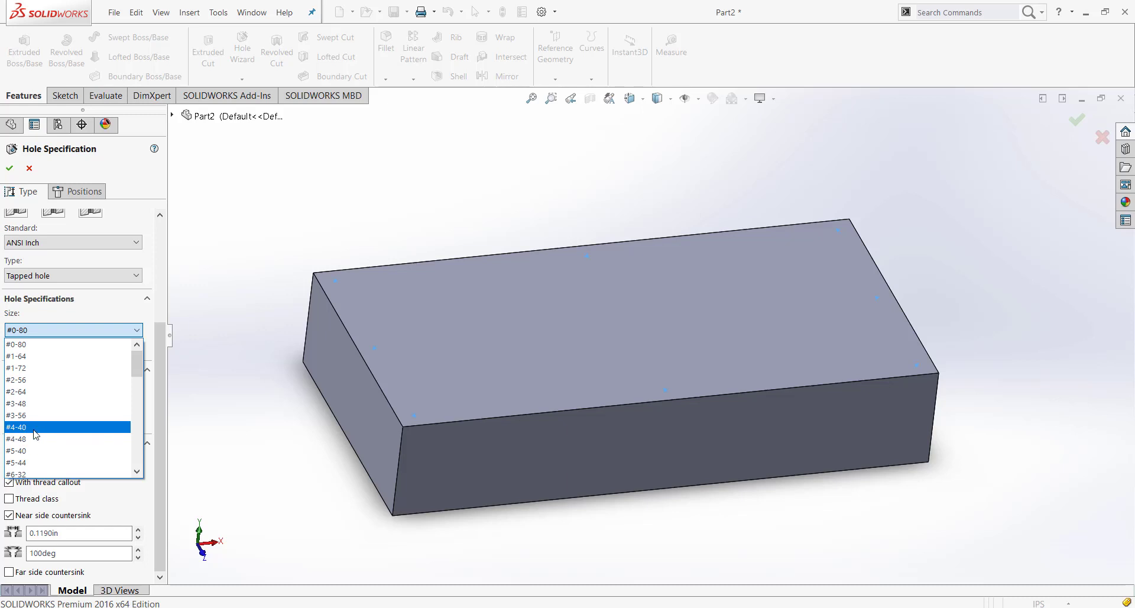
left_click(16, 427)
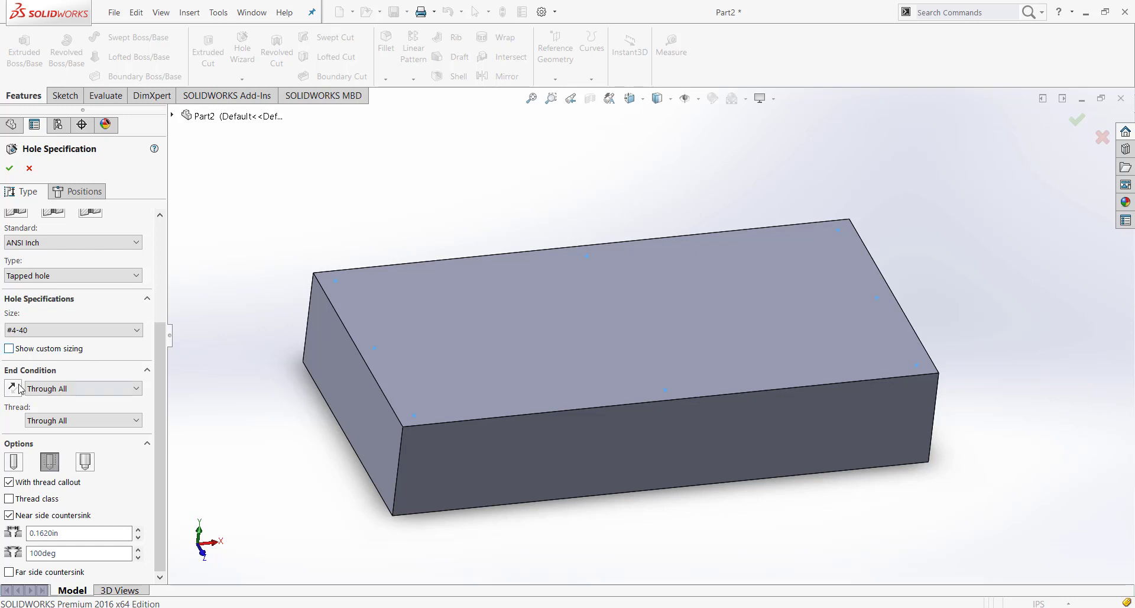
left_click(81, 389)
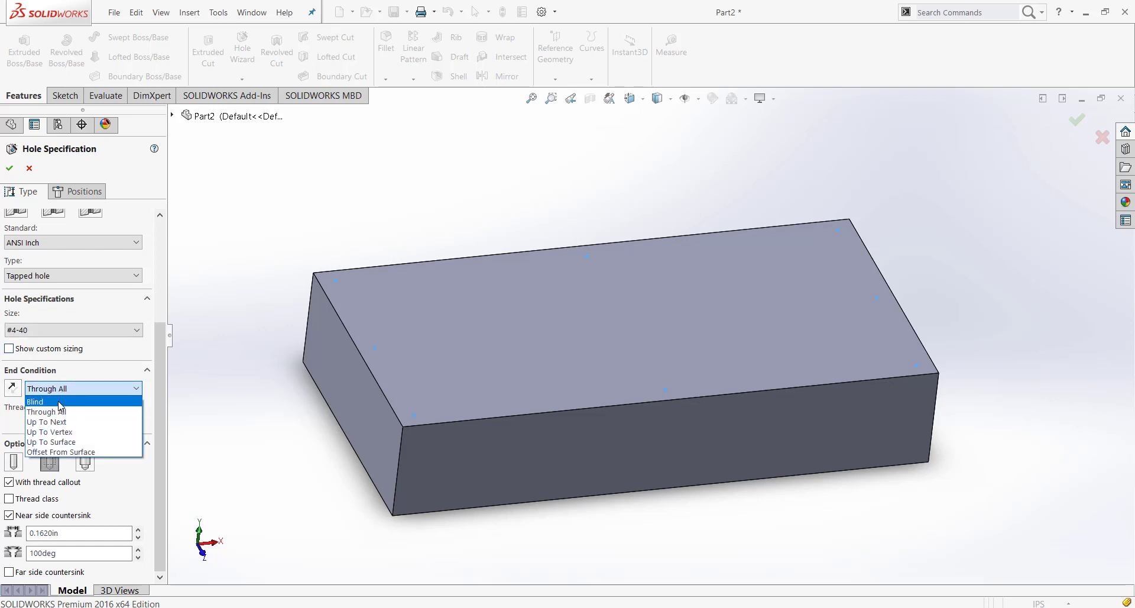
mouse_move(66, 403)
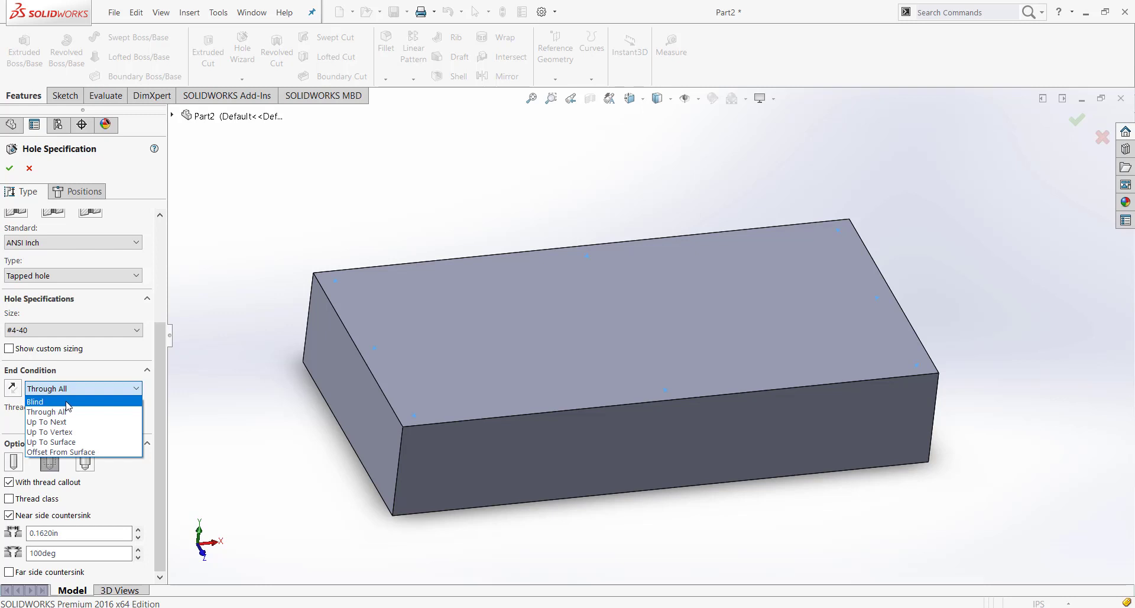
left_click(34, 402)
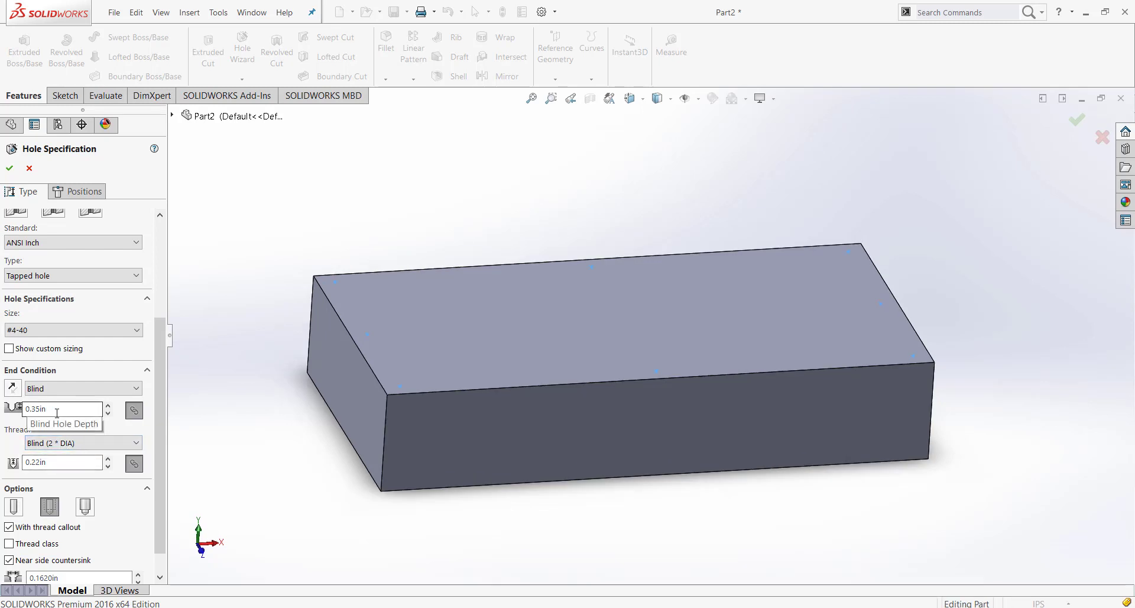
type("2")
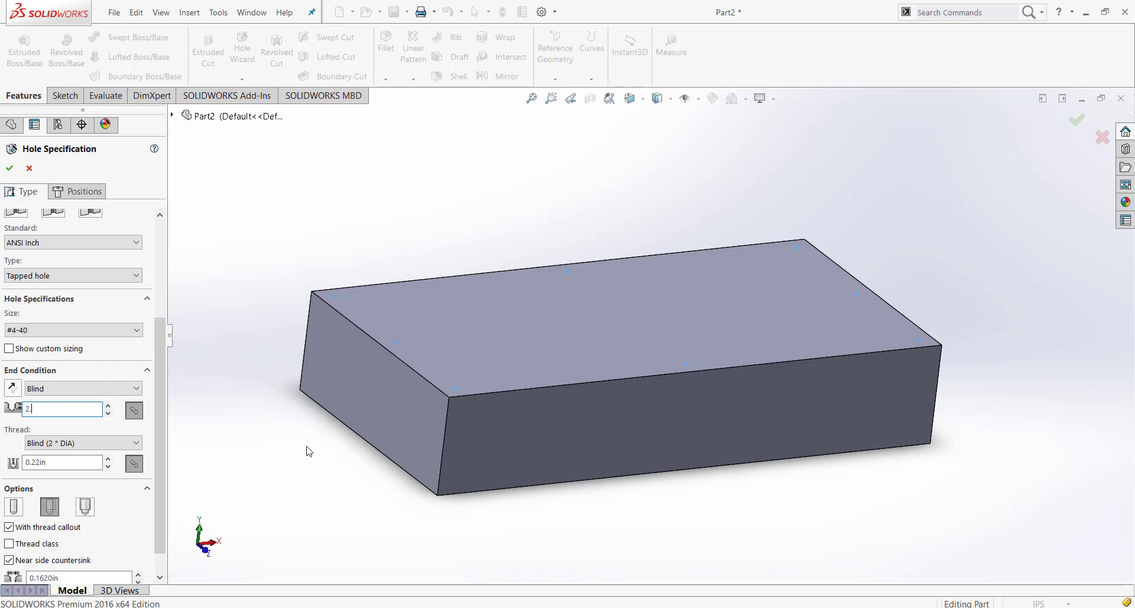
type("2.50in")
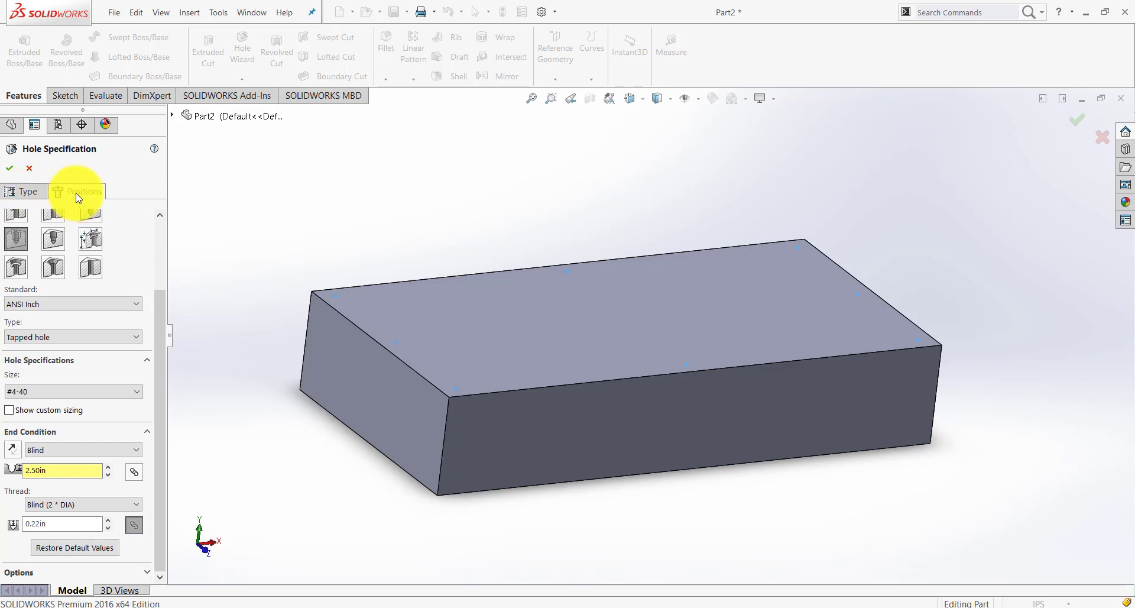
On the Positions tab, place the #4-40 holes at the top face's sketch points using Quick Snaps
left_click(84, 192)
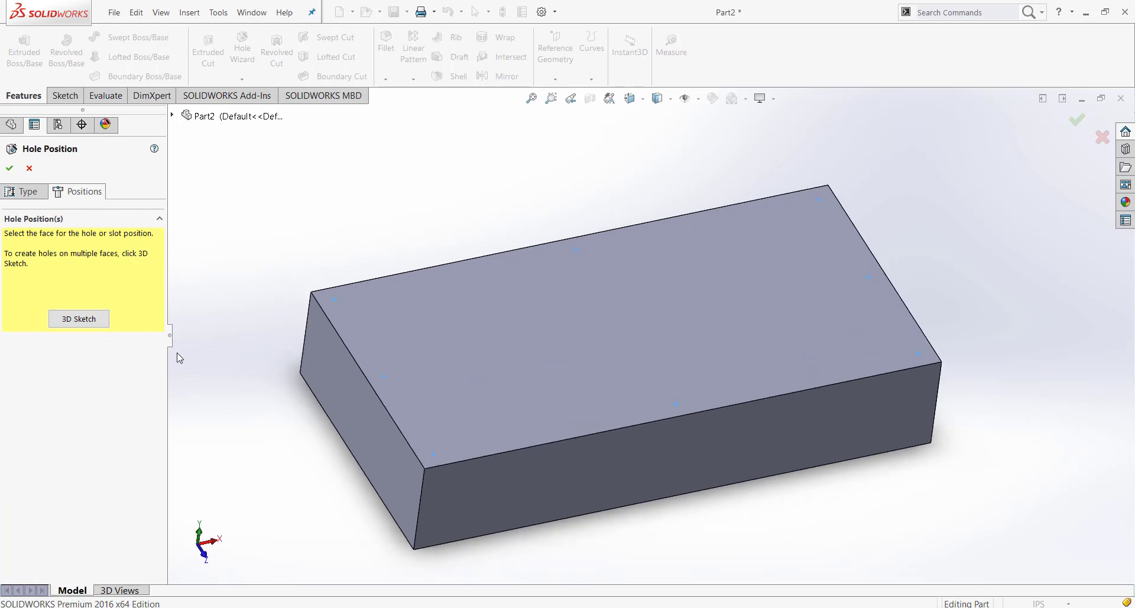
mouse_move(703, 324)
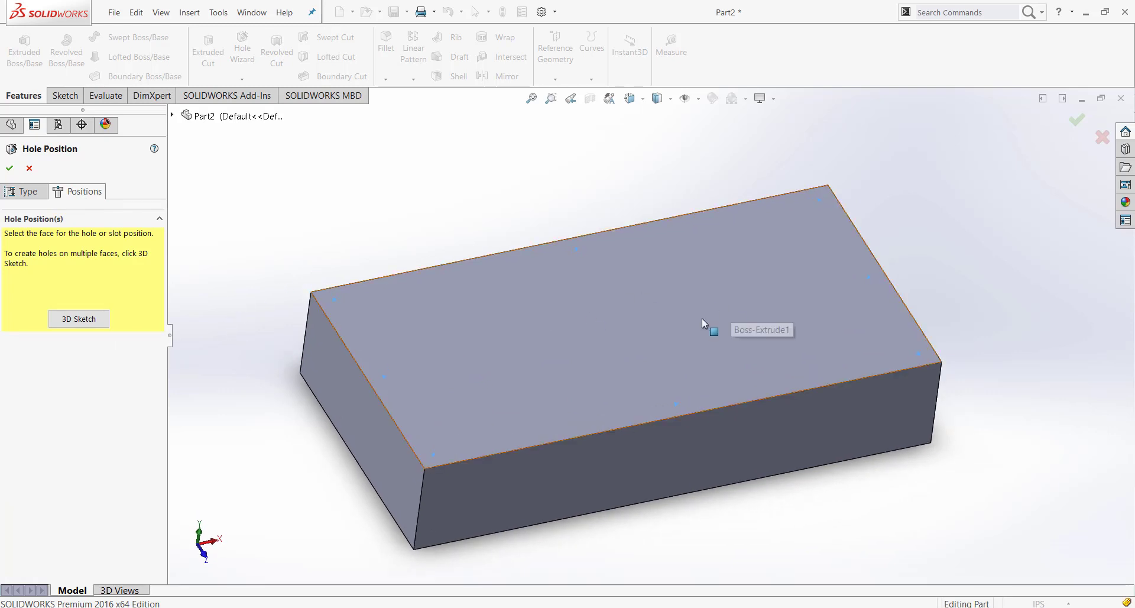
left_click(702, 324)
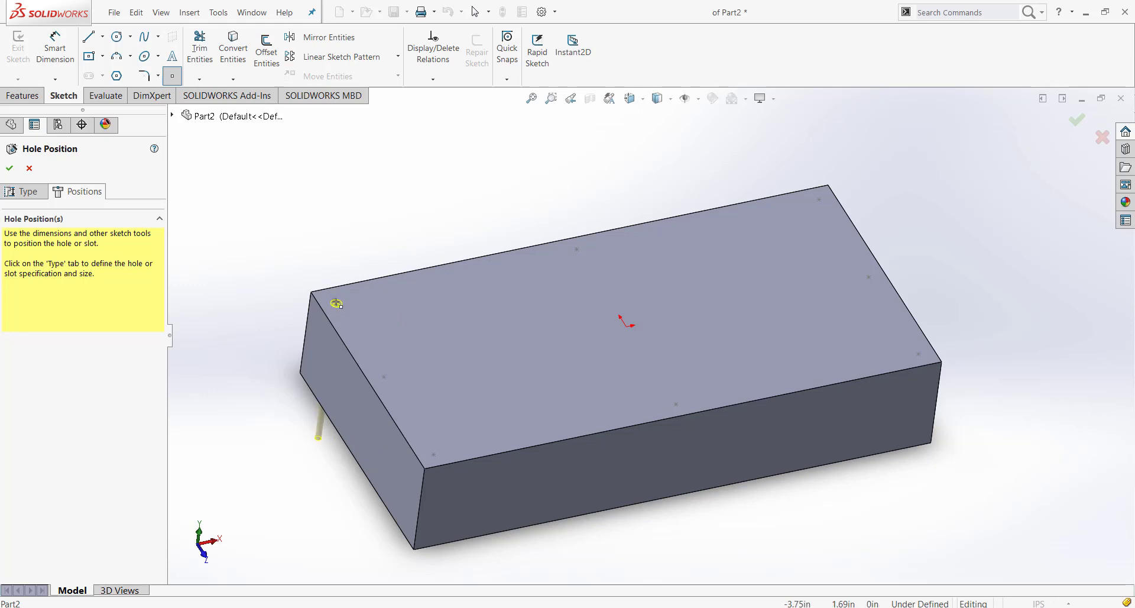
left_click(365, 354)
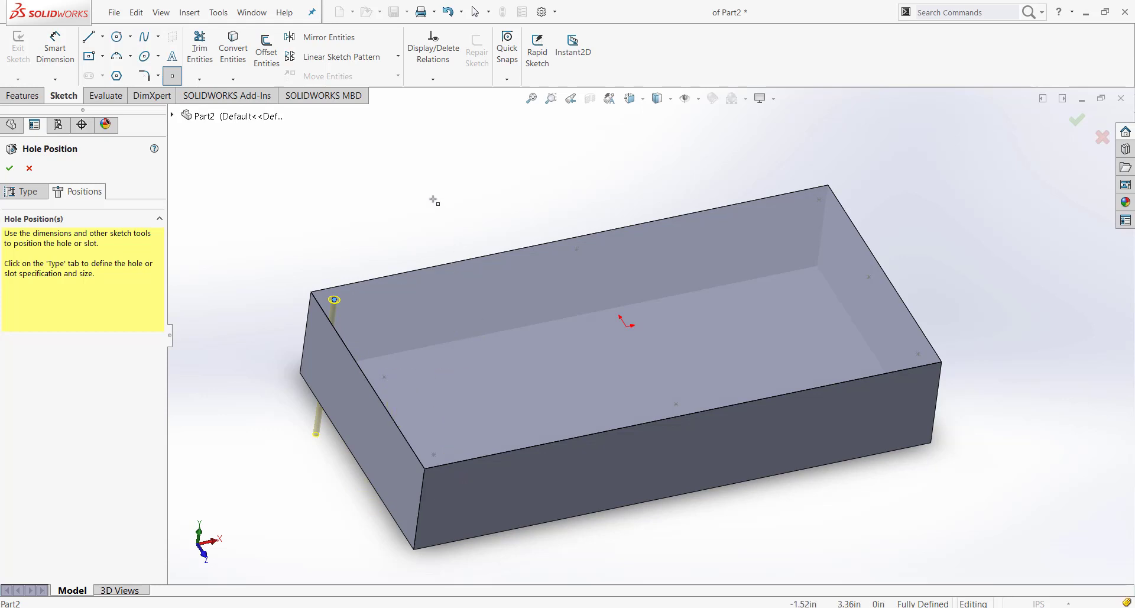
right_click(427, 204)
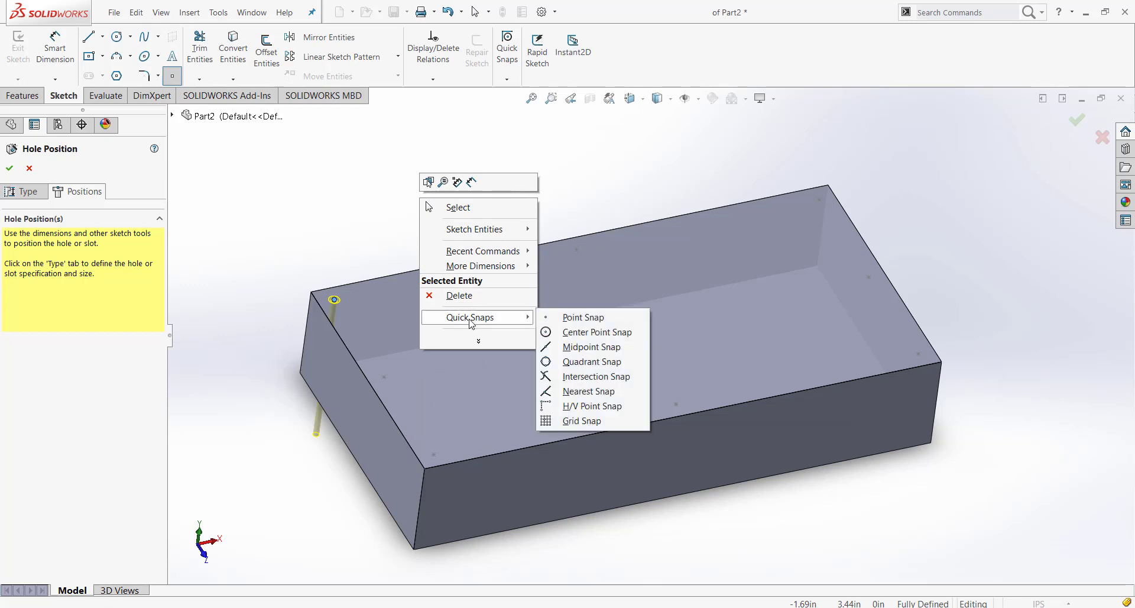
mouse_move(583, 317)
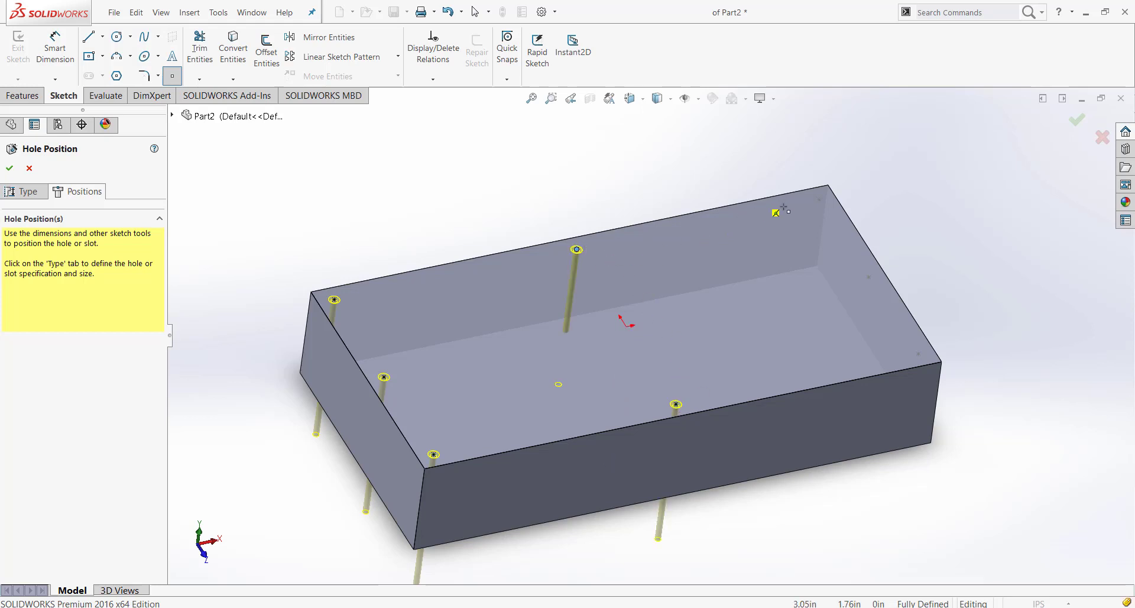
left_click(778, 210)
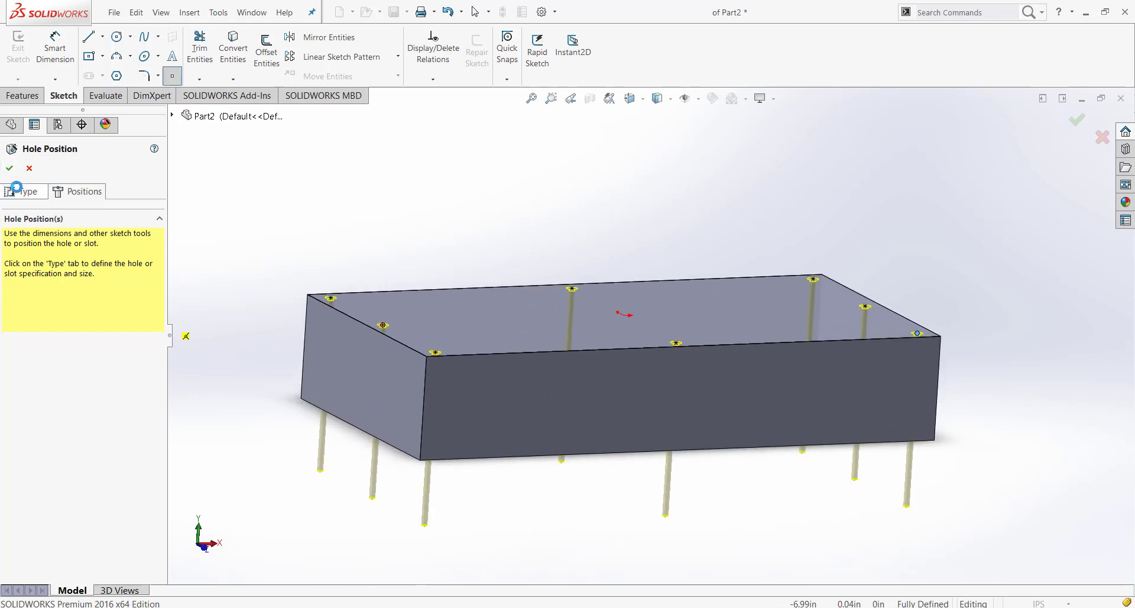
Set the blind depth to 1.50 in and create the eight #4-40 tapped holes
left_click(25, 191)
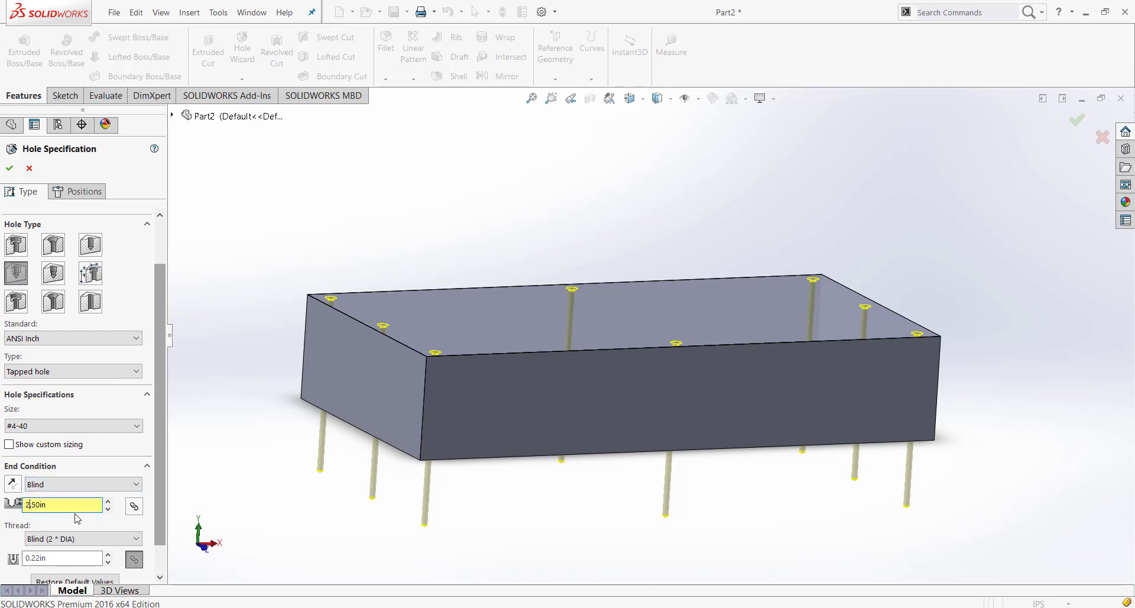
type("1.50in")
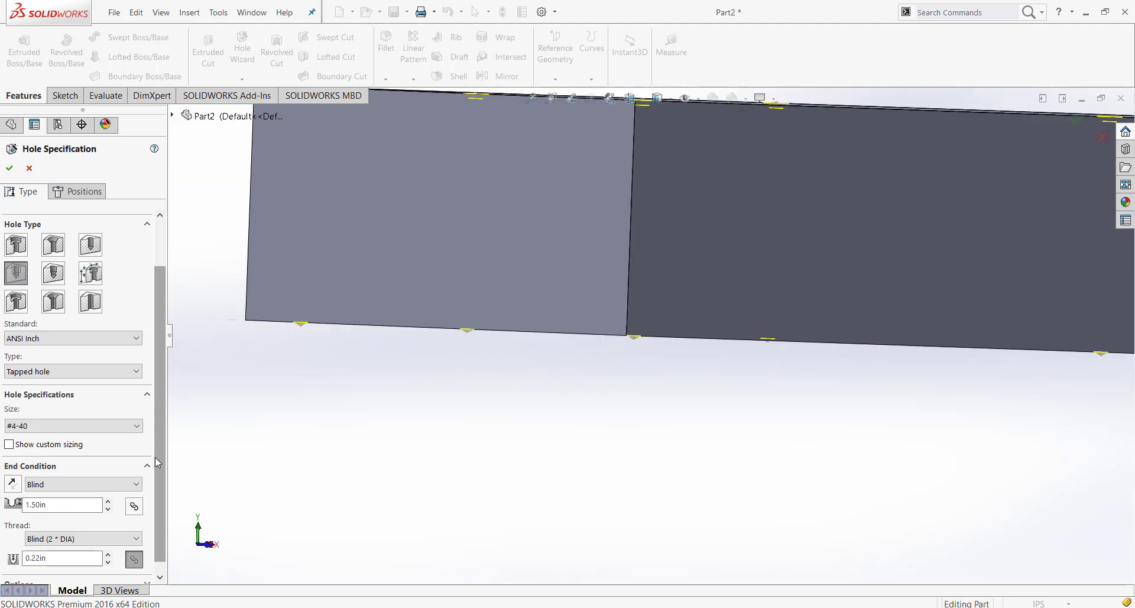
scroll("down", 3)
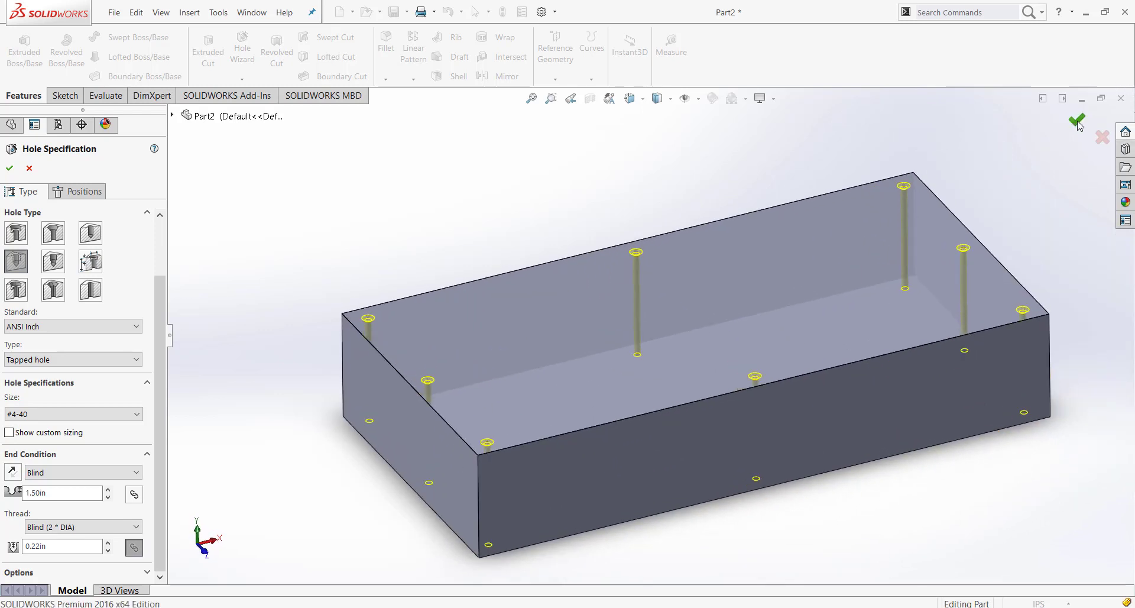
left_click(1076, 120)
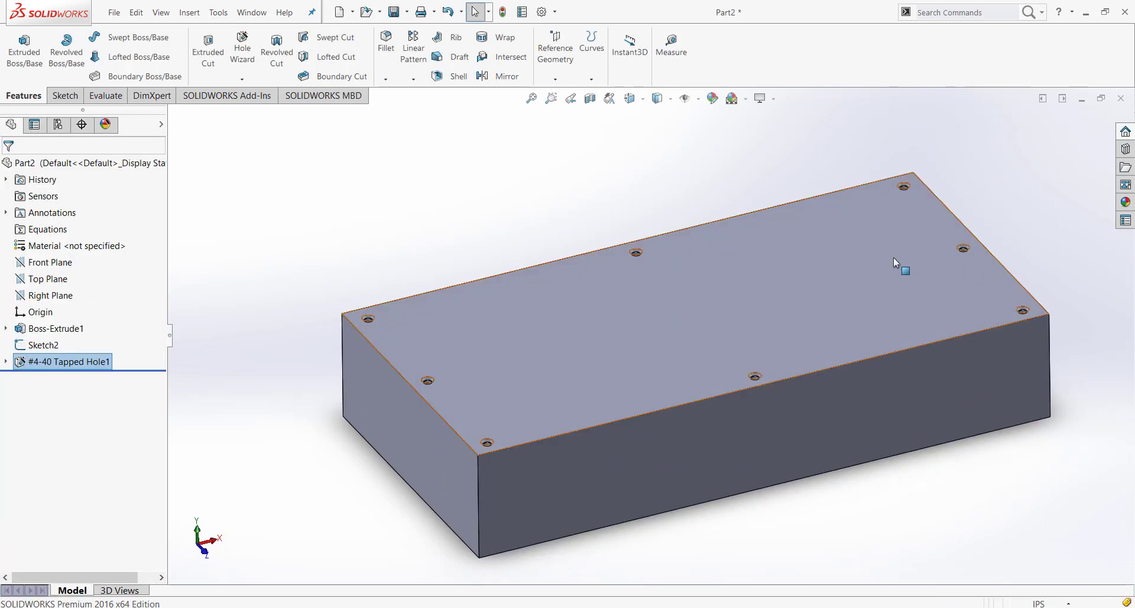
left_click_drag(896, 263, 879, 447)
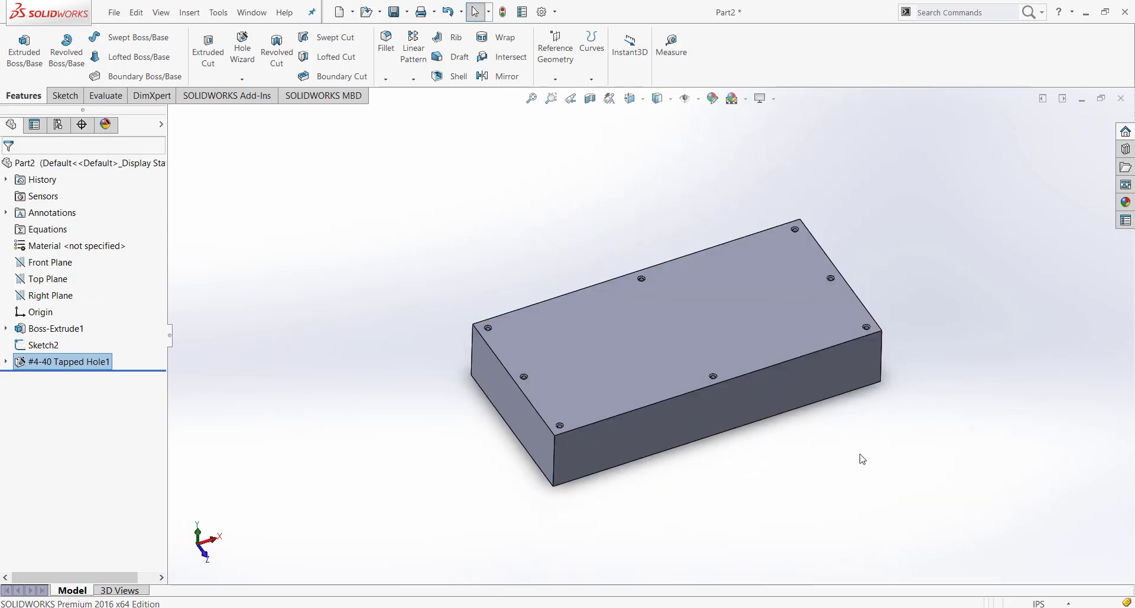
mouse_move(822, 441)
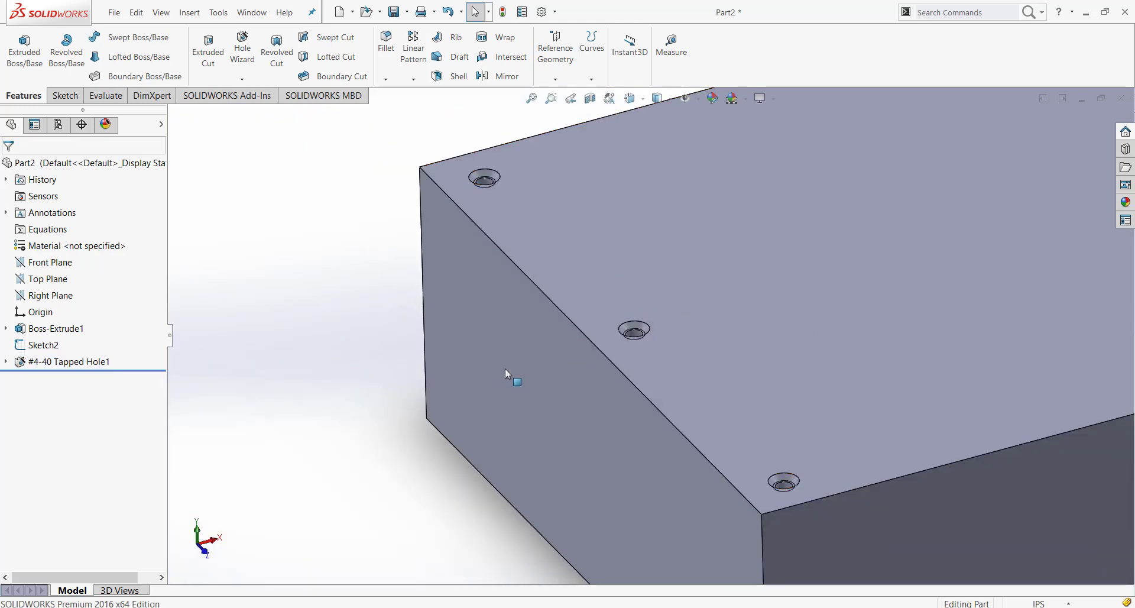
Edit Tapped Hole1 to Through All with the near-side countersink turned off
right_click(70, 361)
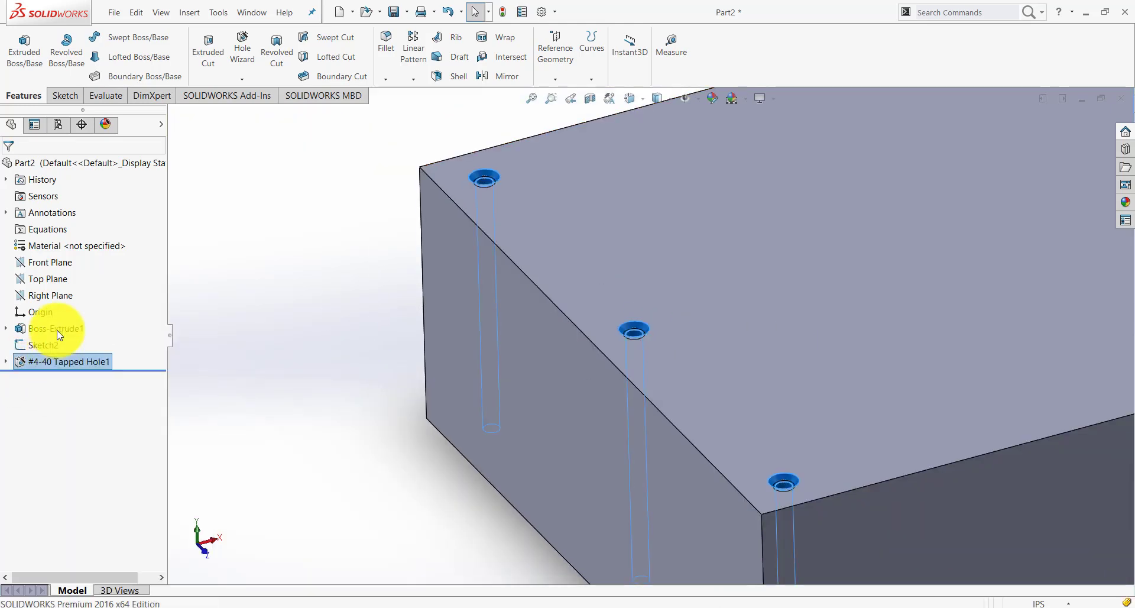
double_click(70, 361)
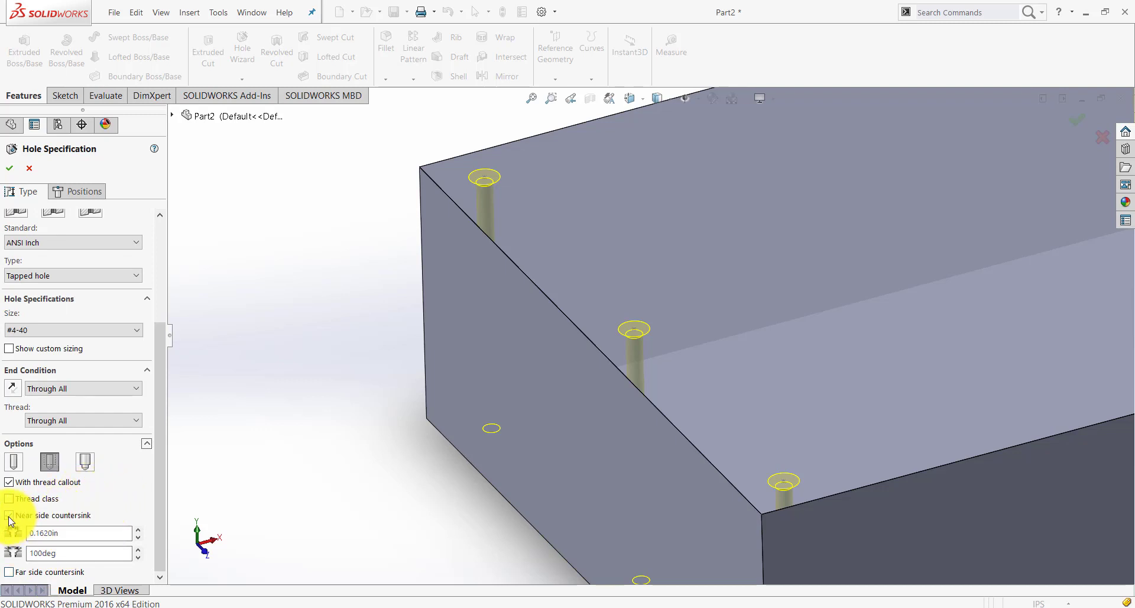
left_click(10, 516)
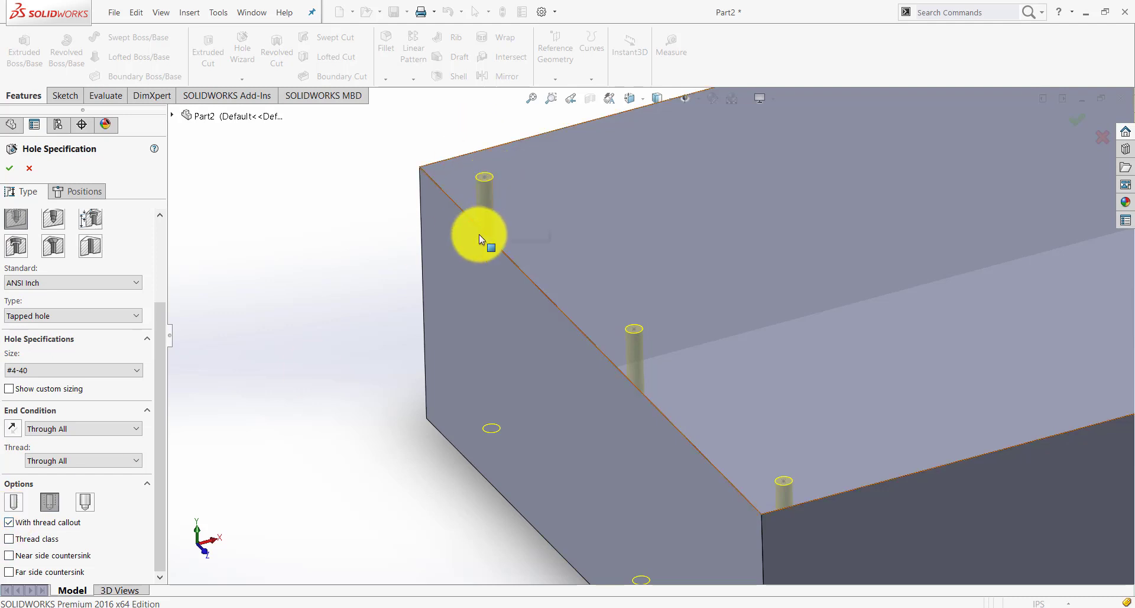
mouse_move(159, 484)
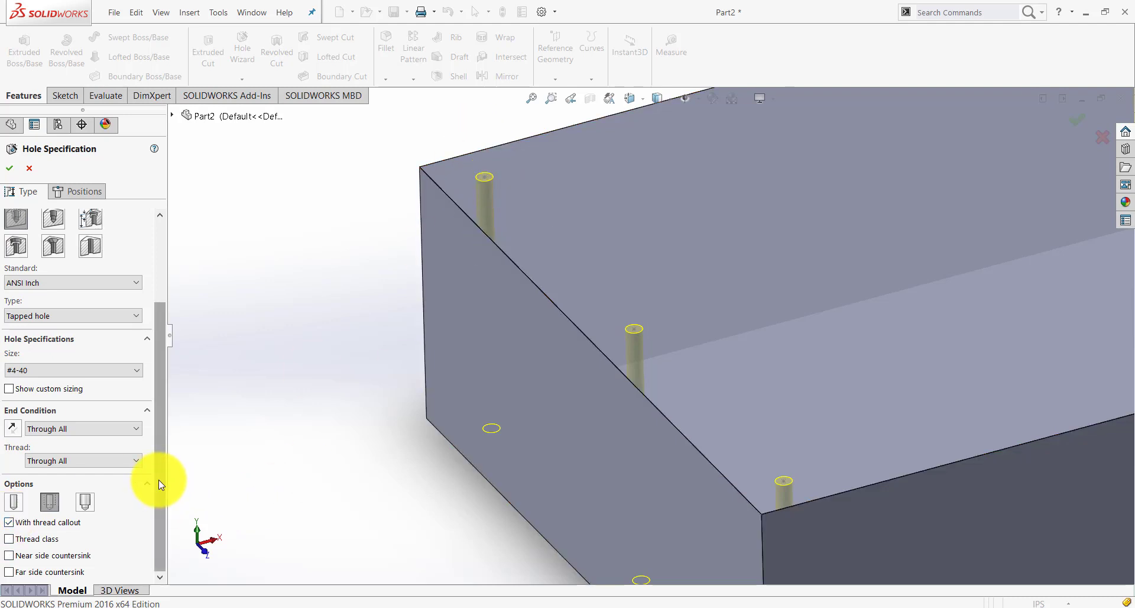
left_click(83, 428)
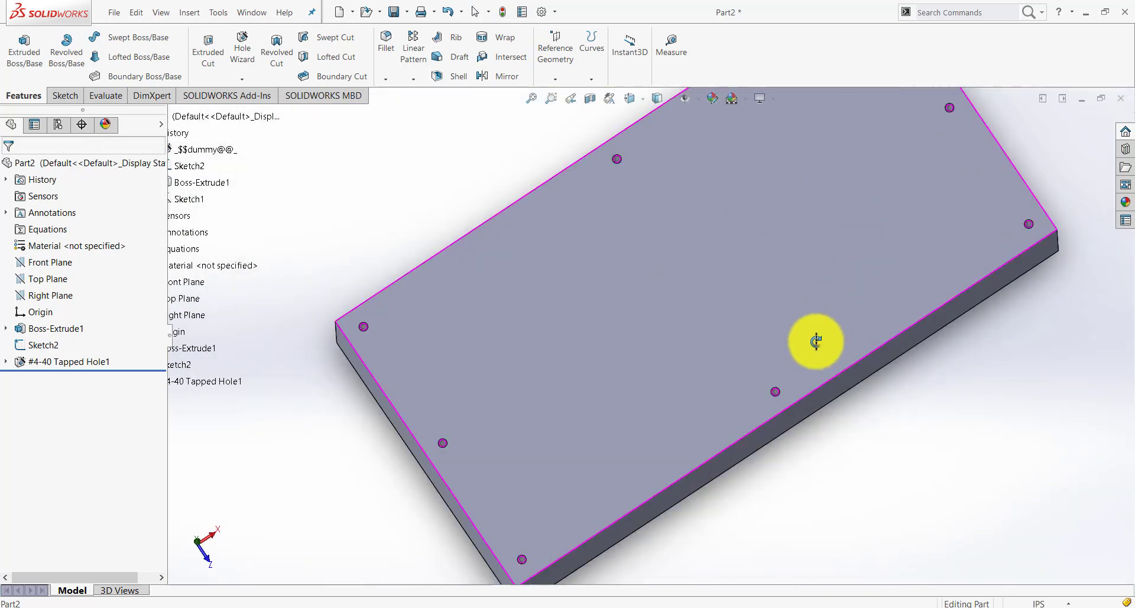
left_click_drag(816, 341, 876, 399)
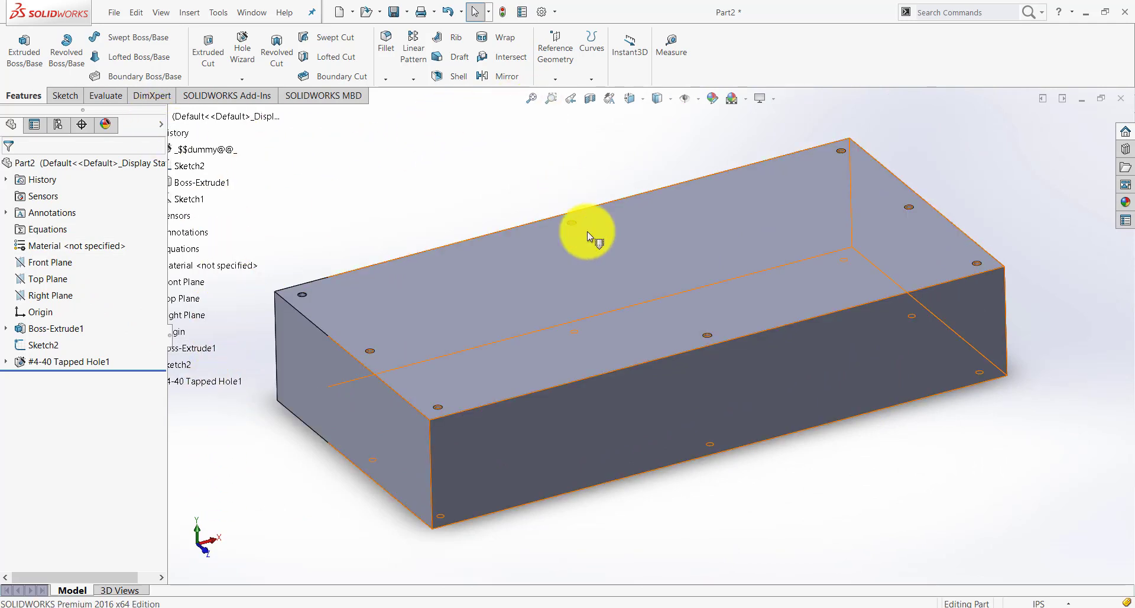
left_click_drag(594, 239, 615, 246)
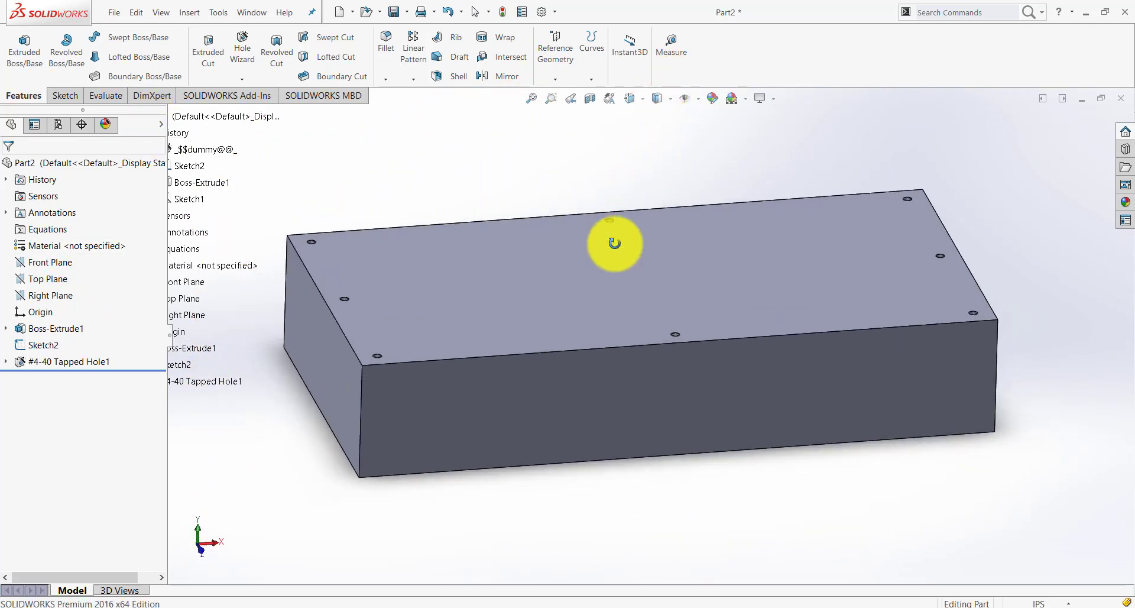
left_click_drag(614, 242, 650, 290)
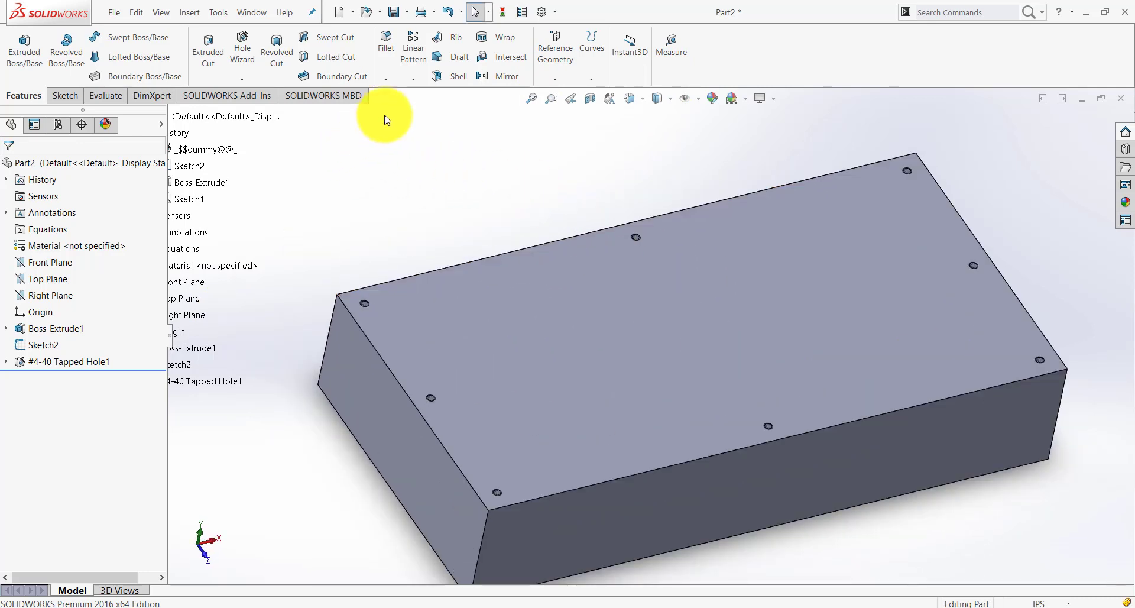
mouse_move(386, 44)
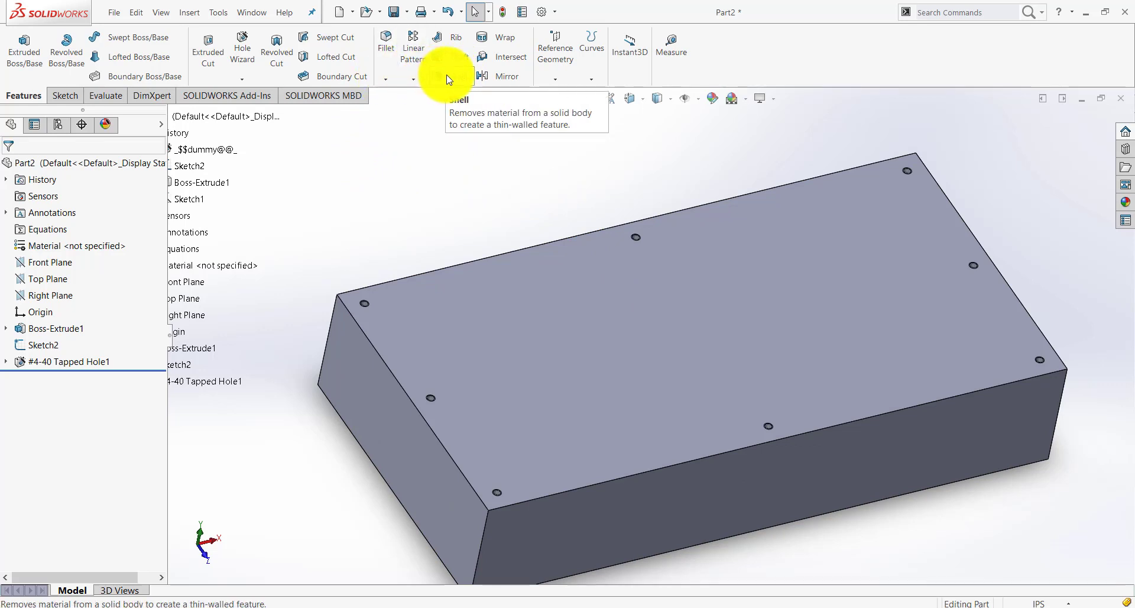
Shell the block to 0.10 in walls with the top face removed
left_click(456, 75)
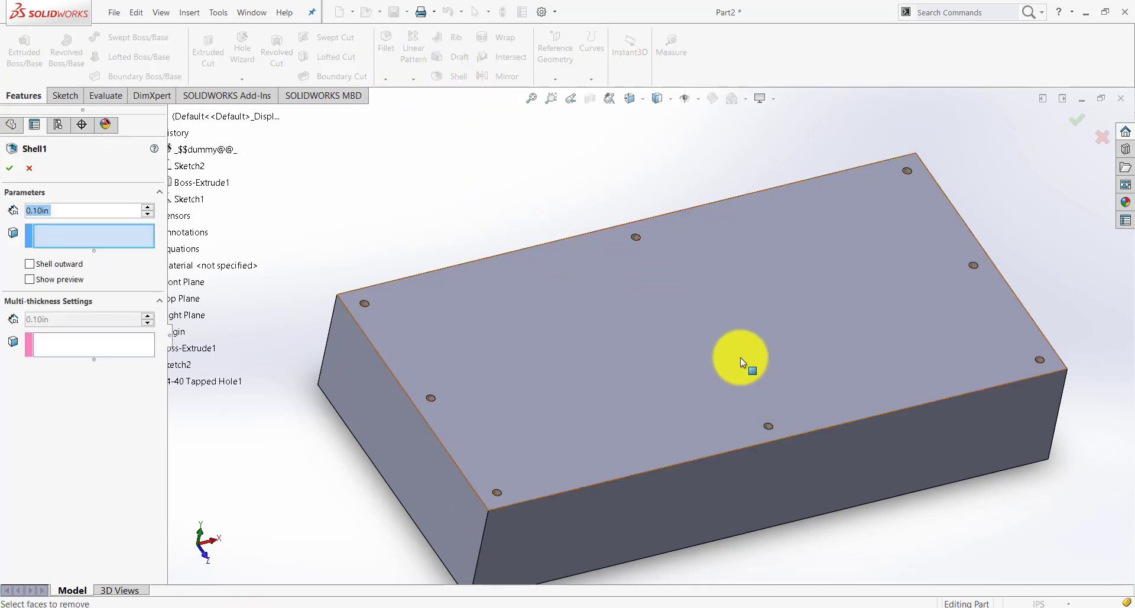
mouse_move(733, 340)
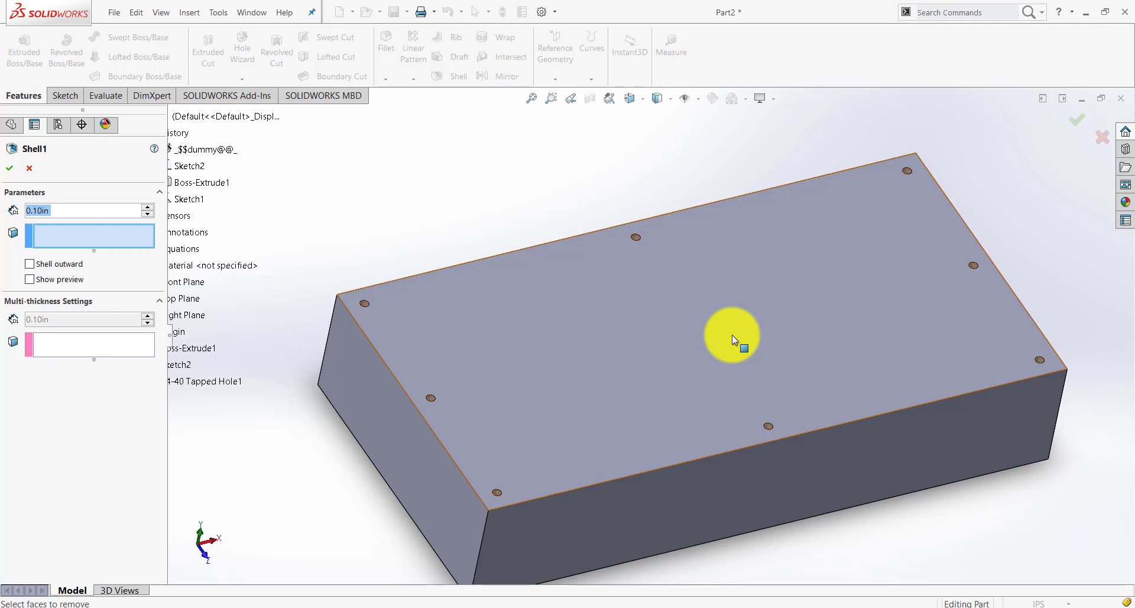
mouse_move(597, 371)
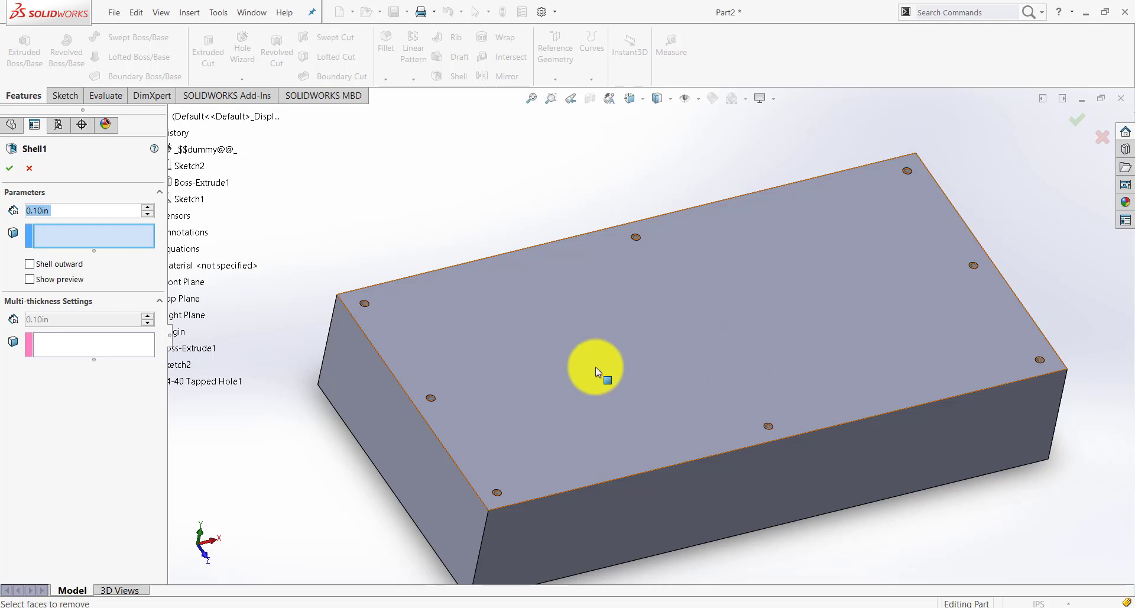
left_click(606, 383)
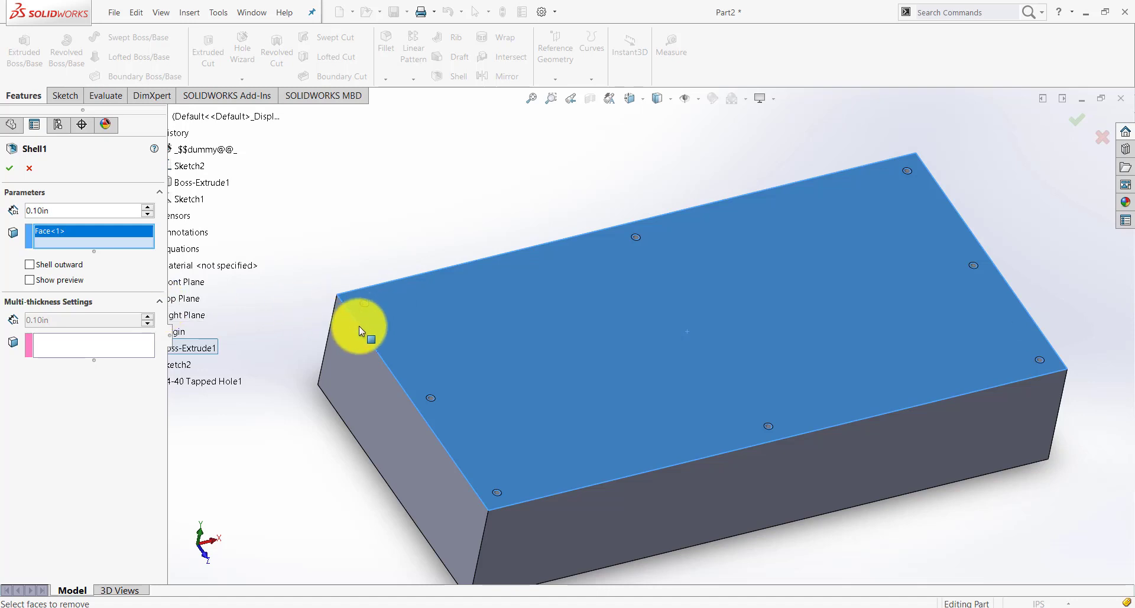
mouse_move(364, 320)
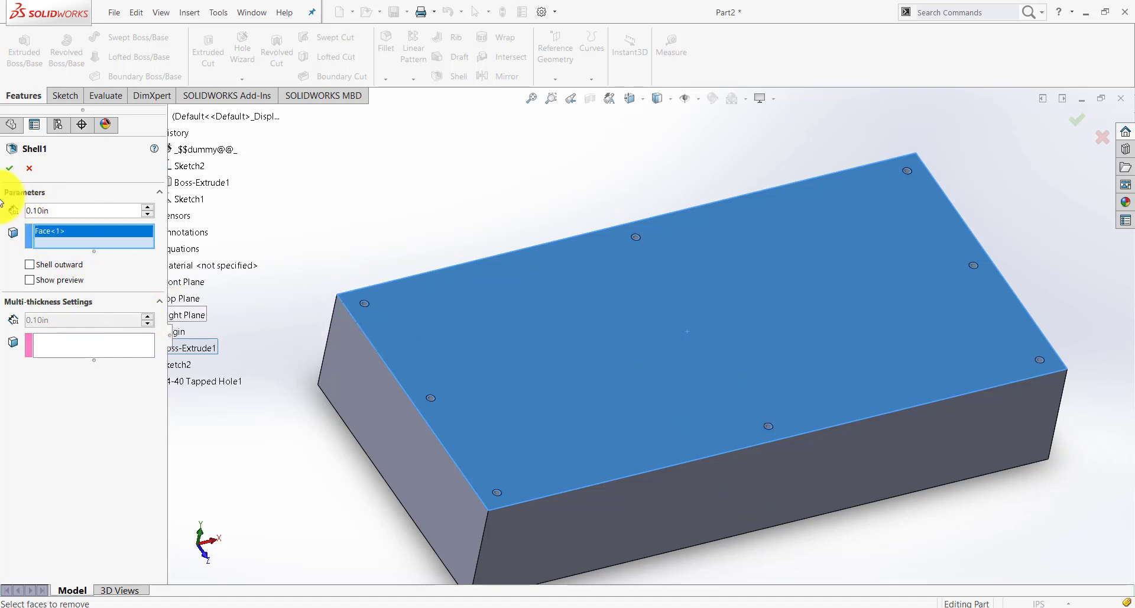
left_click(8, 169)
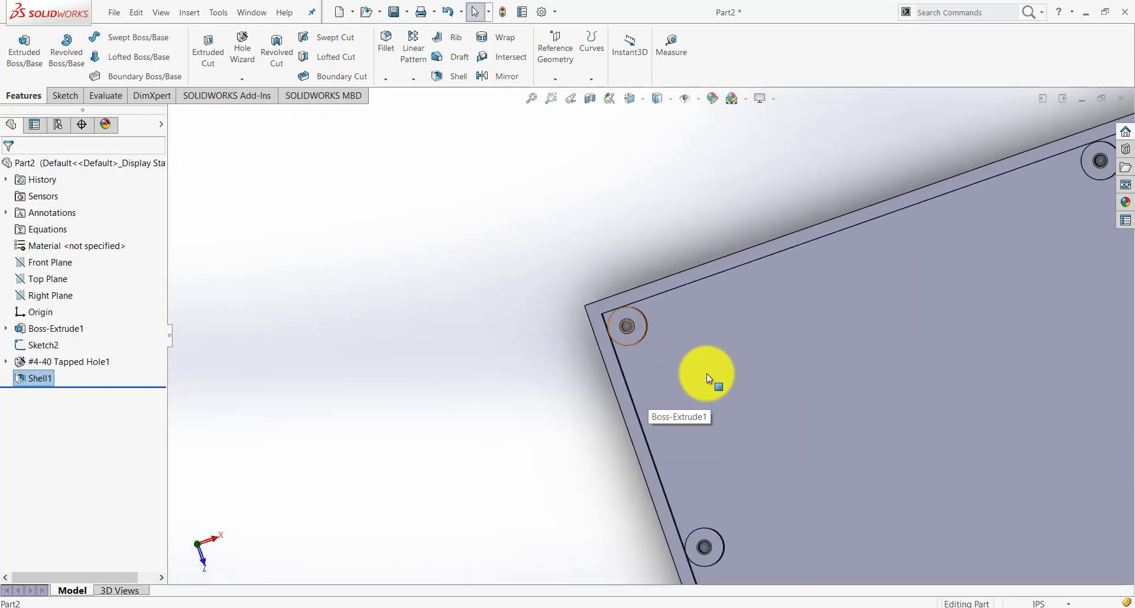
Edit Shell1 trying 0.3125 in and then 0.25 in wall thickness
left_click_drag(706, 376, 763, 332)
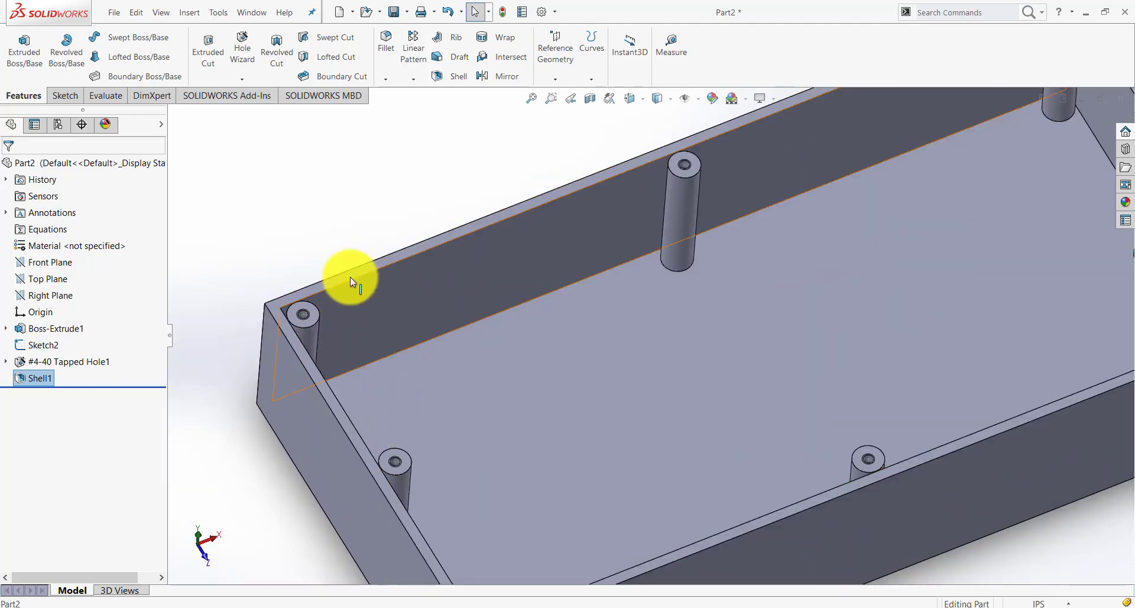
right_click(38, 377)
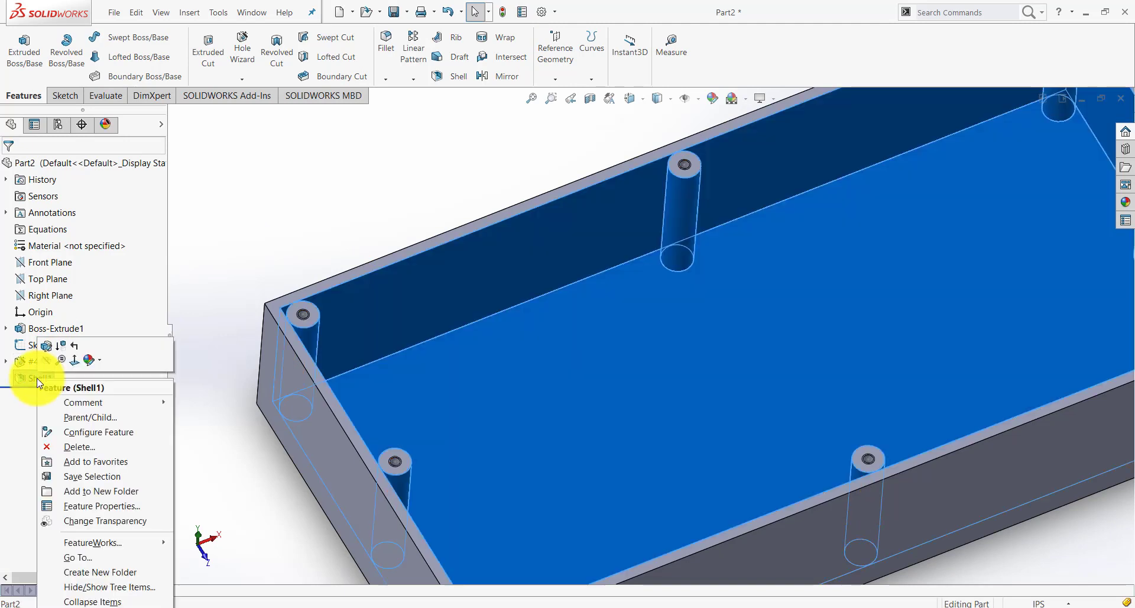
left_click(65, 387)
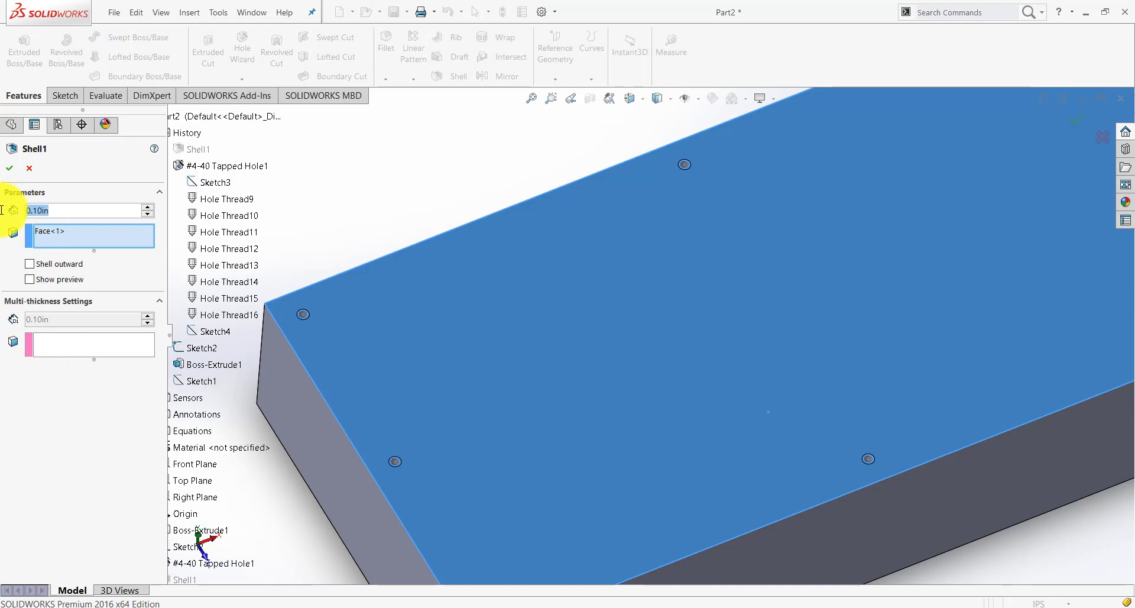
type(".2315")
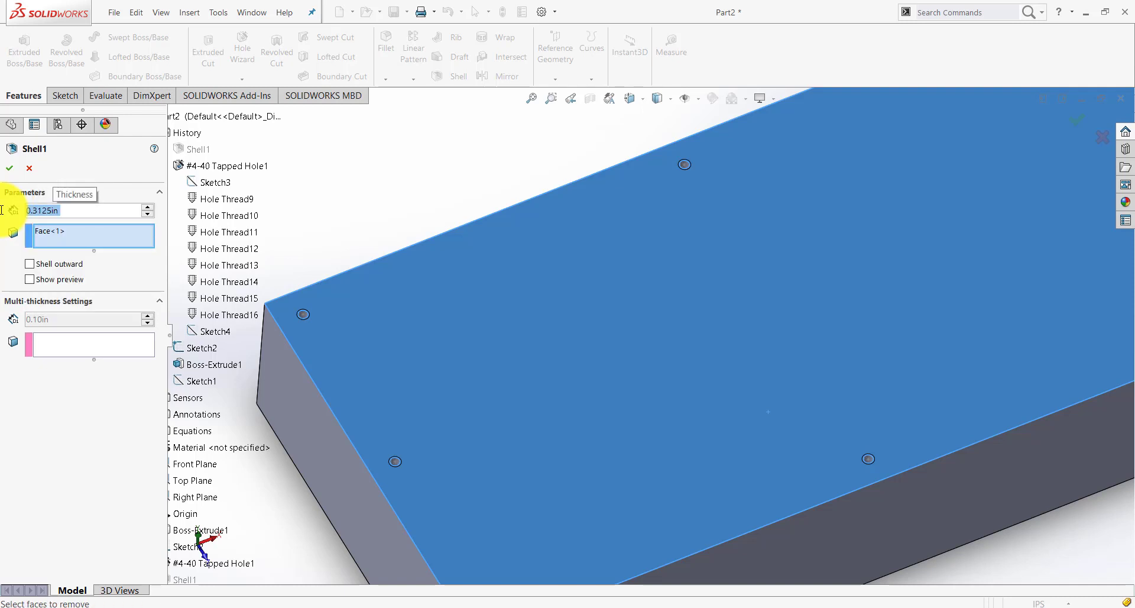
left_click(10, 168)
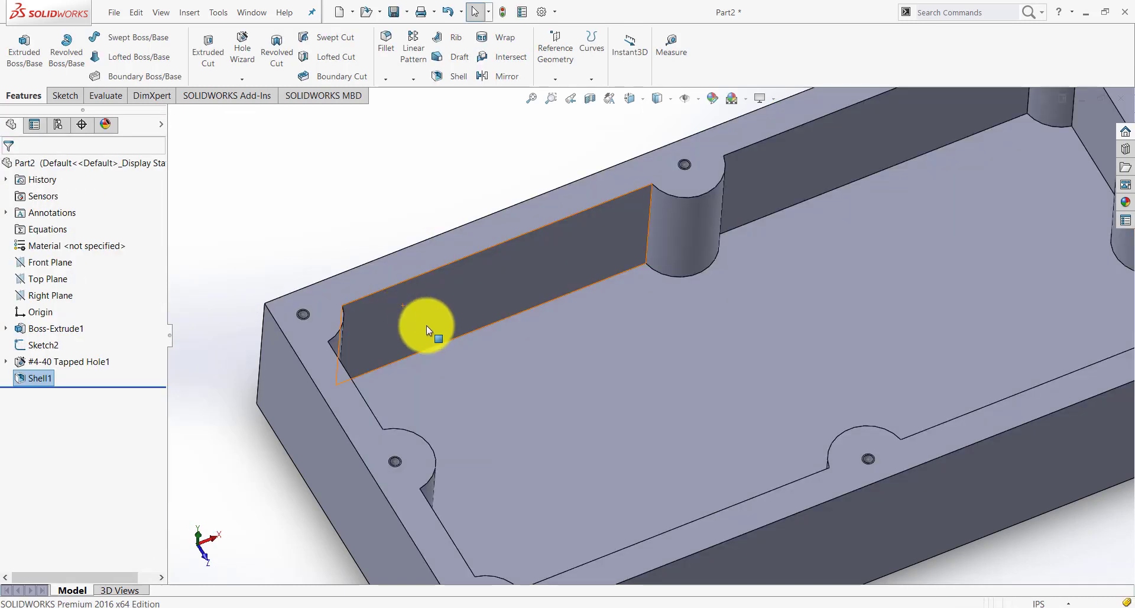
right_click(38, 377)
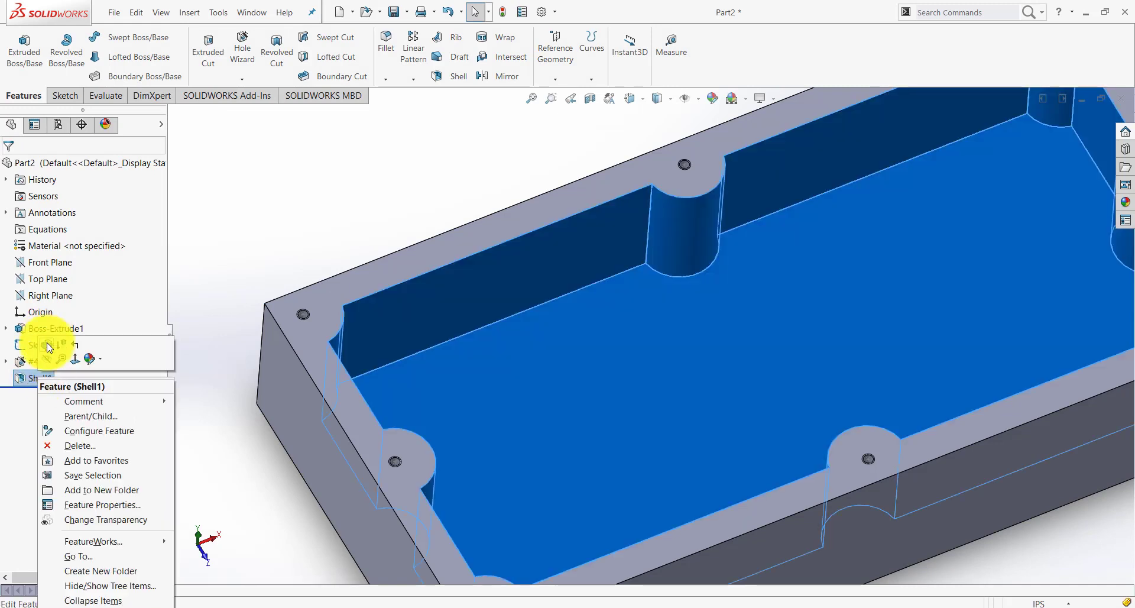
left_click(73, 358)
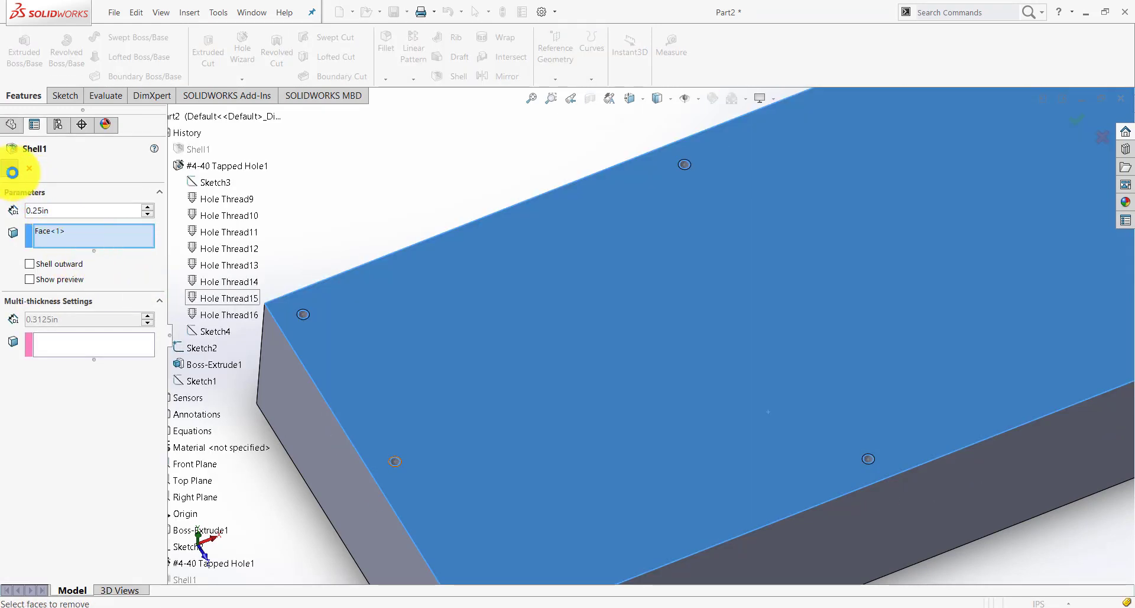
left_click(11, 172)
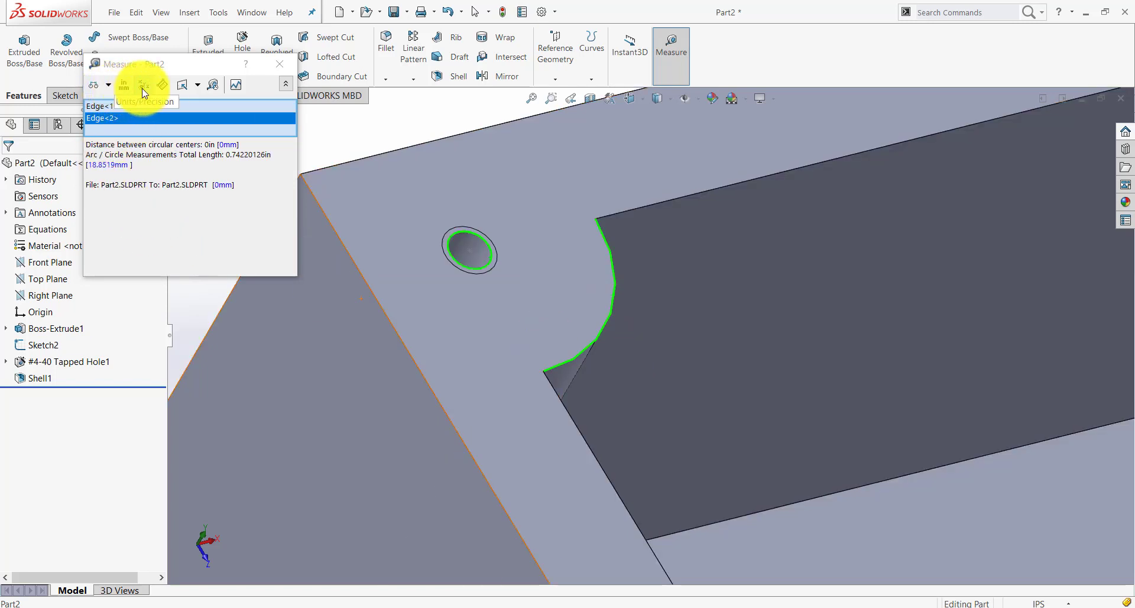
Measure the hole-to-wall clearance, then settle Shell1 at 0.1875 in walls
left_click(143, 85)
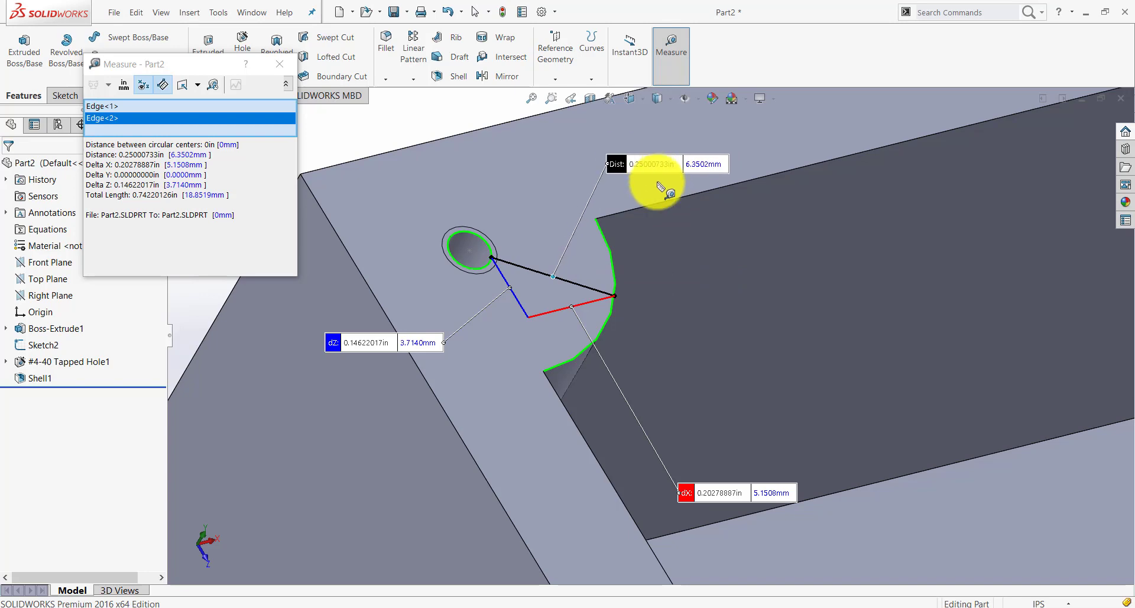
left_click(279, 64)
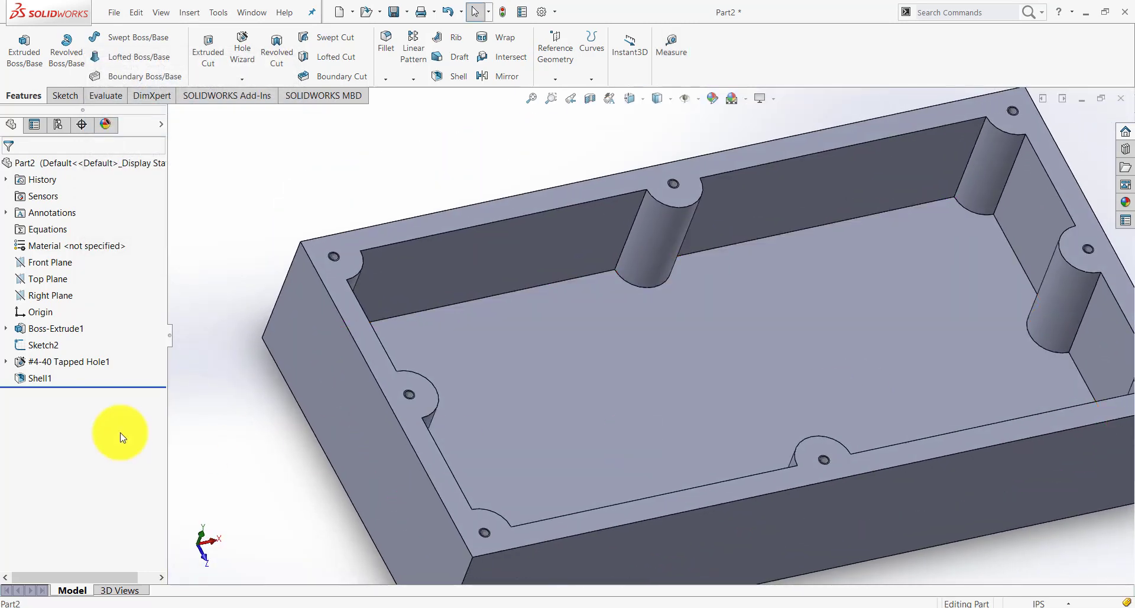
double_click(39, 377)
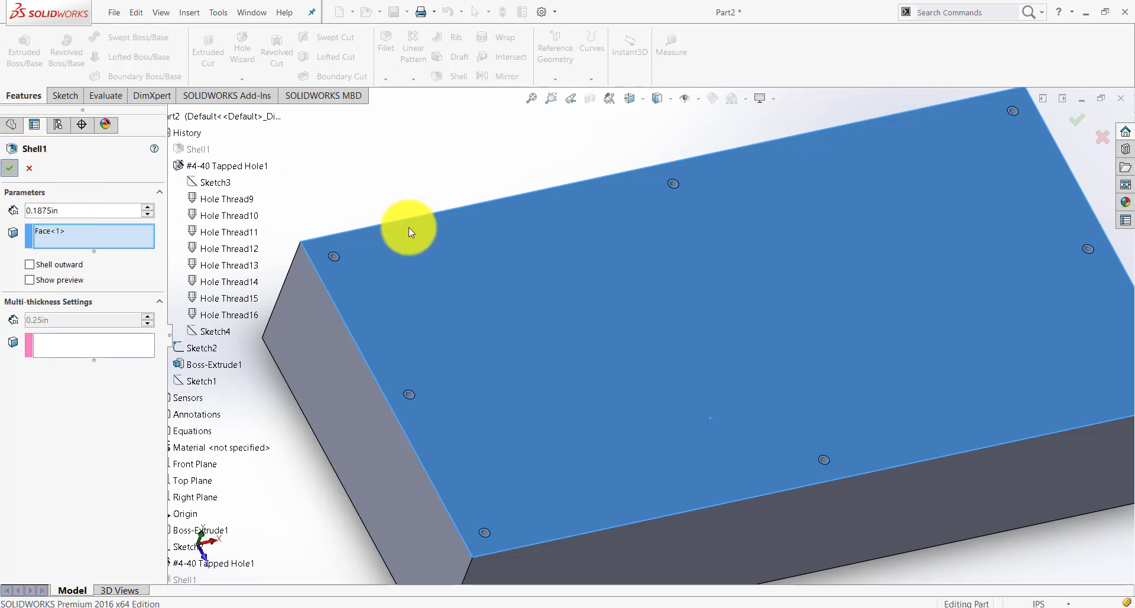
left_click(9, 168)
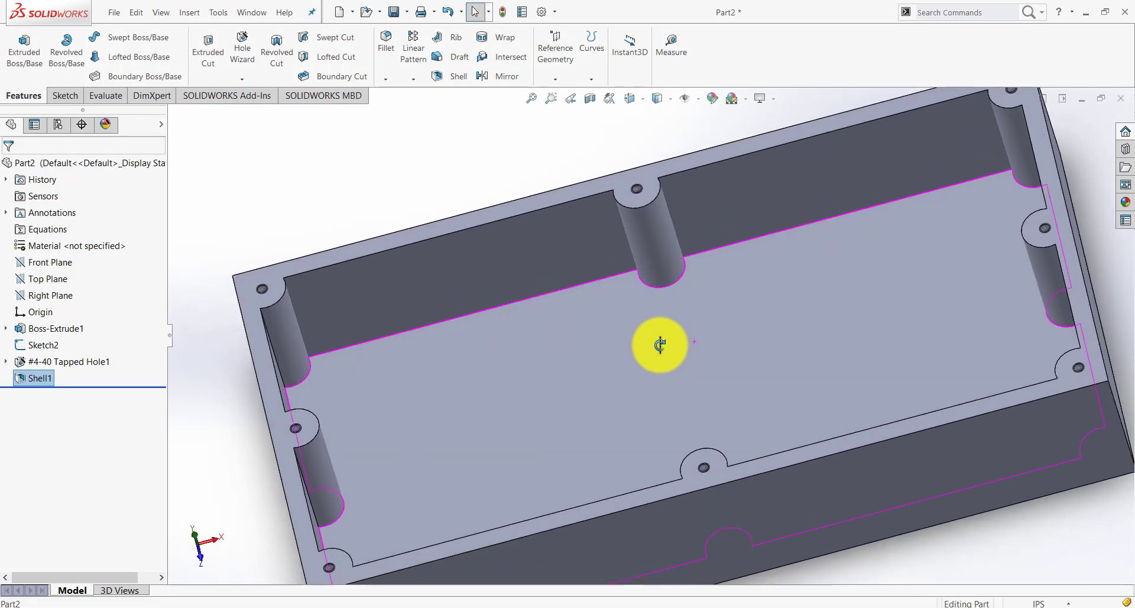
left_click_drag(659, 344, 599, 310)
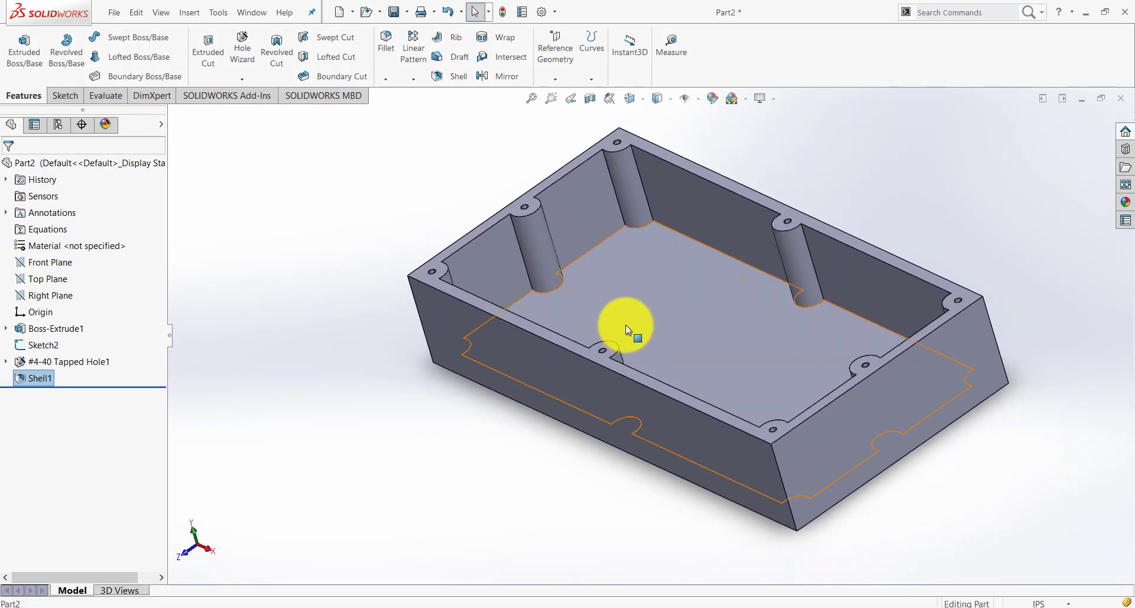
left_click_drag(627, 329, 788, 281)
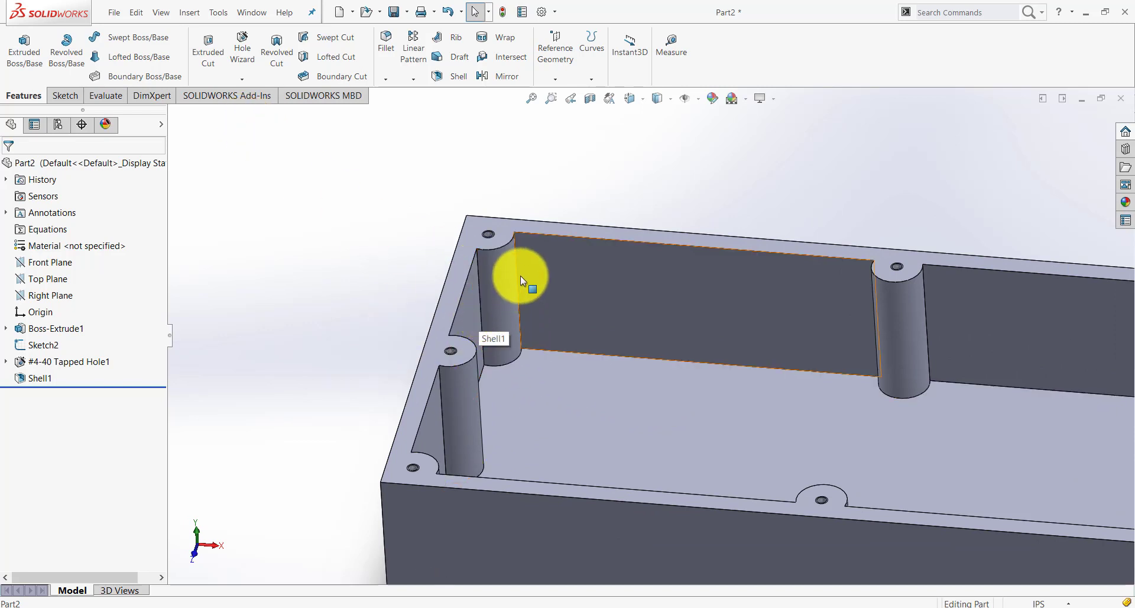
mouse_move(303, 233)
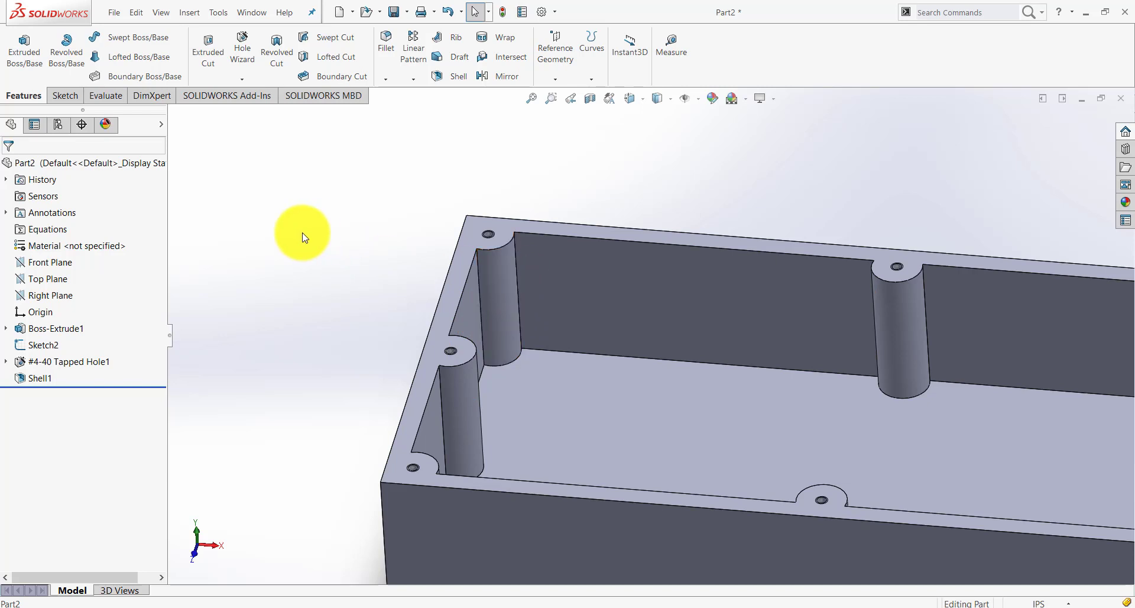
mouse_move(389, 95)
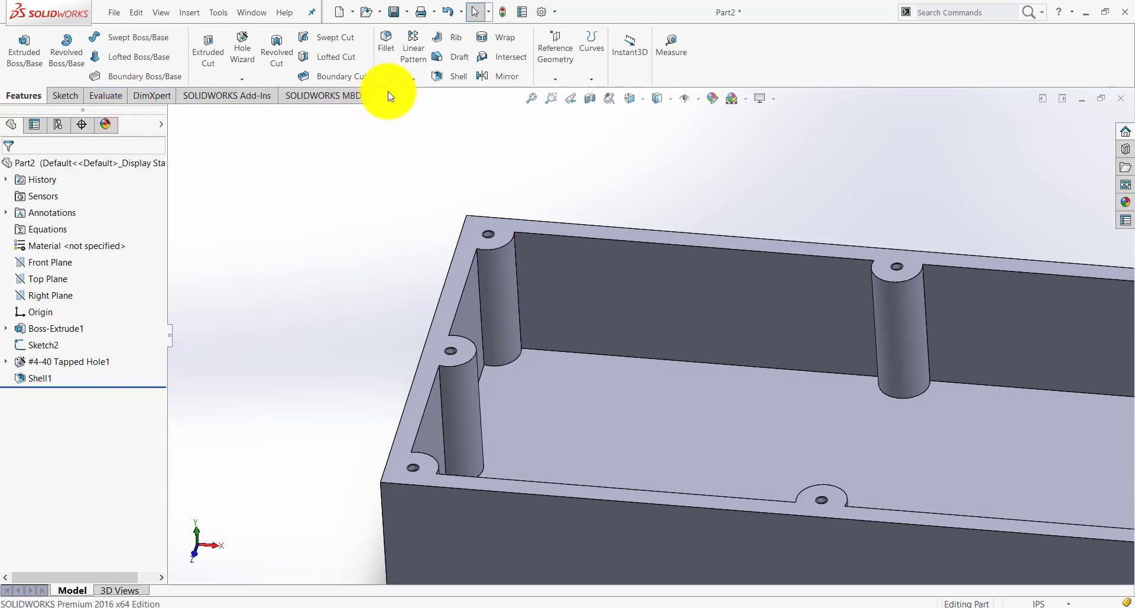
Start a 0.10 in fillet on a vertical inner corner edge of the hollow box
left_click(386, 41)
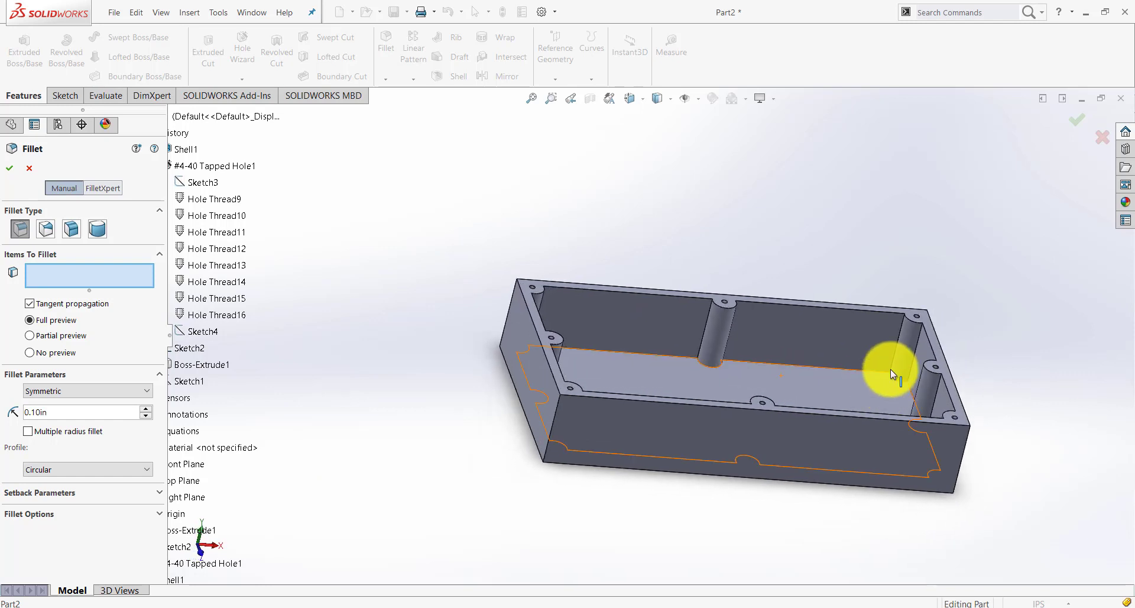
left_click_drag(892, 374, 669, 360)
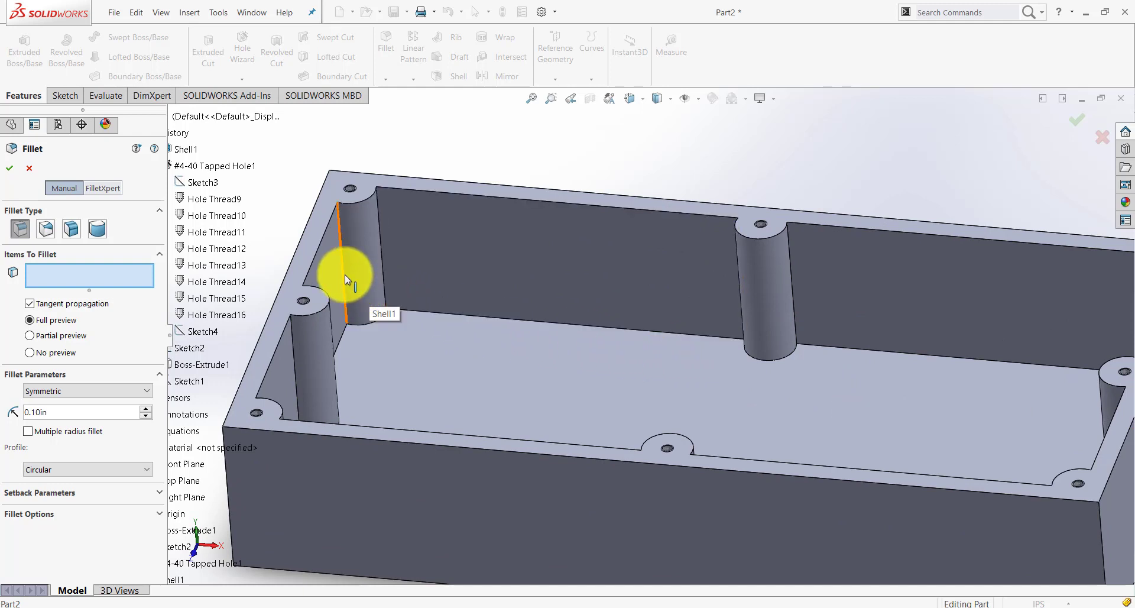
left_click(346, 279)
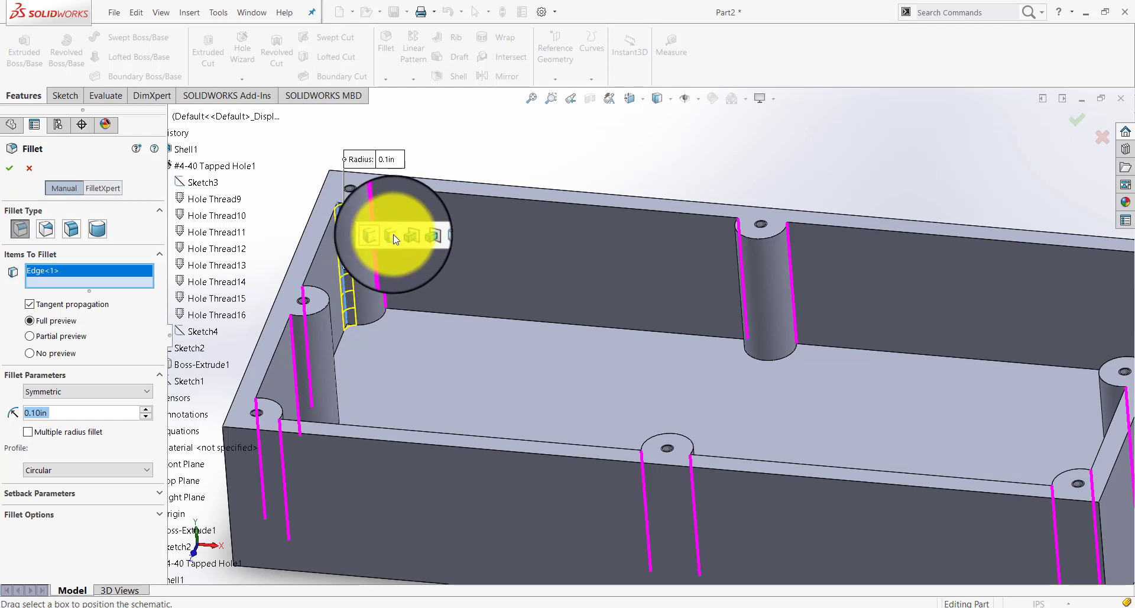
mouse_move(395, 241)
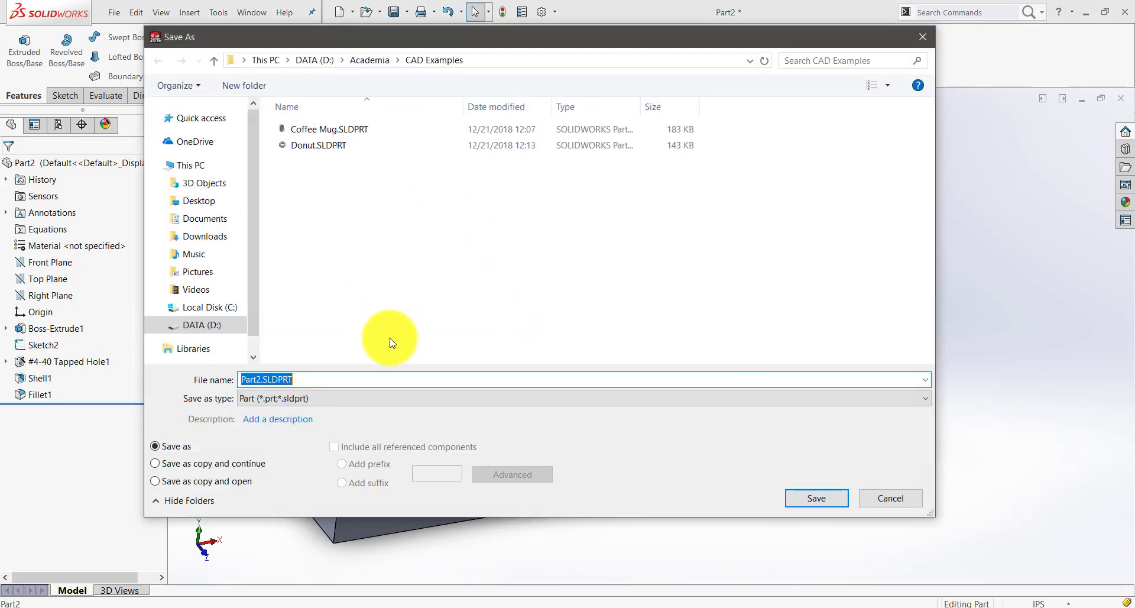
Save the part as Electronic Box.SLDPRT in the CAD Examples folder
type("Ee")
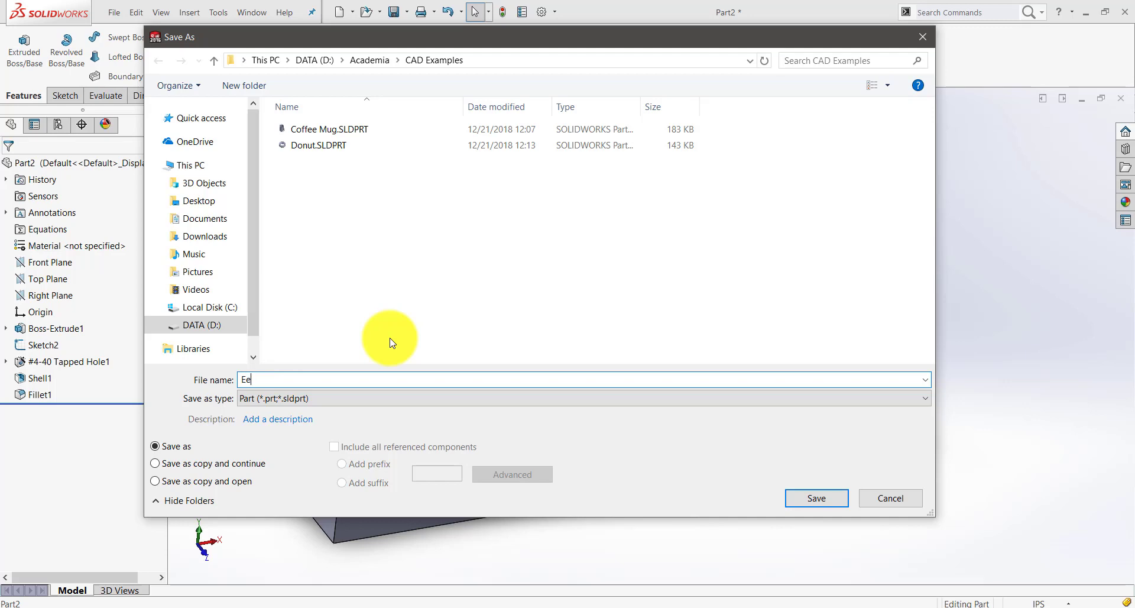
type("lectronic Box")
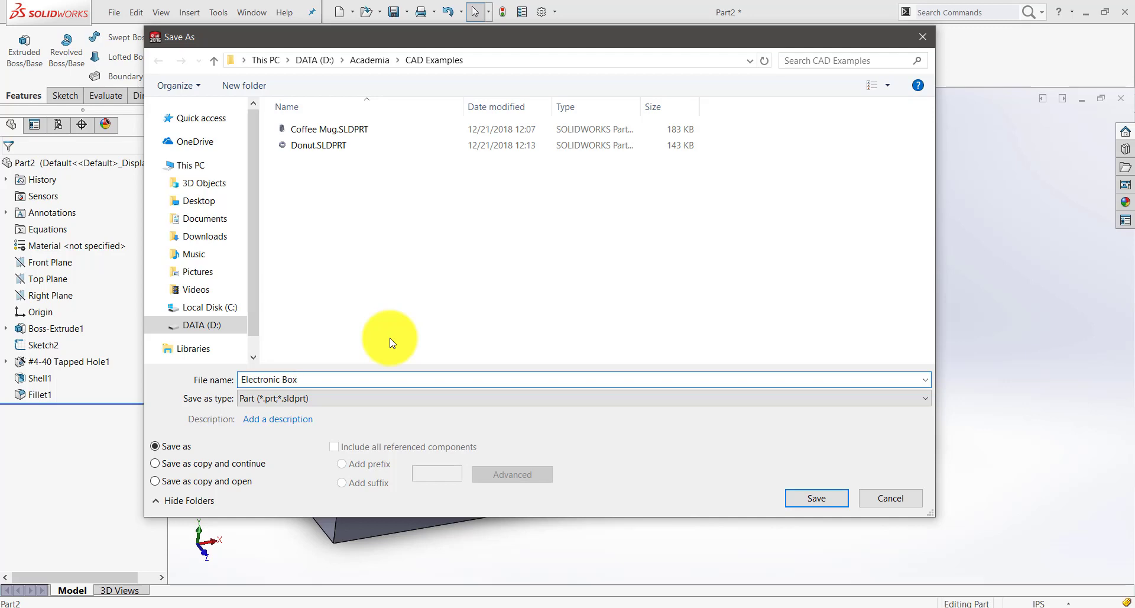
left_click(816, 498)
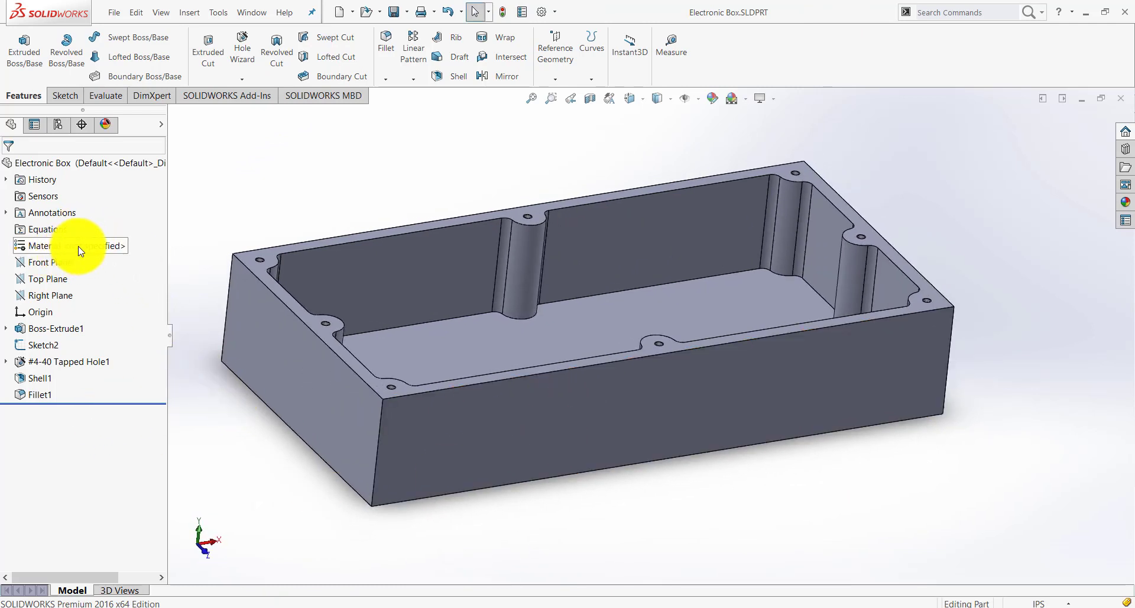
Assign 6061 Alloy from the aluminium alloys library as the box material
right_click(44, 245)
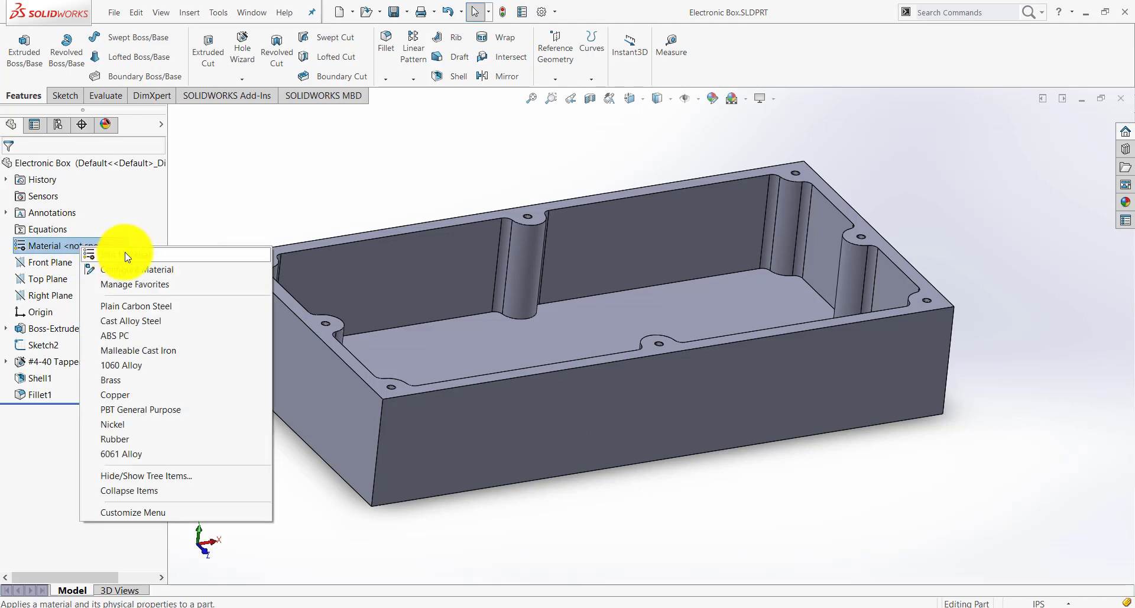
left_click(143, 269)
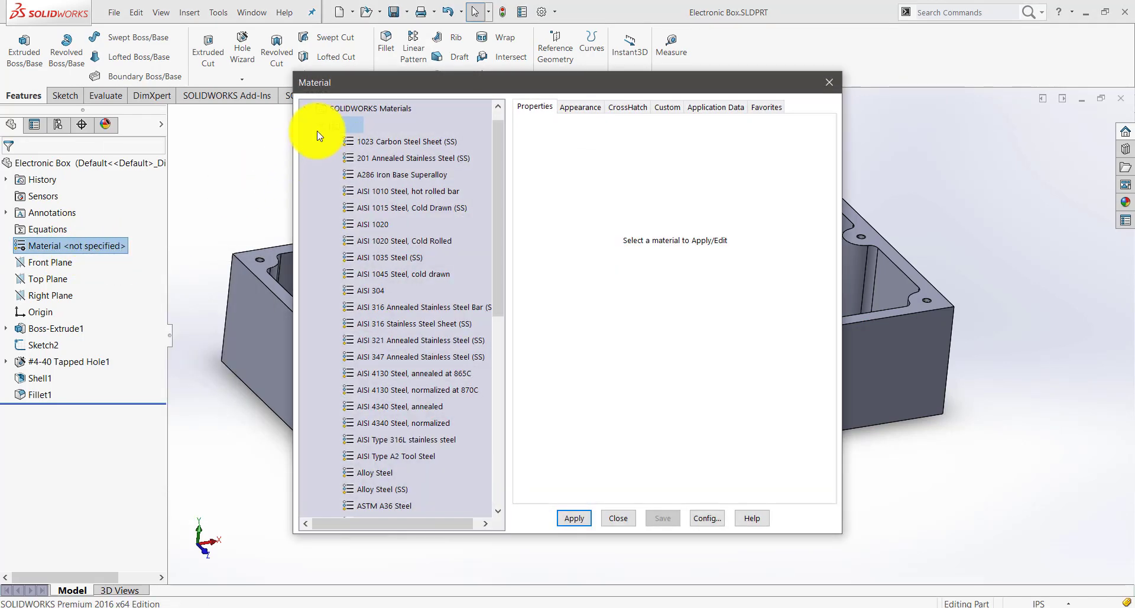
left_click(320, 141)
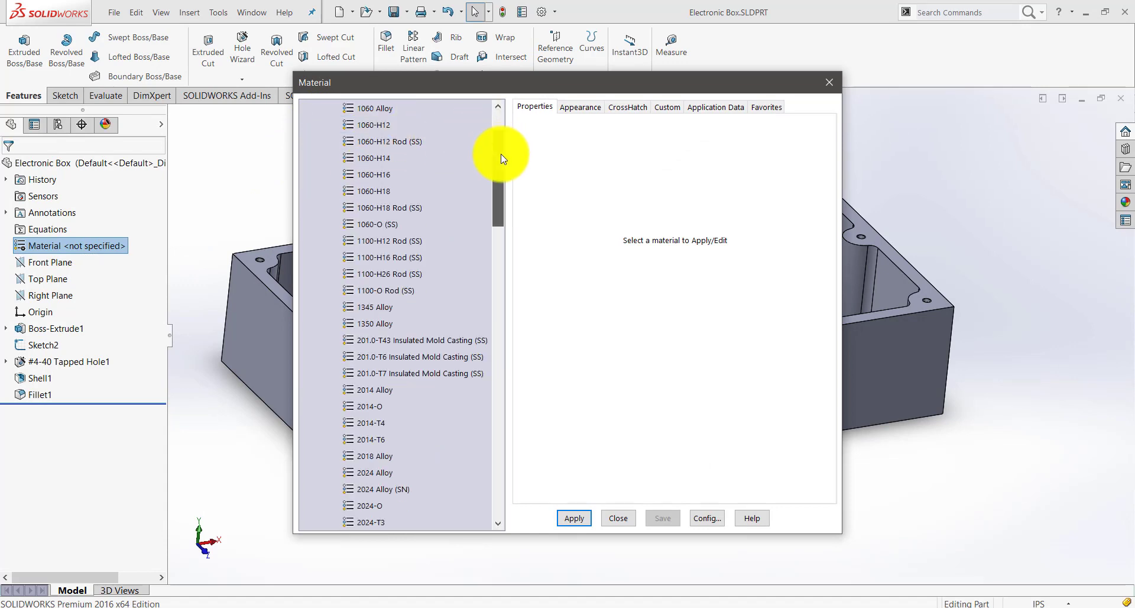
scroll("down", 3)
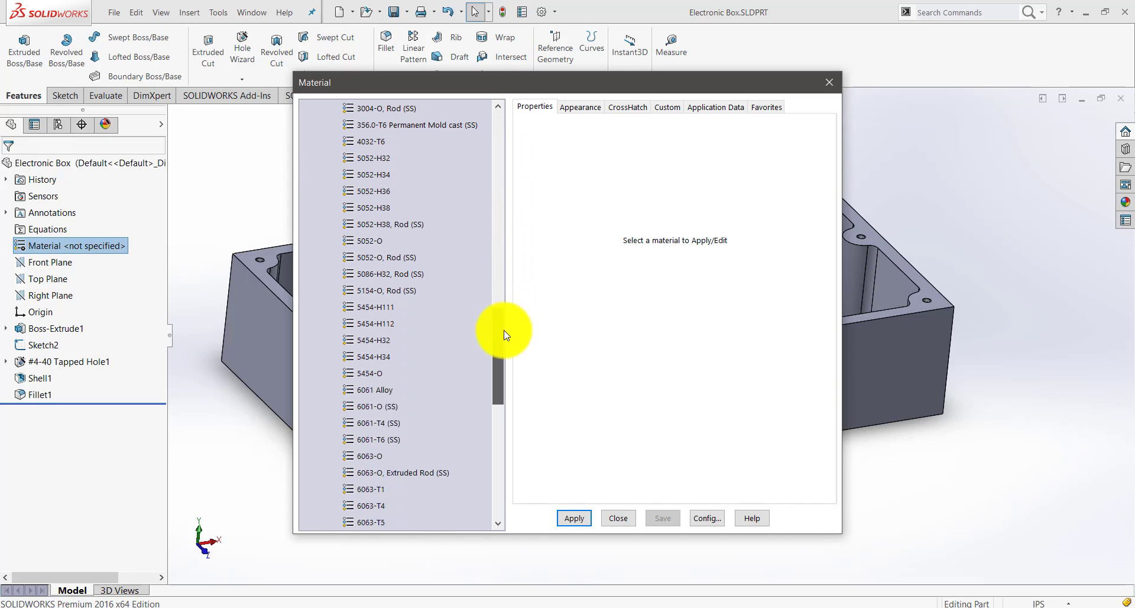
scroll("down", 3)
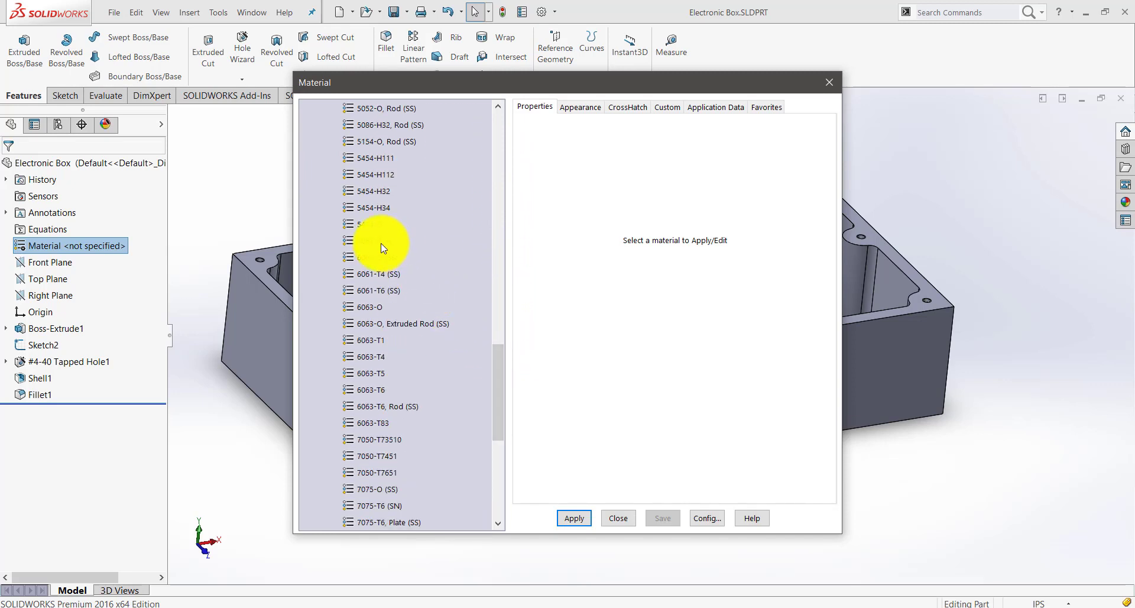
left_click(376, 240)
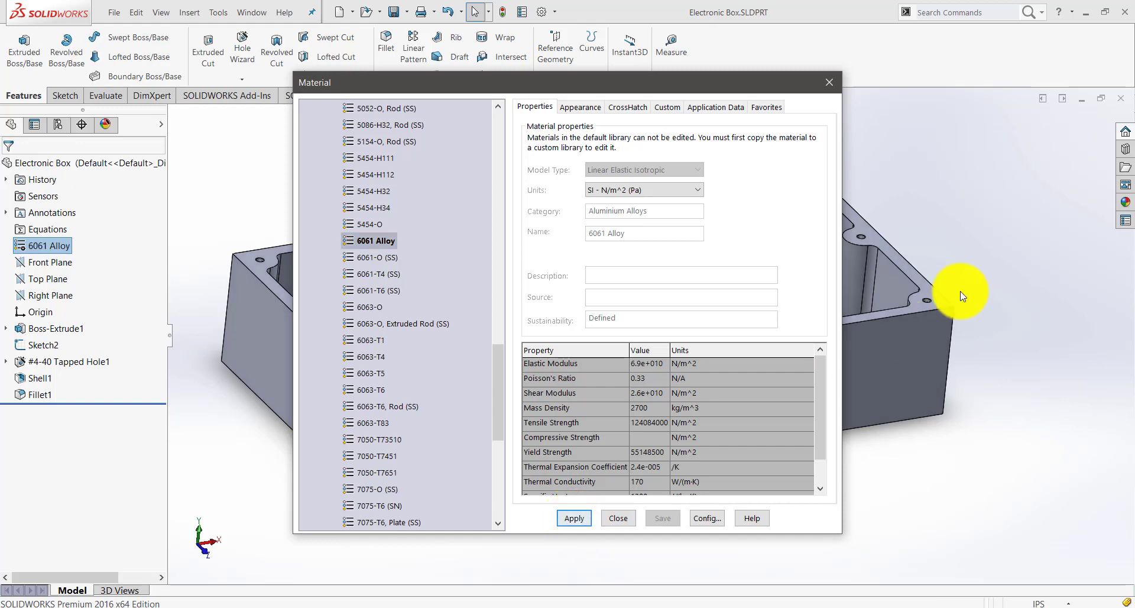
mouse_move(767, 447)
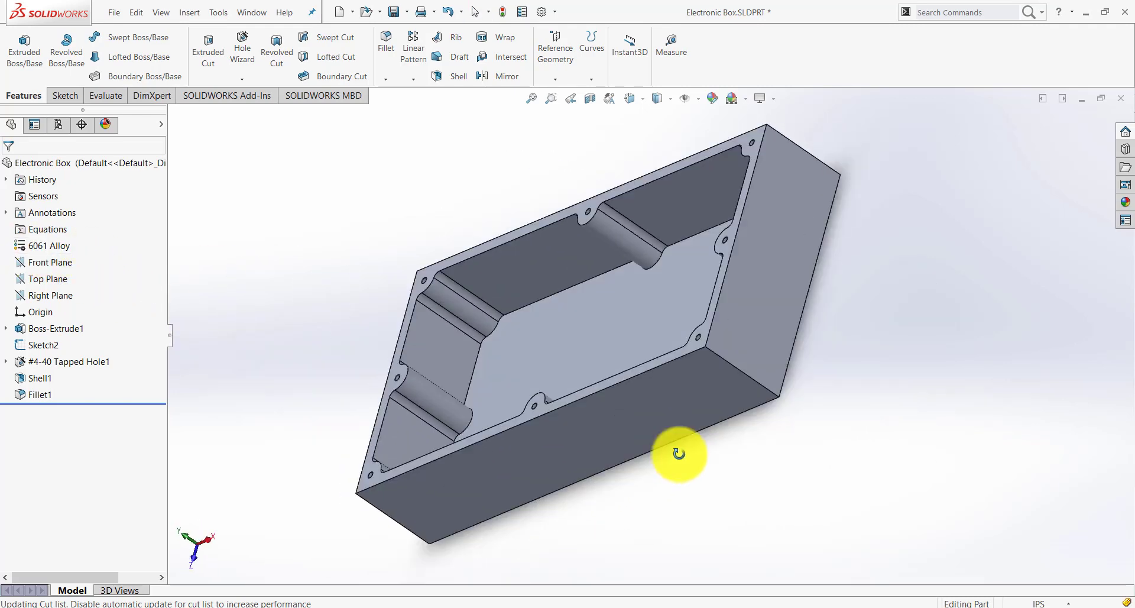
left_click_drag(679, 454, 752, 389)
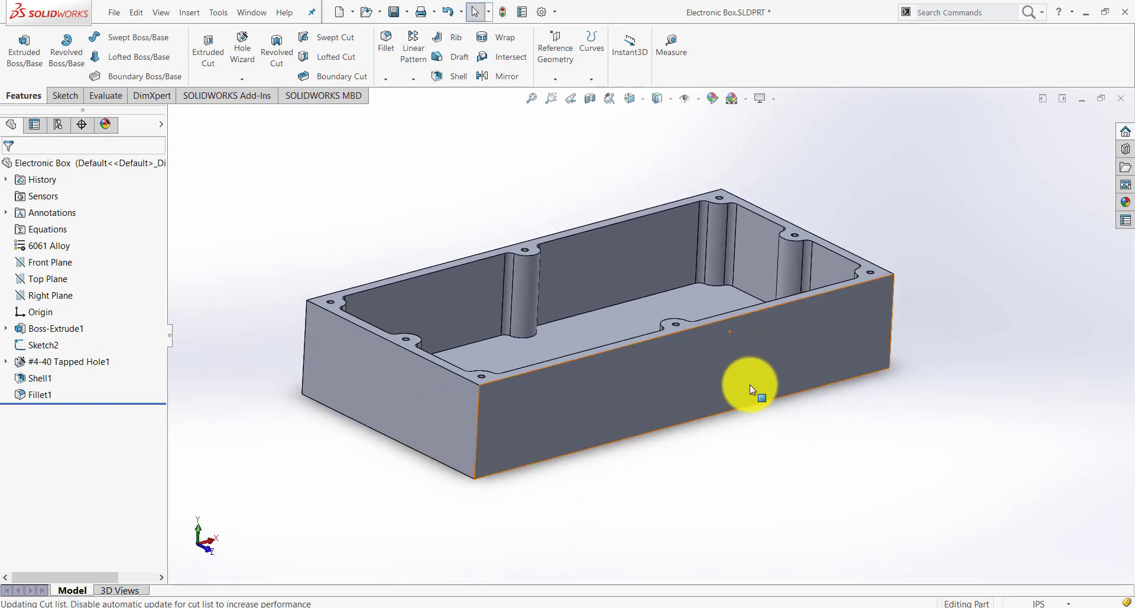
left_click_drag(753, 389, 724, 438)
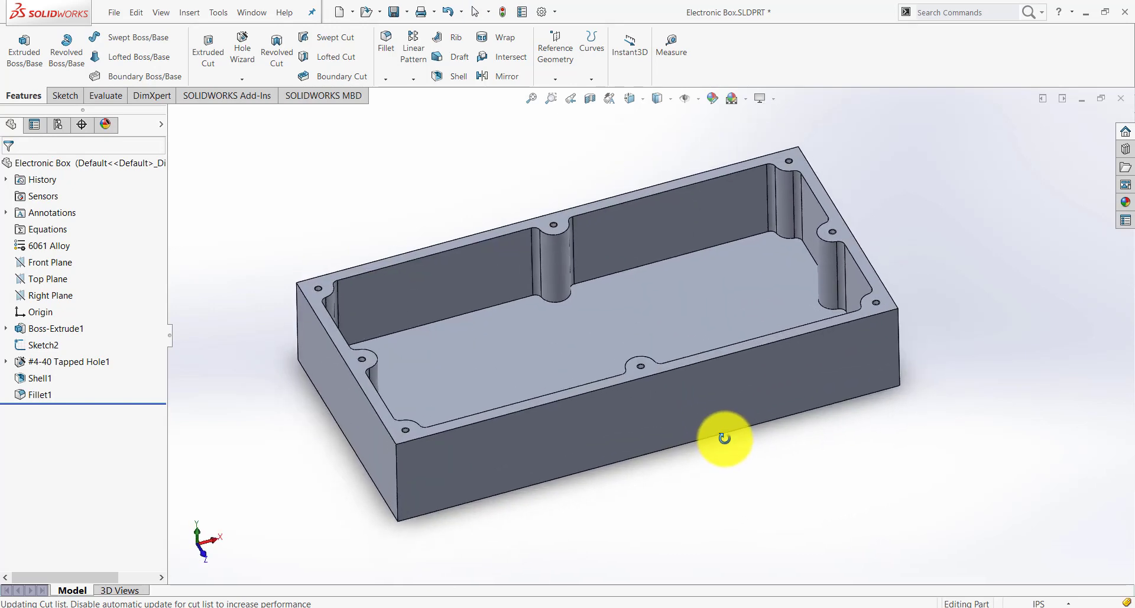
left_click_drag(724, 437, 678, 461)
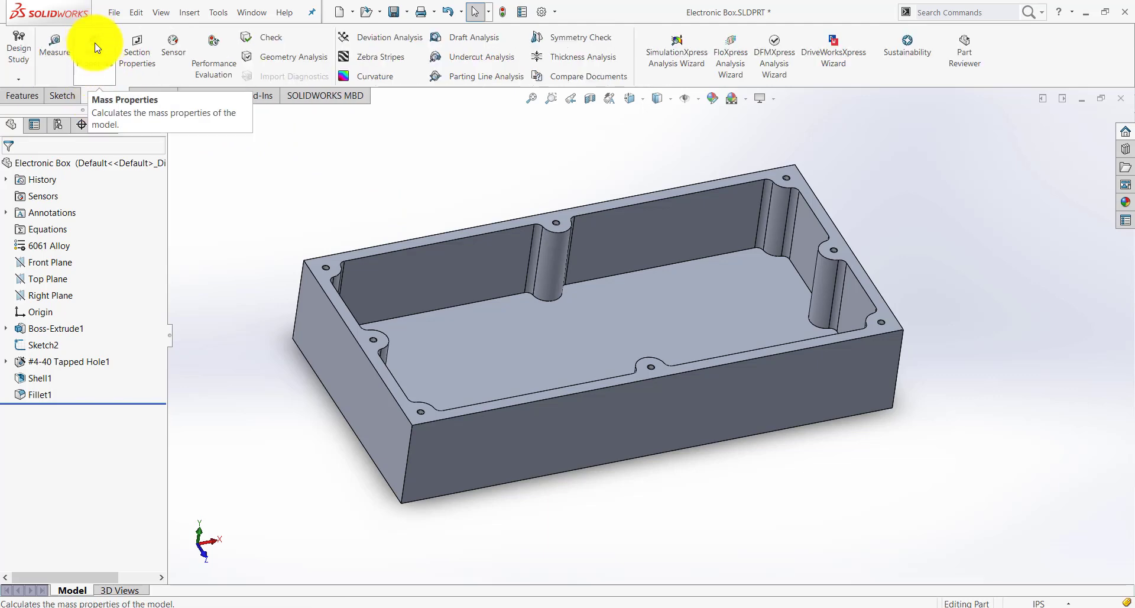
left_click(94, 55)
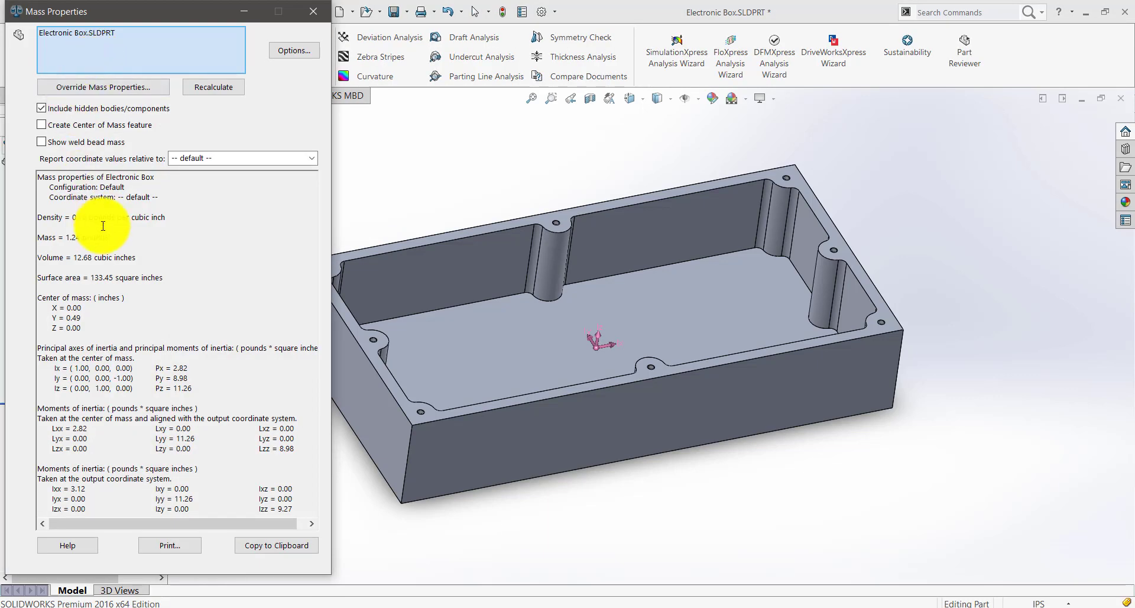
double_click(84, 237)
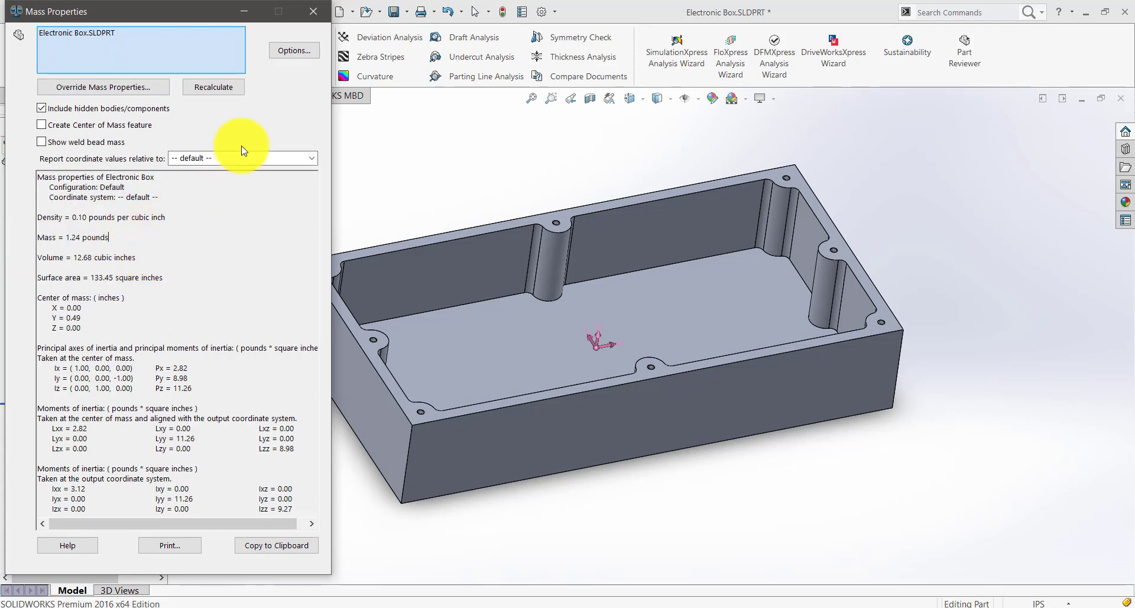
left_click(312, 10)
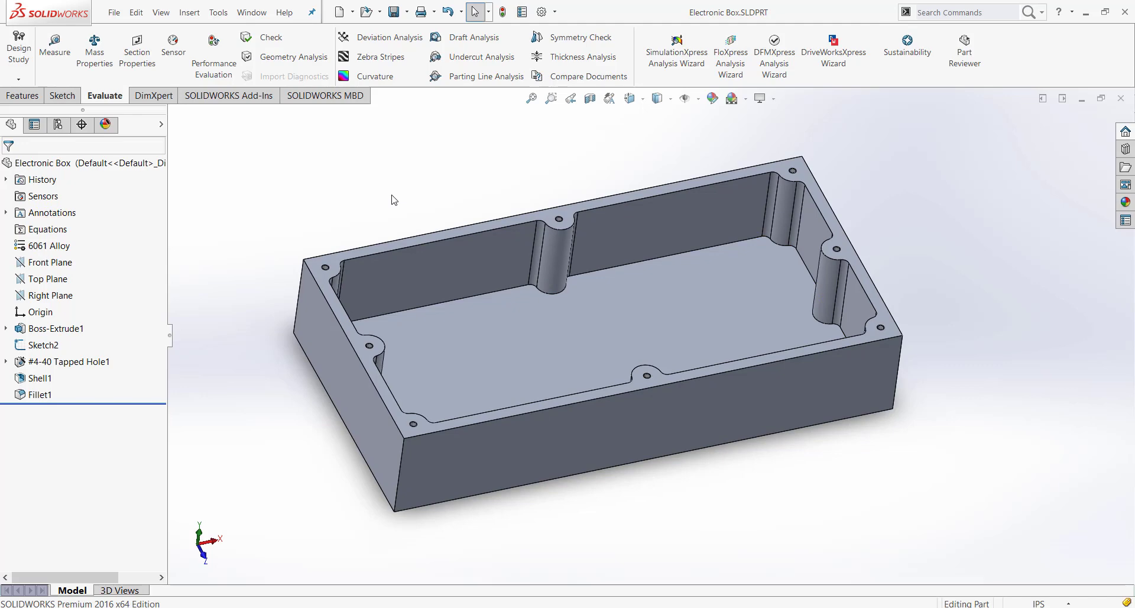
Start a new part and sketch an 8 x 4 in center rectangle on the Top Plane
left_click(341, 12)
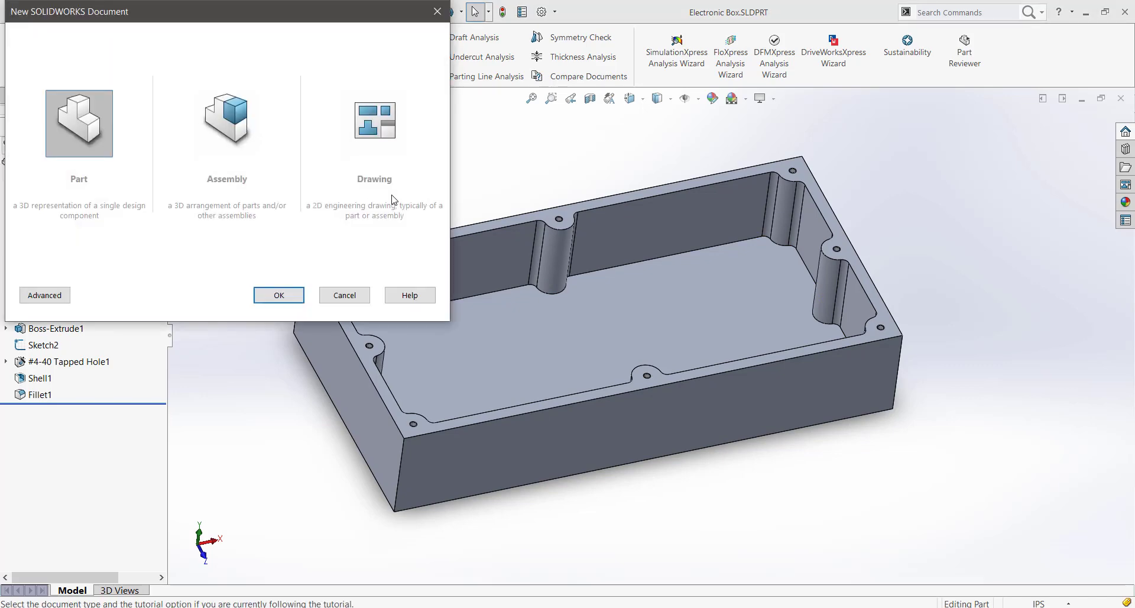
left_click(278, 294)
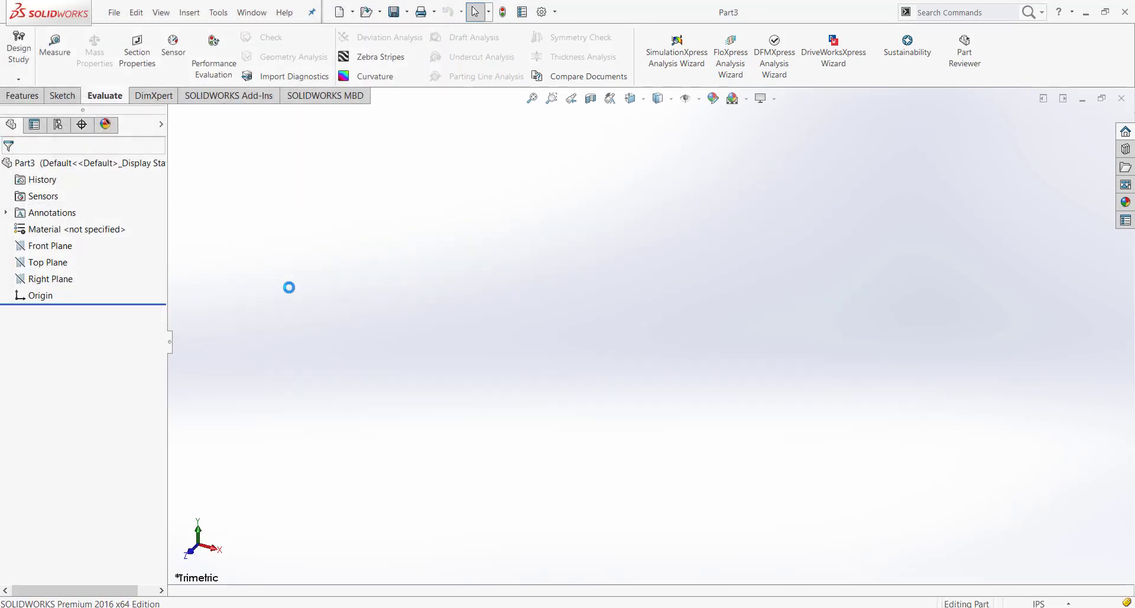
right_click(45, 263)
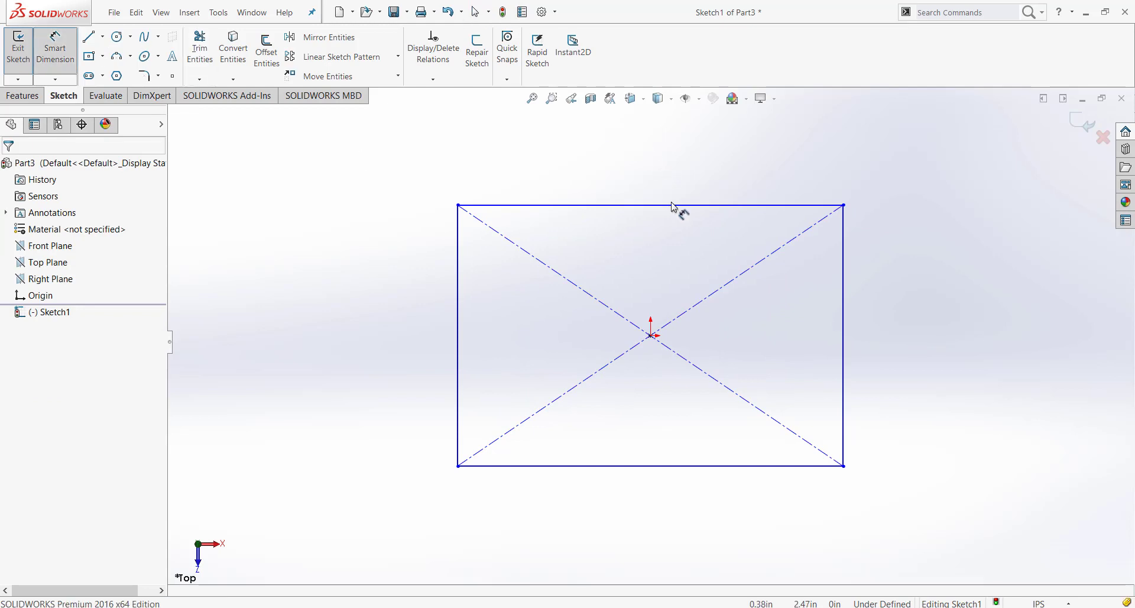
left_click(649, 208)
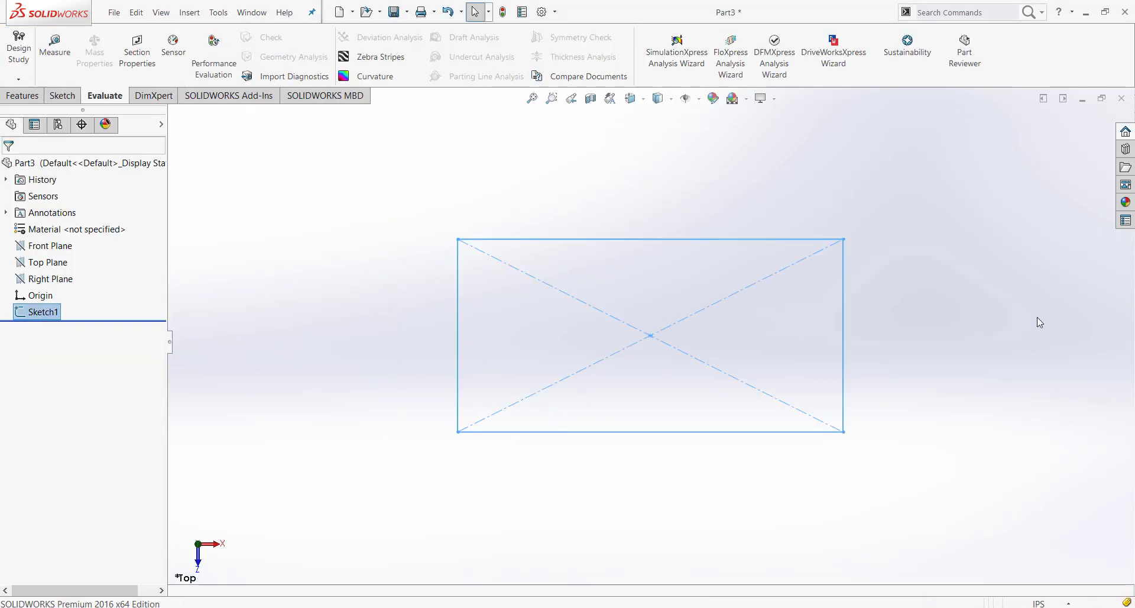
Extrude the rectangle into a 0.25 in plate and begin a sketch on its top face
left_click(22, 96)
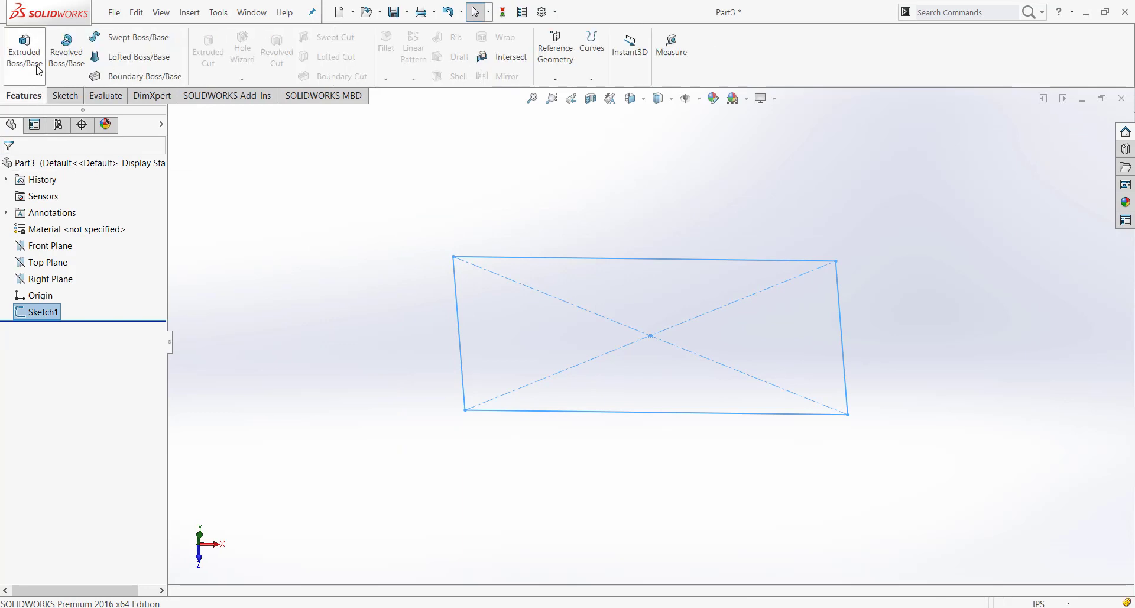
left_click(24, 51)
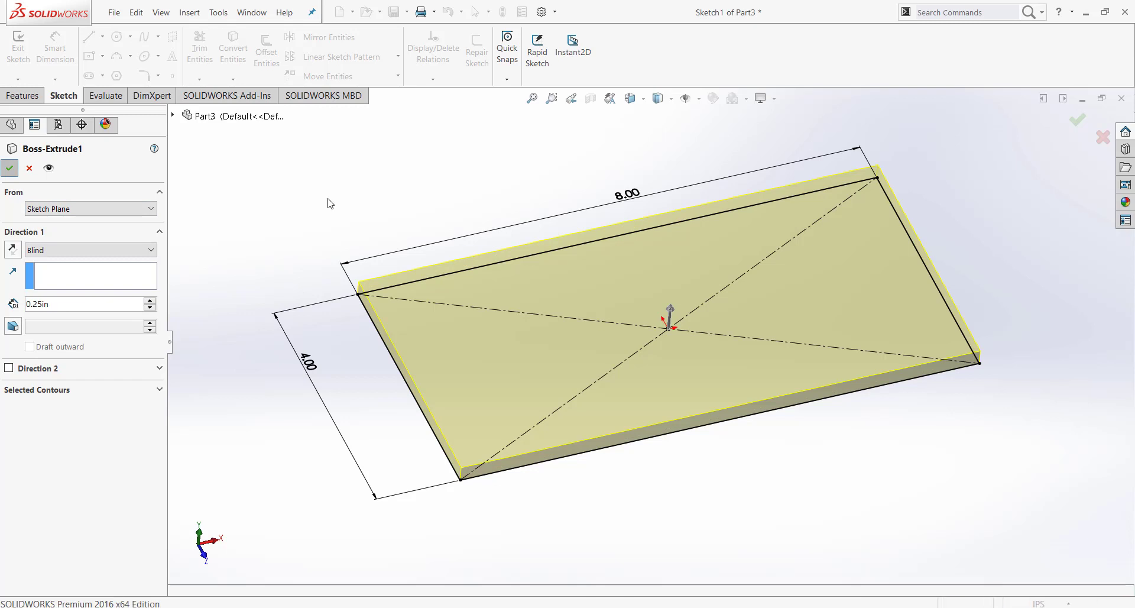
left_click(10, 168)
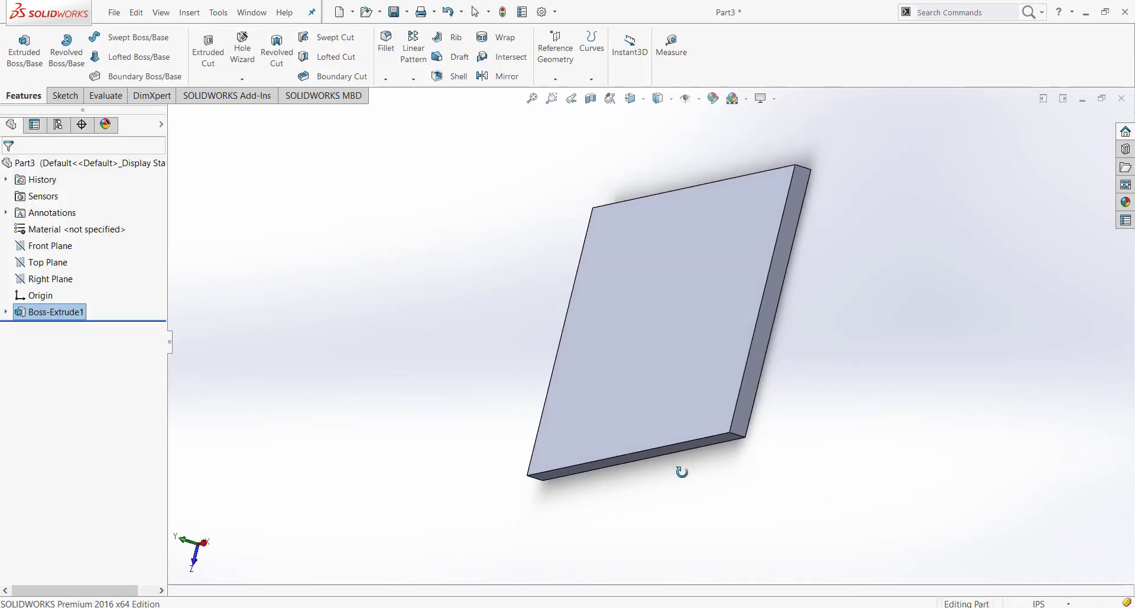
right_click(682, 325)
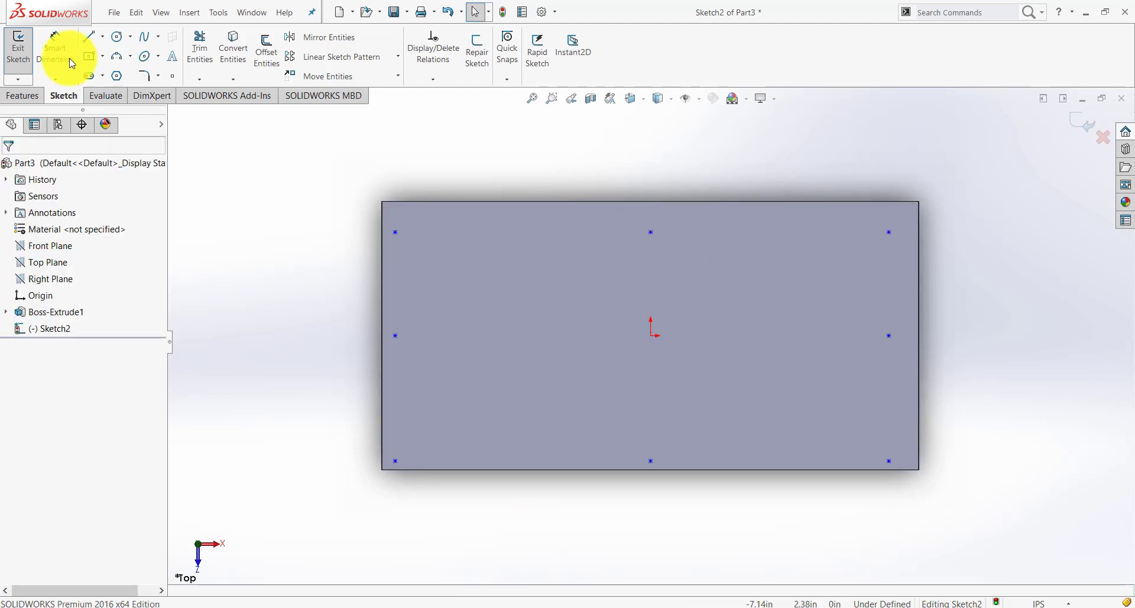
Exit Sketch2 with the eight hole points at the plate's corners and edge midpoints
left_click(55, 48)
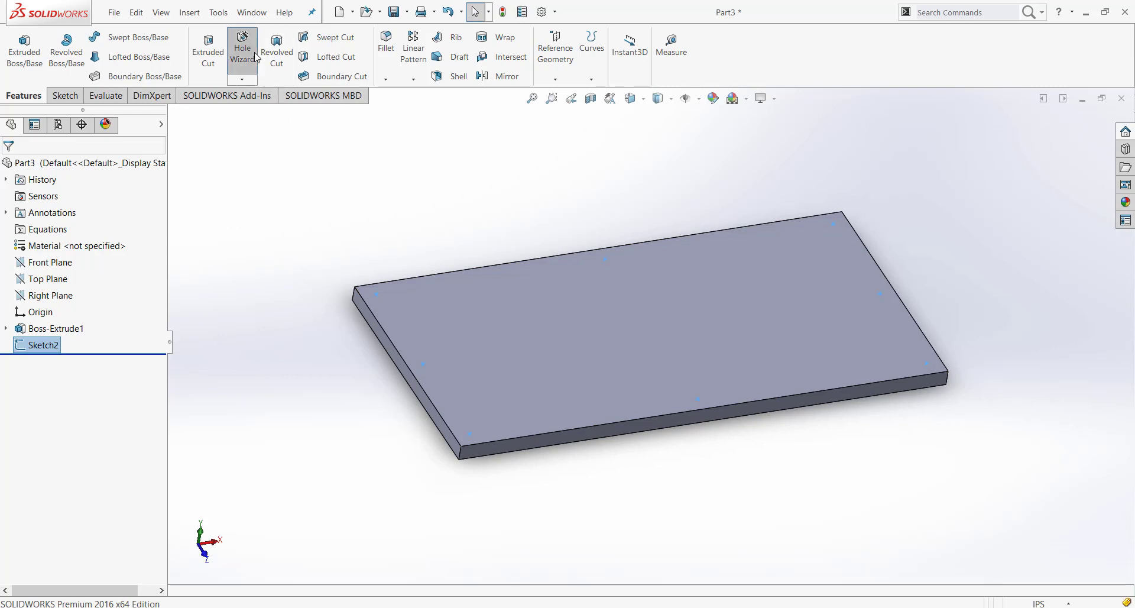
Start a Hole Wizard feature set to straight ANSI Inch screw-clearance holes
left_click(241, 48)
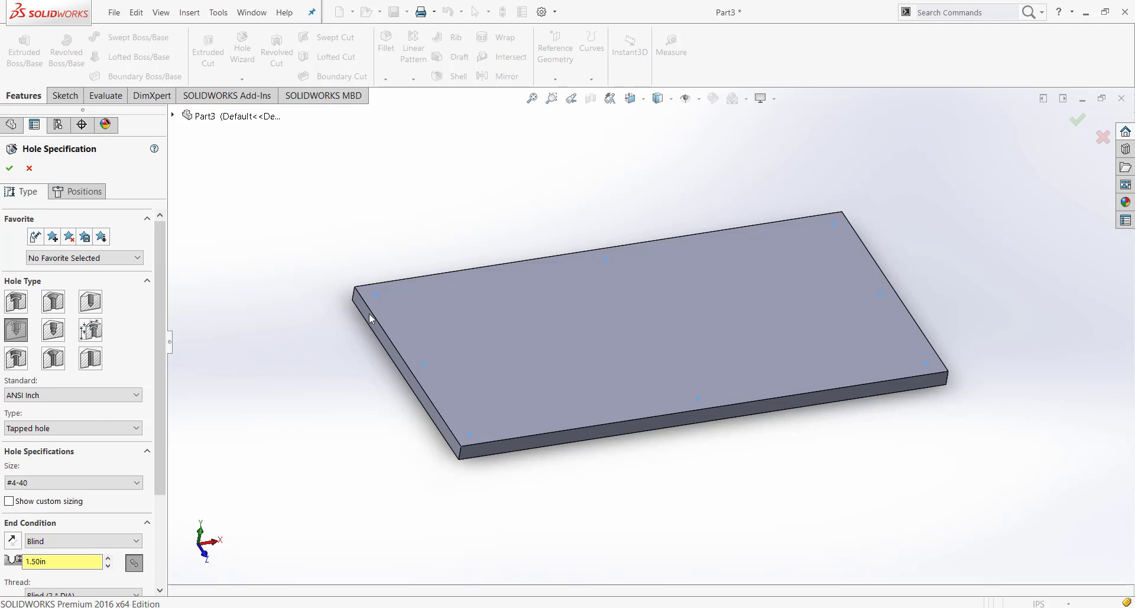
mouse_move(413, 327)
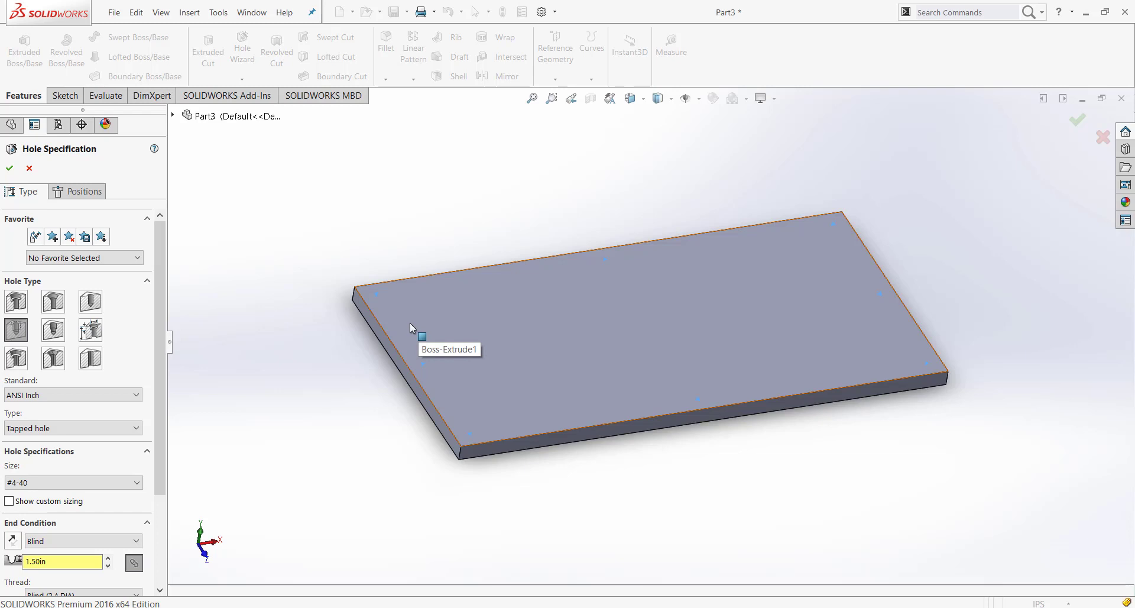
mouse_move(406, 334)
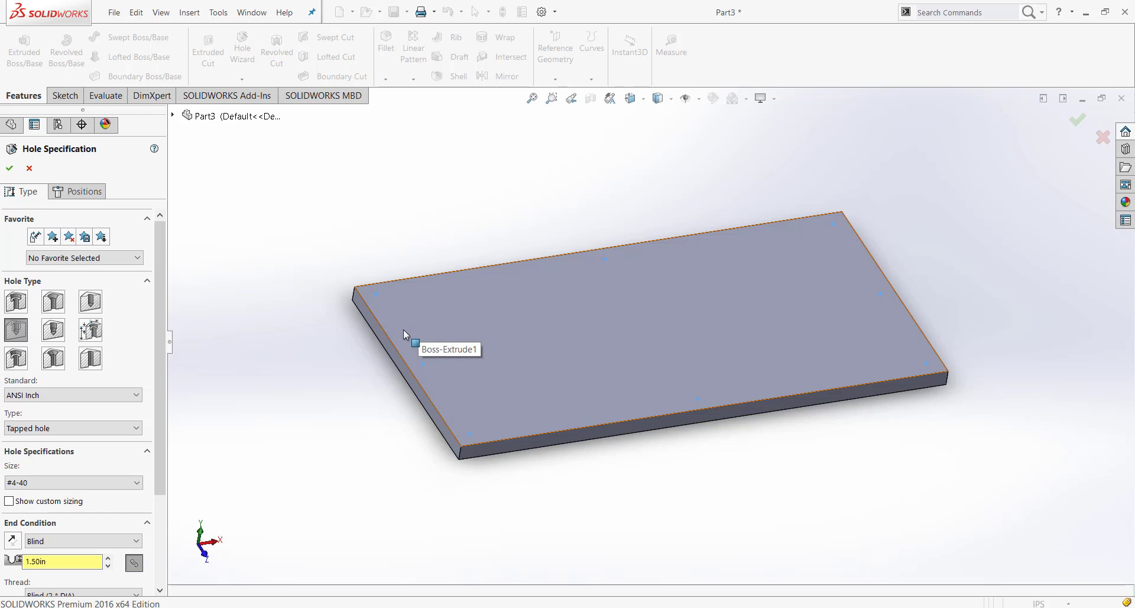
mouse_move(361, 369)
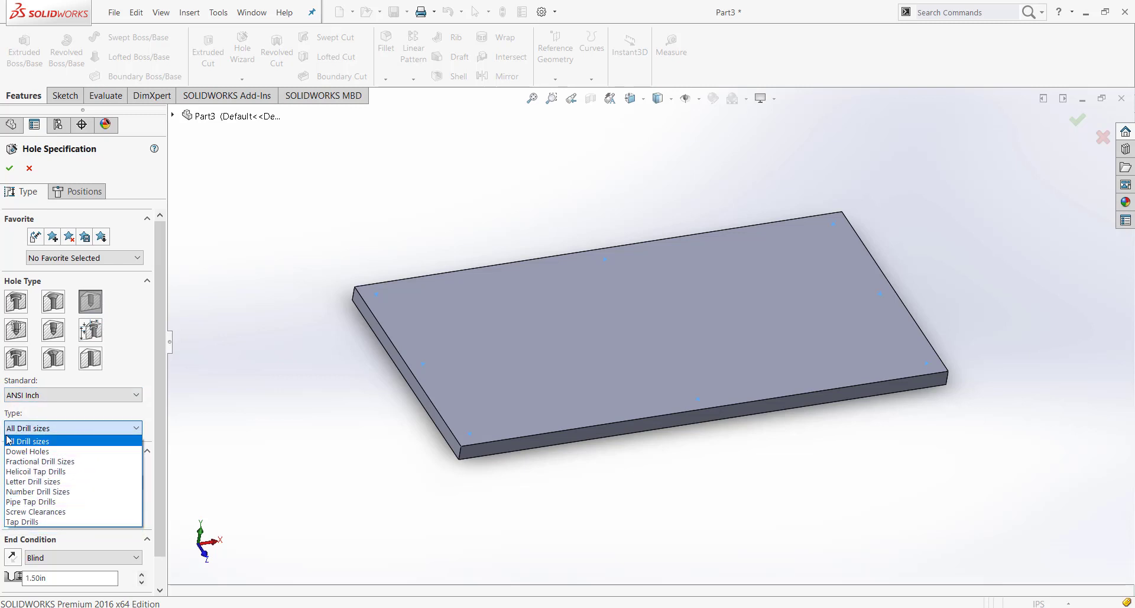
left_click(36, 512)
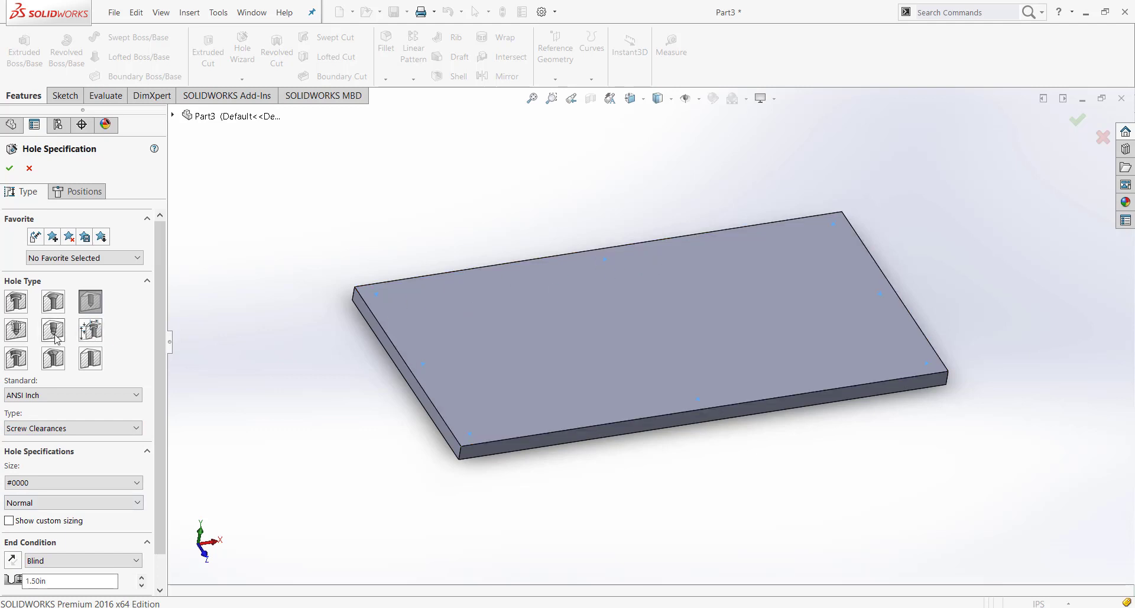
mouse_move(89, 301)
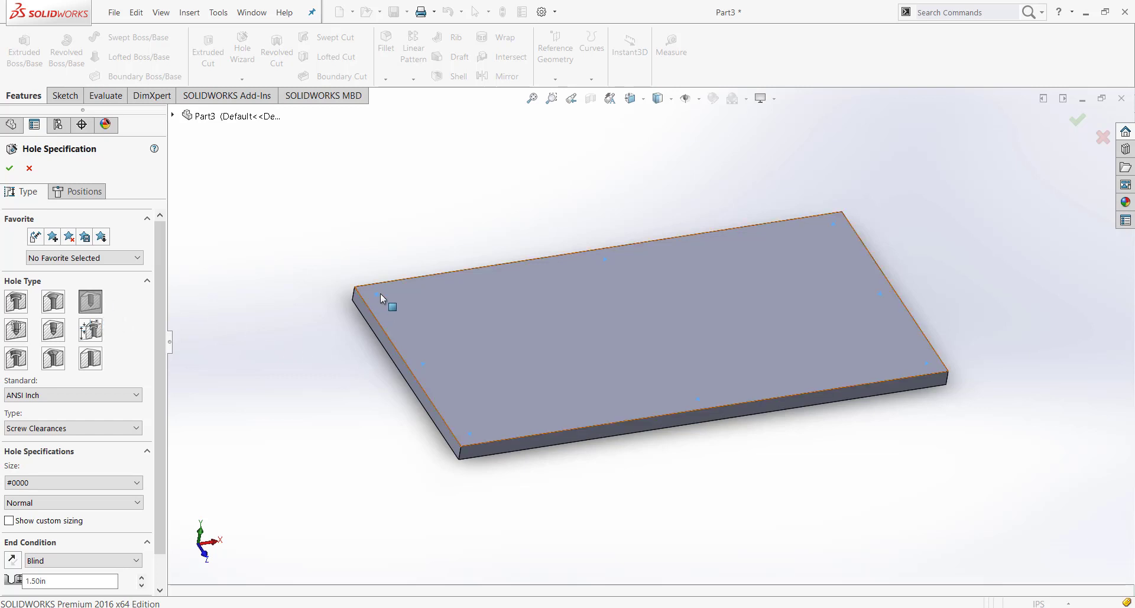
mouse_move(389, 324)
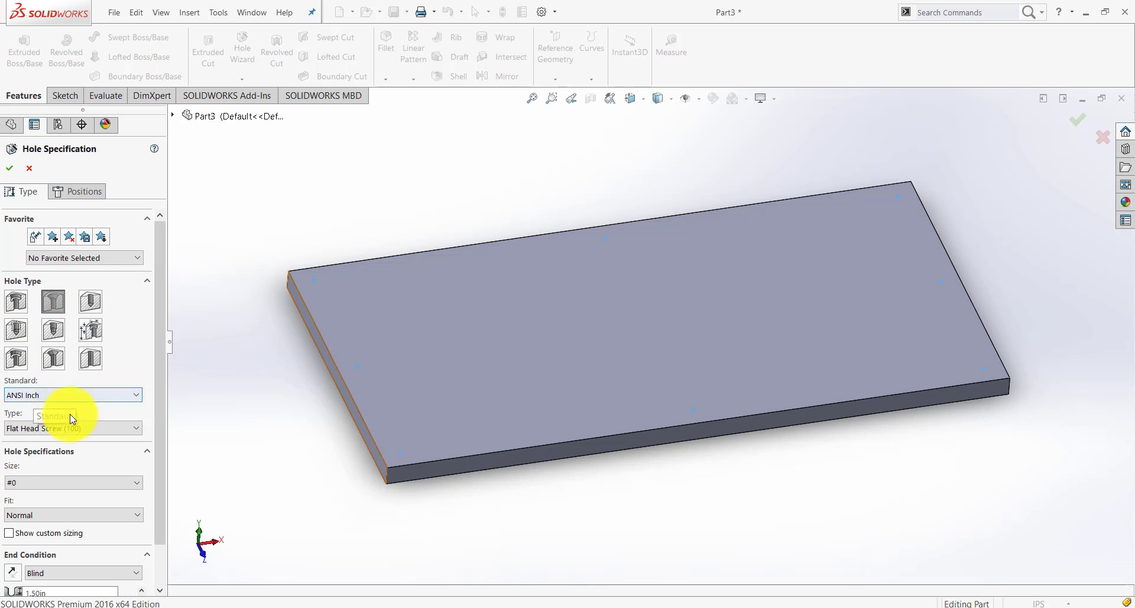
Choose an ANSI Inch 82° Flat Head Screw countersink of size #4 in Hole Wizard
left_click(72, 428)
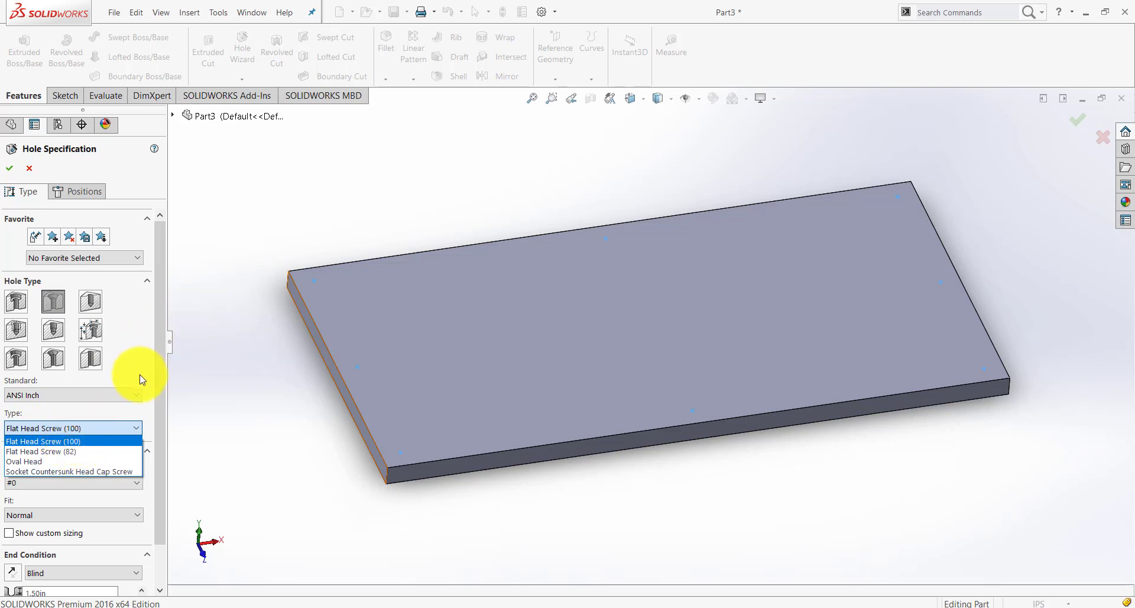
mouse_move(123, 376)
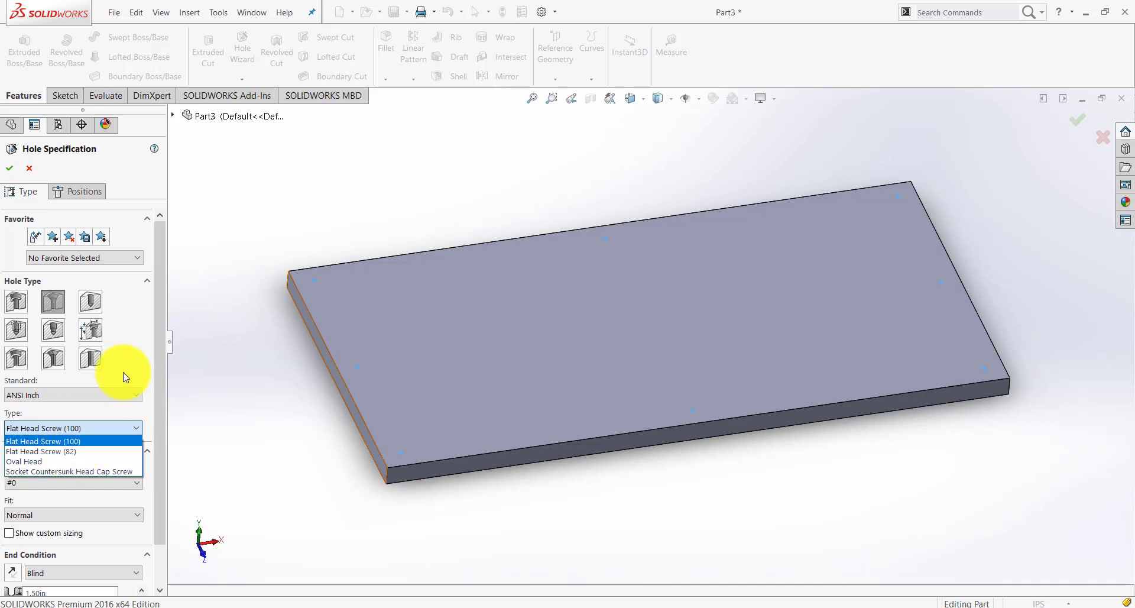
left_click(72, 441)
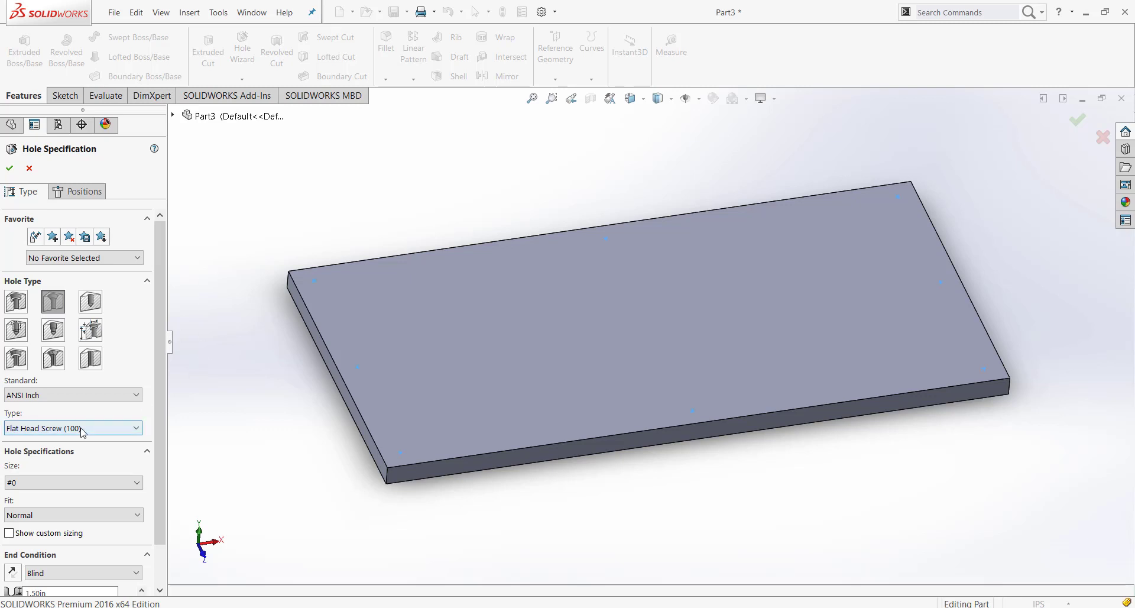
left_click(72, 428)
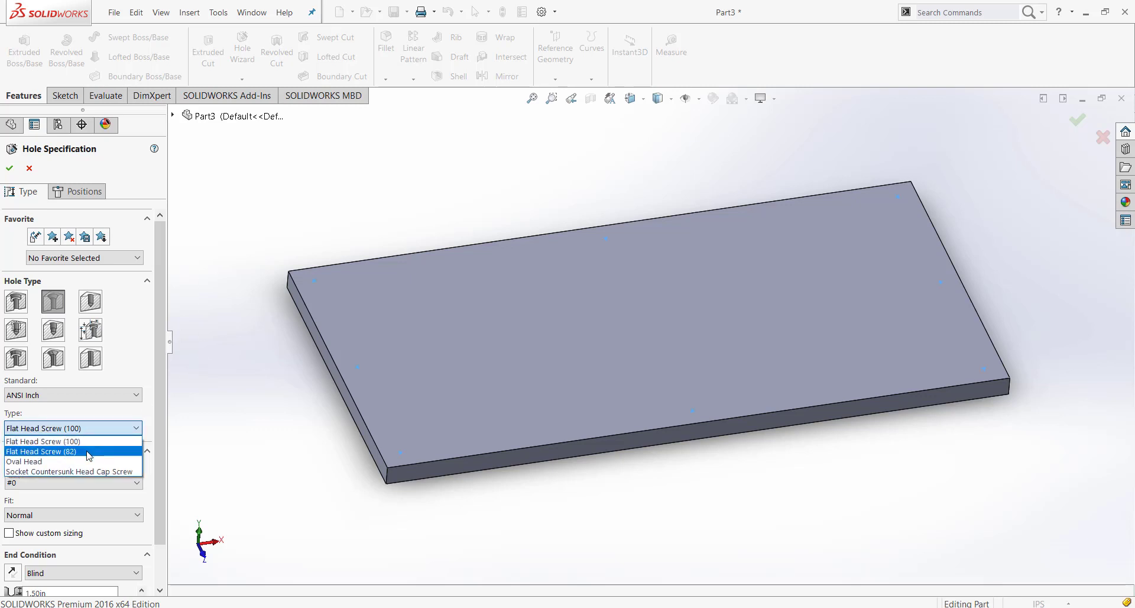
left_click(41, 452)
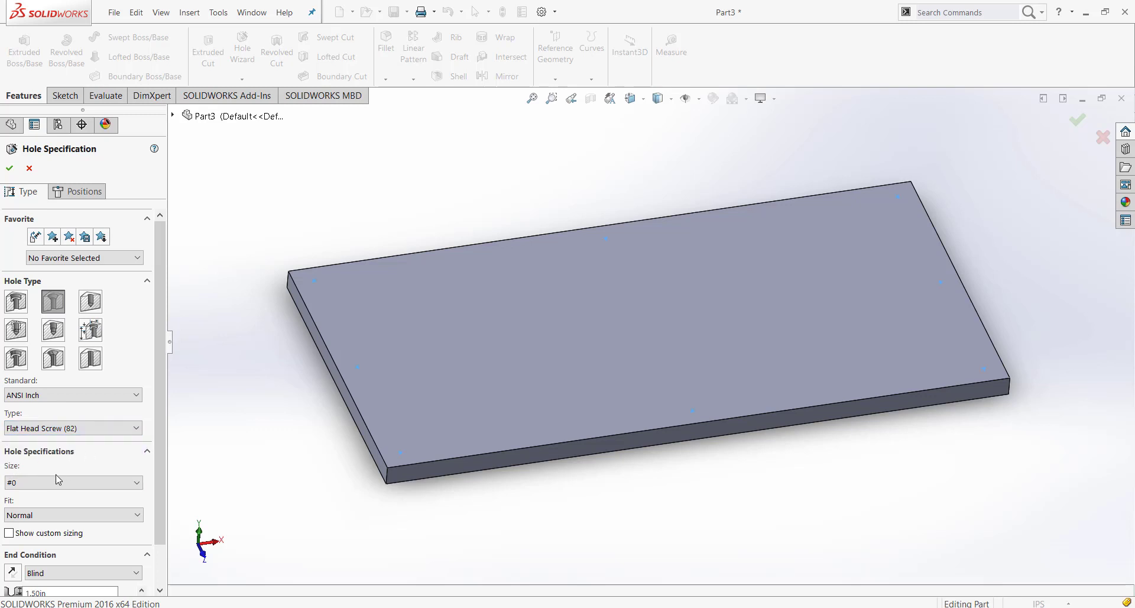
scroll("down", 3)
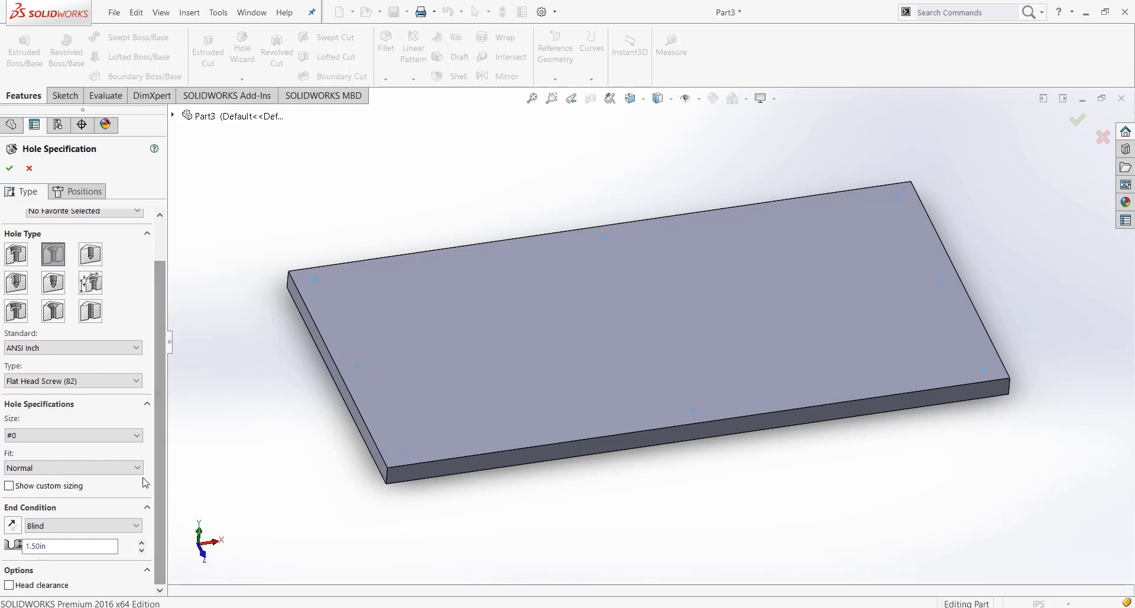
left_click(72, 435)
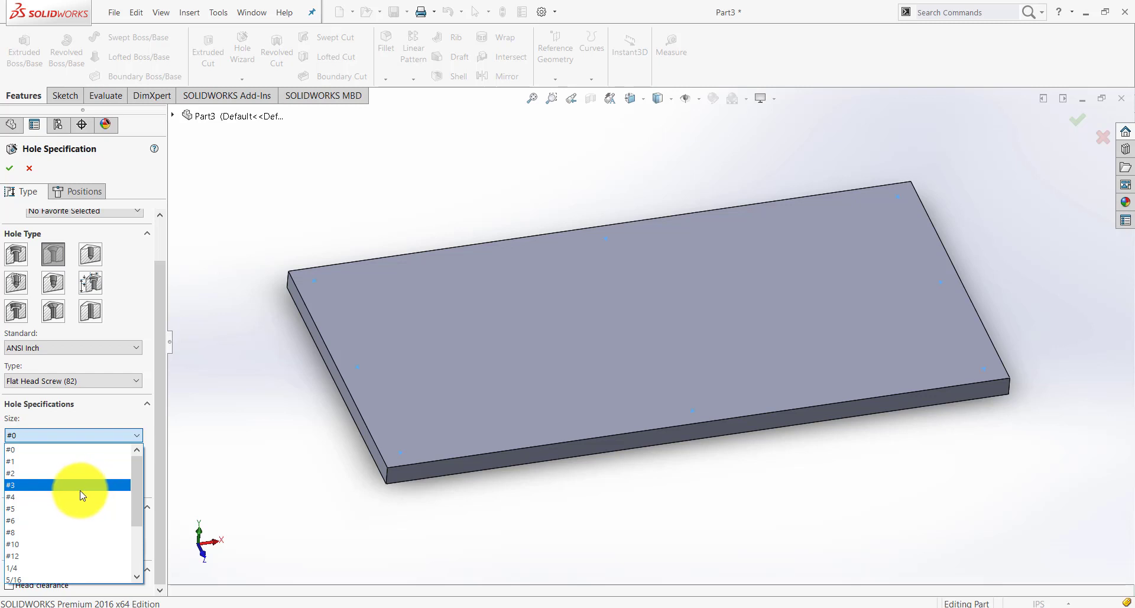
left_click(11, 497)
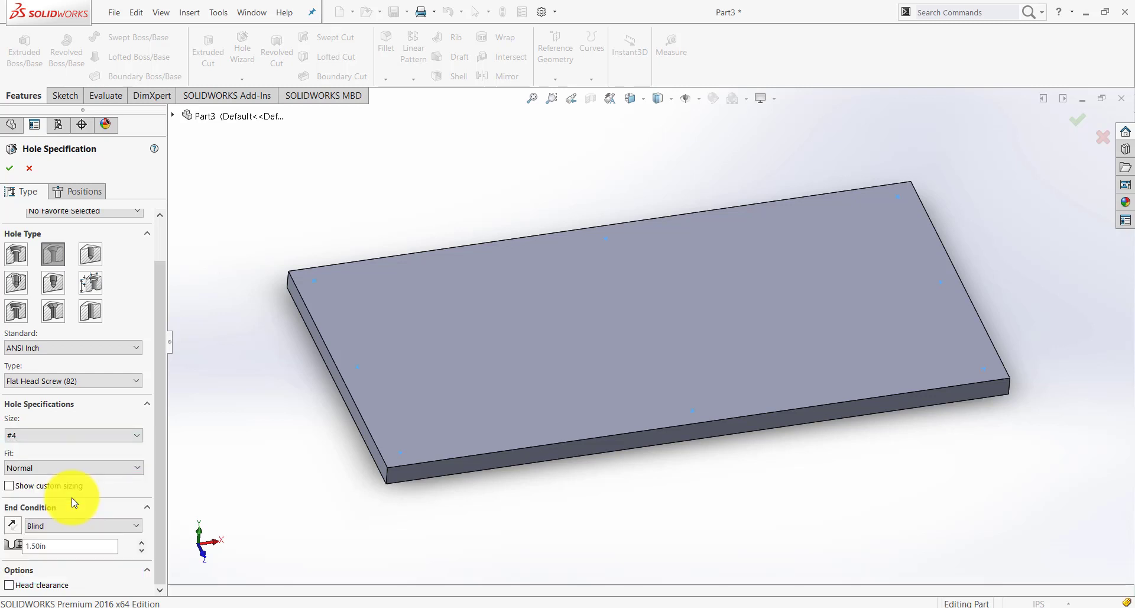
left_click(72, 467)
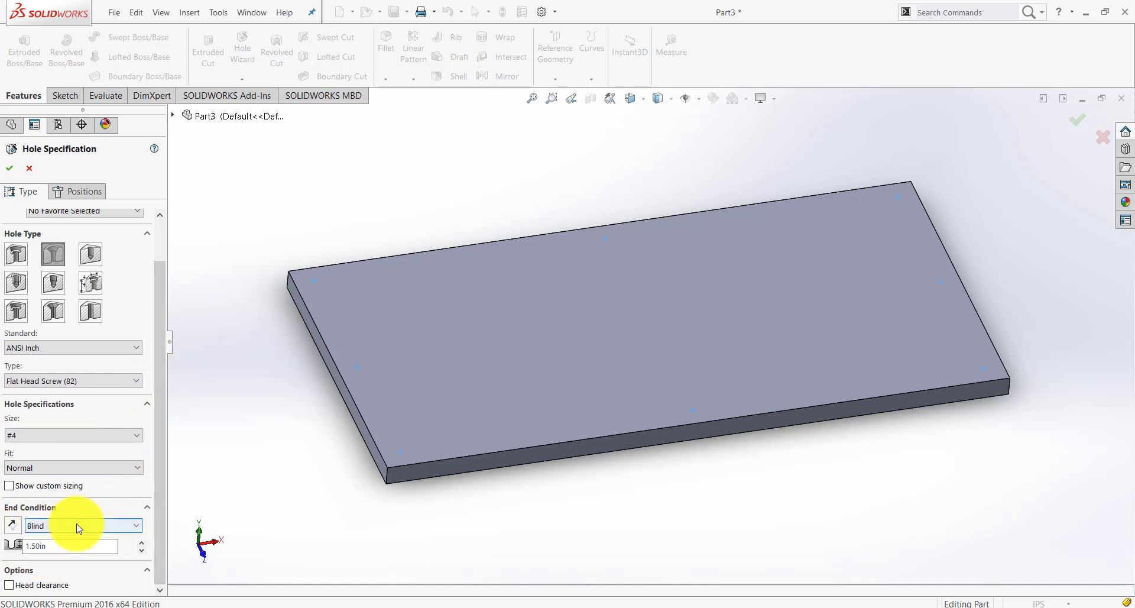
Set the hole's end condition to Through All and move on to positioning
left_click(82, 525)
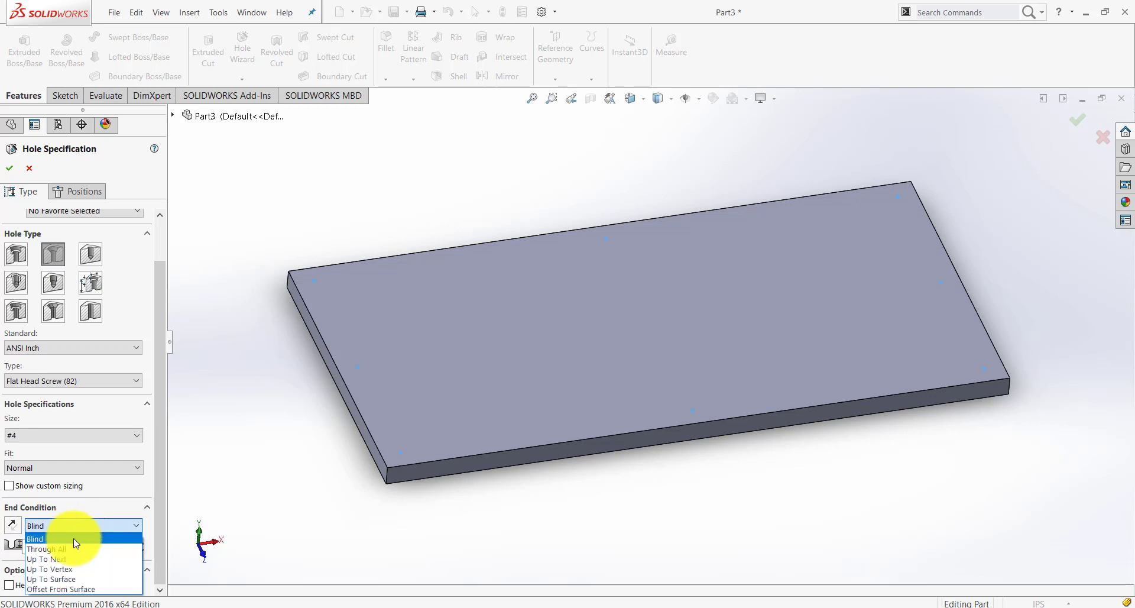
left_click(46, 549)
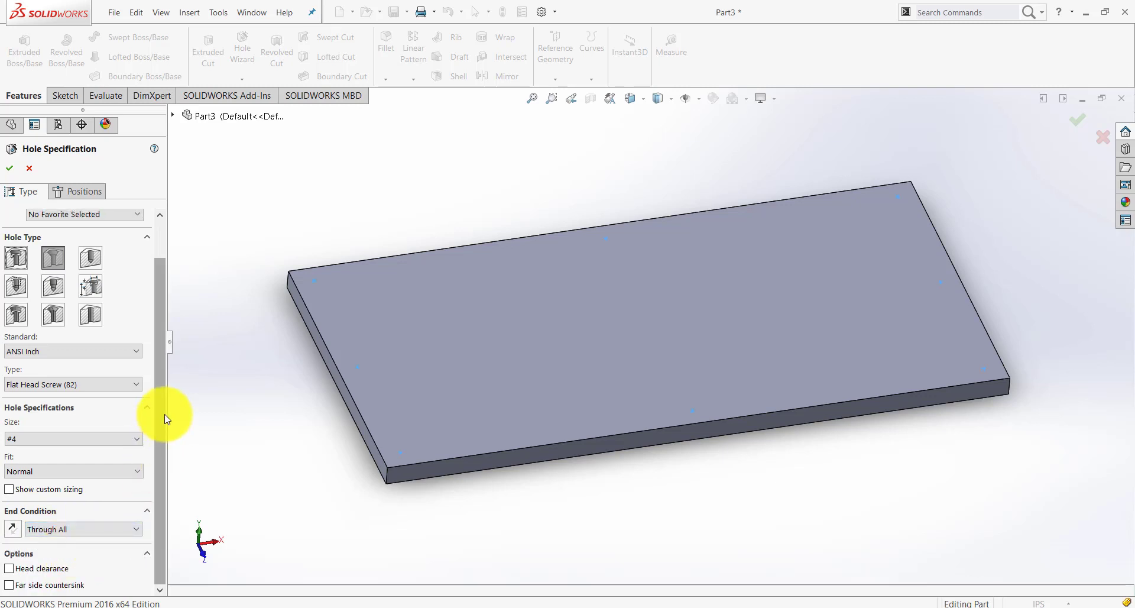
left_click(83, 192)
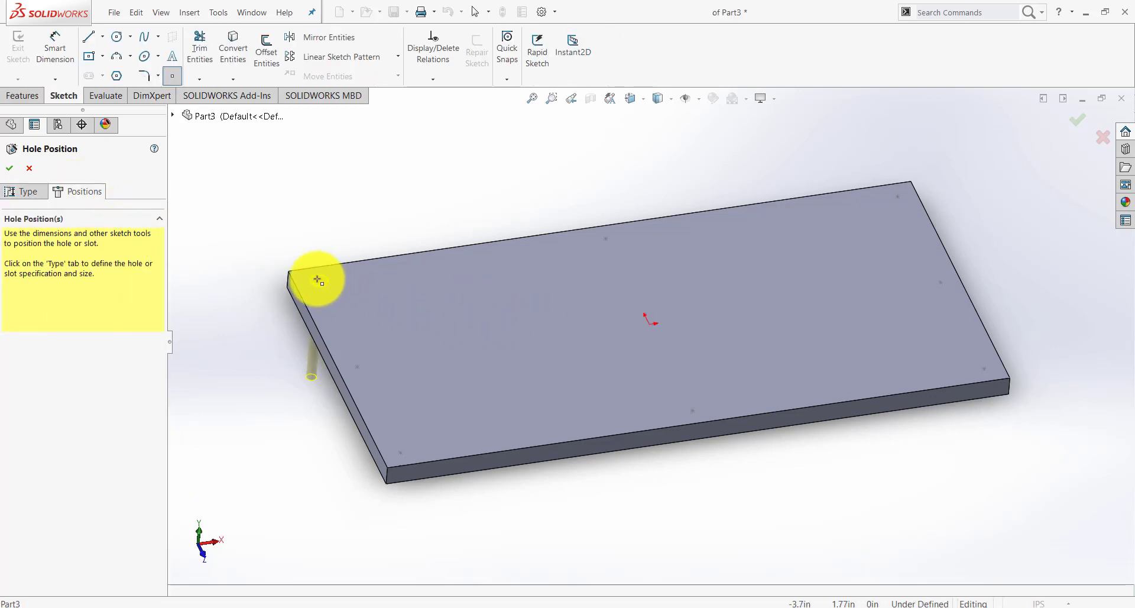
Finish placing the eight hole points and confirm the #4 countersunk hole feature
right_click(317, 279)
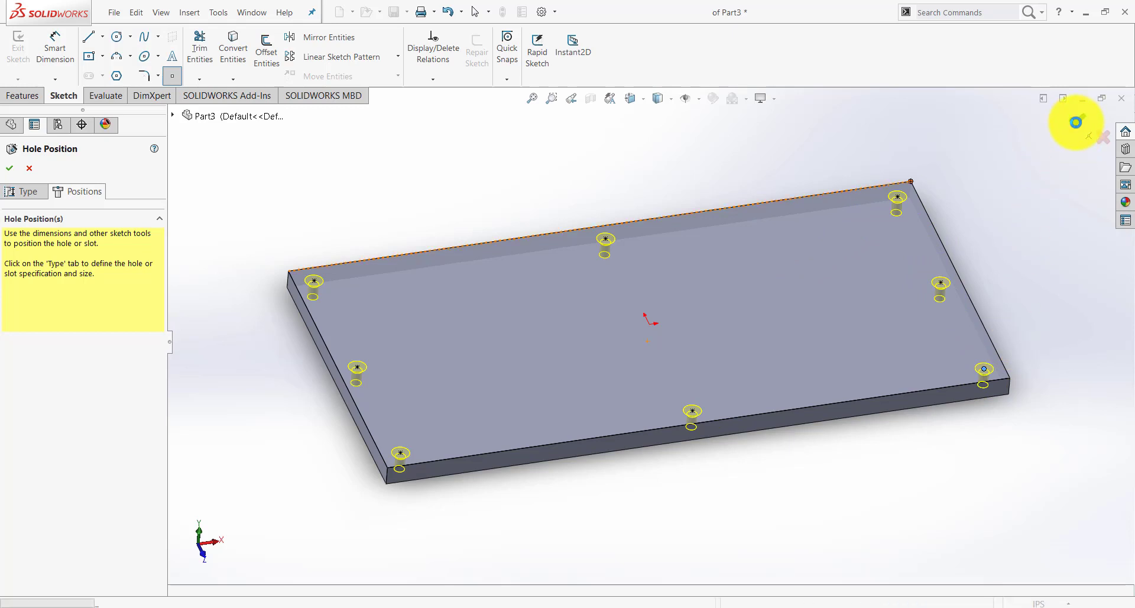
left_click(9, 167)
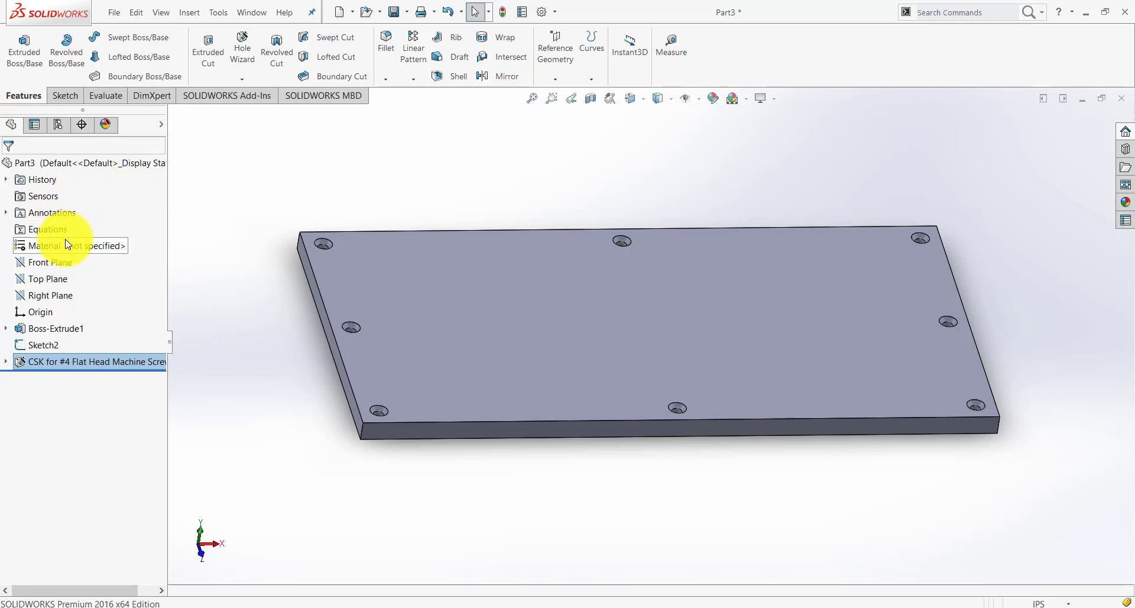
Select 6061 Alloy aluminum in the material library and add it to favorites
double_click(45, 246)
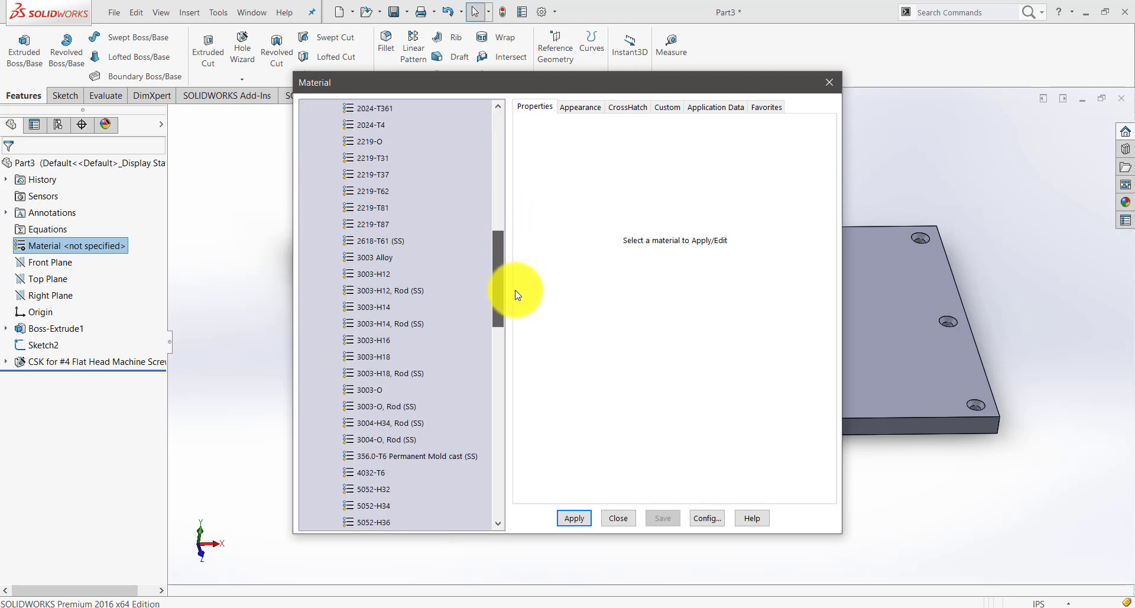
scroll("down", 3)
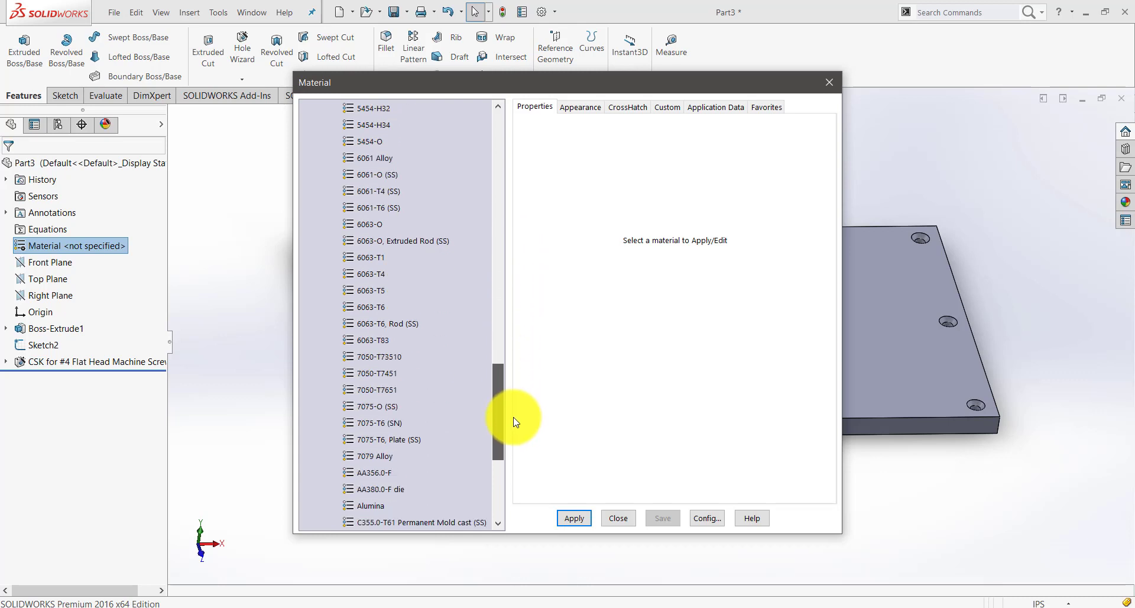
left_click(378, 157)
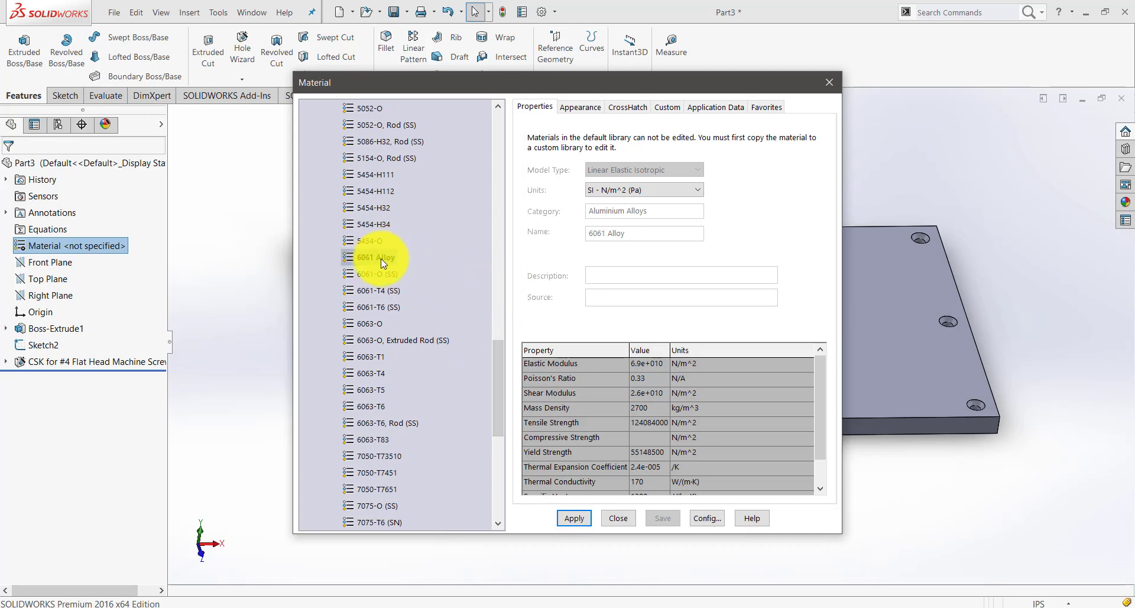
right_click(375, 256)
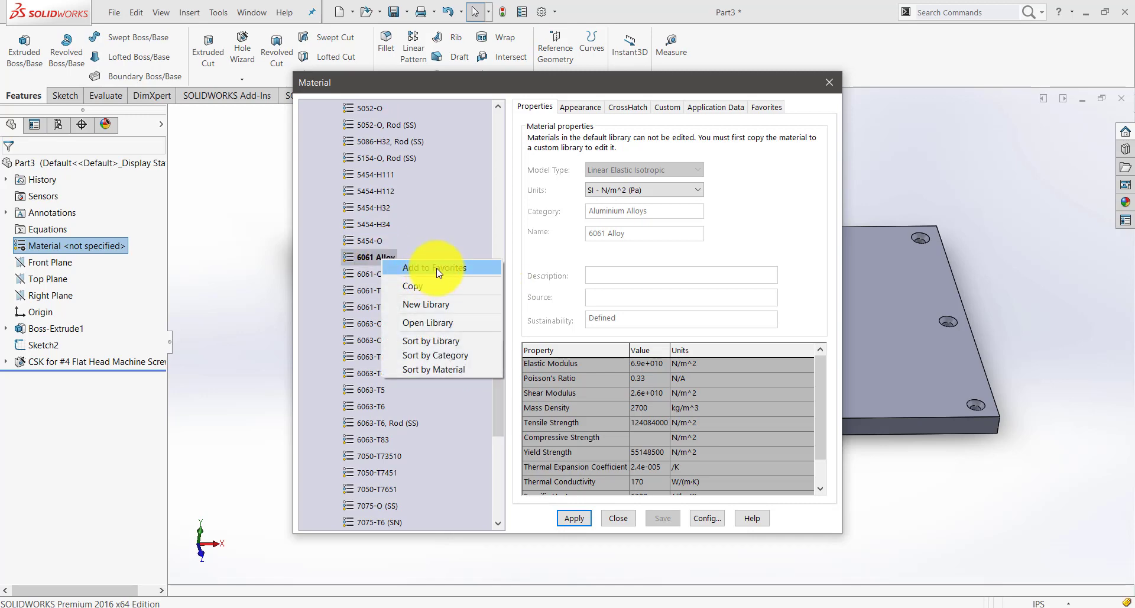
left_click(433, 267)
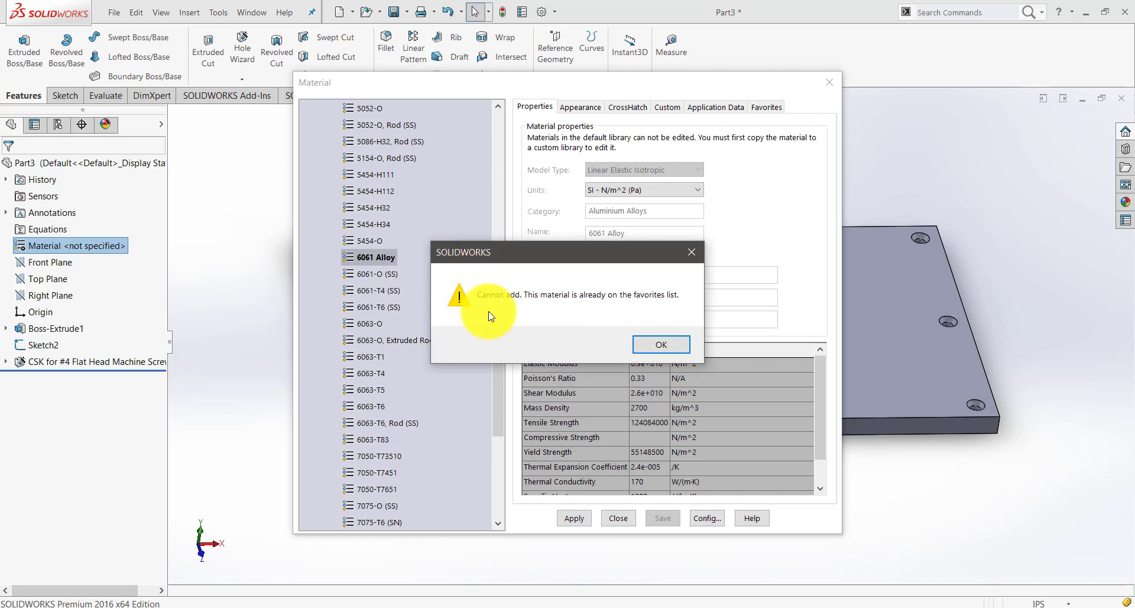
left_click(660, 344)
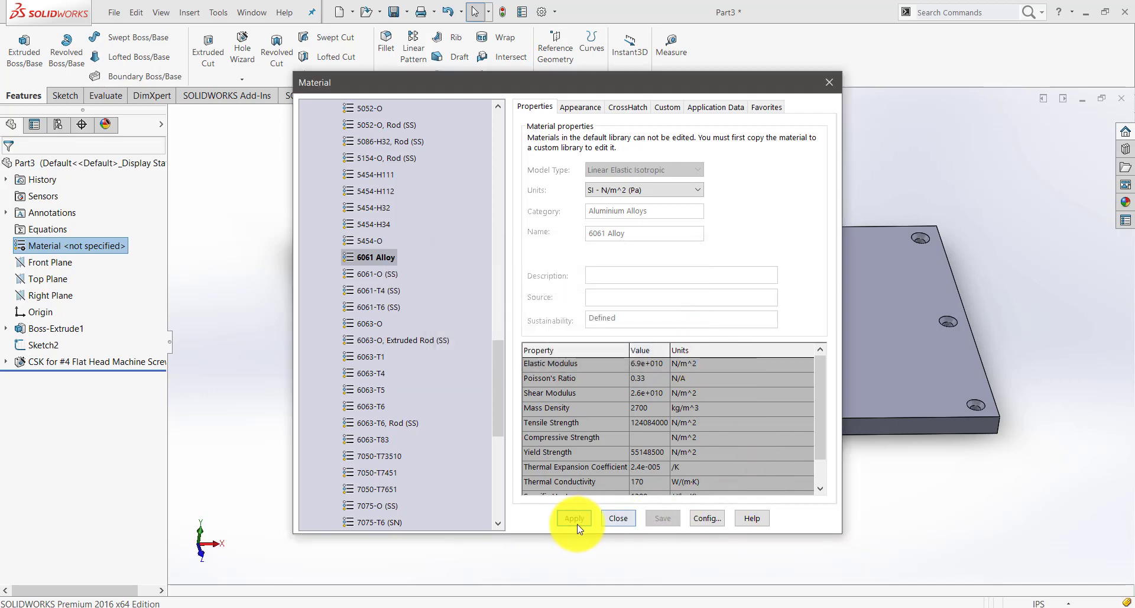
Apply 6061 Alloy to the lid and check its material options in the feature tree
left_click(575, 518)
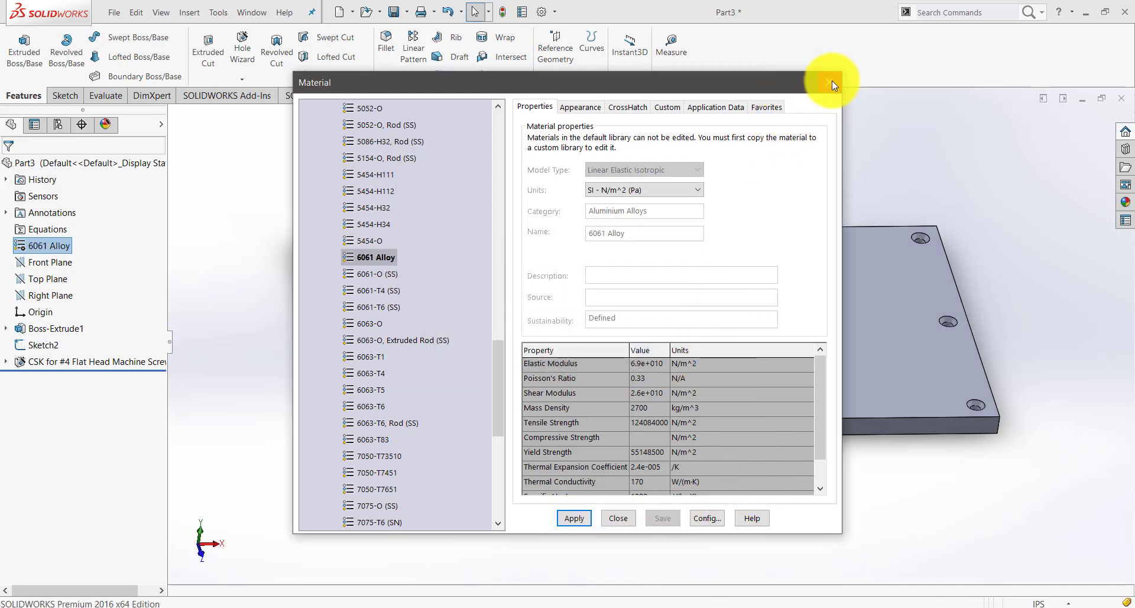
left_click(832, 85)
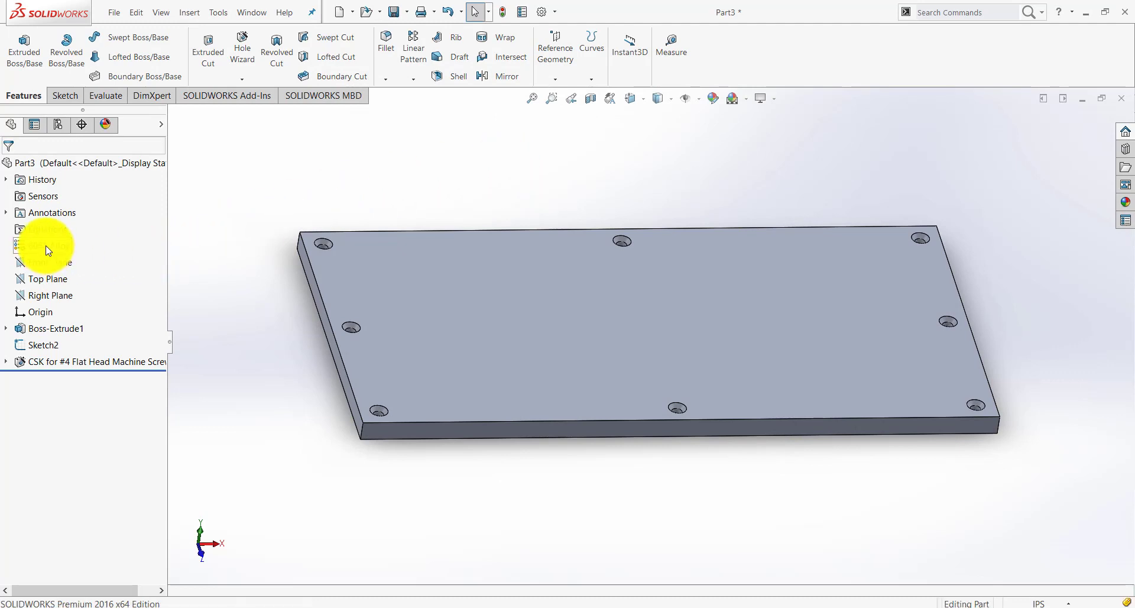
right_click(48, 242)
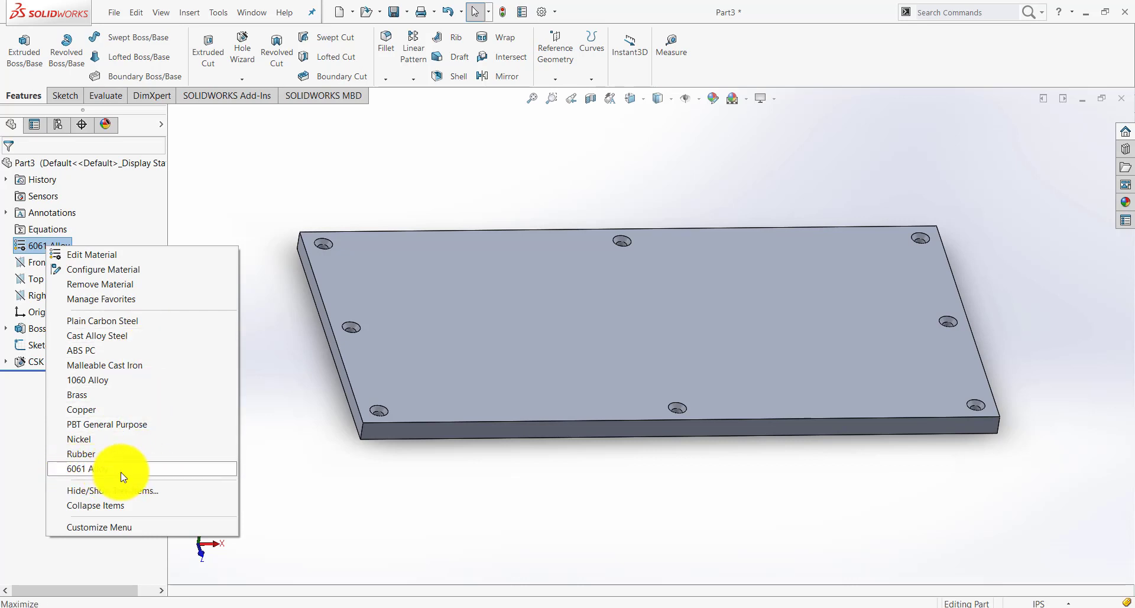
mouse_move(211, 479)
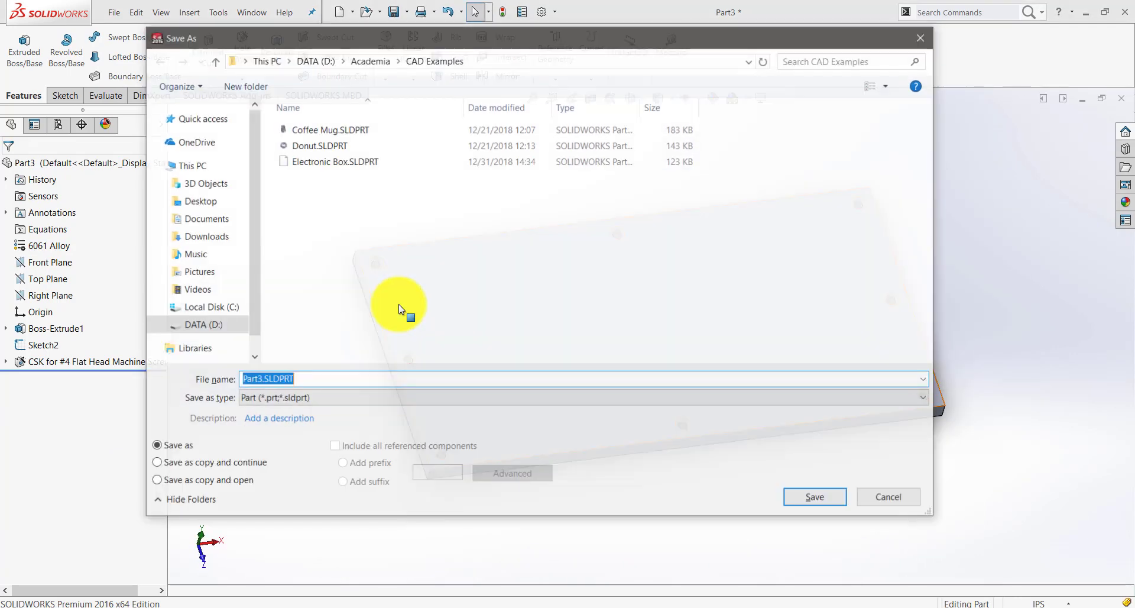
Save the lid part as 'Electronic Box Lid'
left_click(335, 161)
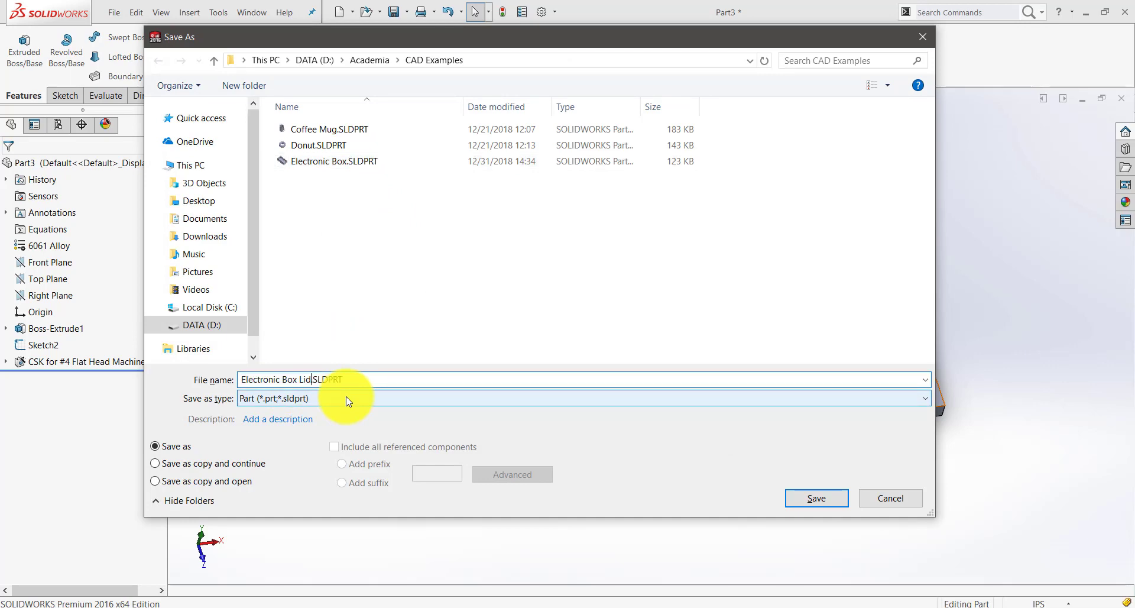
left_click(815, 498)
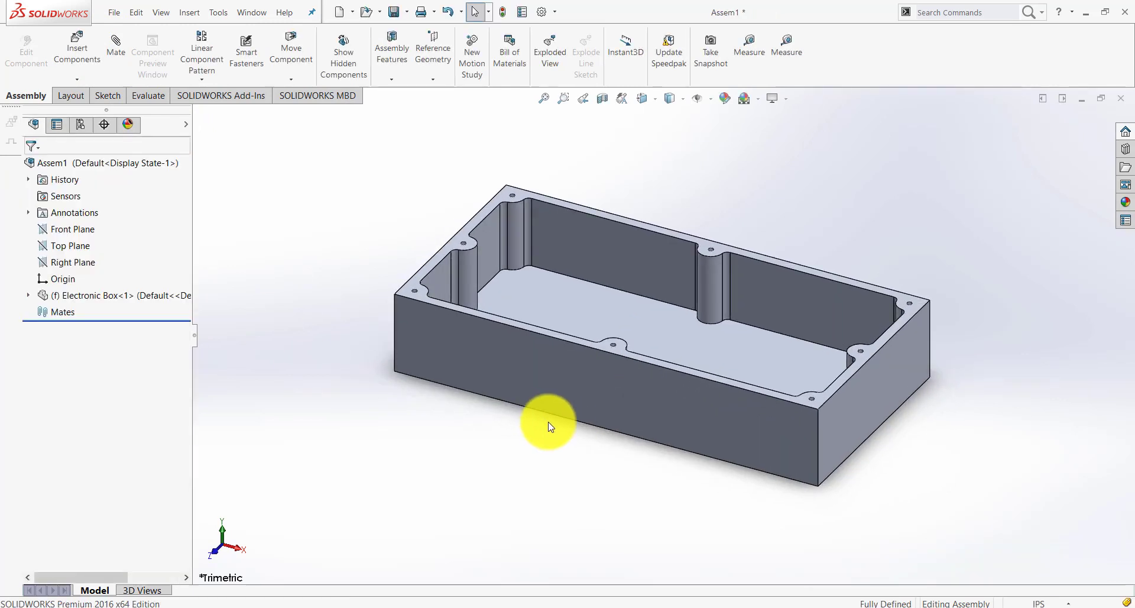
Insert Electronic Box Lid into the assembly and seat it onto the top of the box
left_click(76, 47)
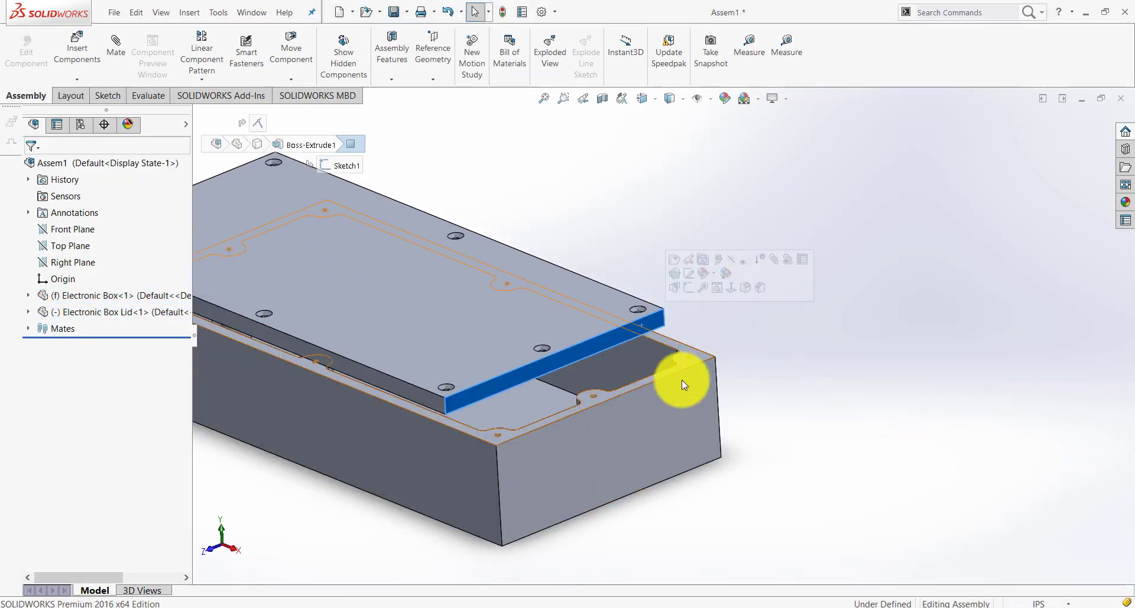
left_click_drag(682, 383, 805, 290)
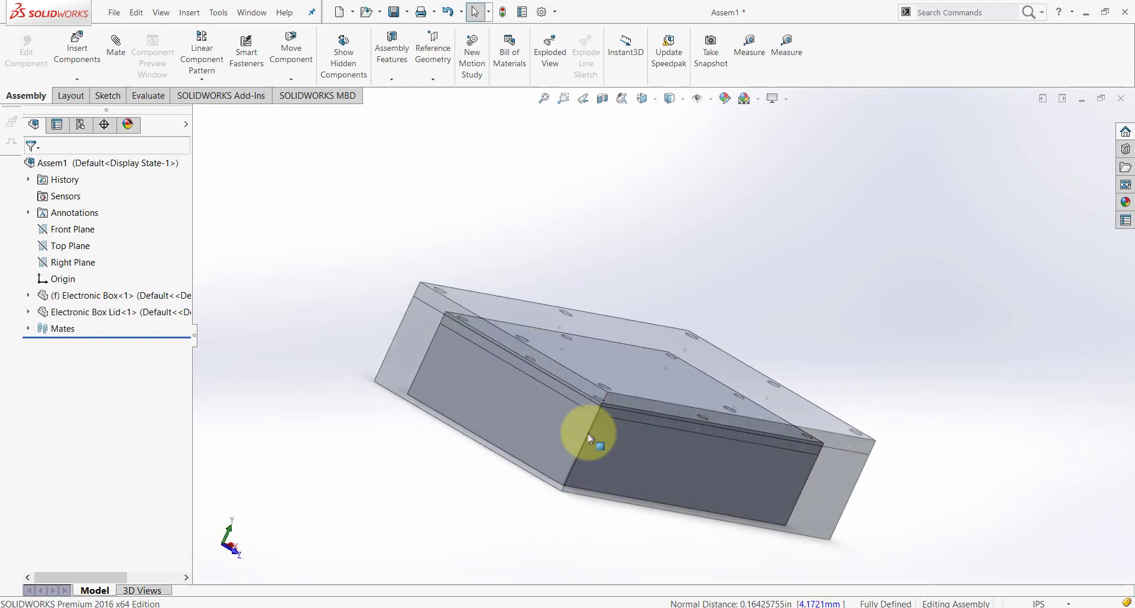
left_click_drag(590, 434, 522, 209)
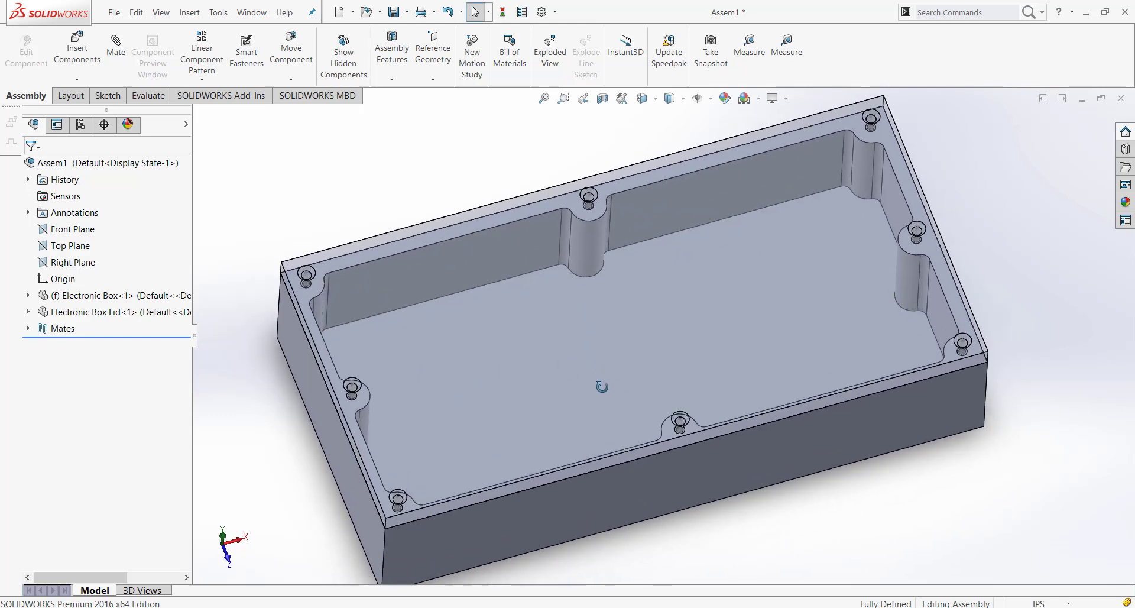
left_click(405, 378)
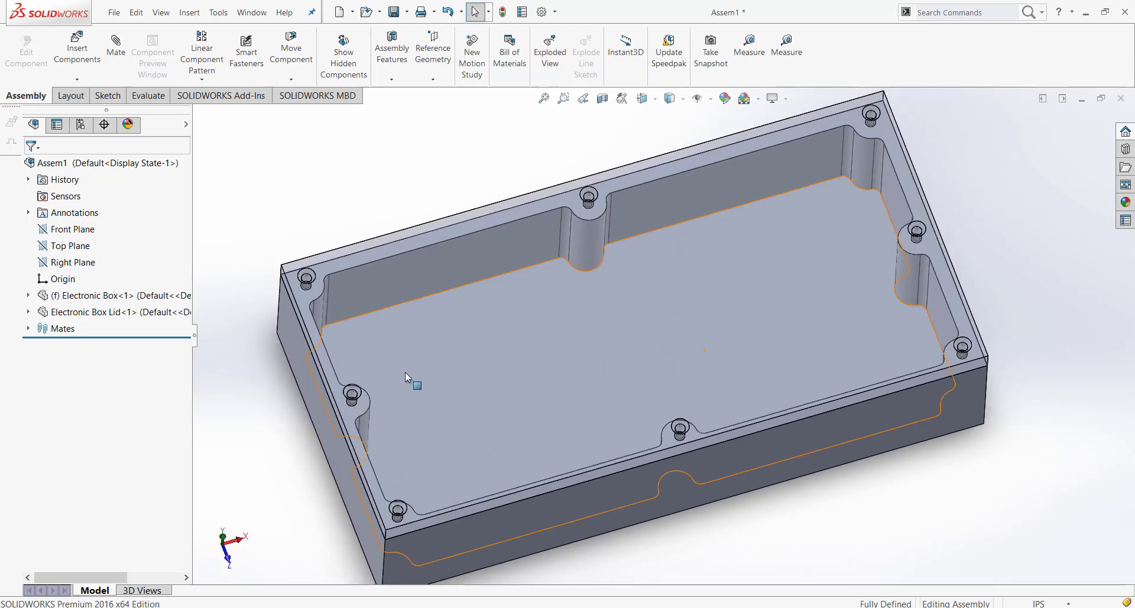
mouse_move(757, 251)
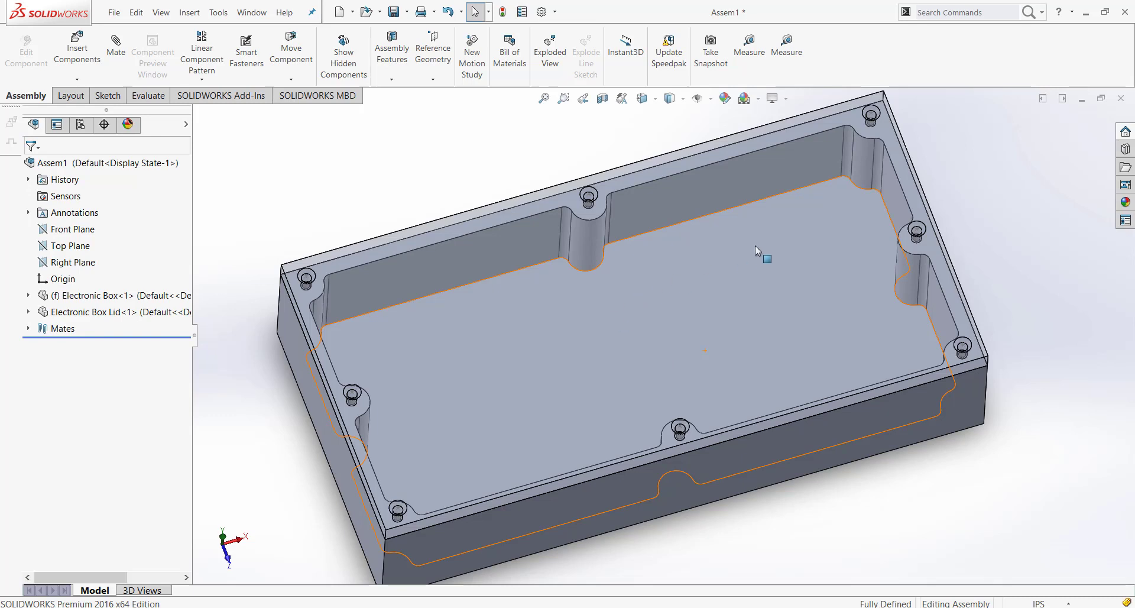
mouse_move(873, 214)
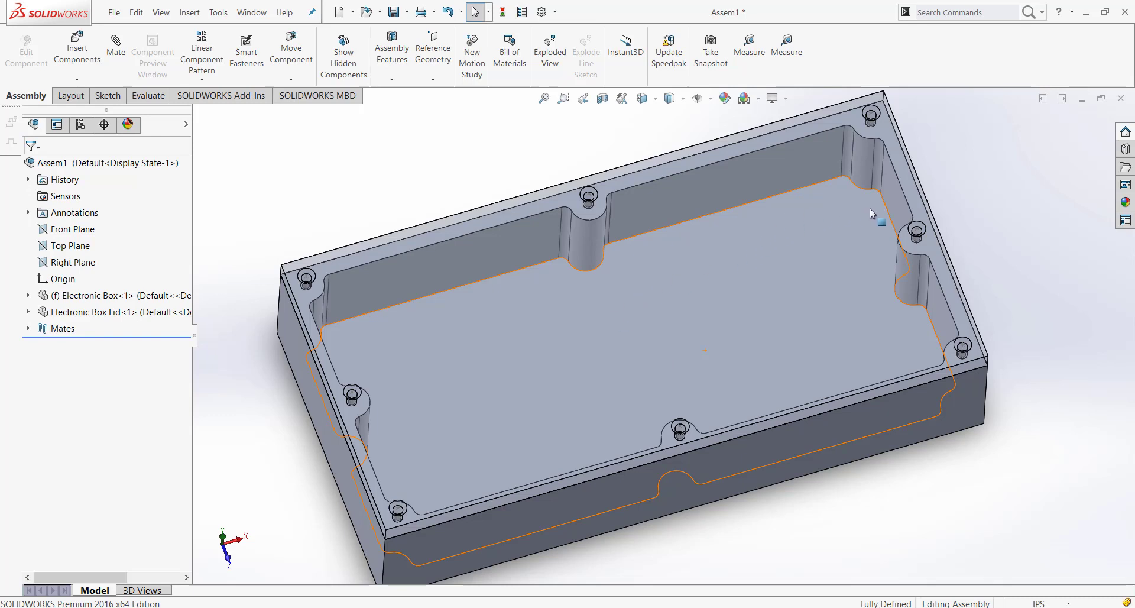
left_click_drag(869, 214, 880, 457)
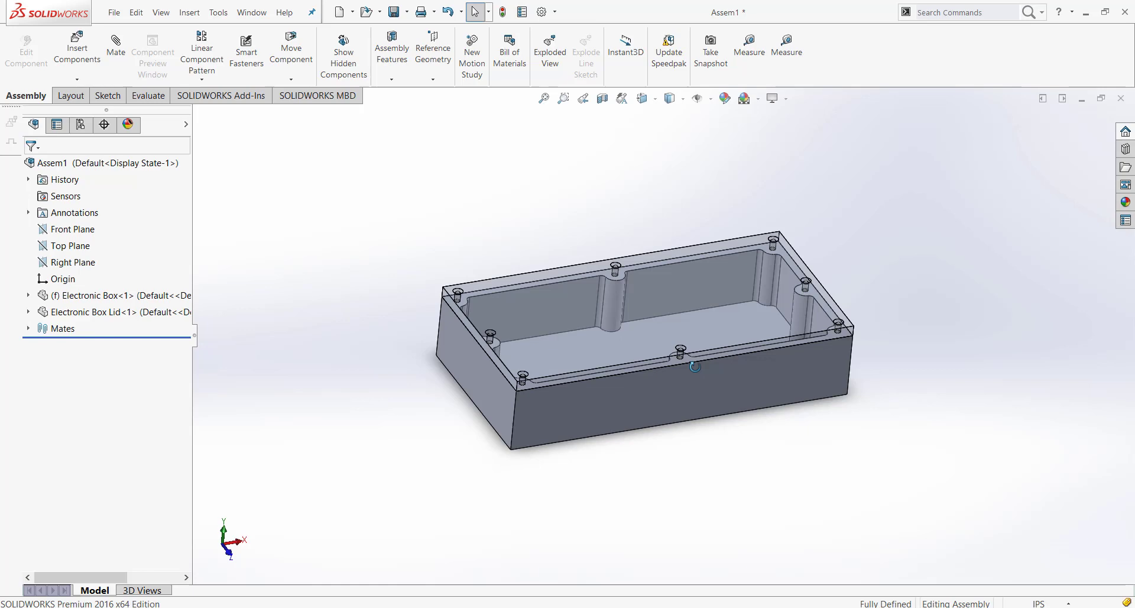
mouse_move(753, 550)
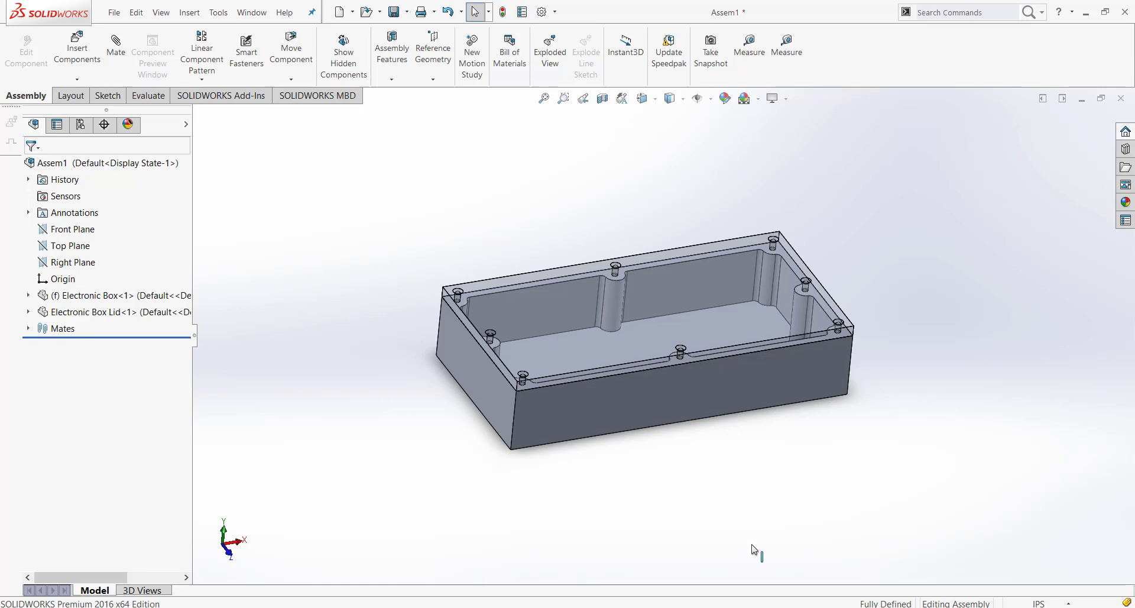